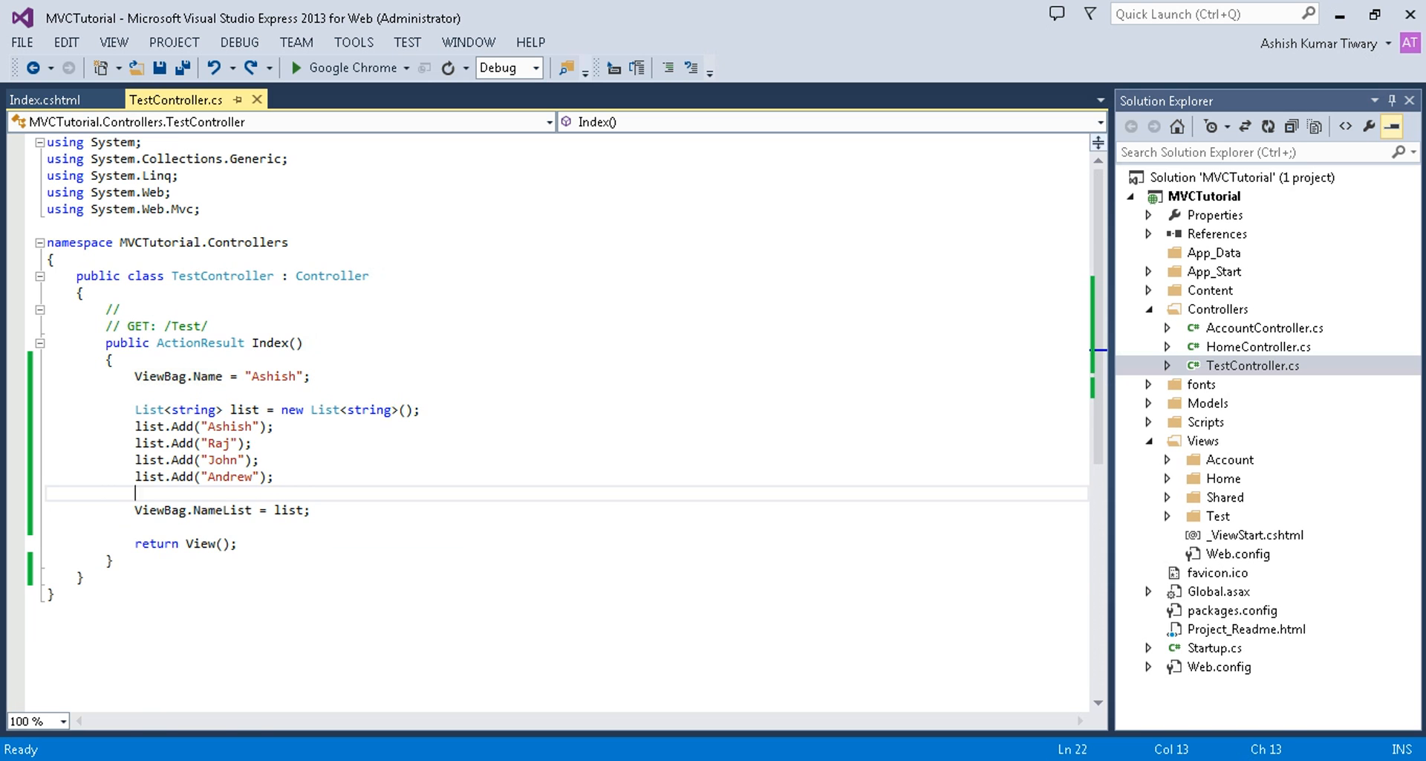
Delete the name-list code from TestController and save, then delete Index.cshtml's table markup.
click(36, 101)
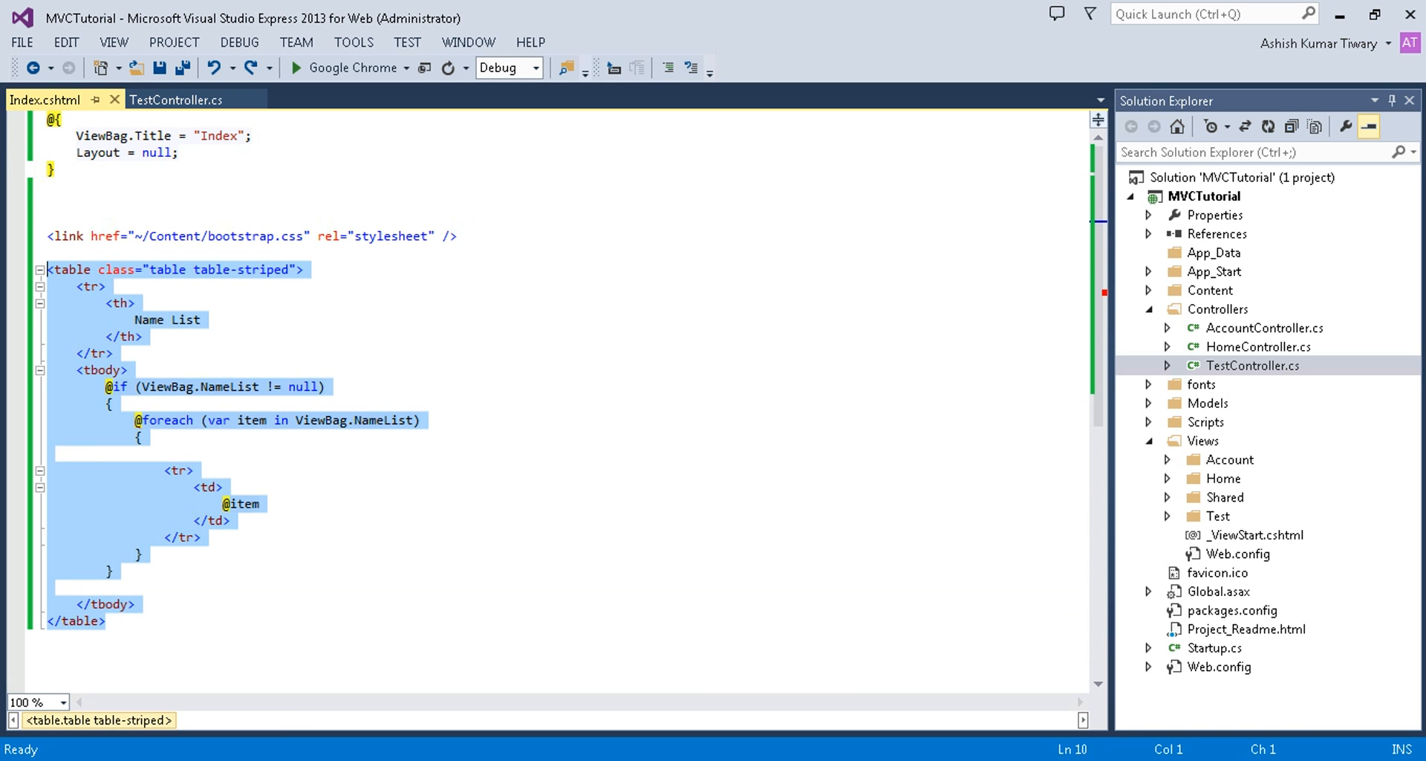
click(178, 100)
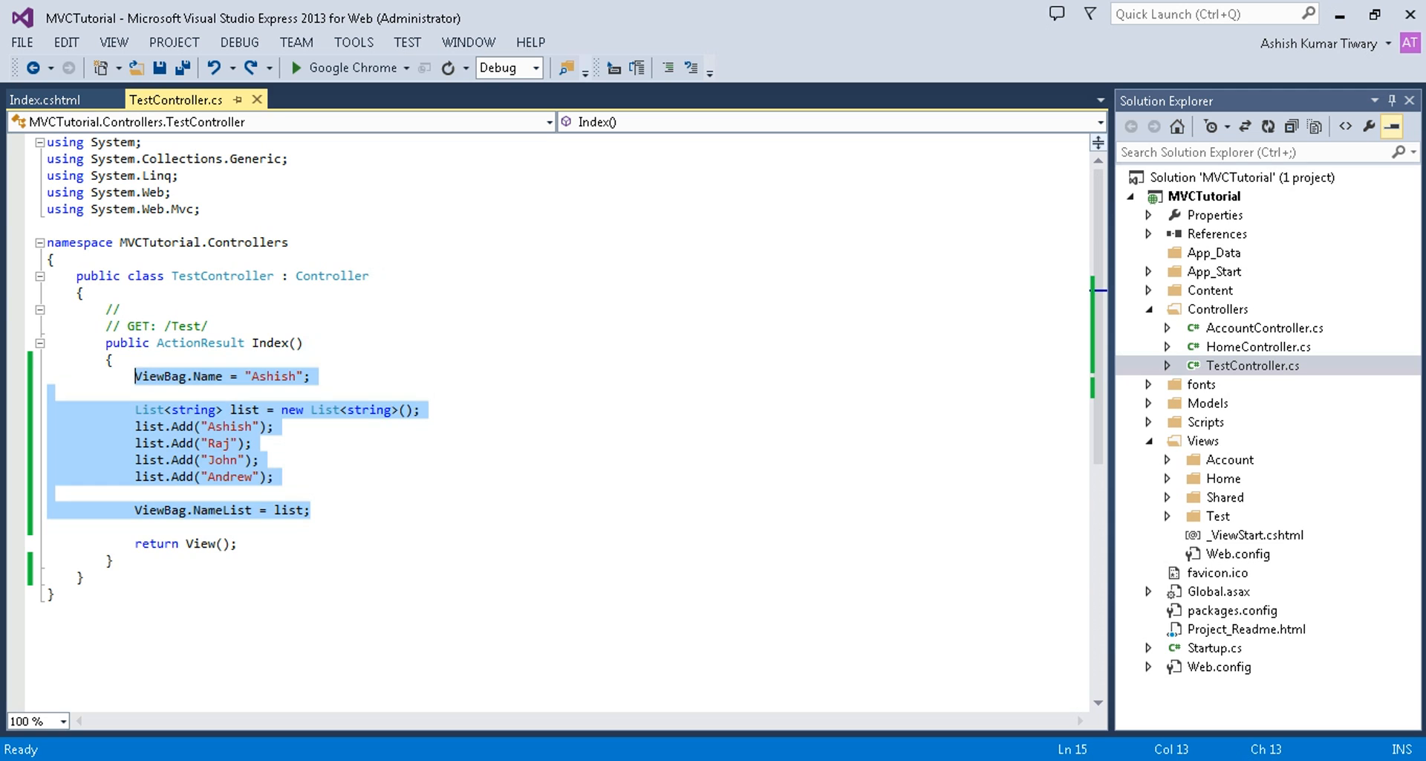
key(Delete)
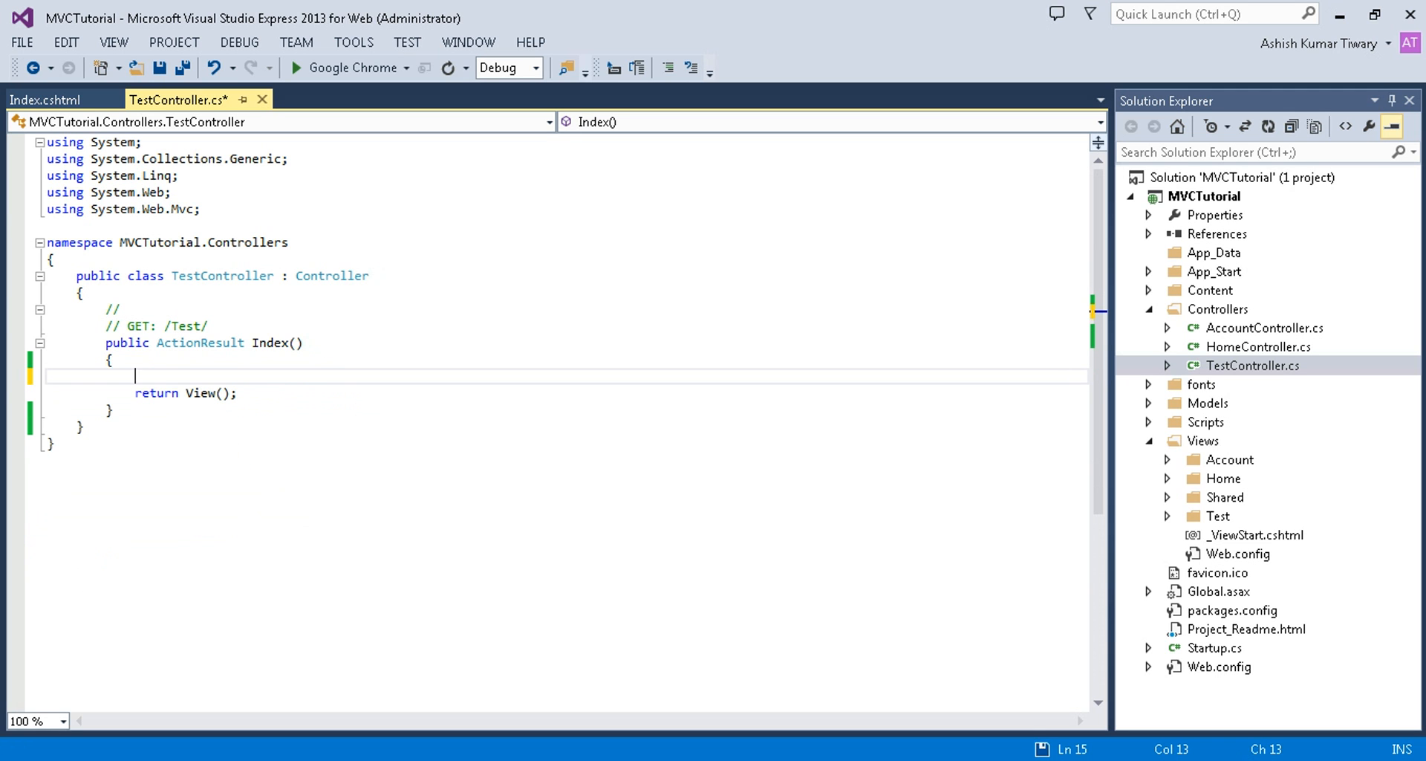
key(Ctrl+S)
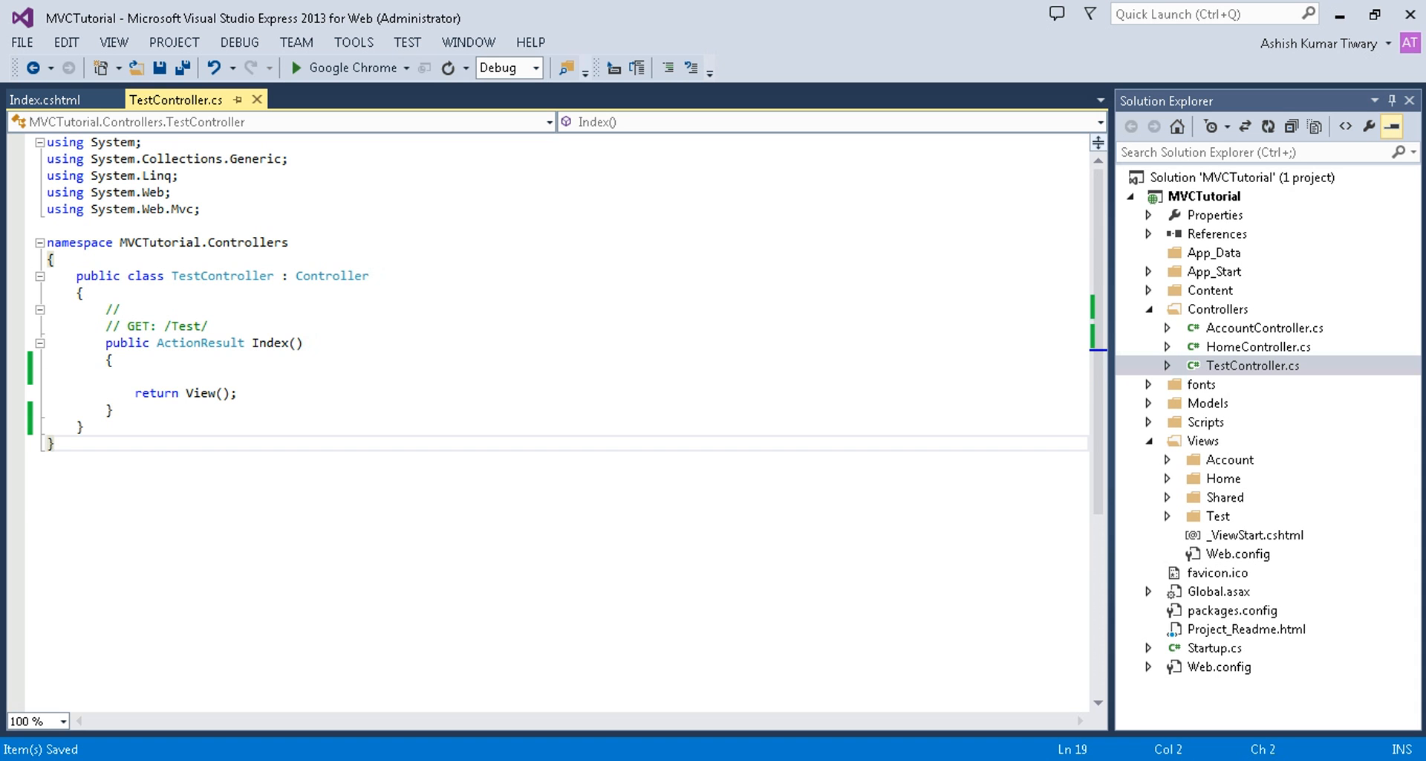
click(44, 102)
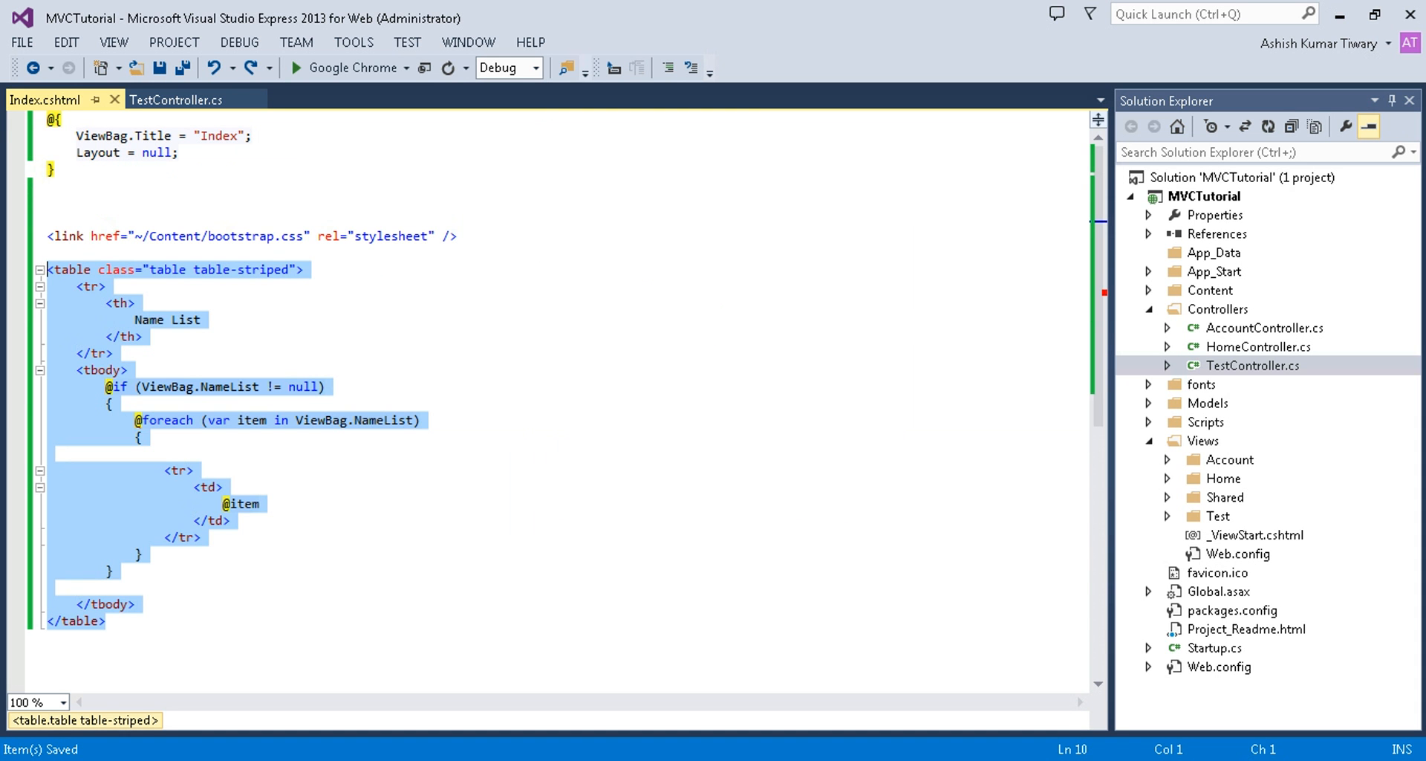
key(Delete)
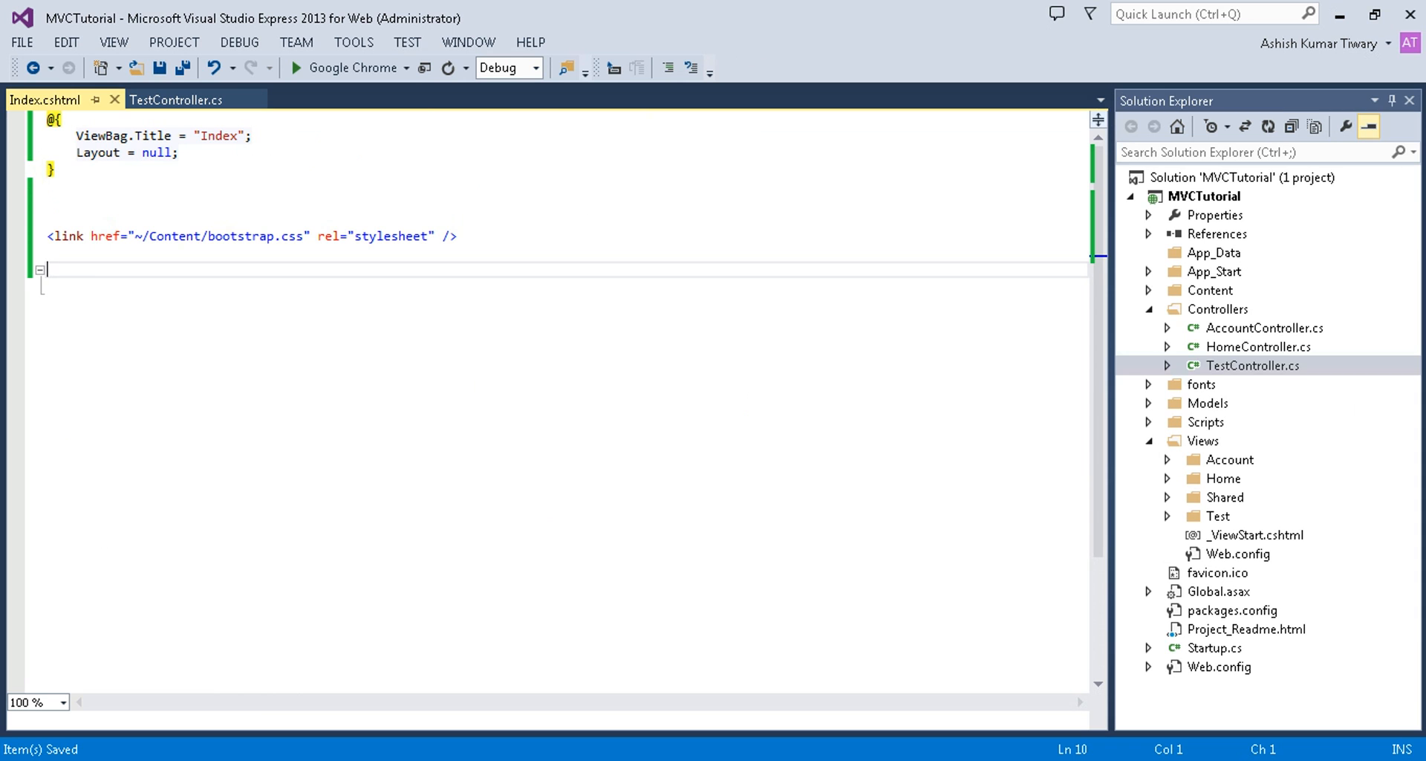
Add a new class named Employee to the Models folder.
click(1207, 403)
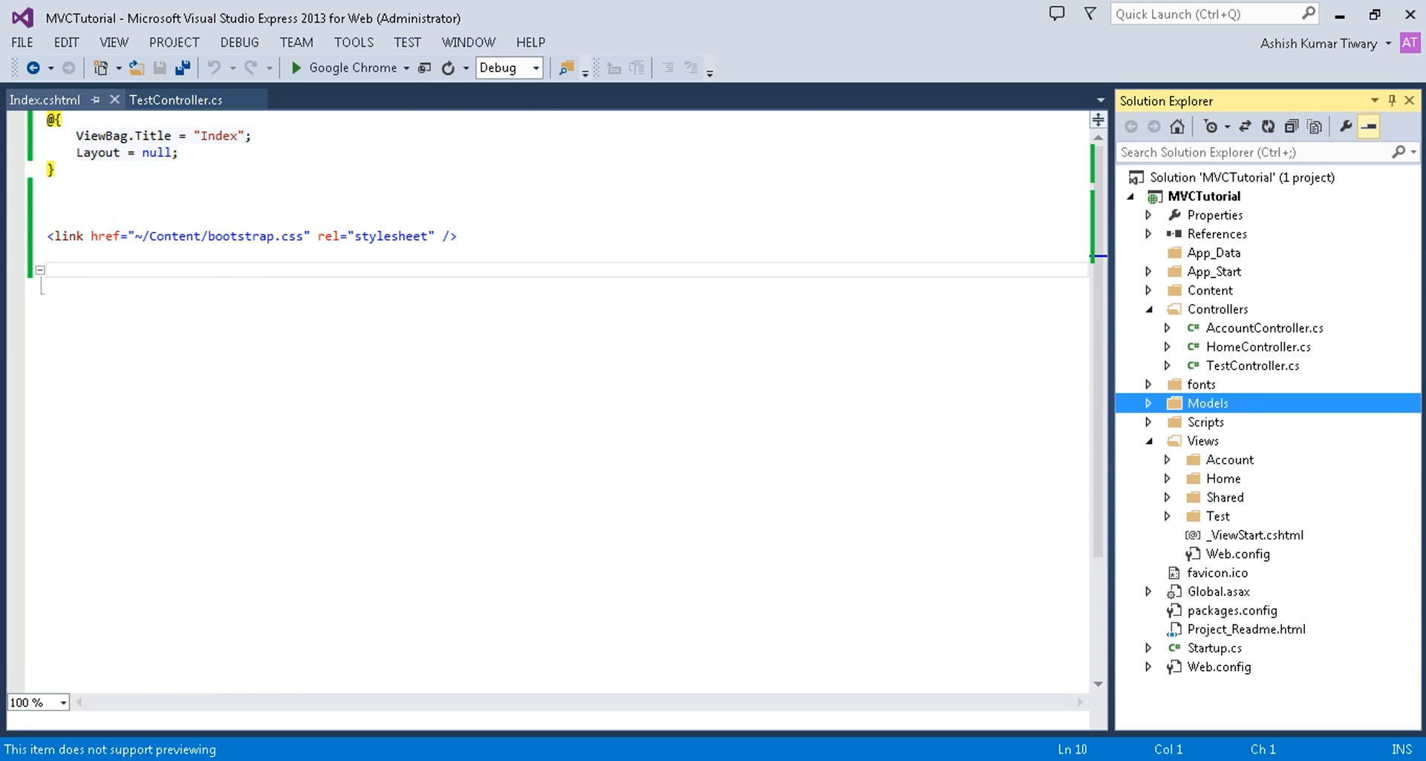
right_click(1207, 402)
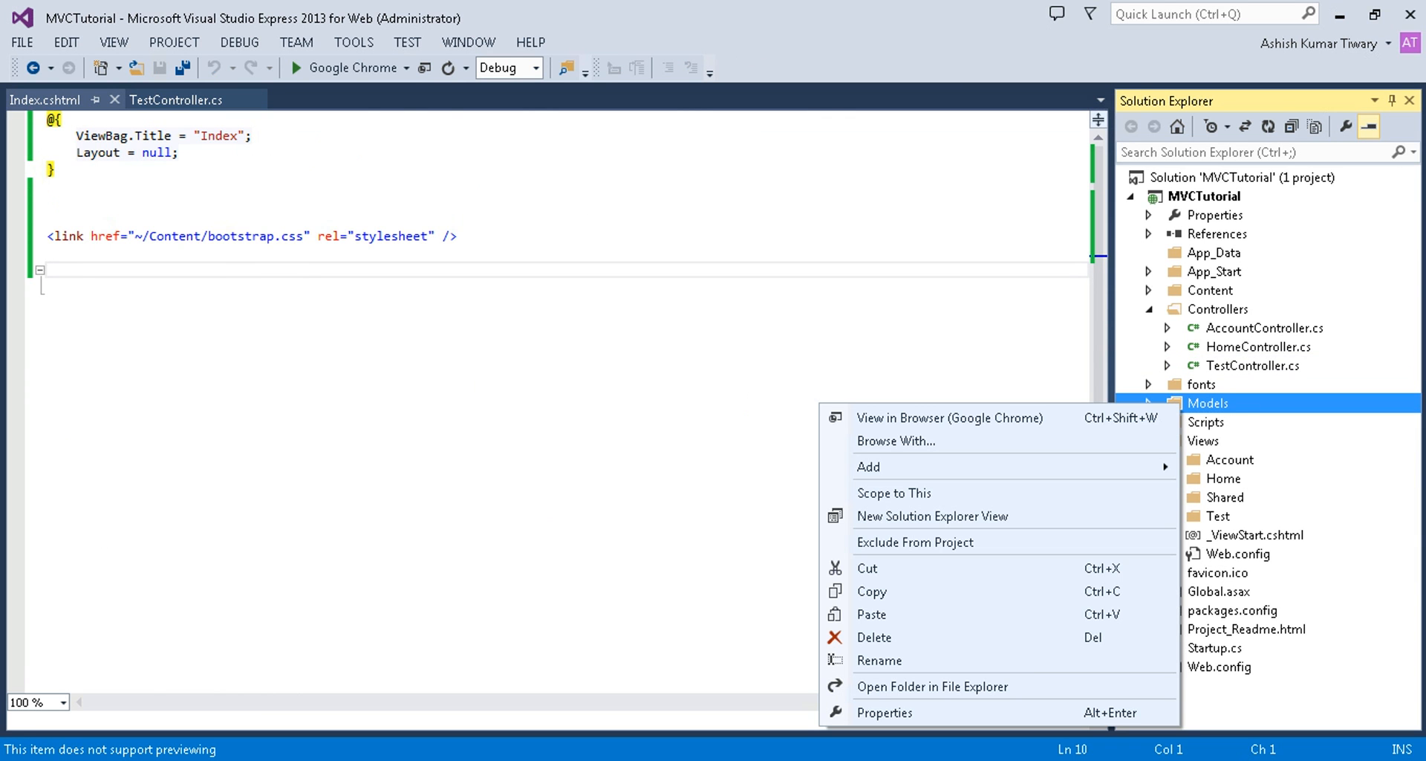
mouse_move(932, 687)
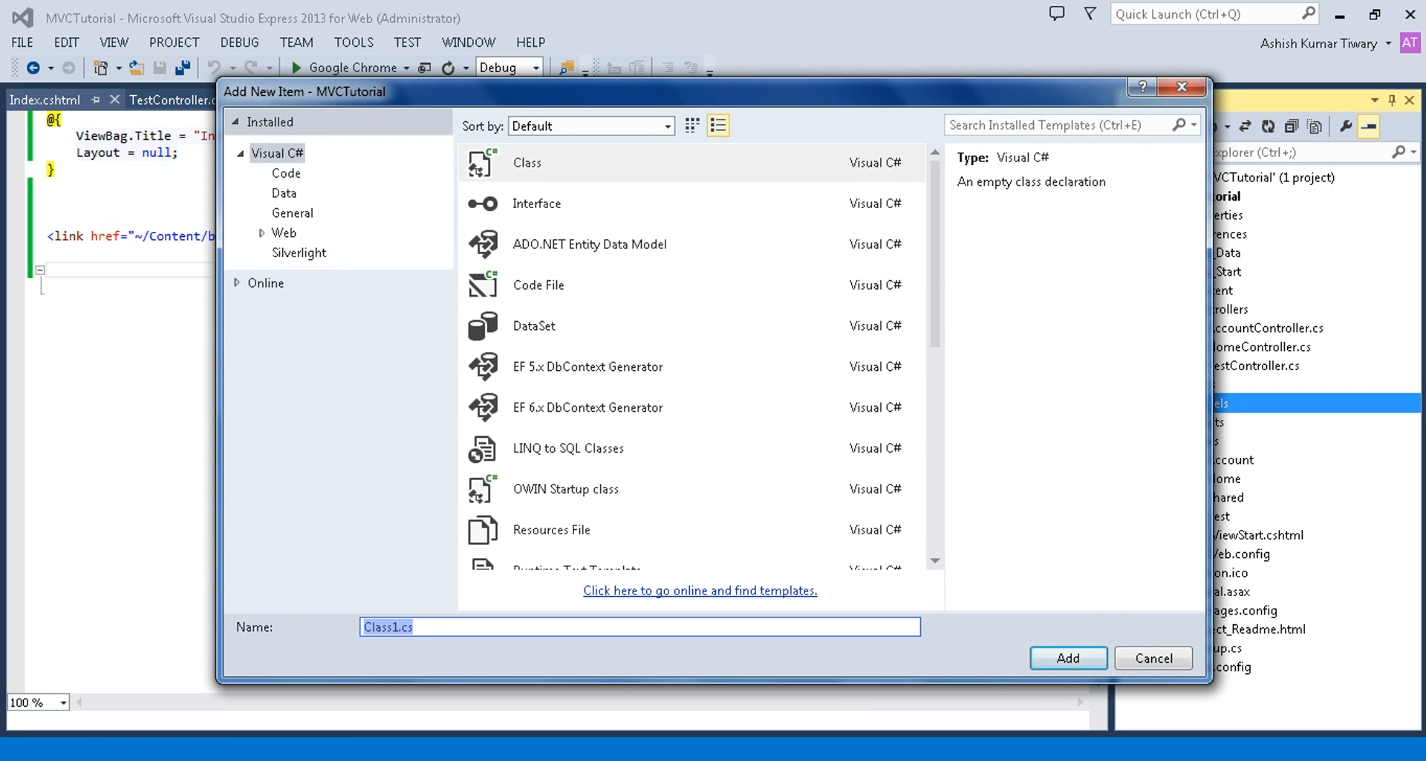
text(E)
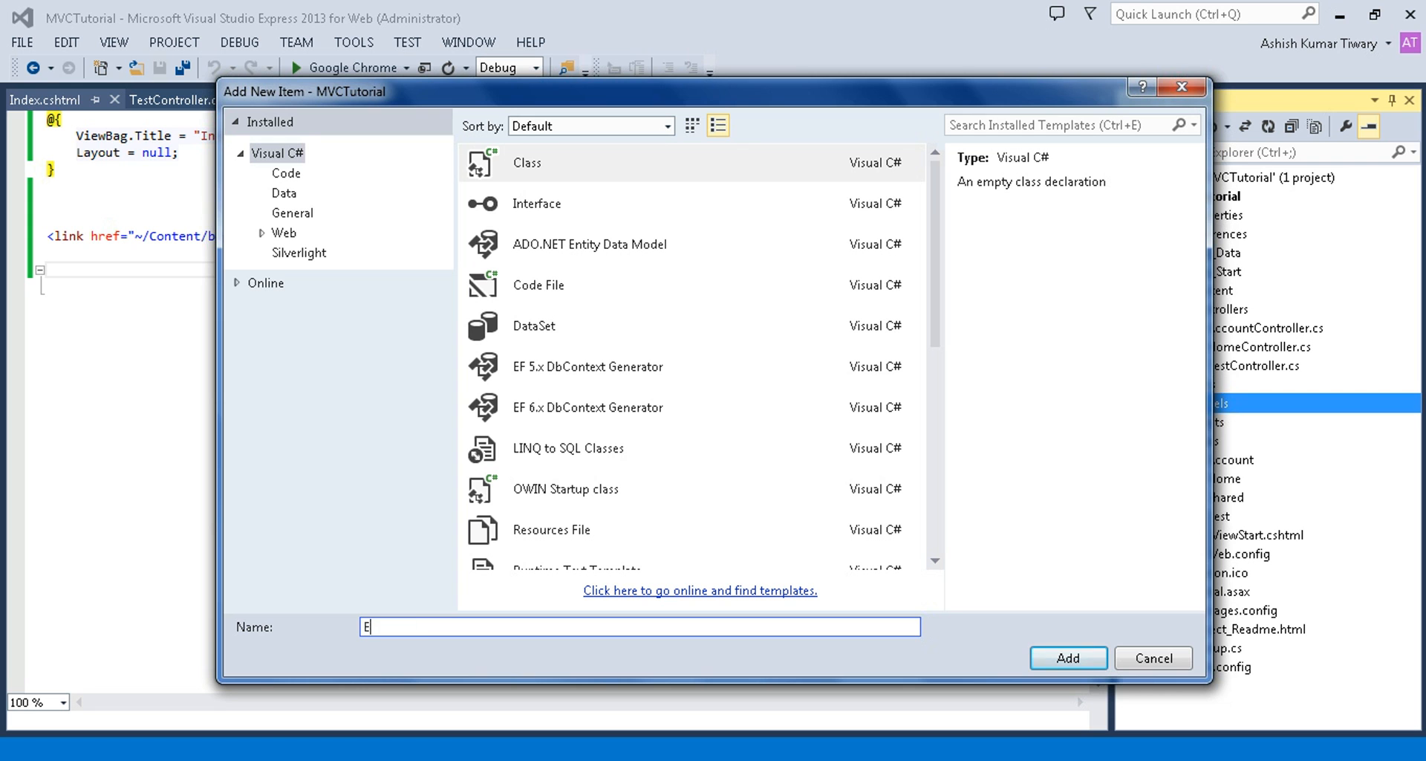
text(mployee)
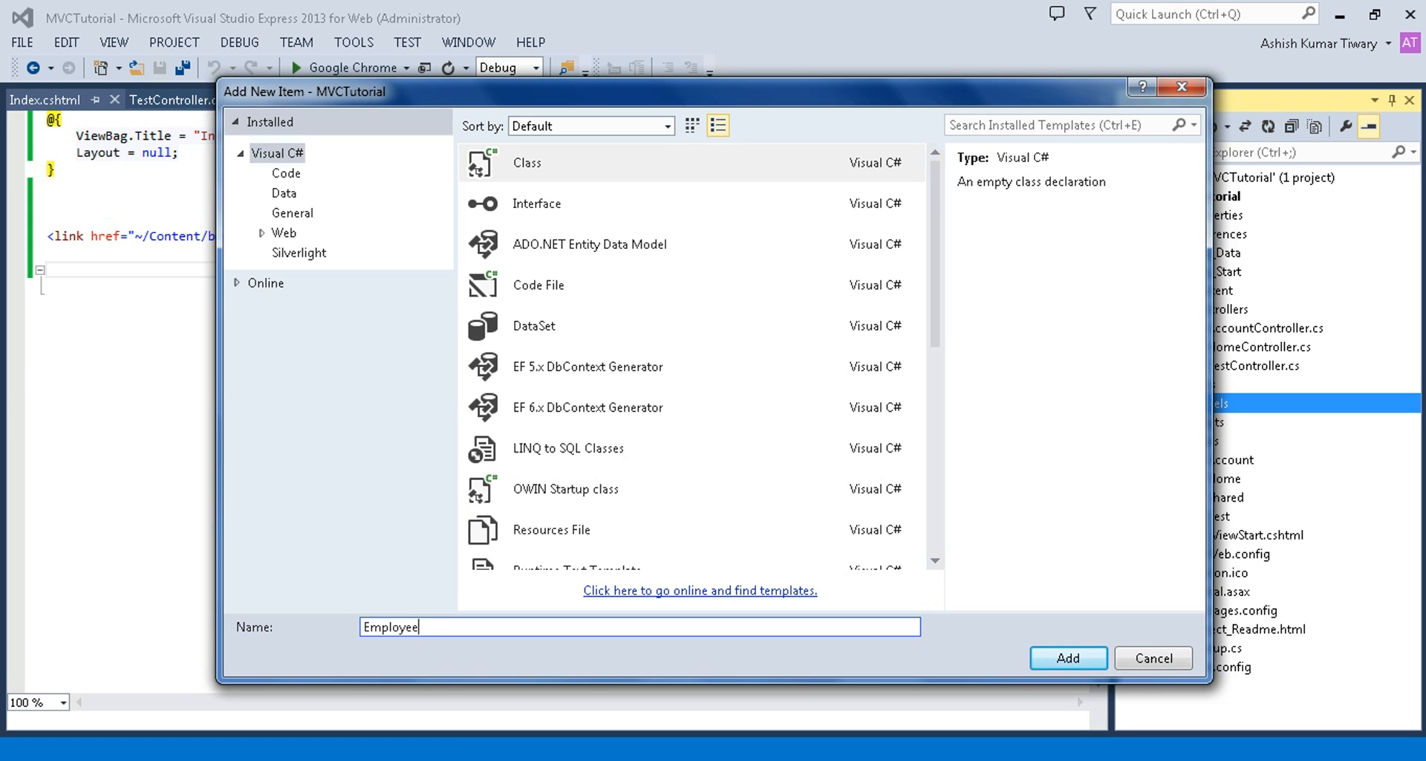
click(1069, 658)
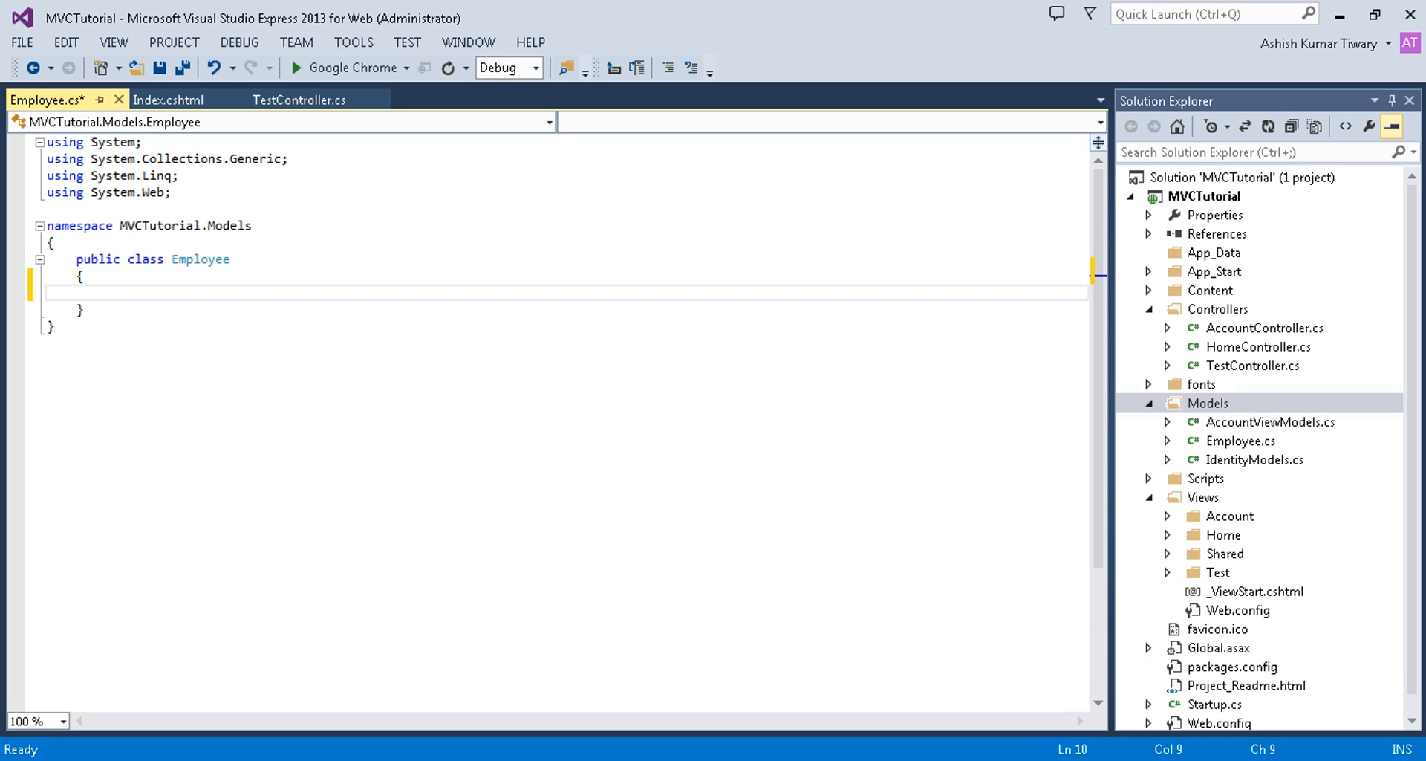
Write the public int EmployeeID { get; set; } property in the Employee class.
double_click(199, 259)
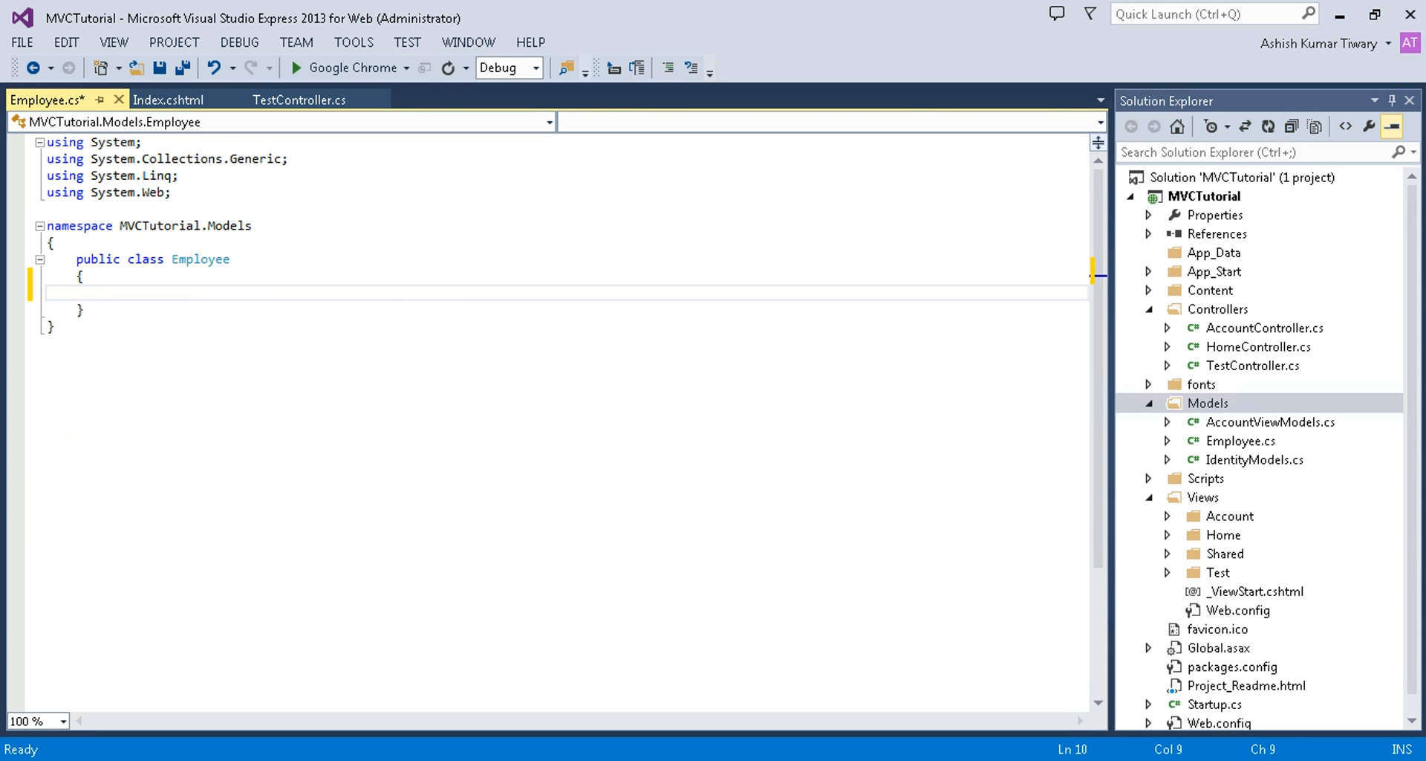
text(public)
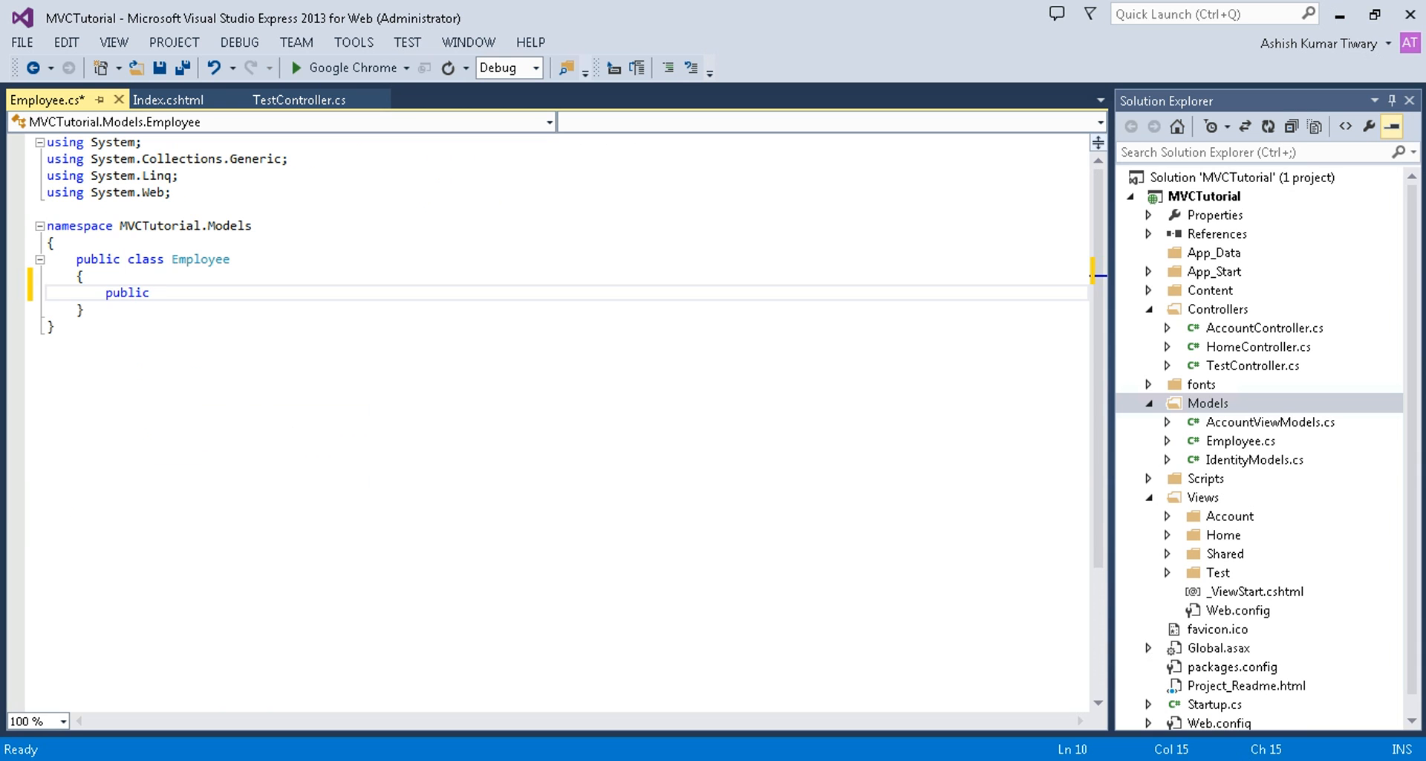
text(int)
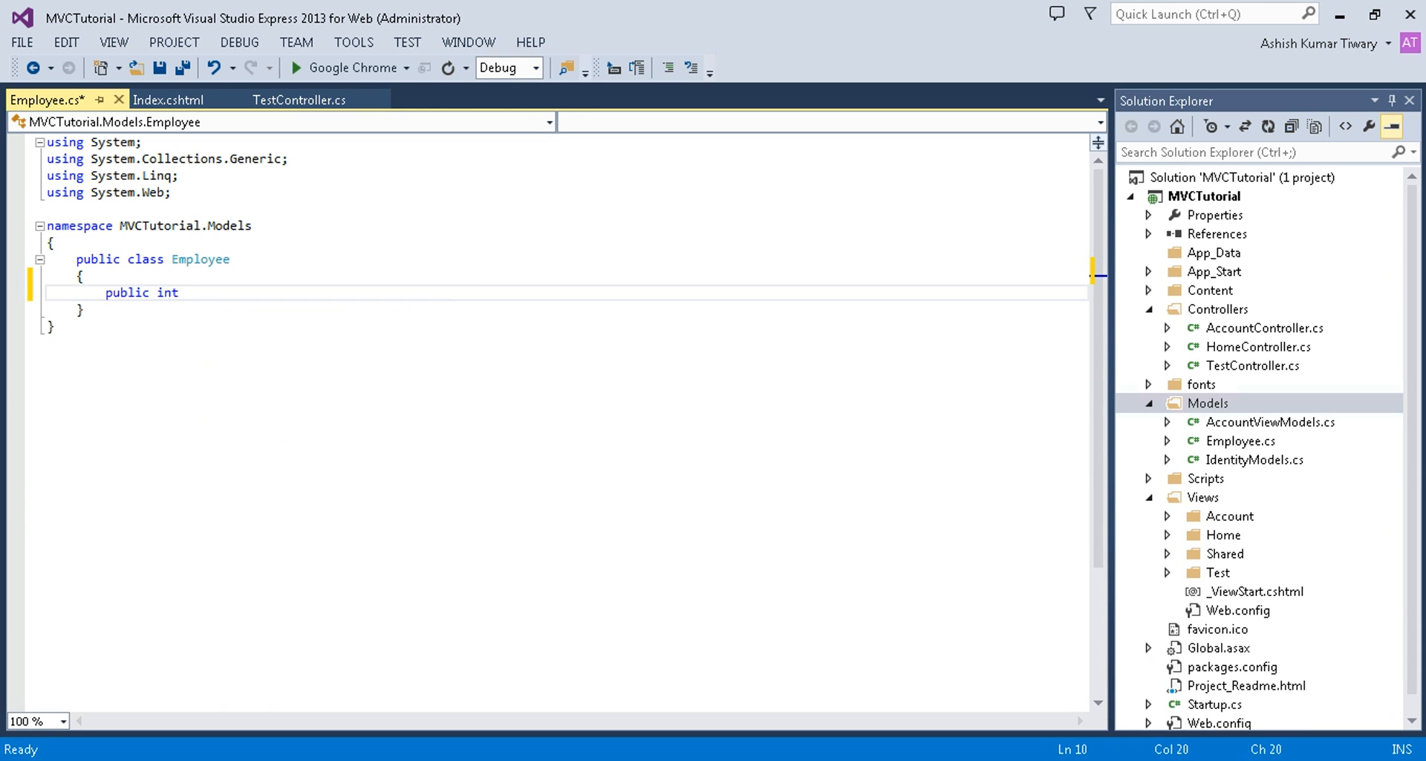
text(EmployeeID)
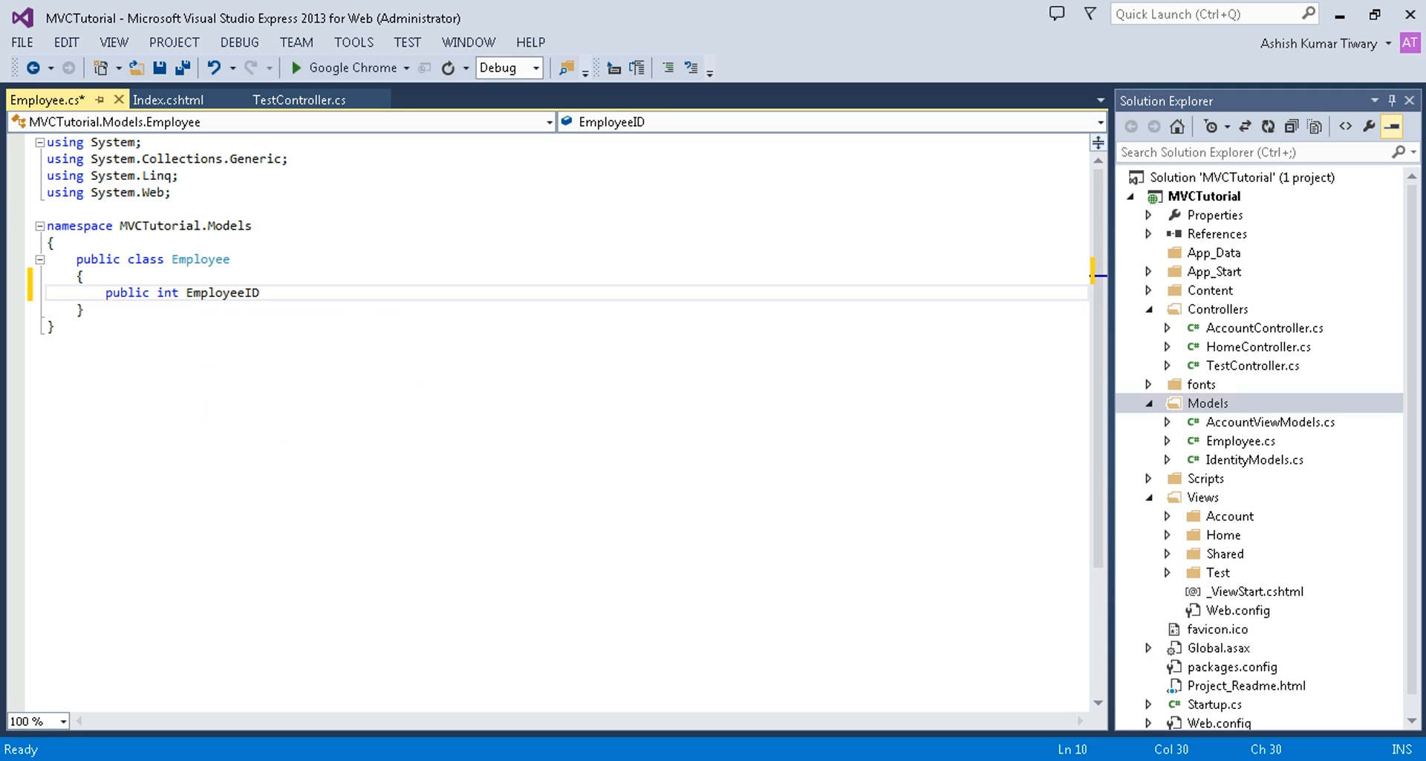
text({ })
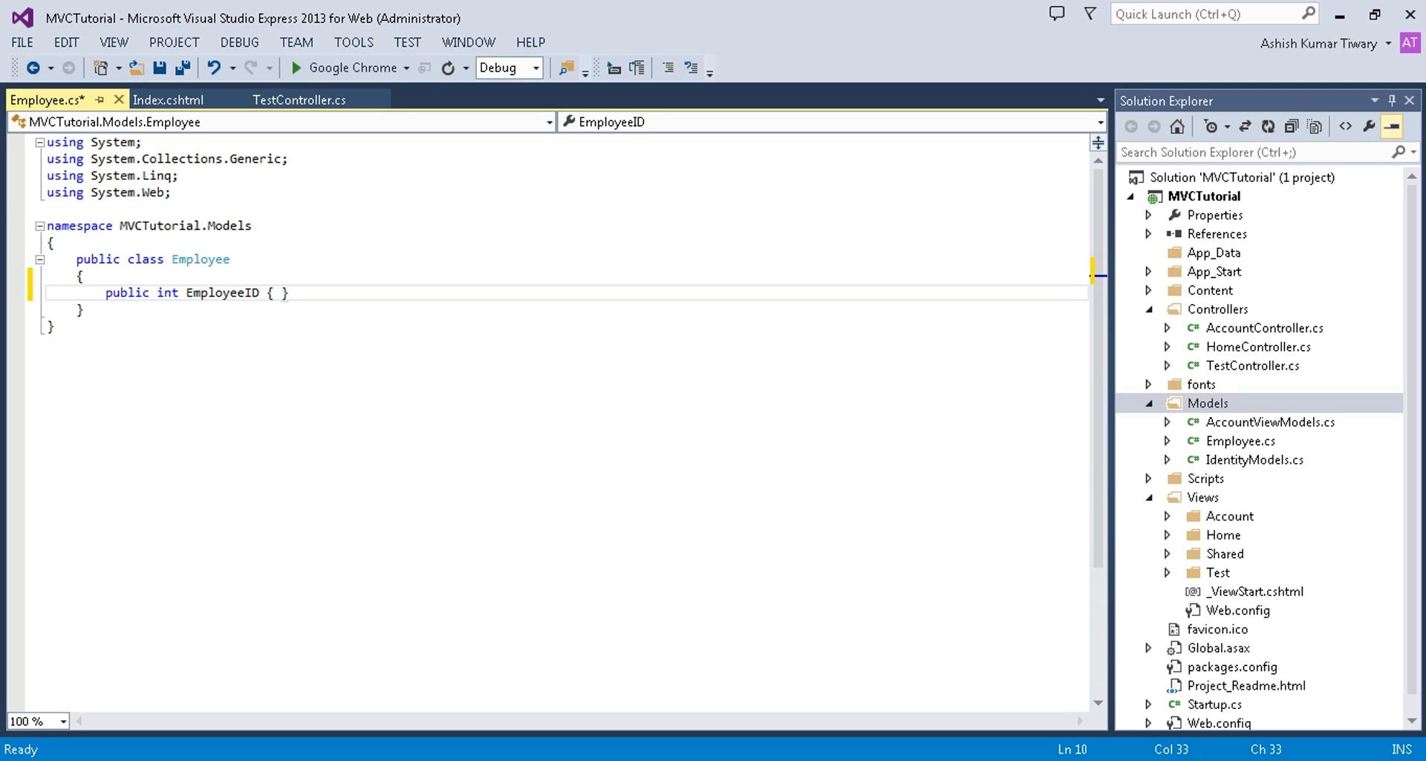
text(get)
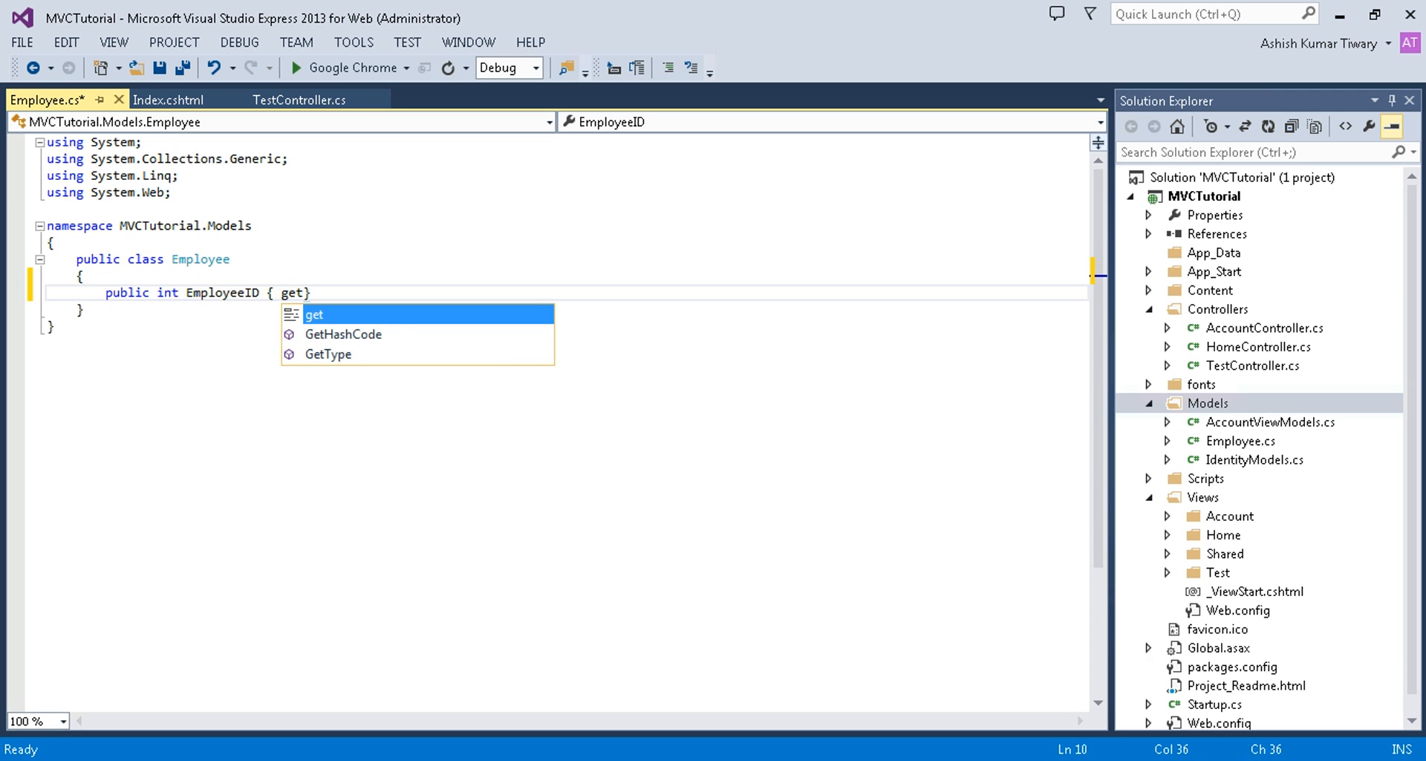
text(;se)
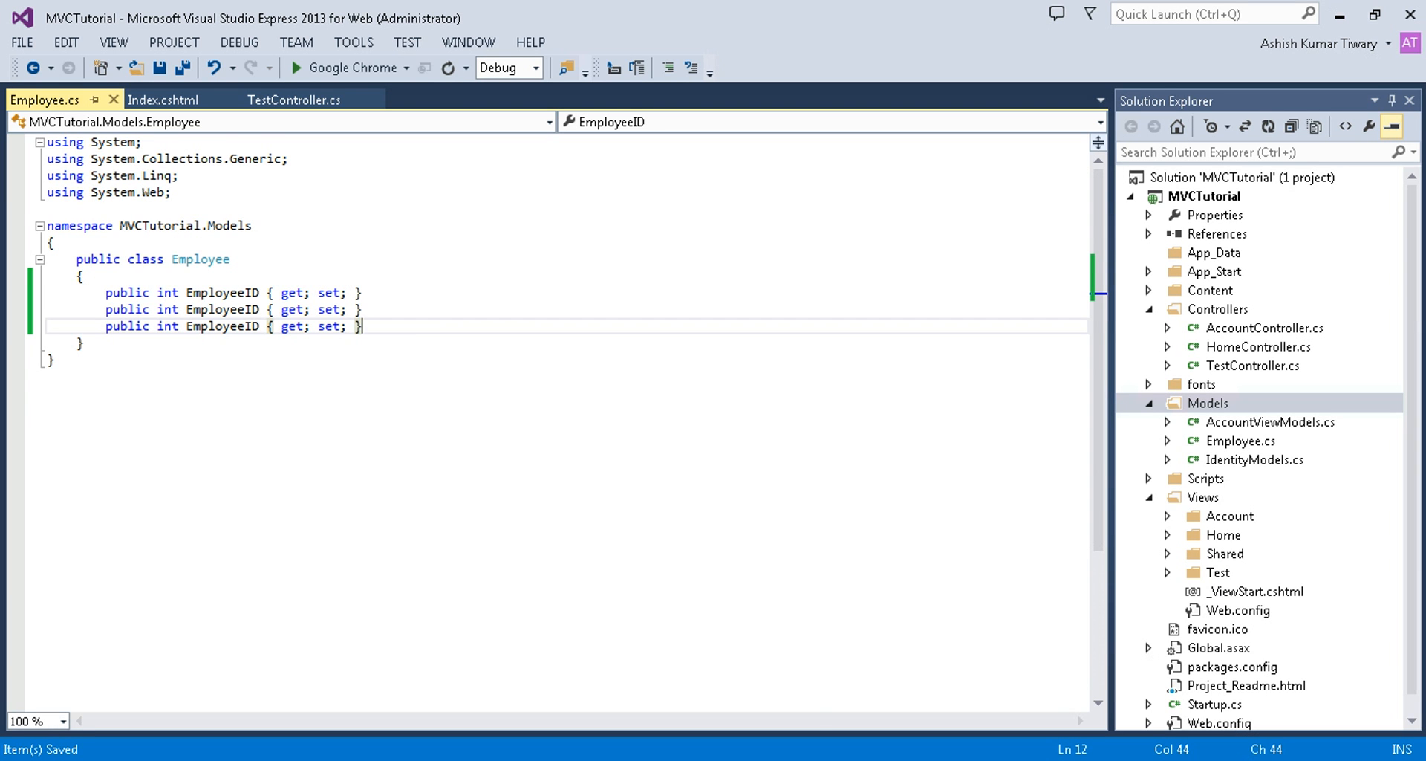
Add Name and Department properties from copies of that line, and save.
text(Name)
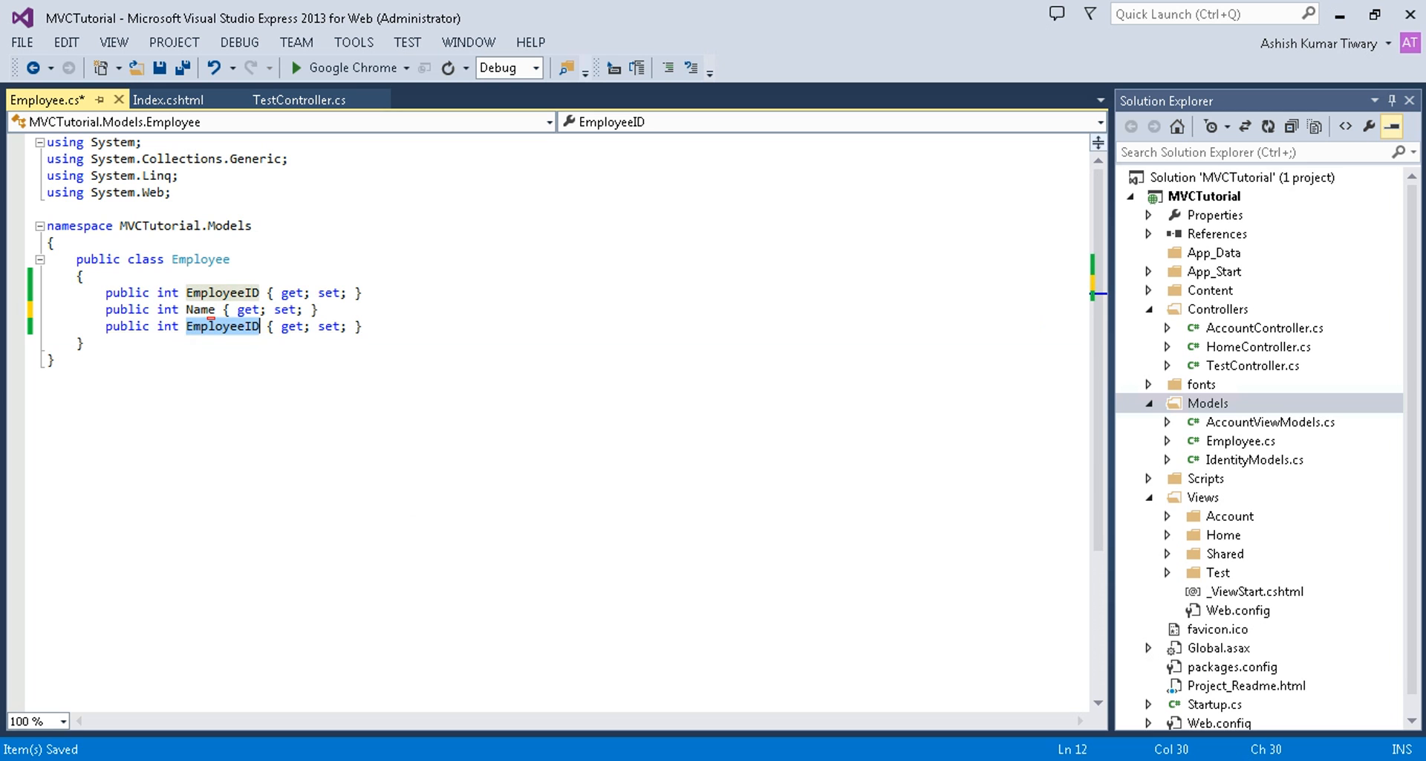
text(Depa)
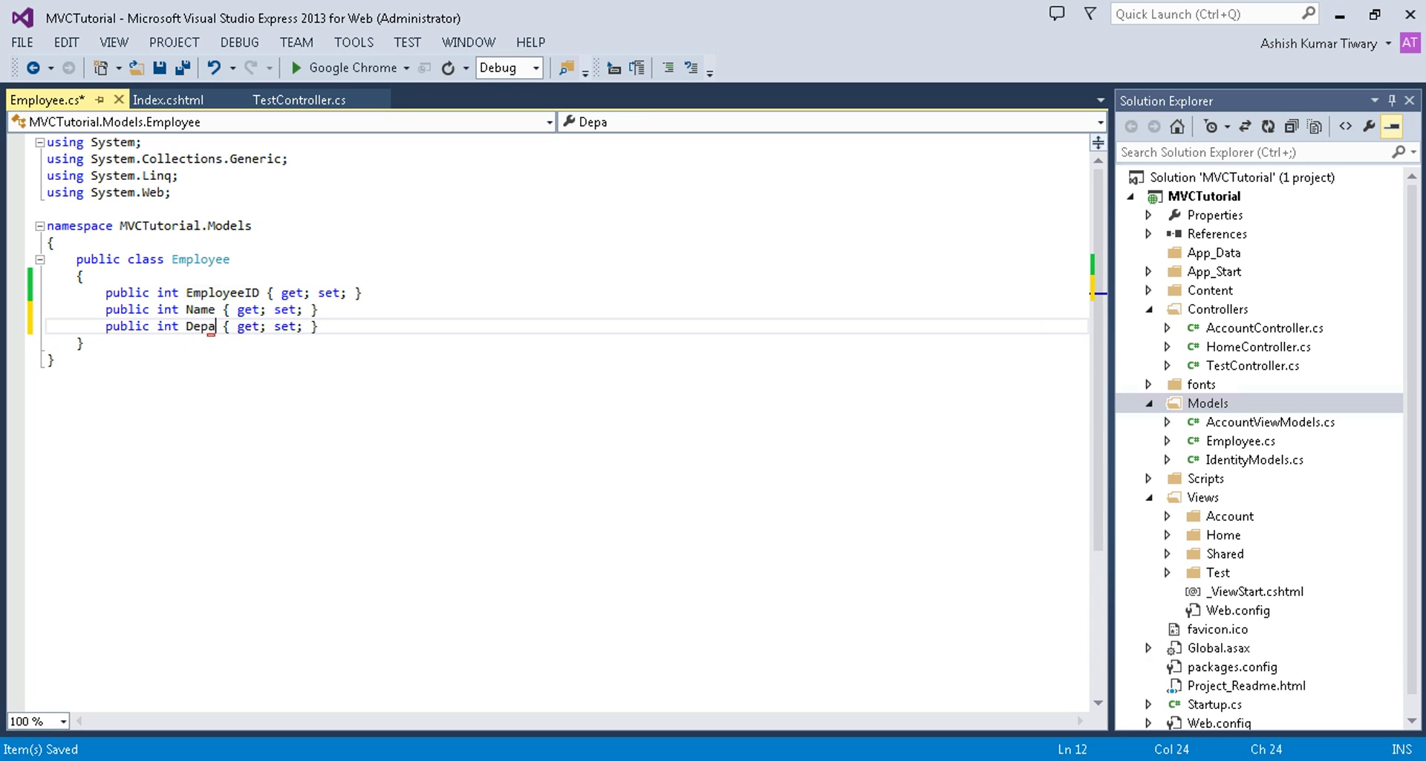
text(rtment)
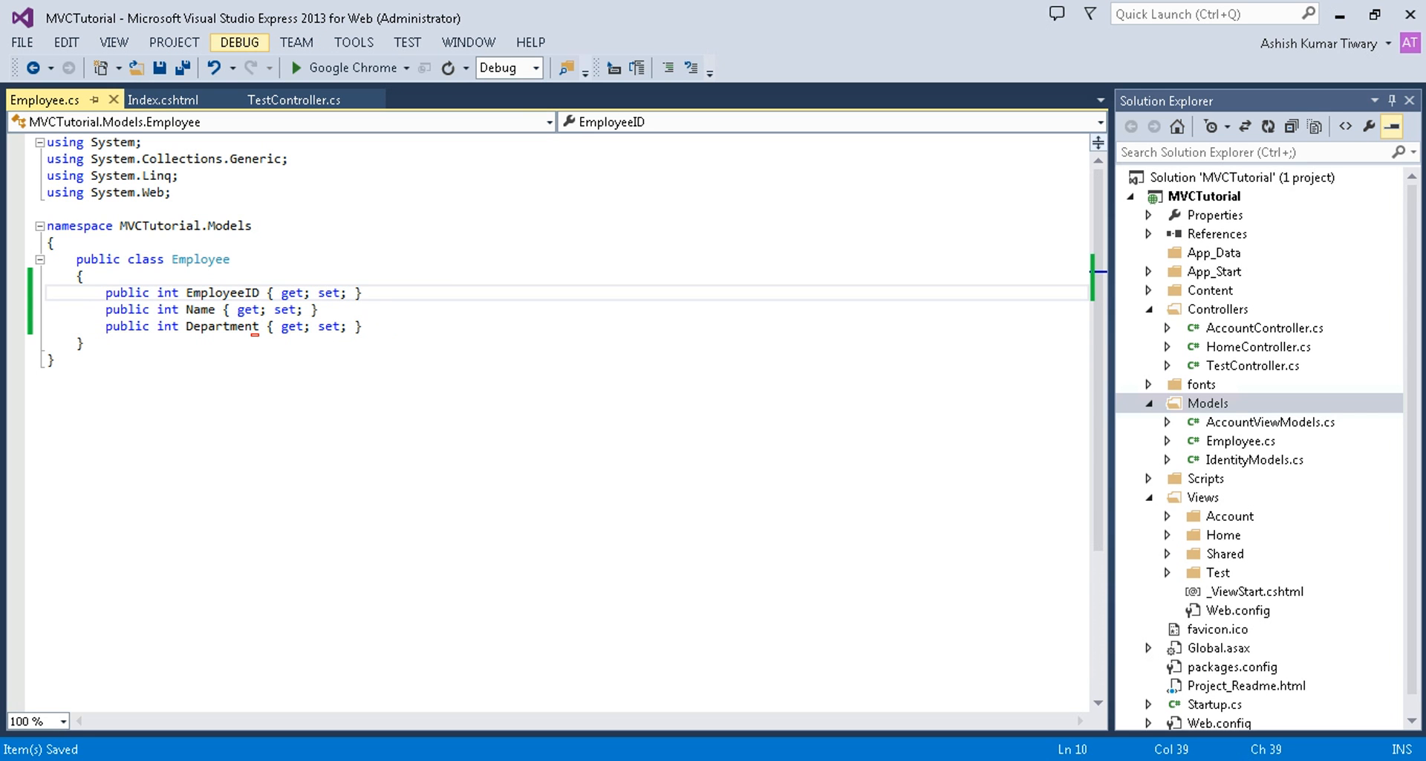
click(255, 42)
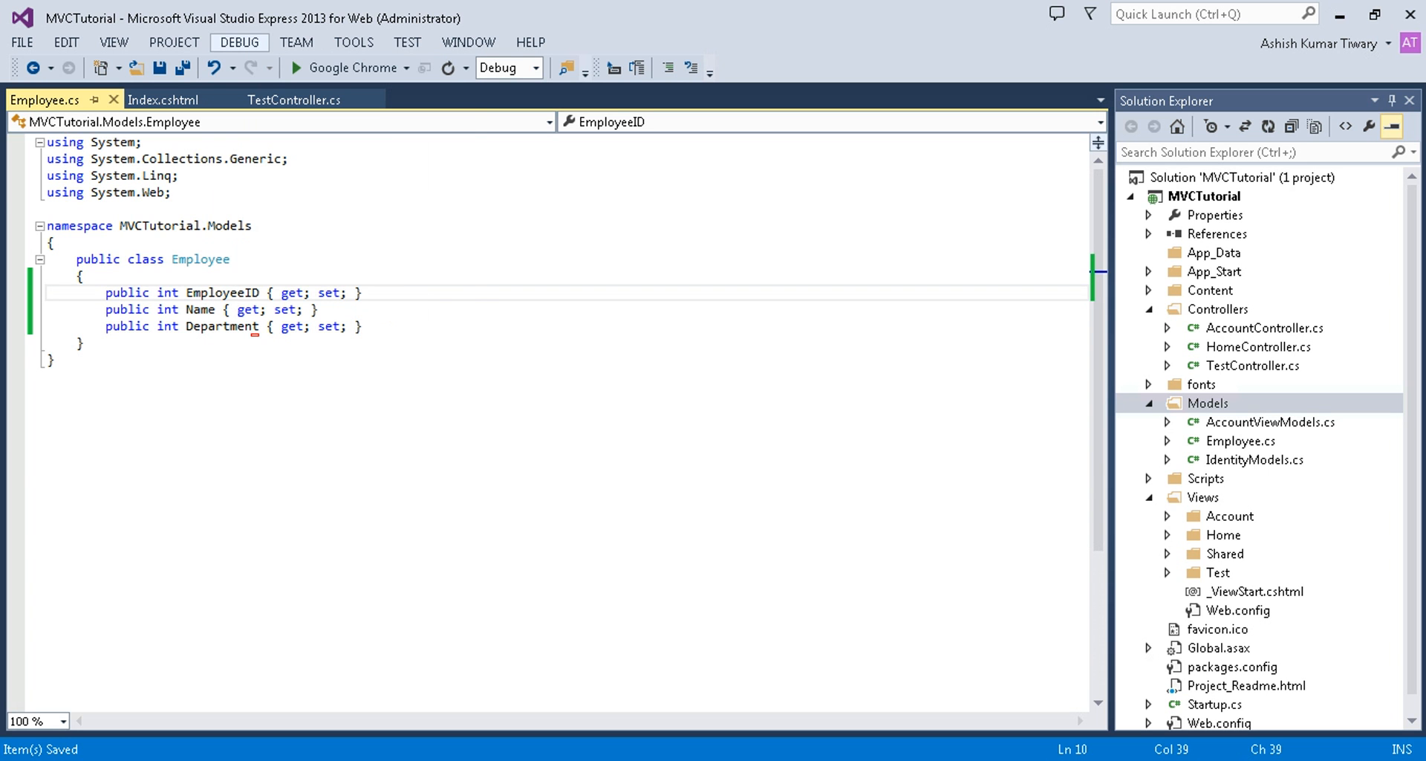
Build the MVCTutorial project successfully and bring the Index view markup back up.
click(174, 41)
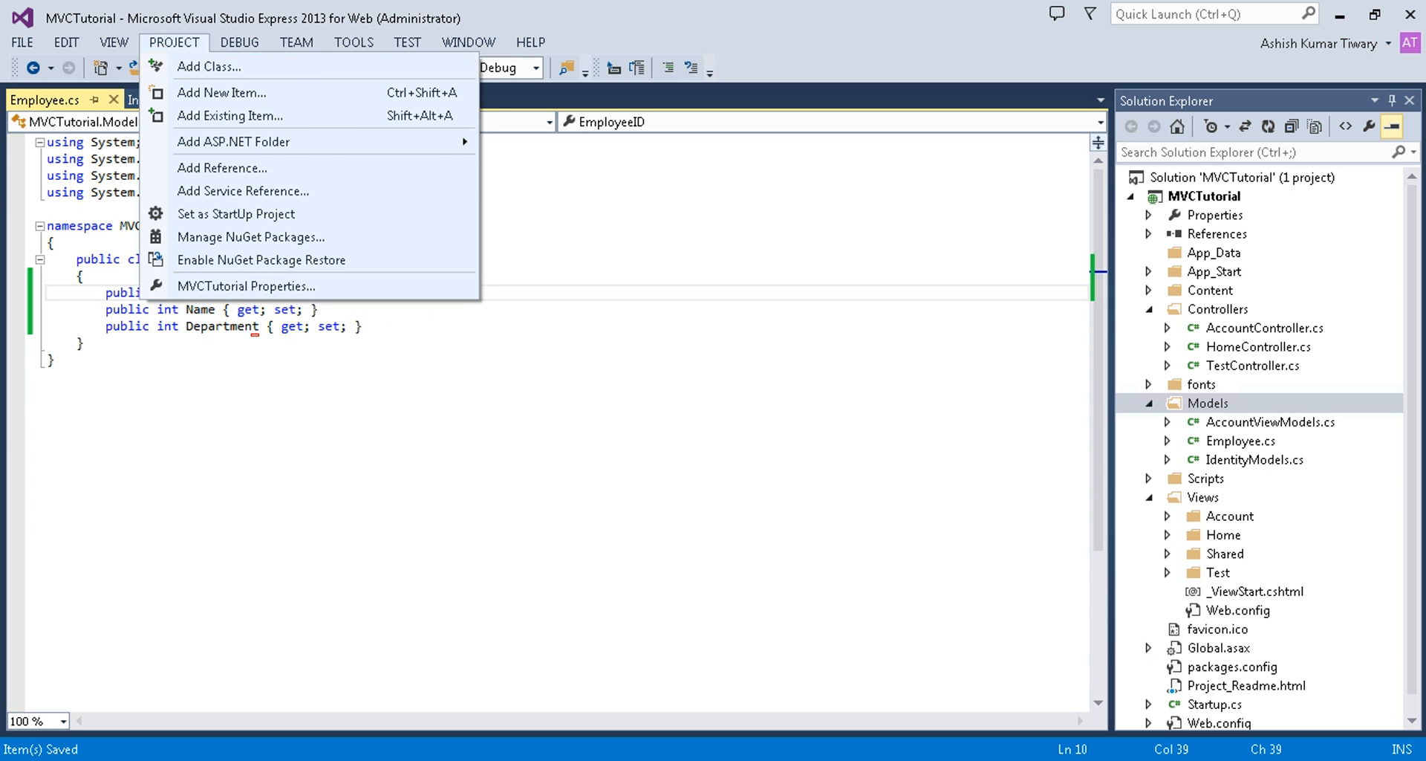
click(239, 42)
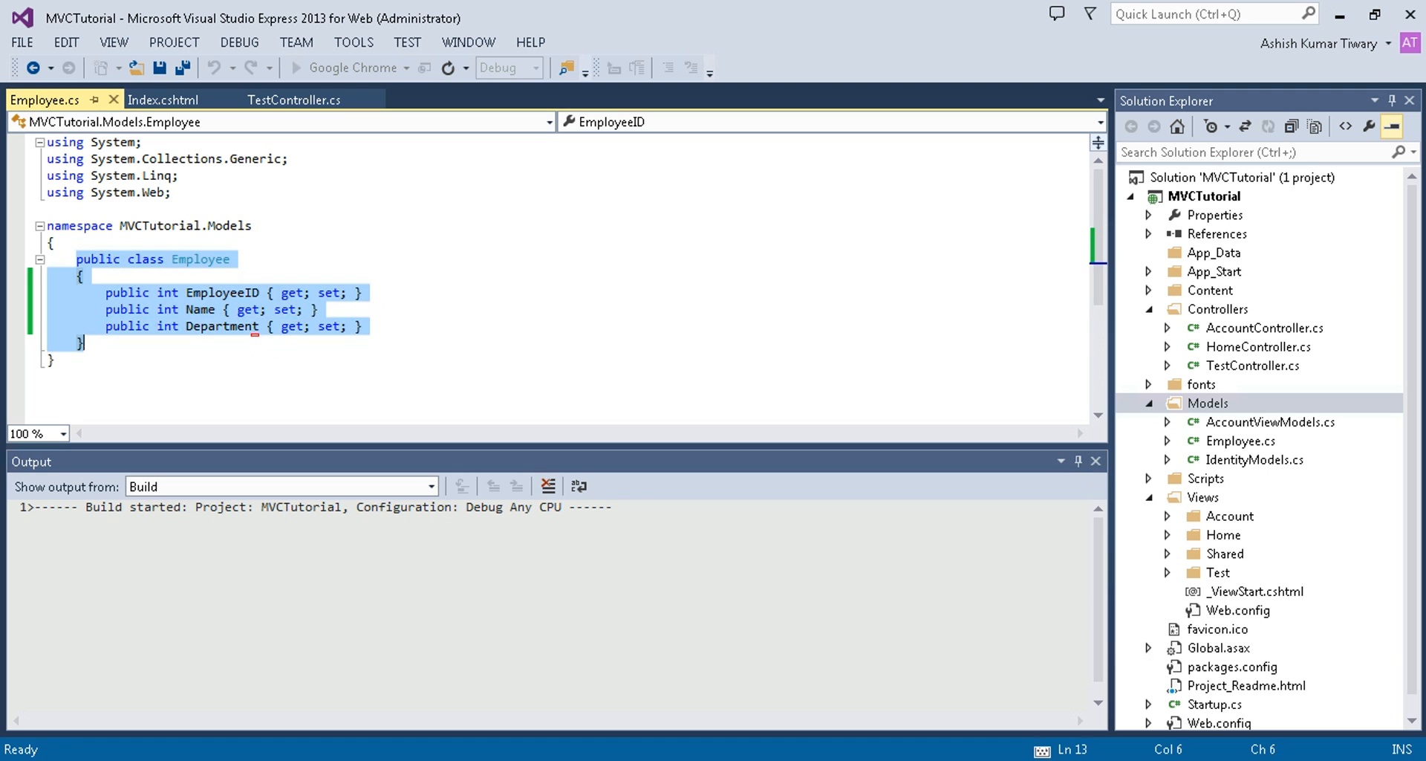
double_click(200, 258)
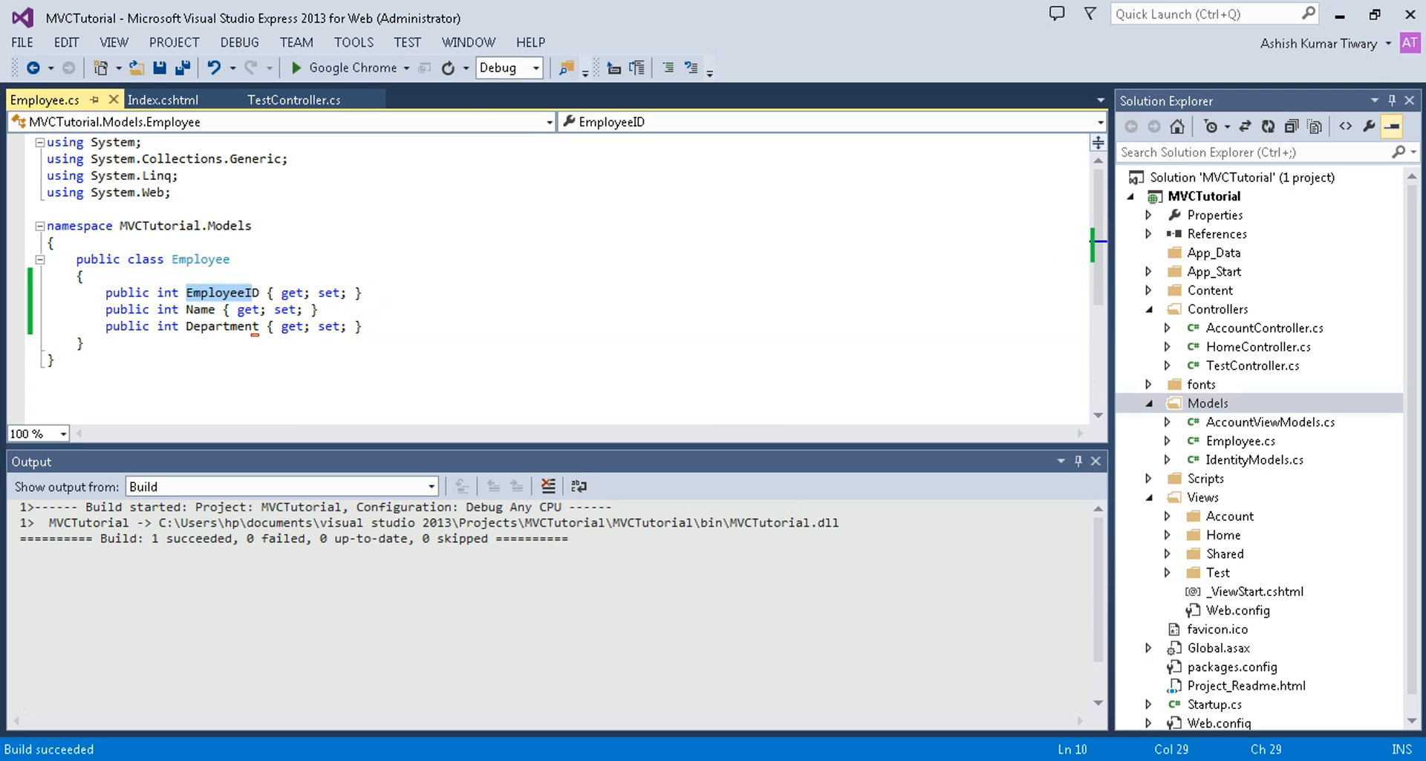
click(165, 100)
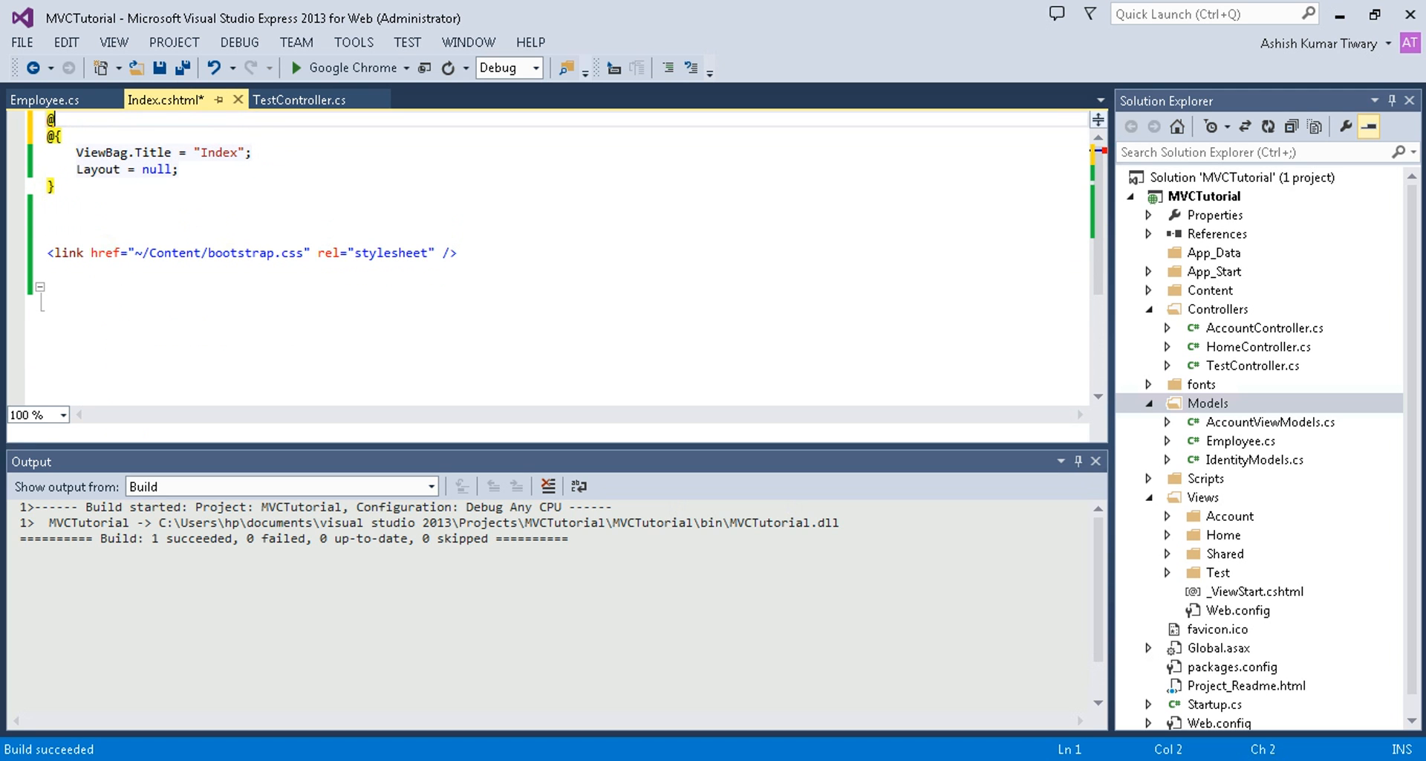
text(model)
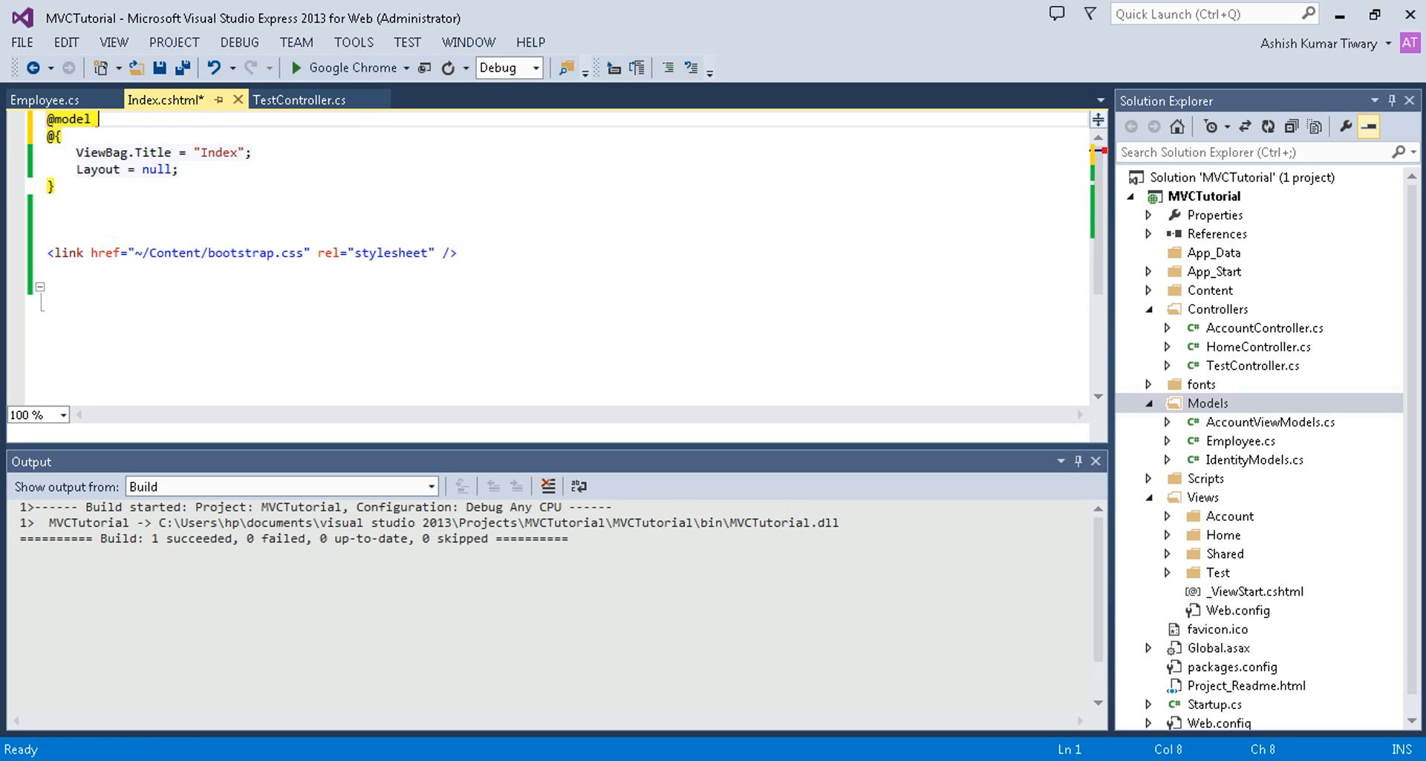
text(Mvc)
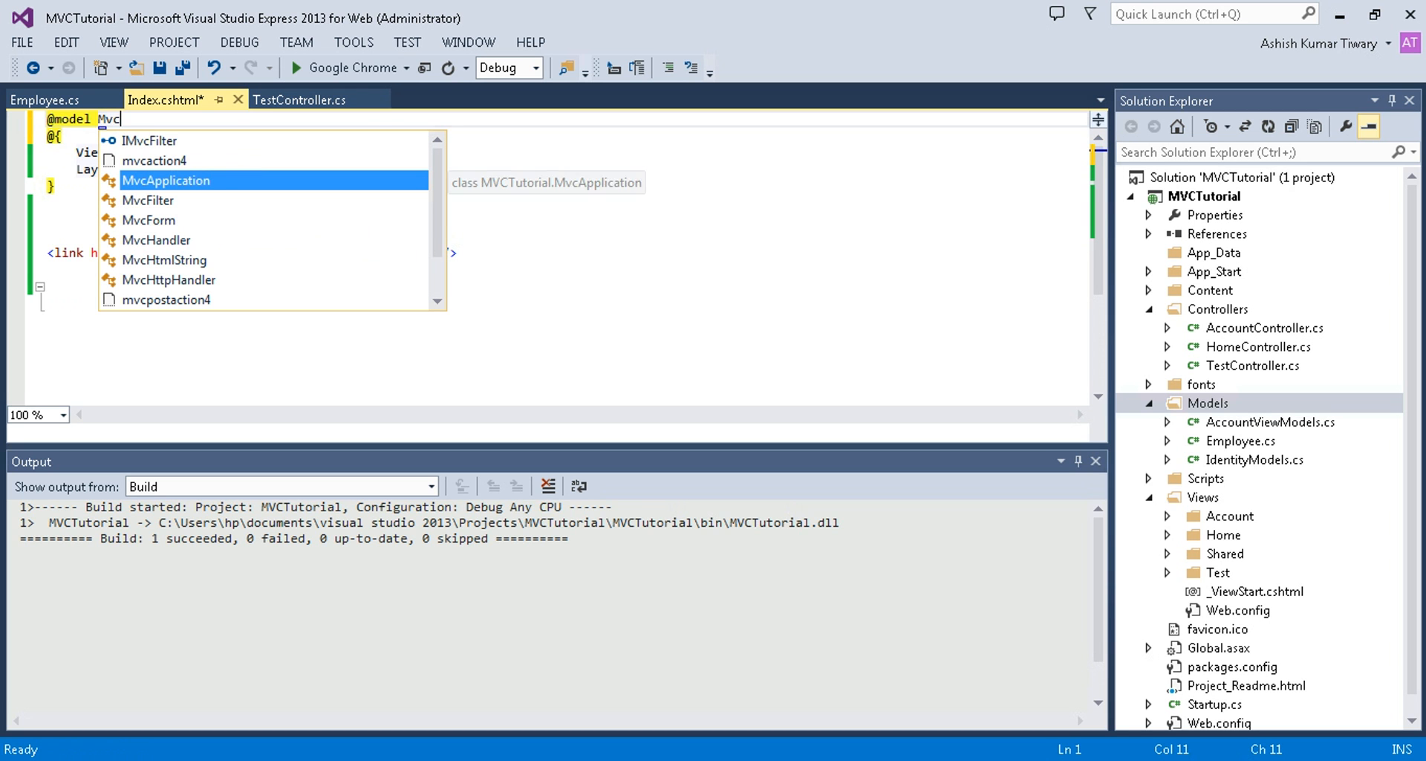
text(t)
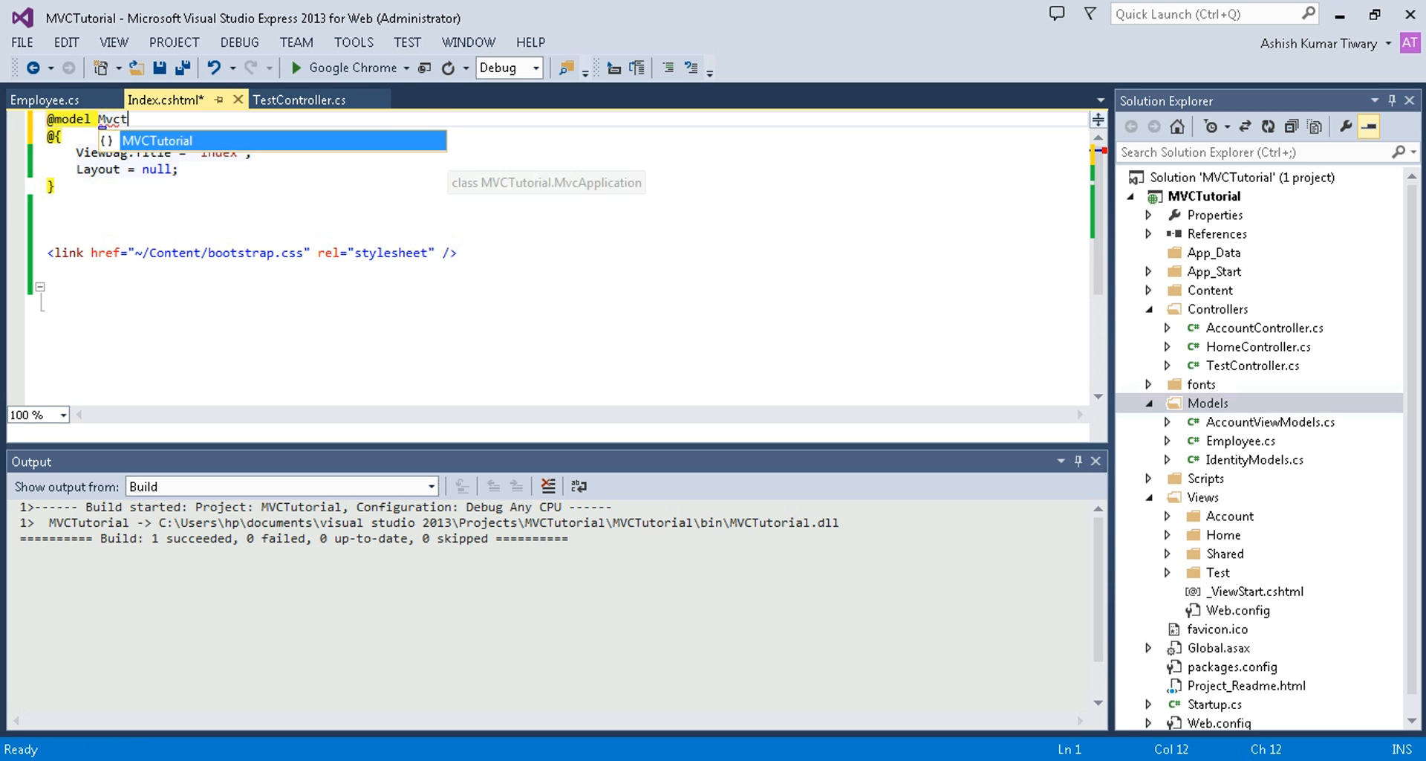
key(Tab)
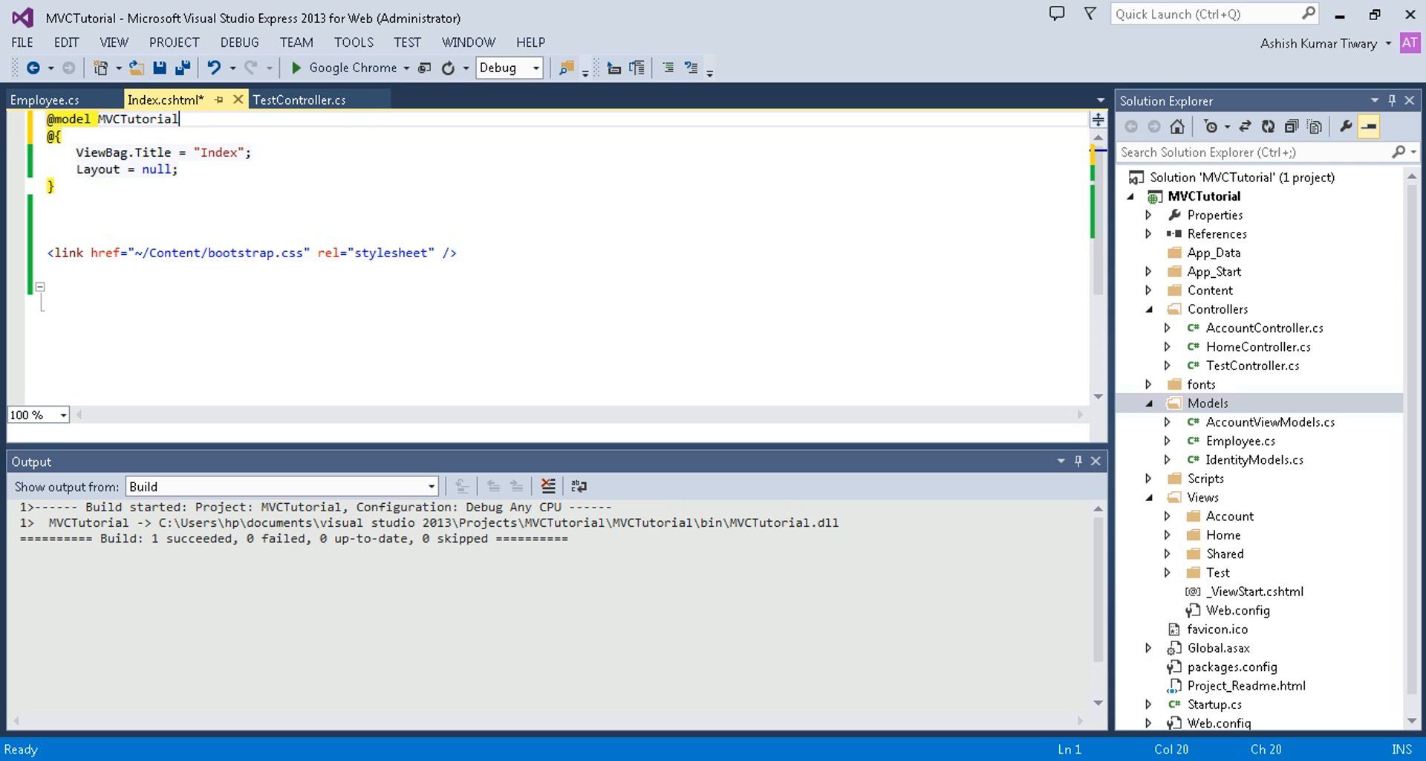
text(.mo)
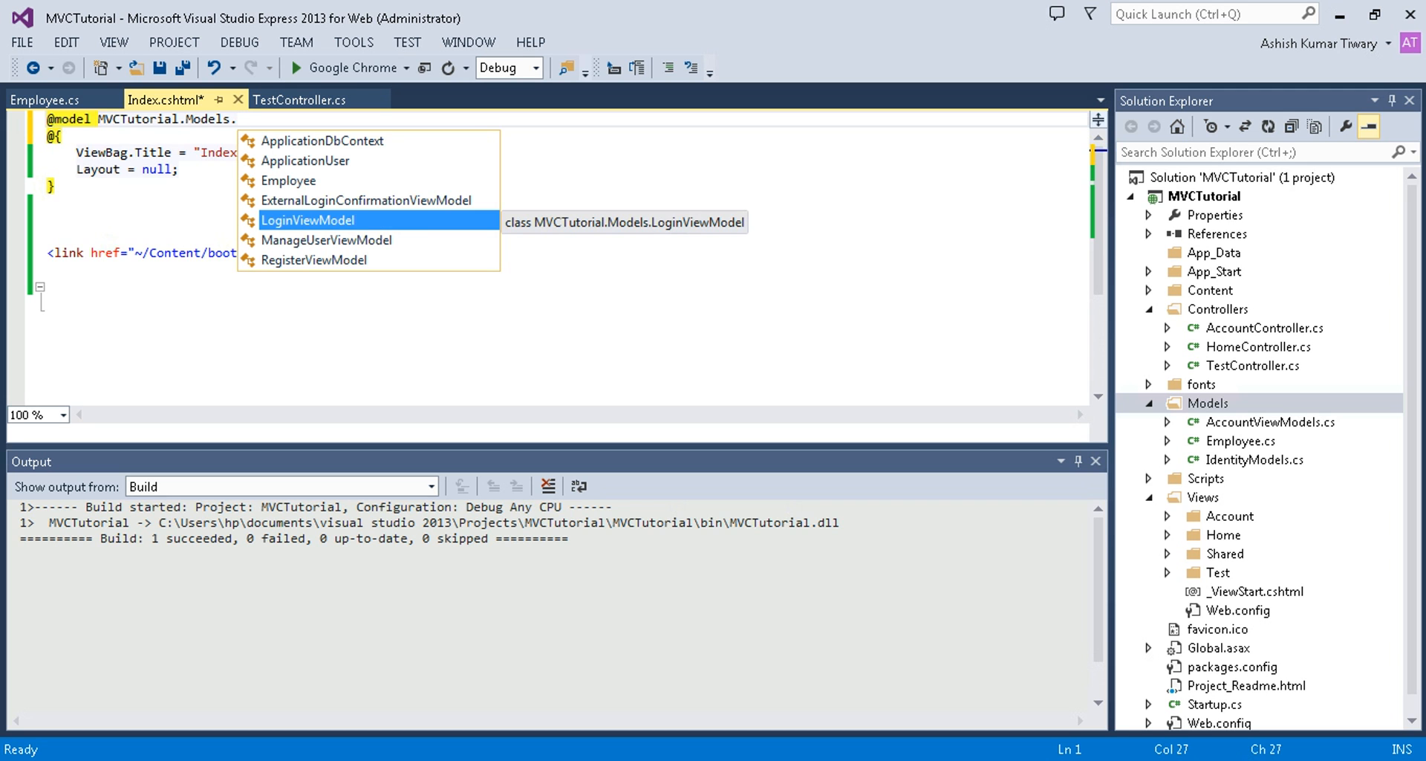
text(Employee)
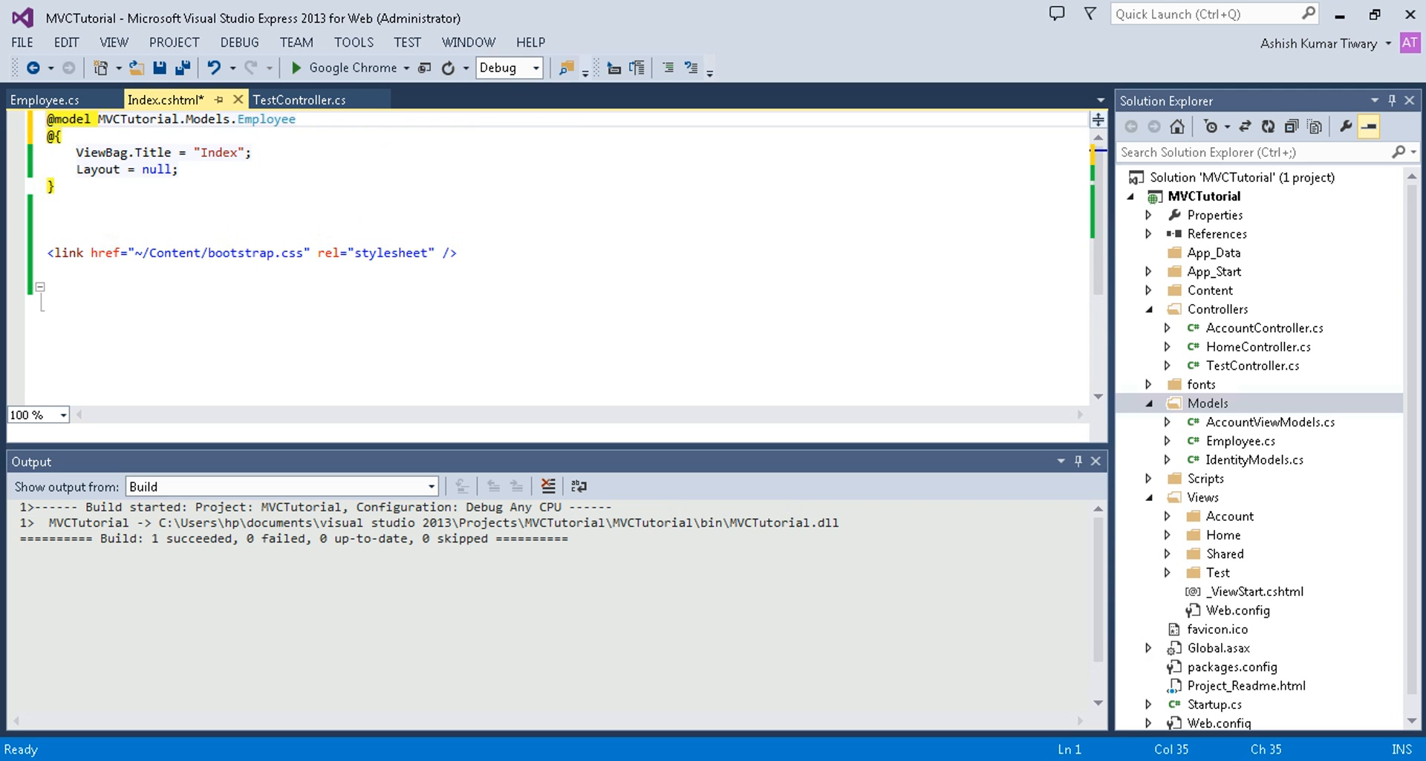
key(Ctrl+s)
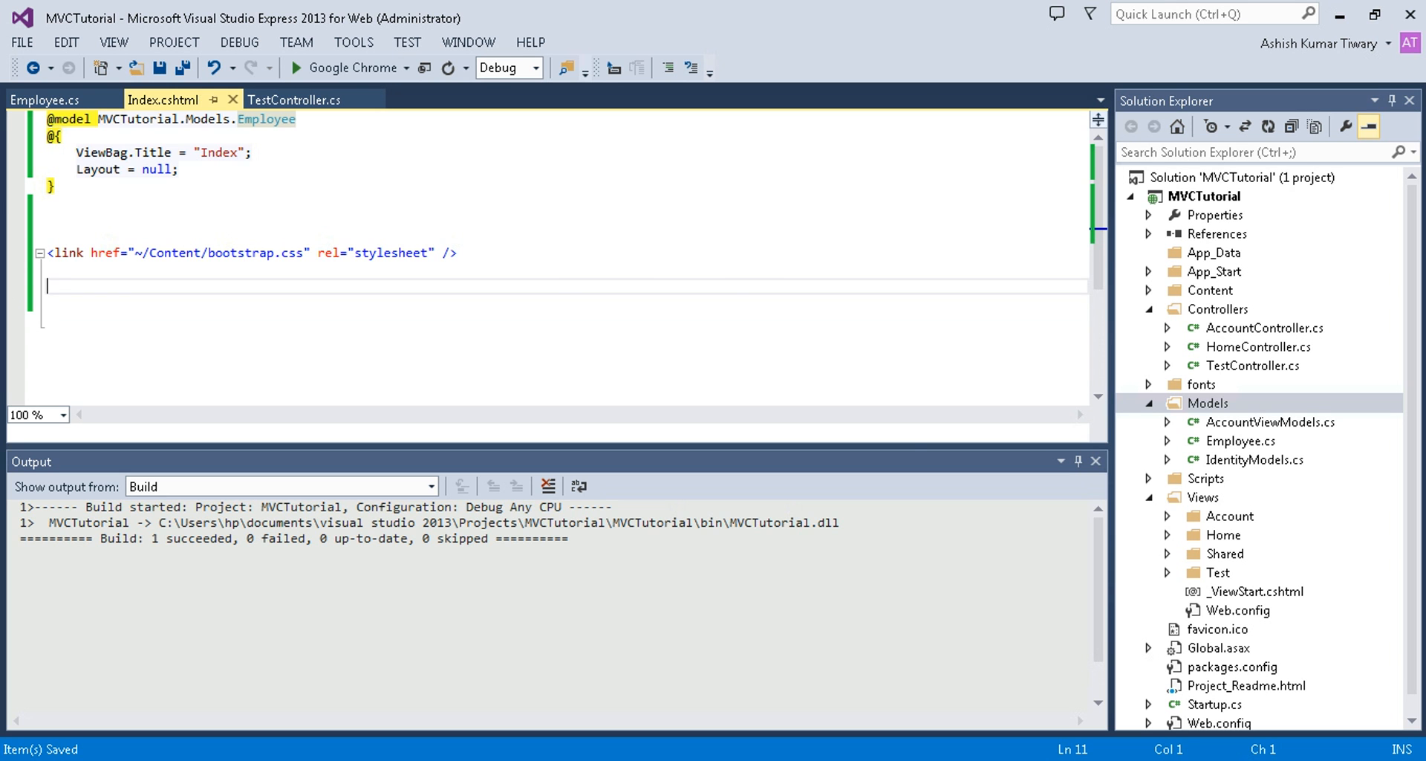
click(294, 99)
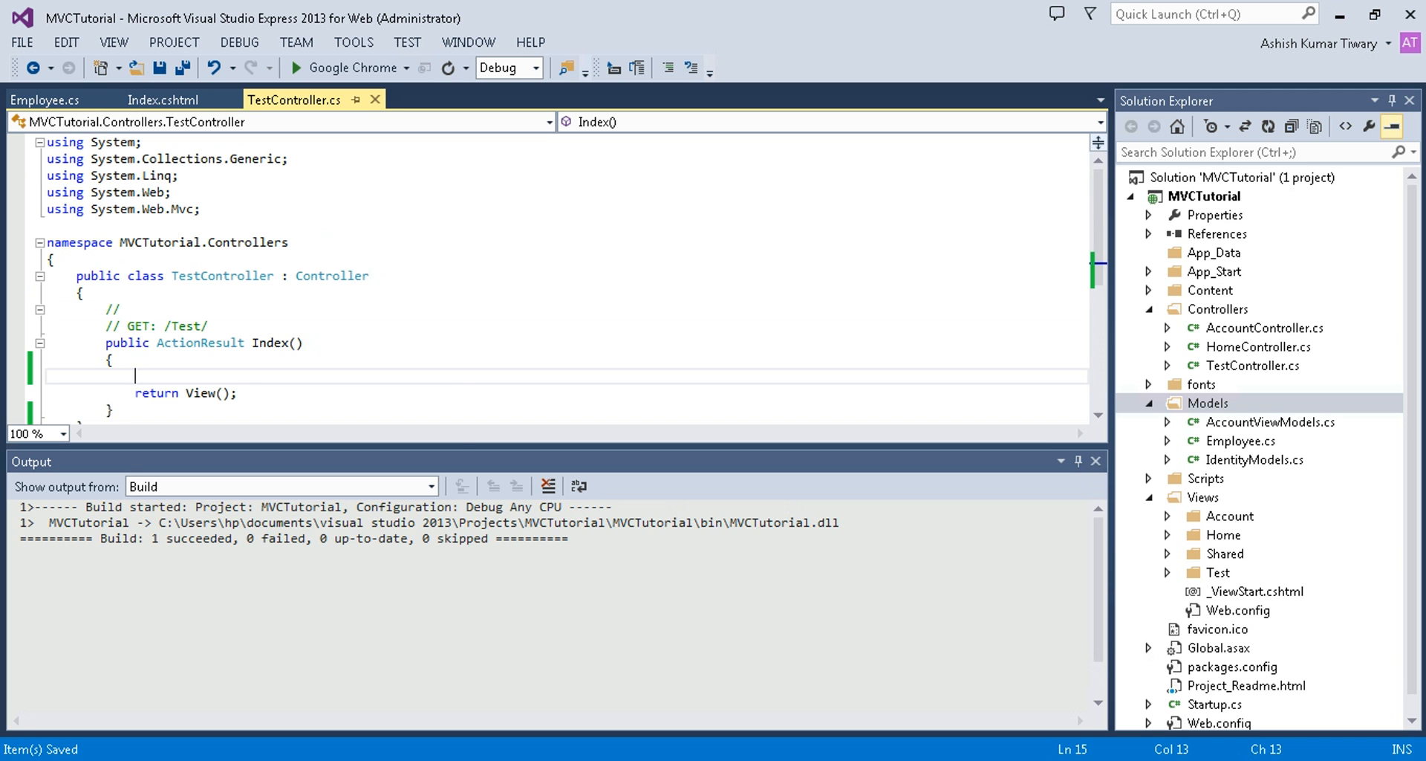
Start a List<Employee> declaration and import MVCTutorial.Models to resolve Employee.
text(<list)
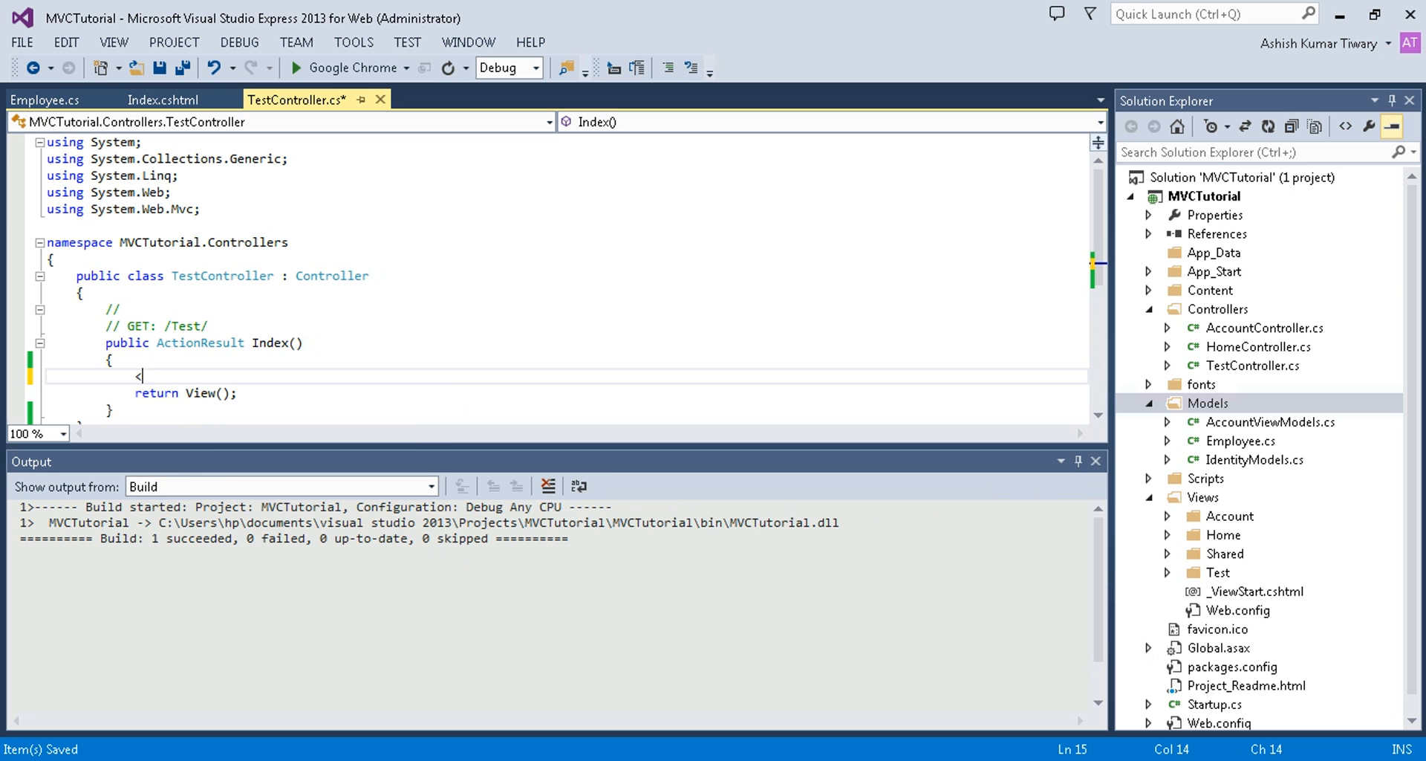
text(List)
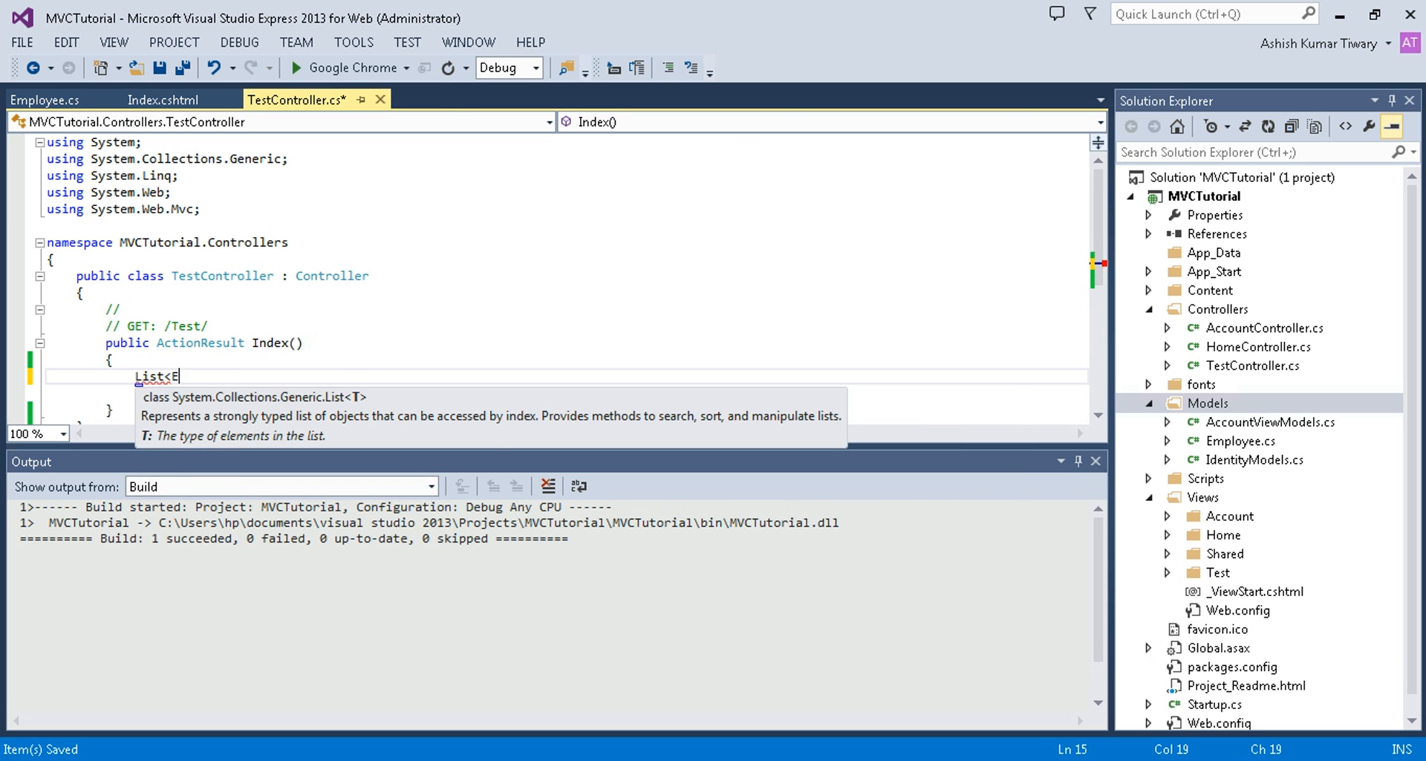
text(mployee>)
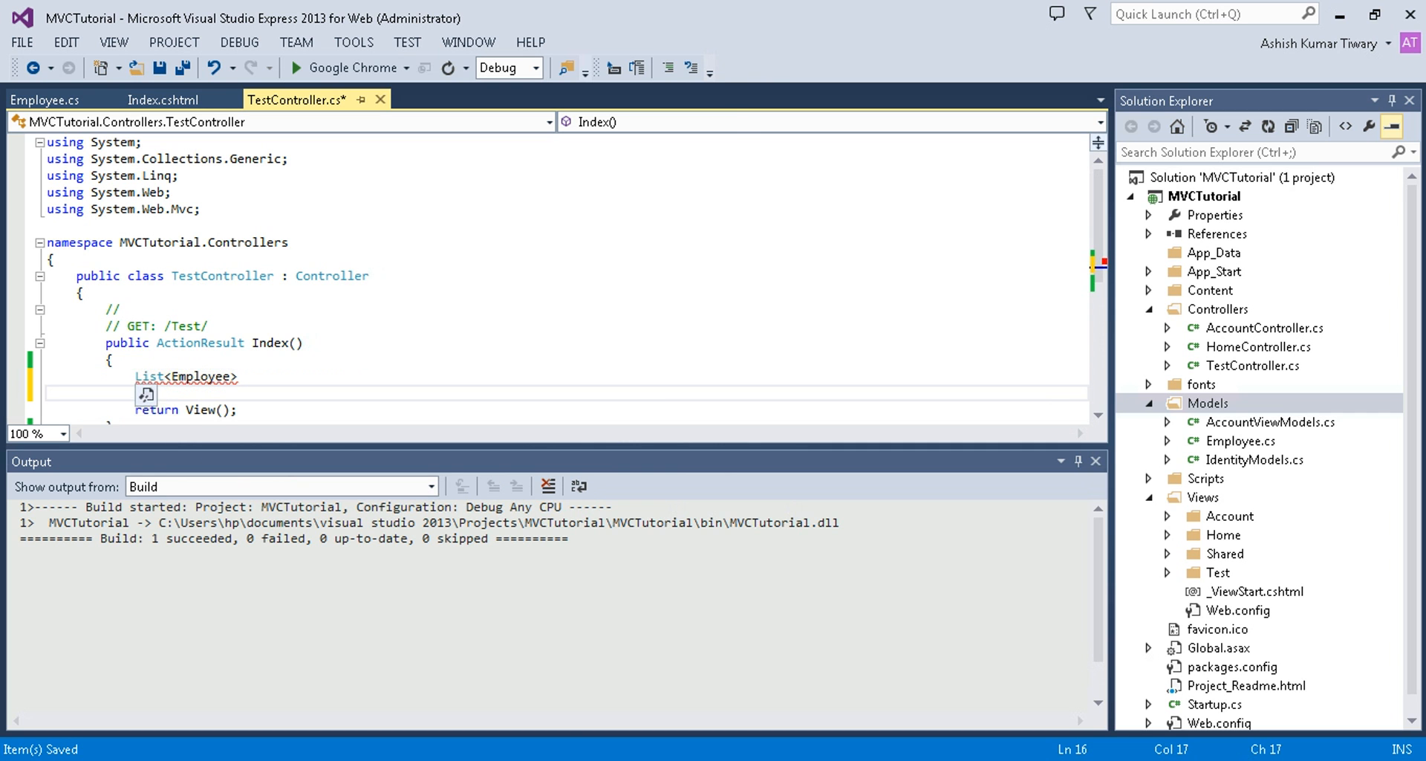
right_click(191, 376)
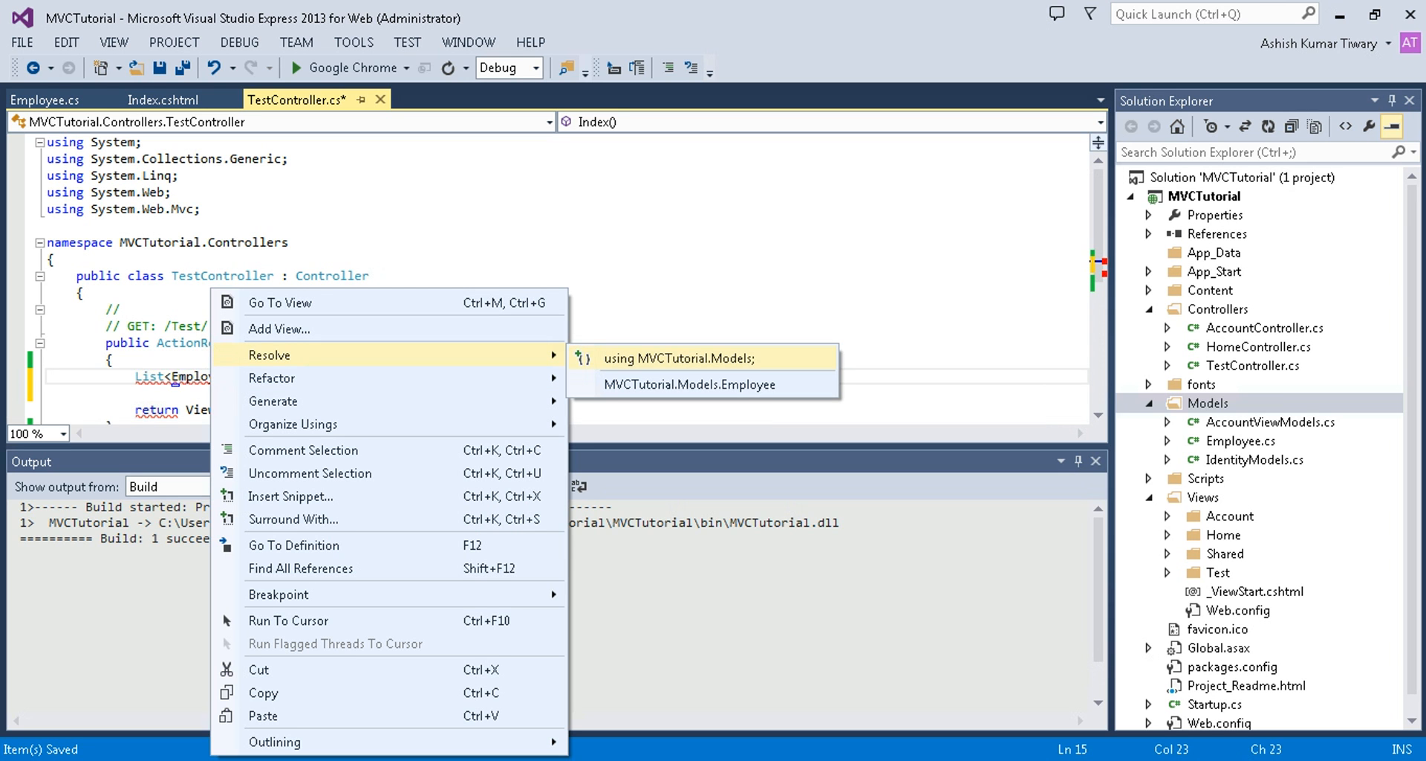
click(687, 357)
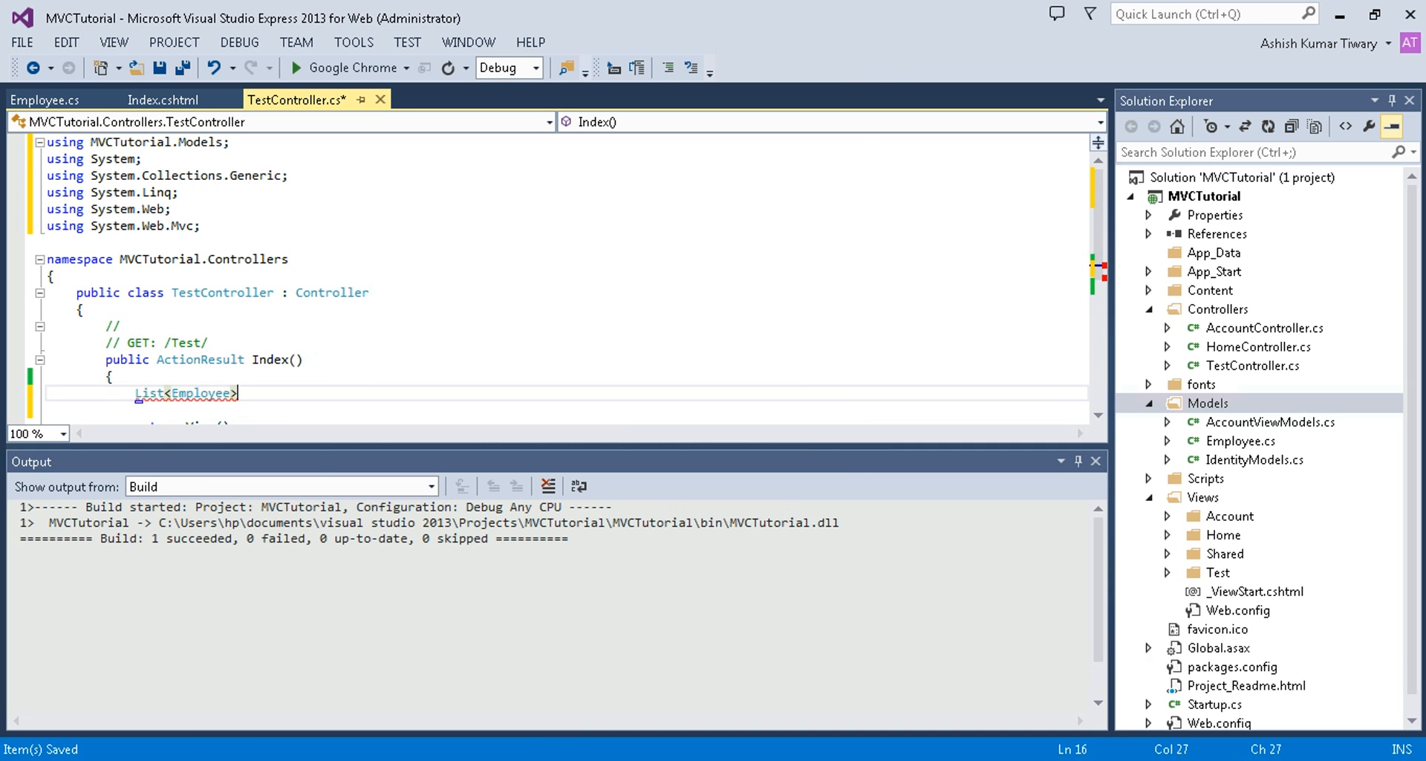
Declare employeeList = new List<Employee> in the Index action.
text(e)
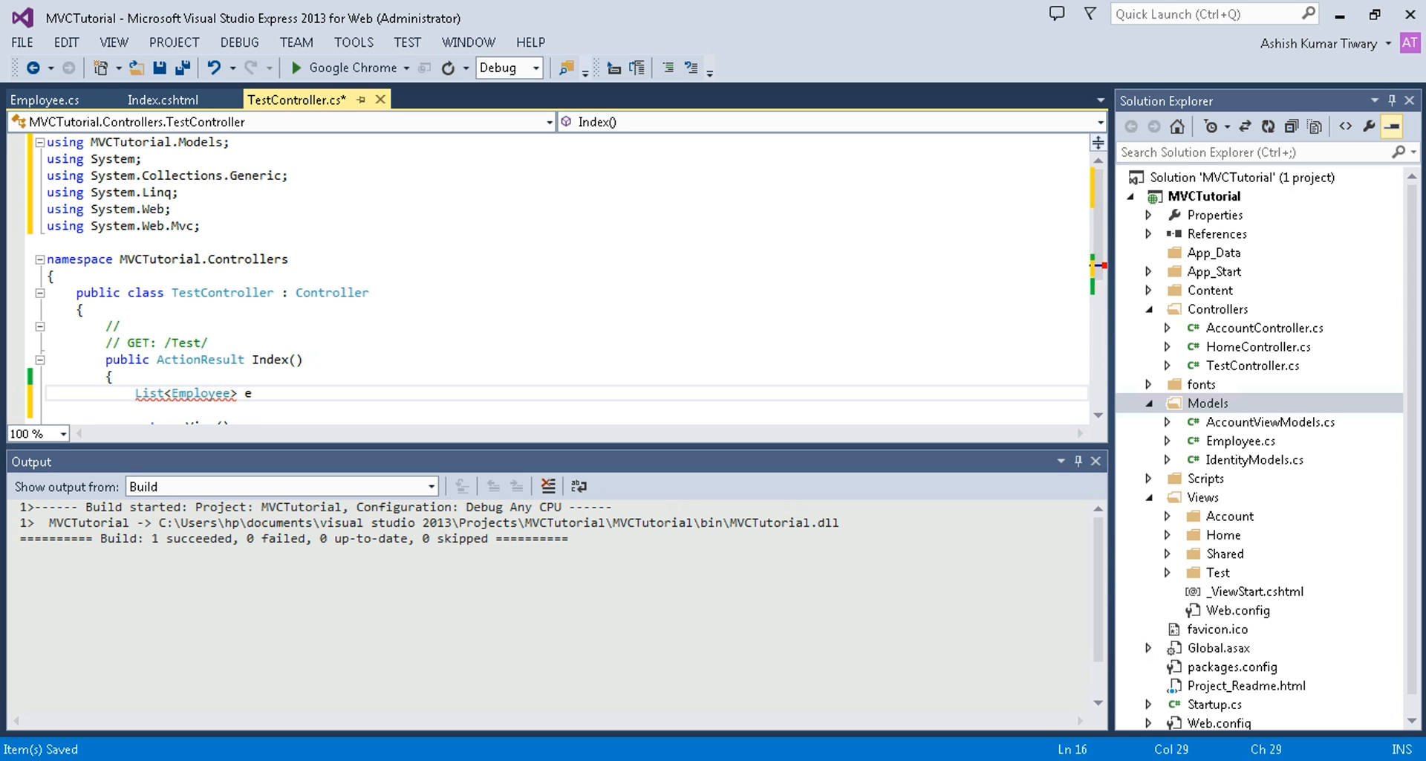
text(mployees)
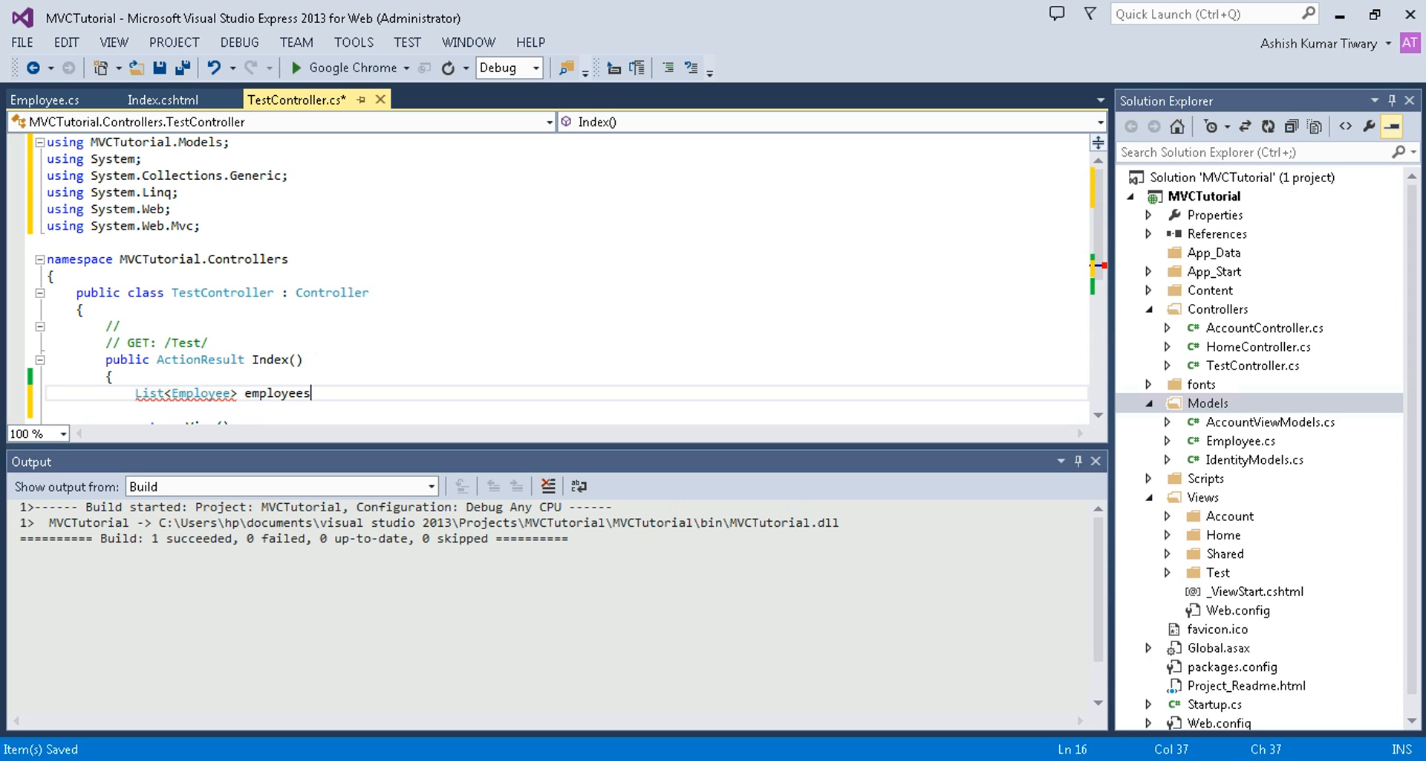
key(BackSpace)
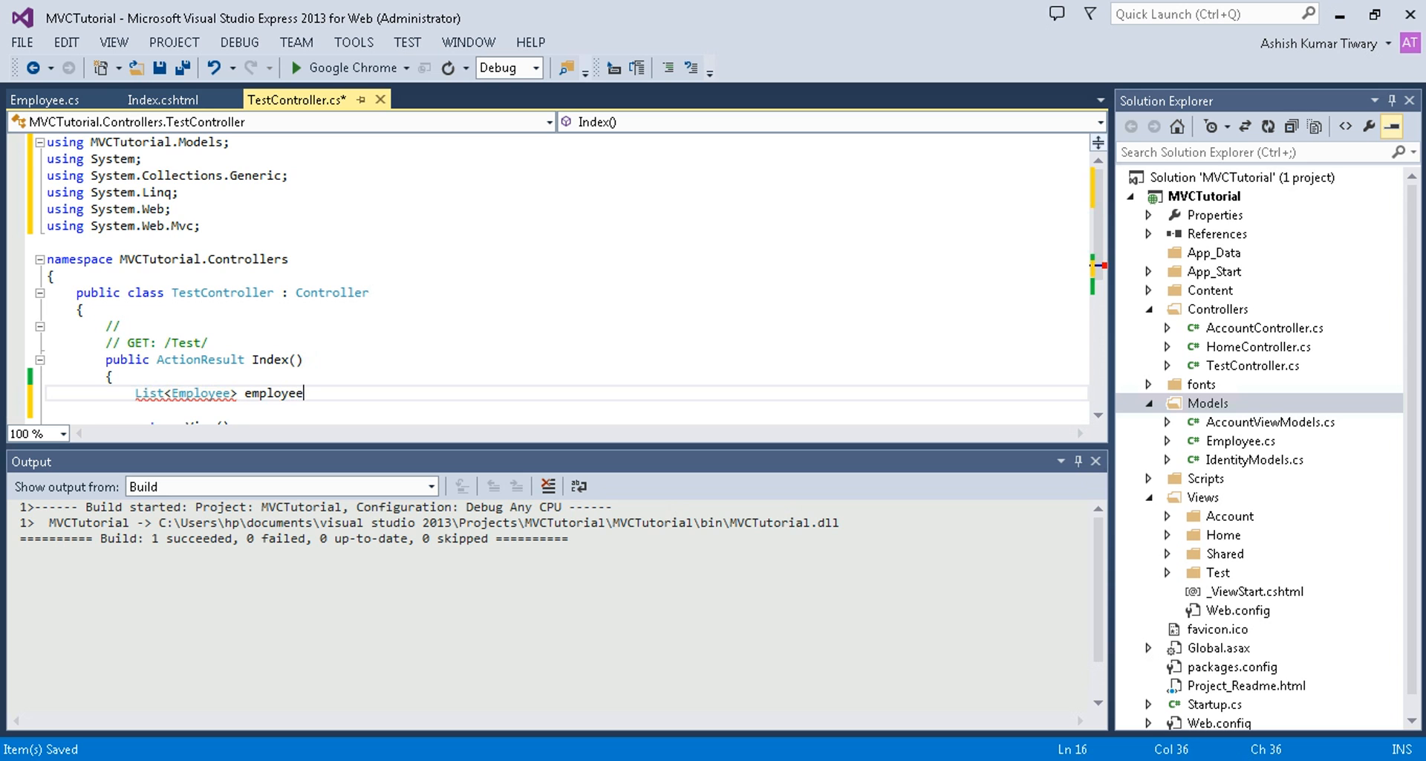
text(list)
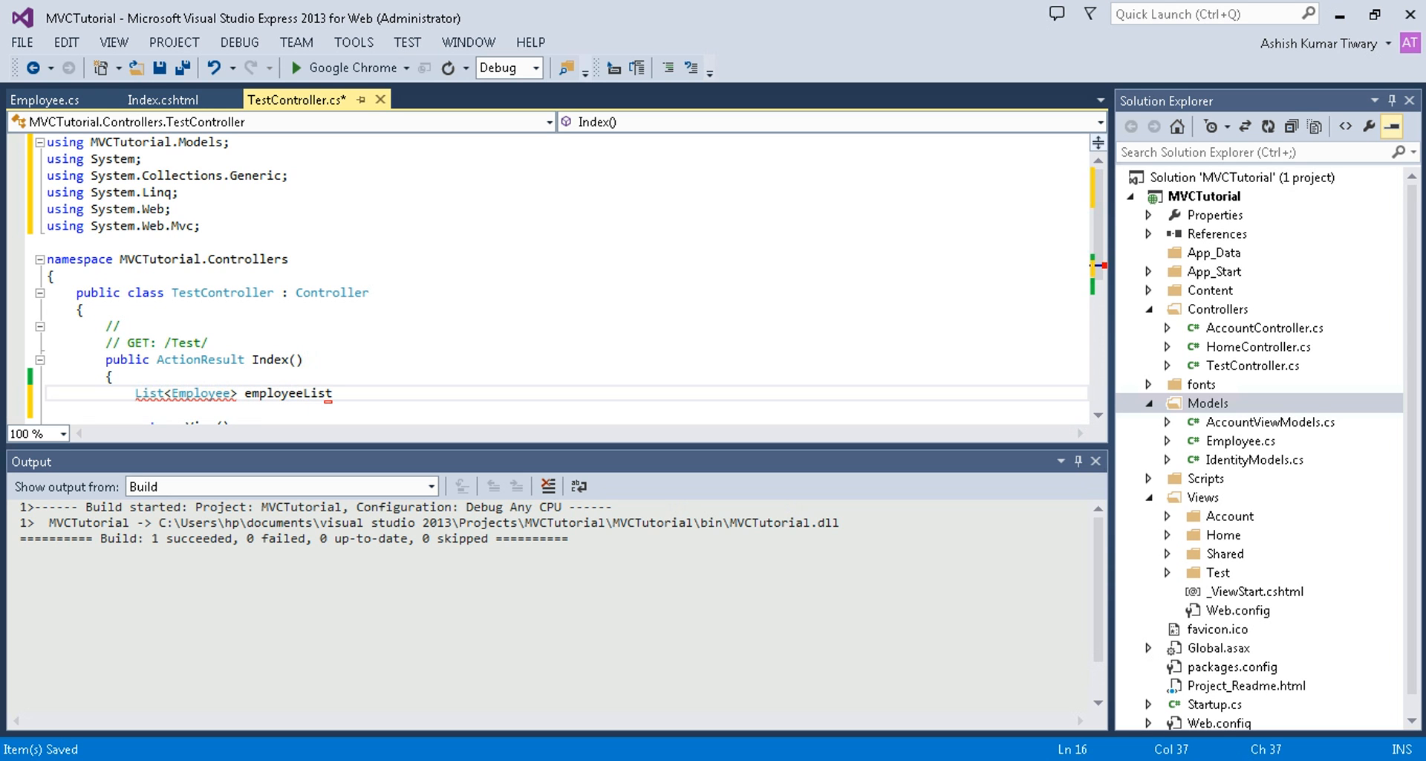
text(=)
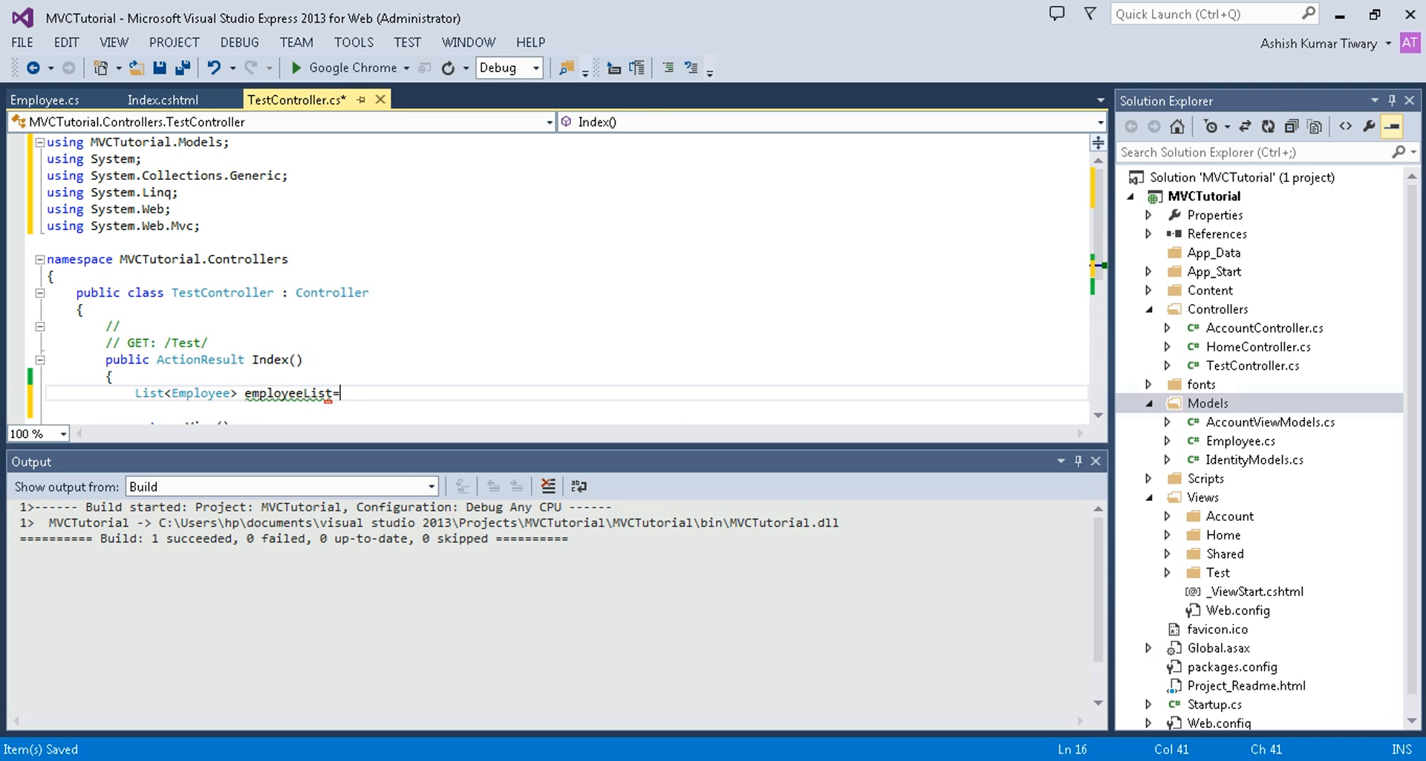
text(new List<Employee>();)
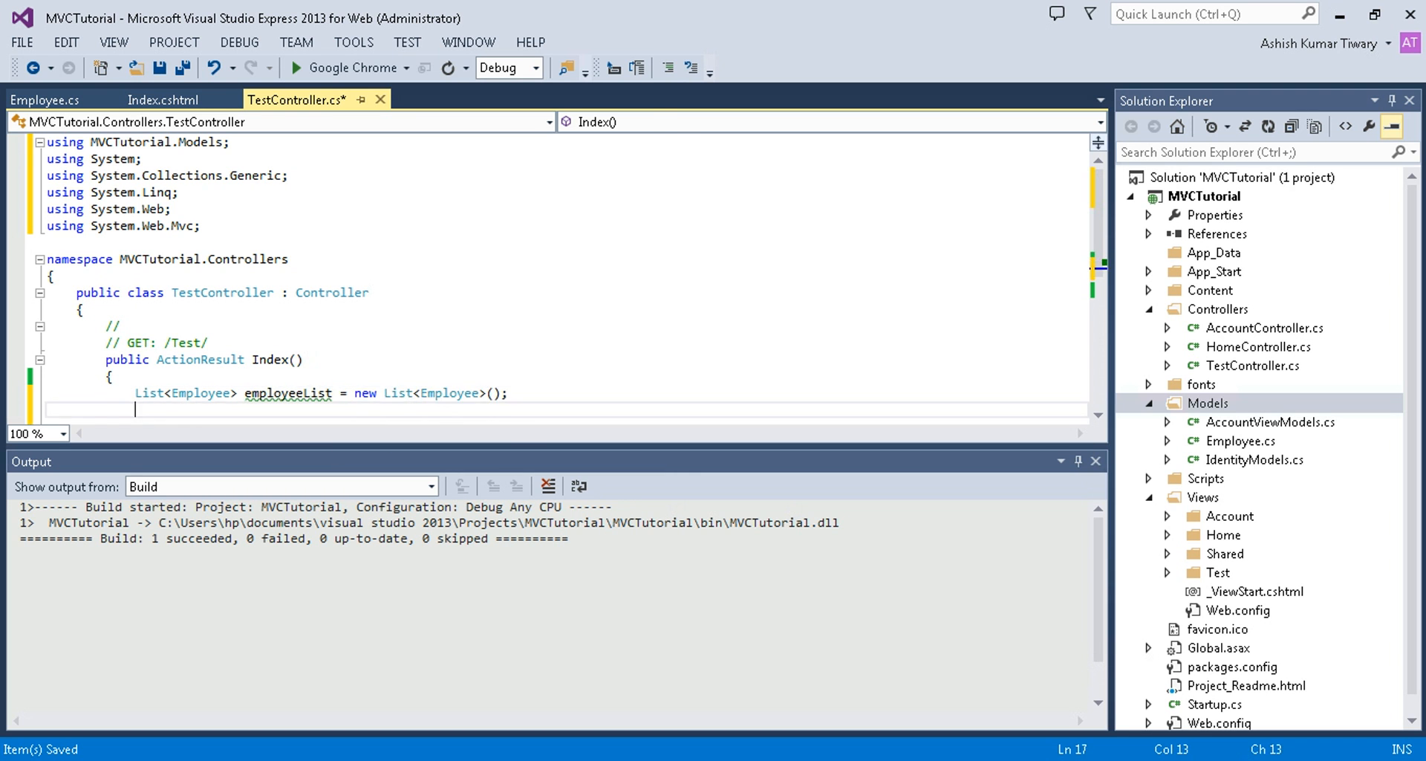
Declare a new Employee object named emp below the list.
text(E)
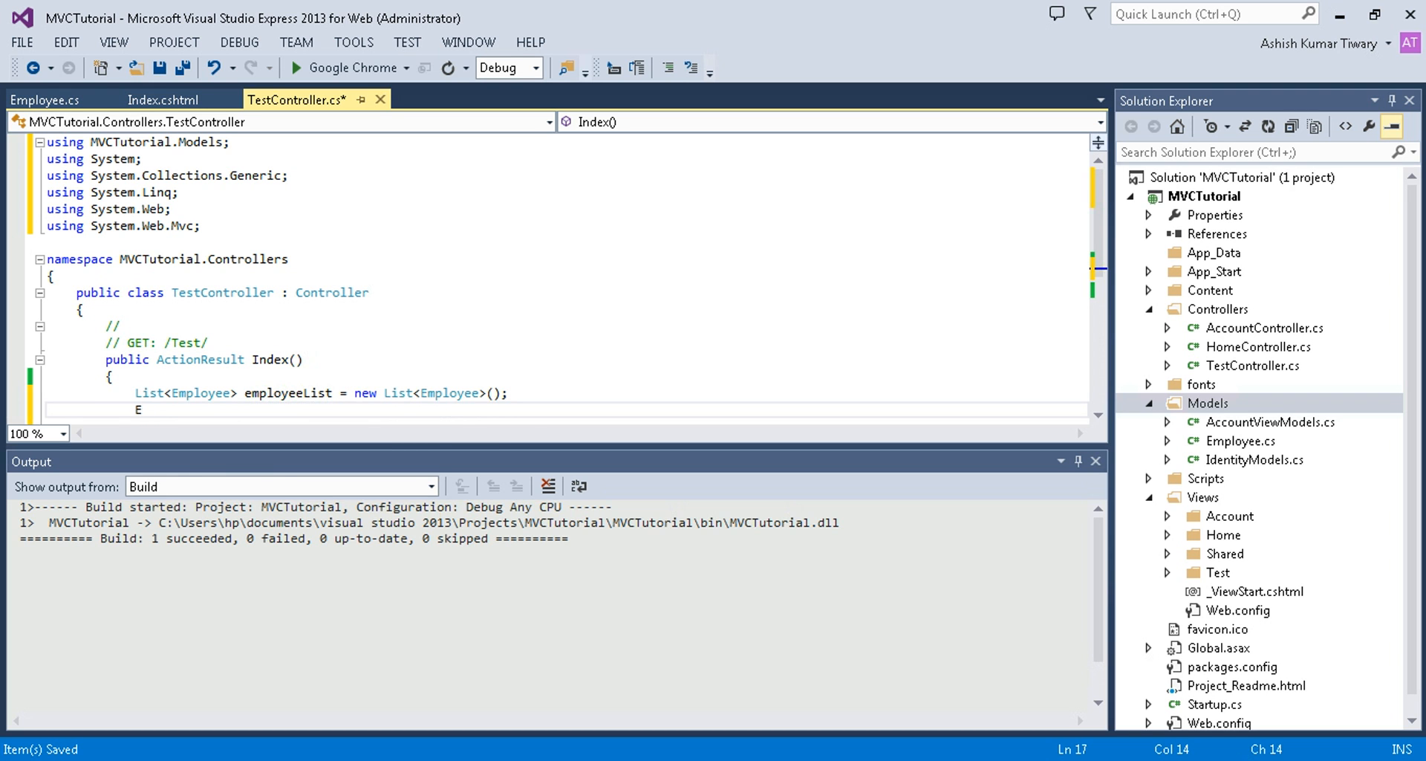
text(mployee)
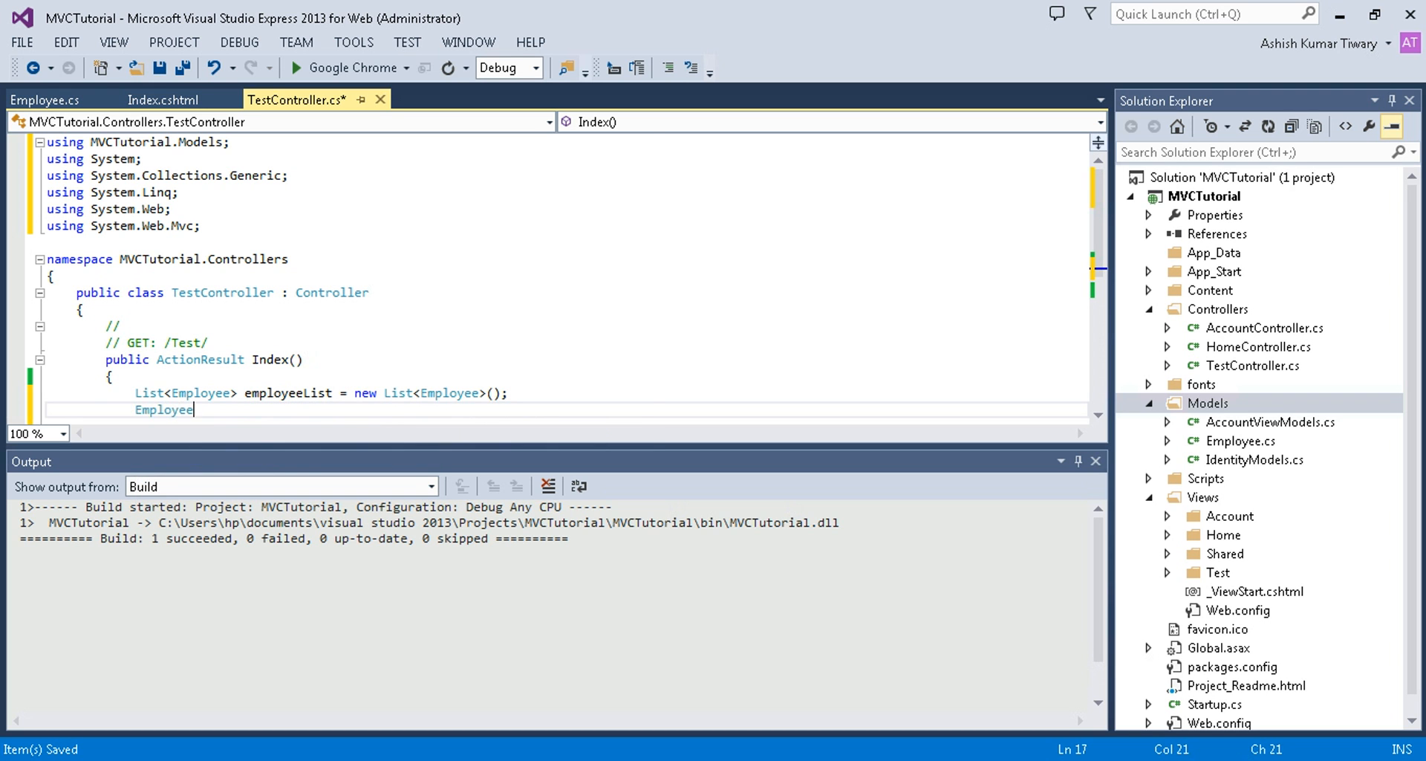
text(em)
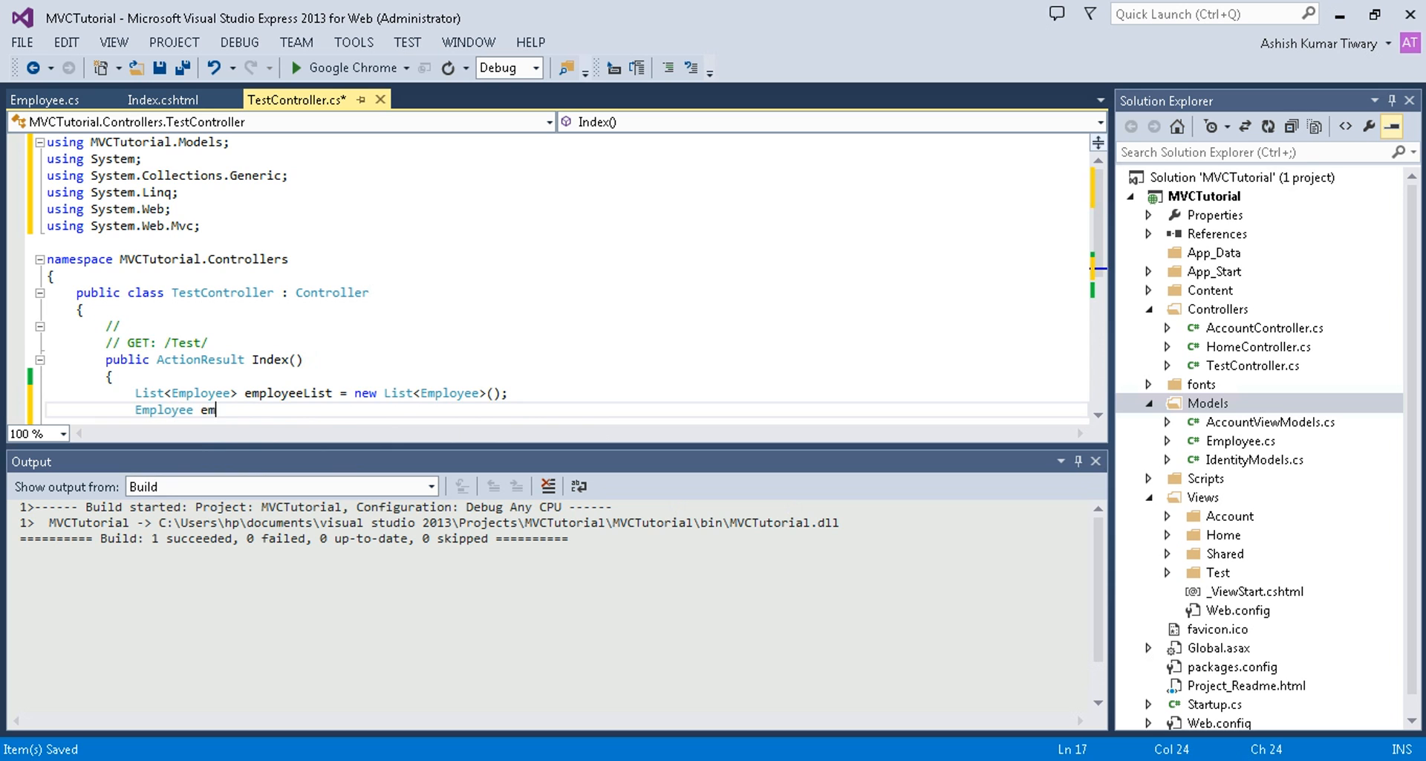
text(ployee)
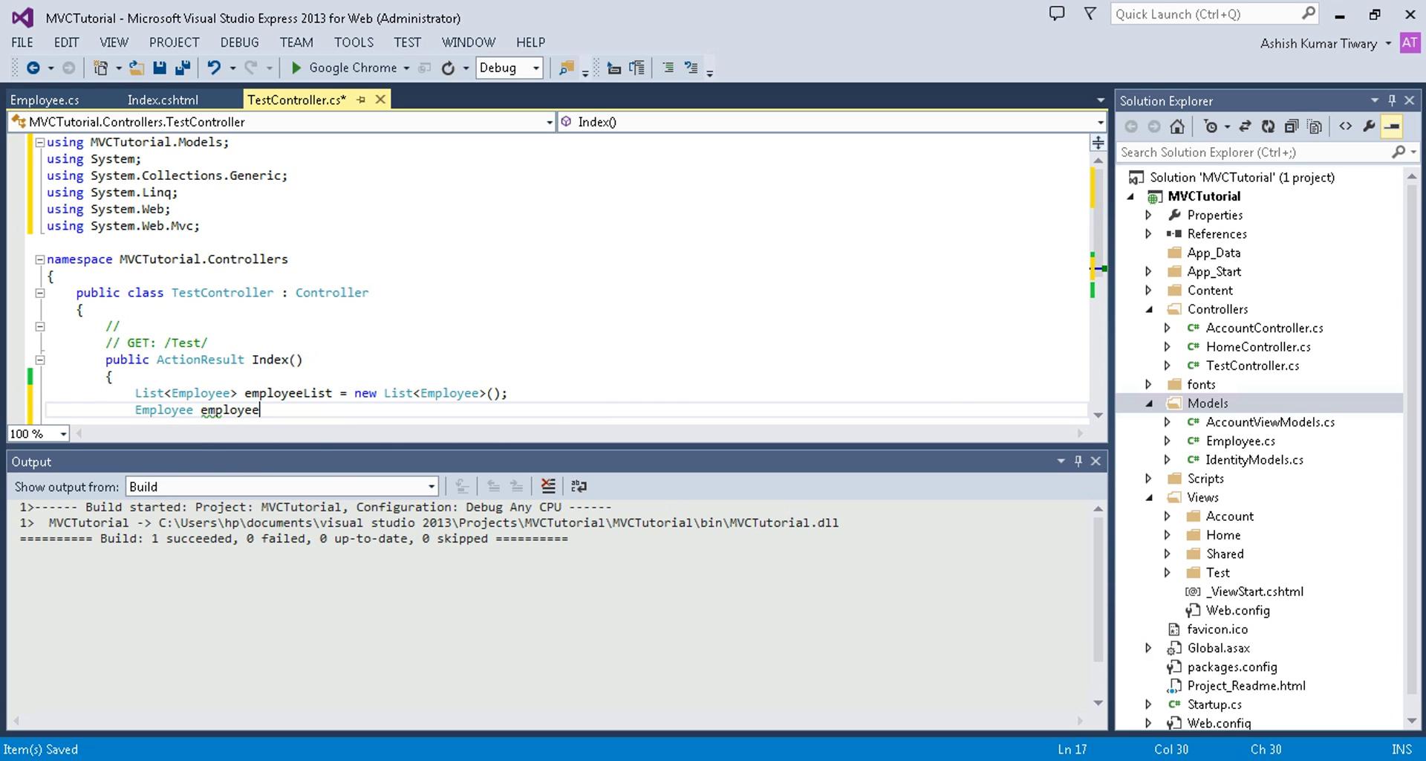
text(=new)
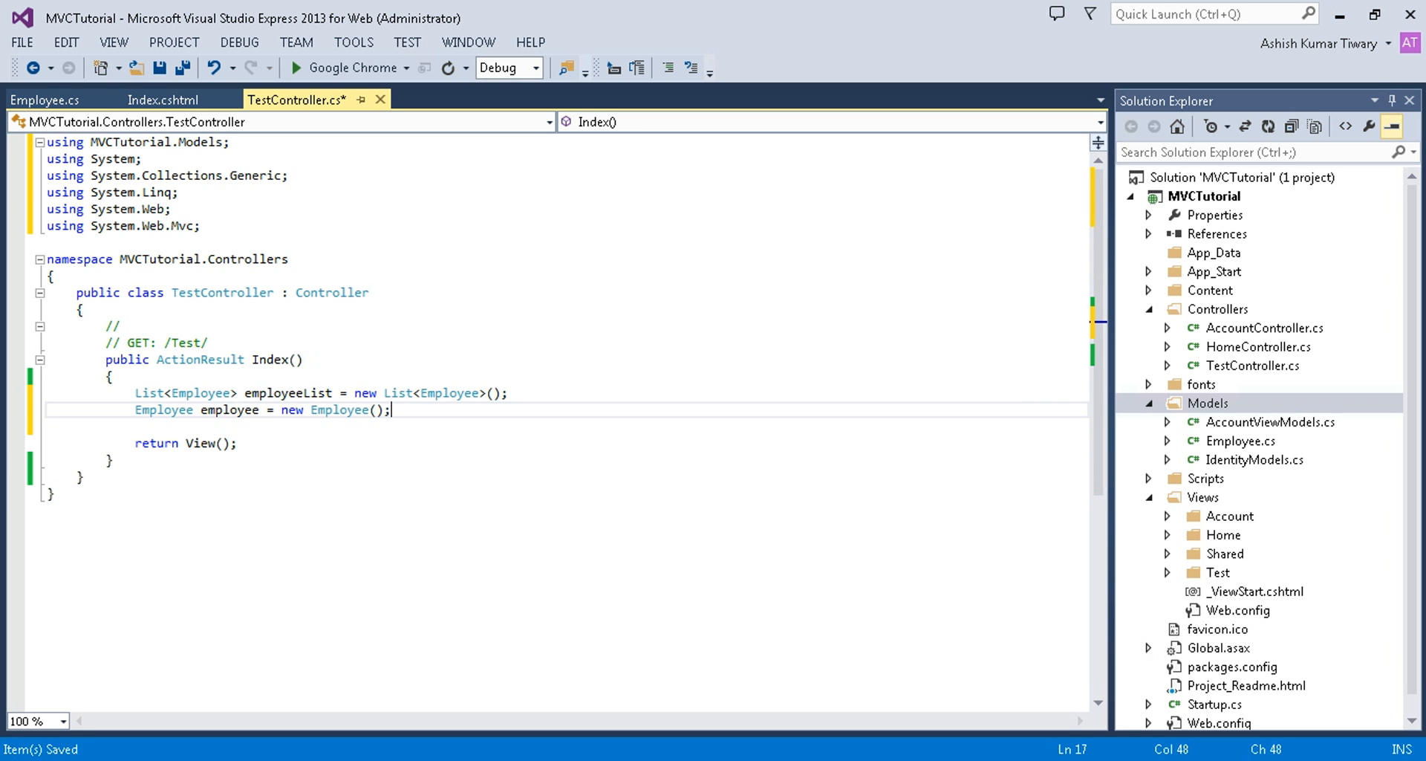
key(Enter)
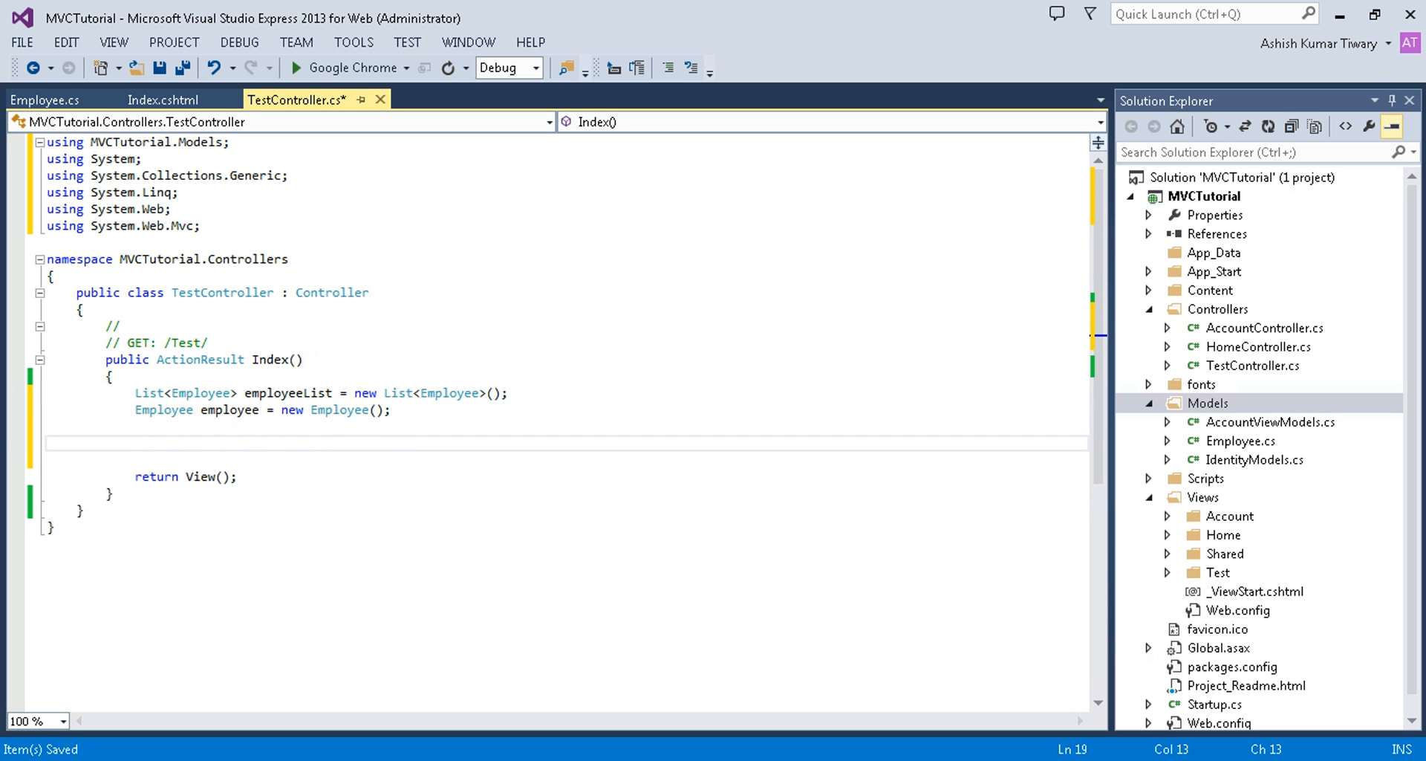
Write employeeList.Add(new Employee{}) in the Index action.
double_click(285, 393)
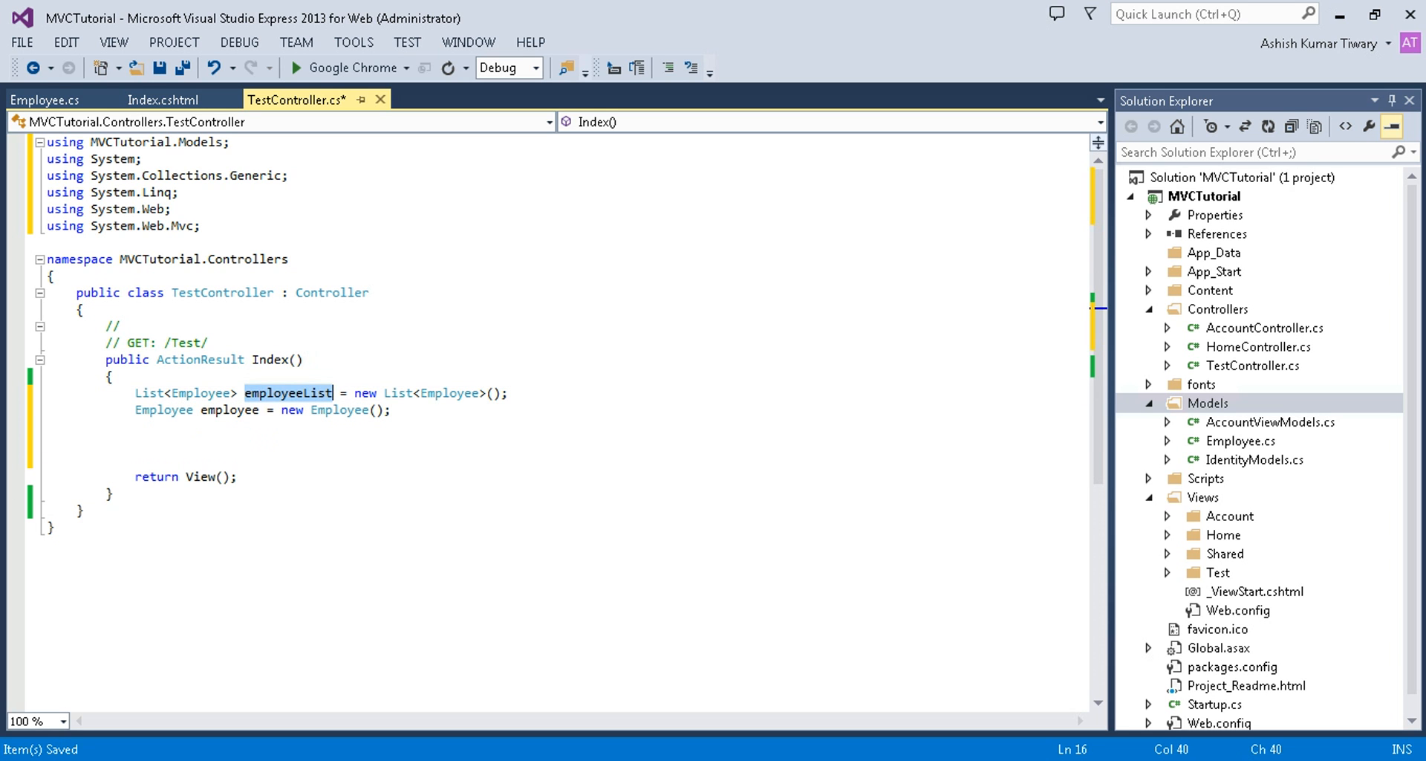
text(employeeList)
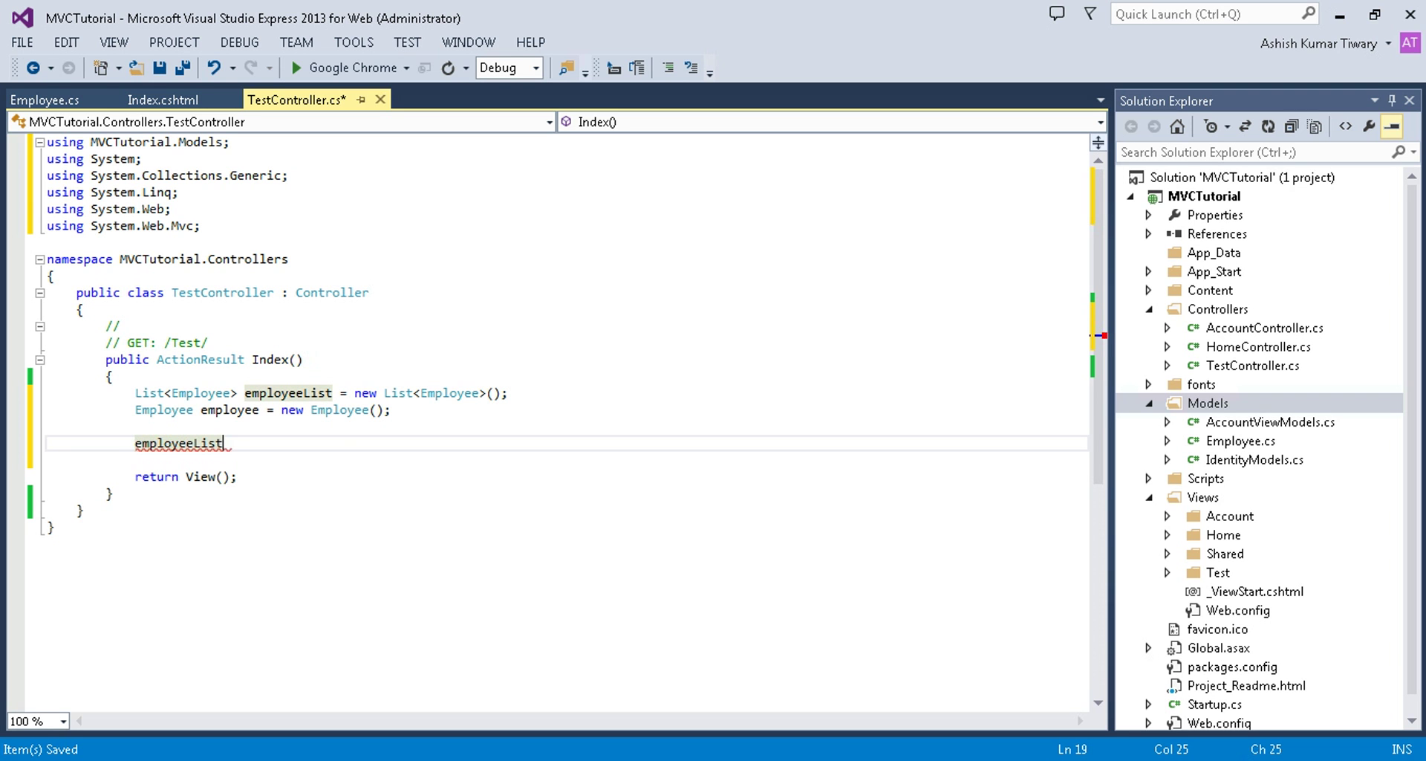
text(.Add)
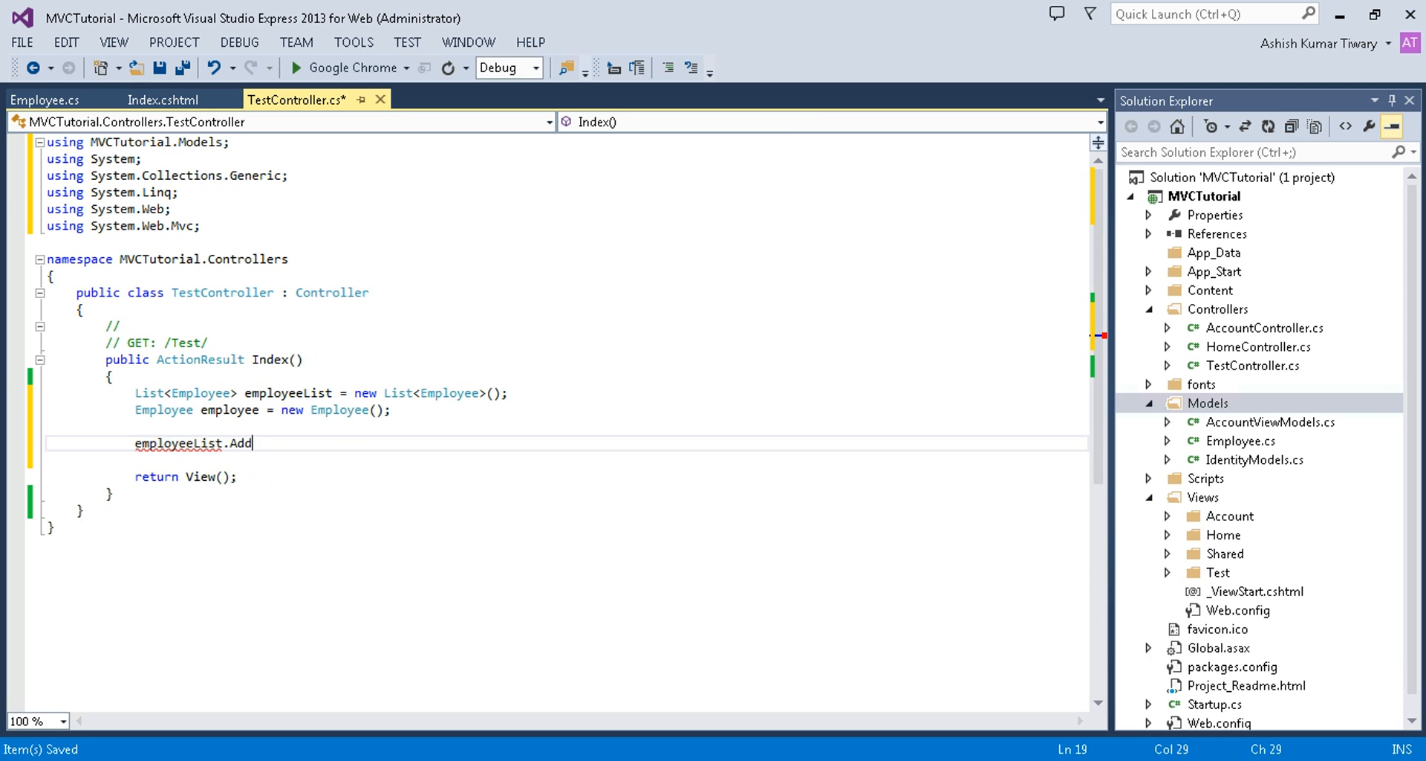
text(())
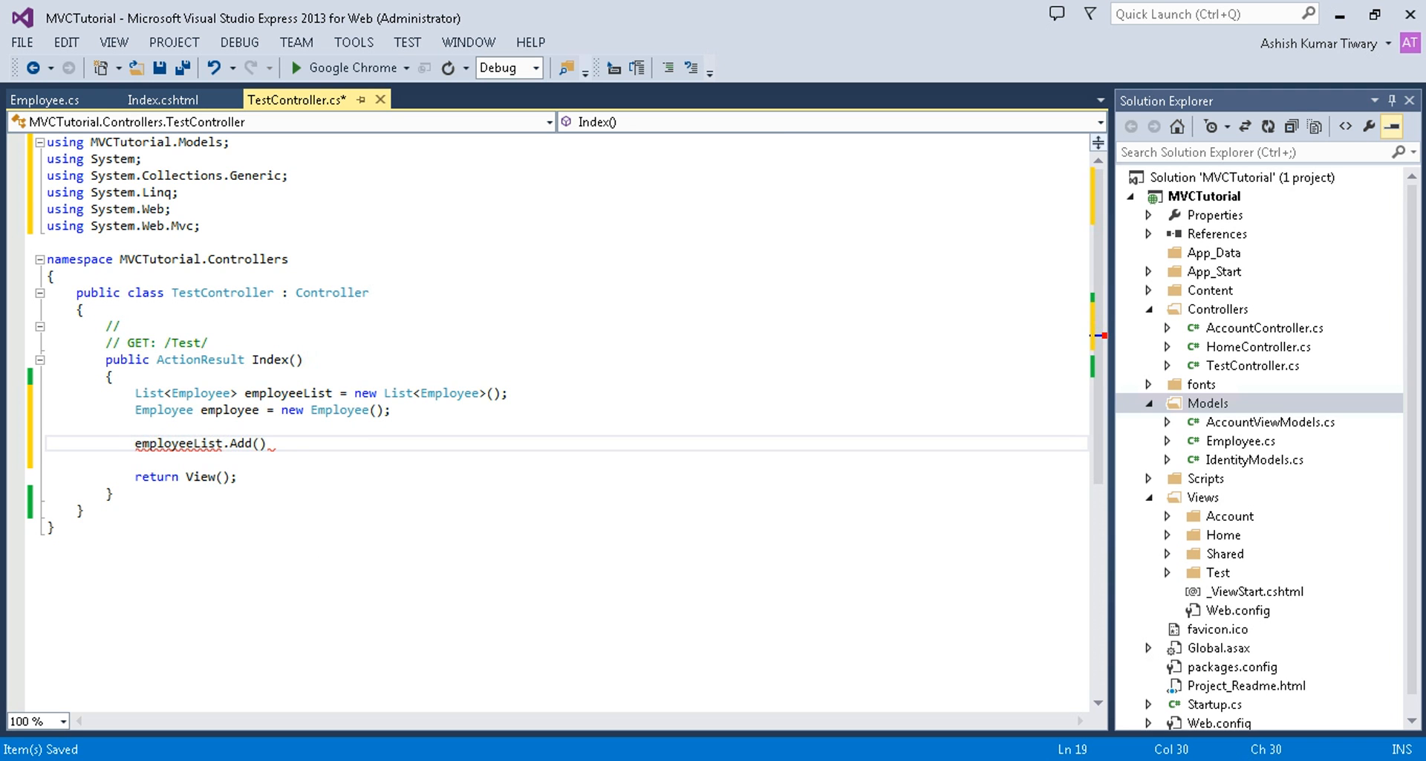
text(new)
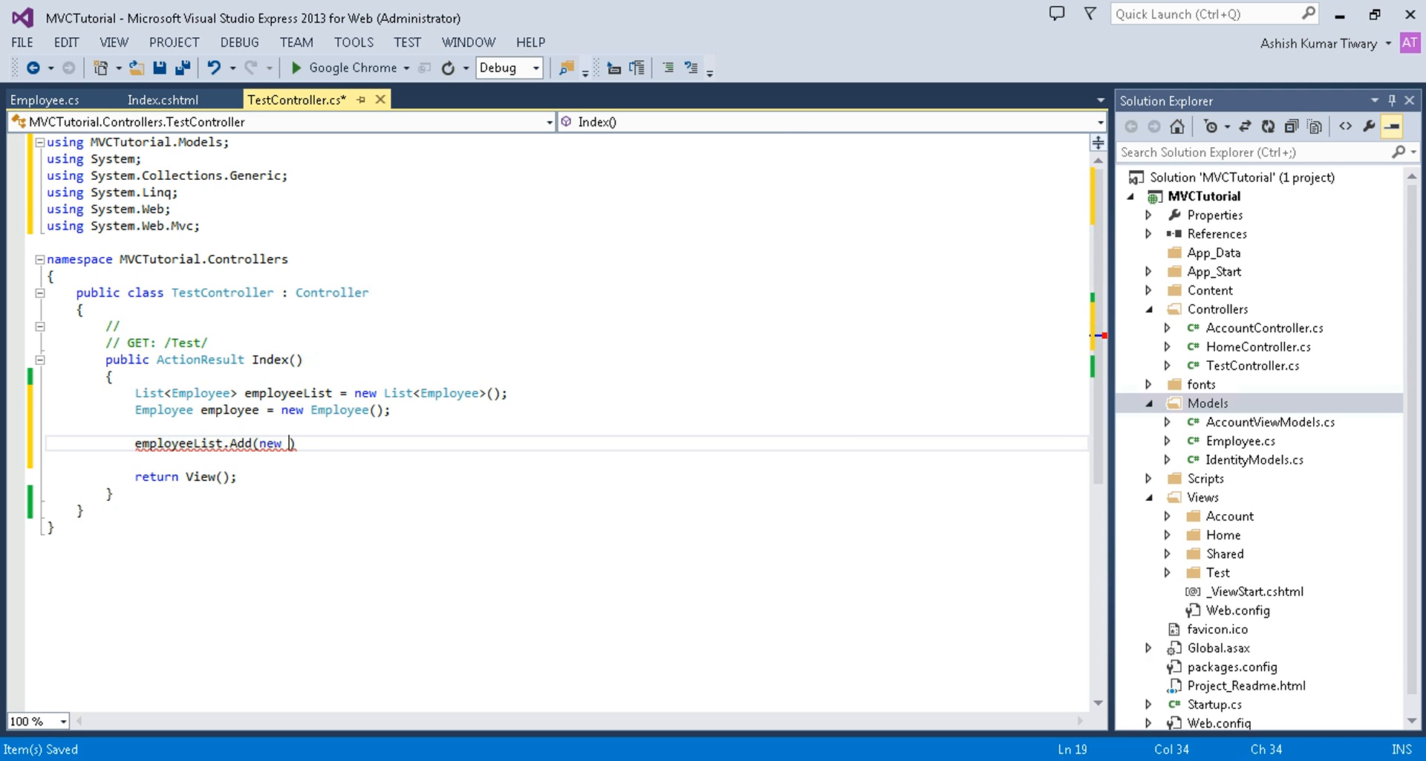
text(em)
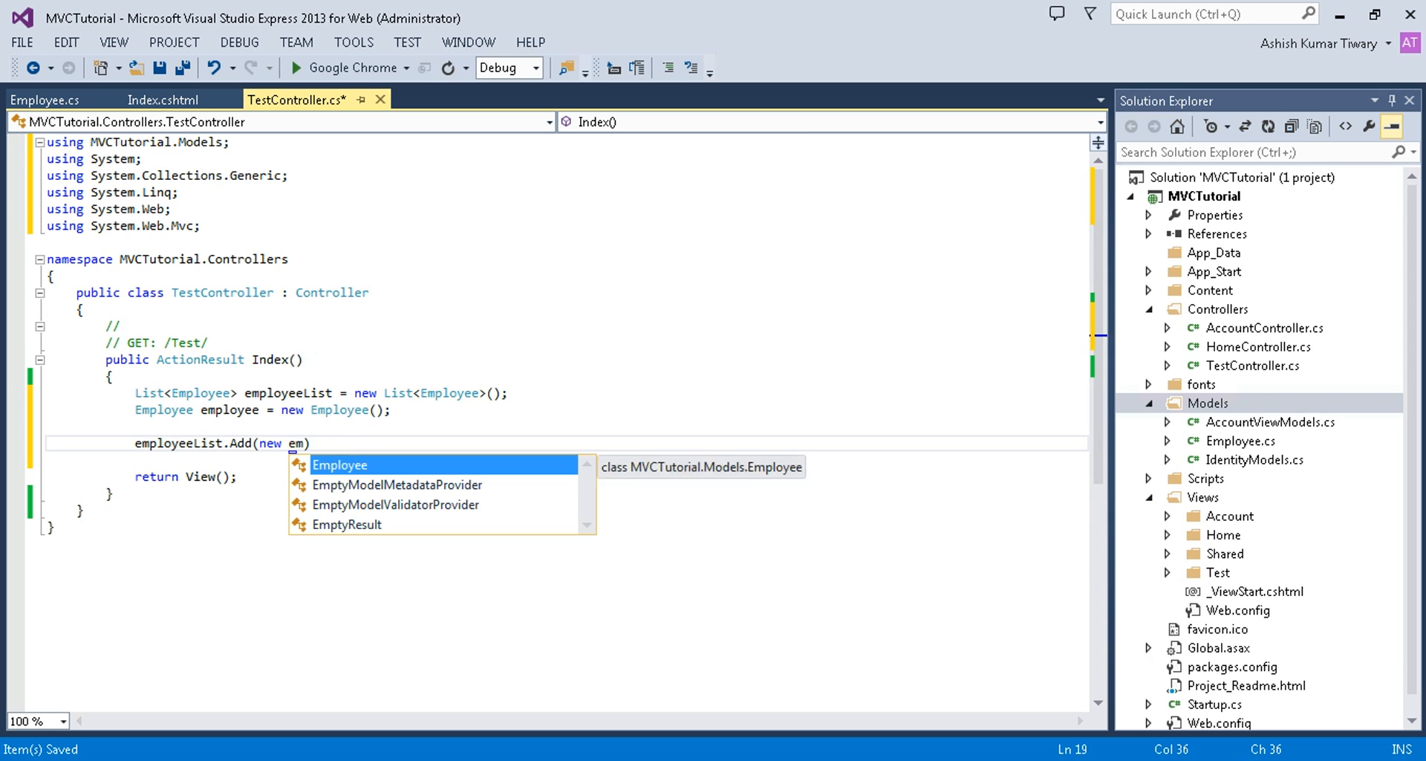
text(Employee{})
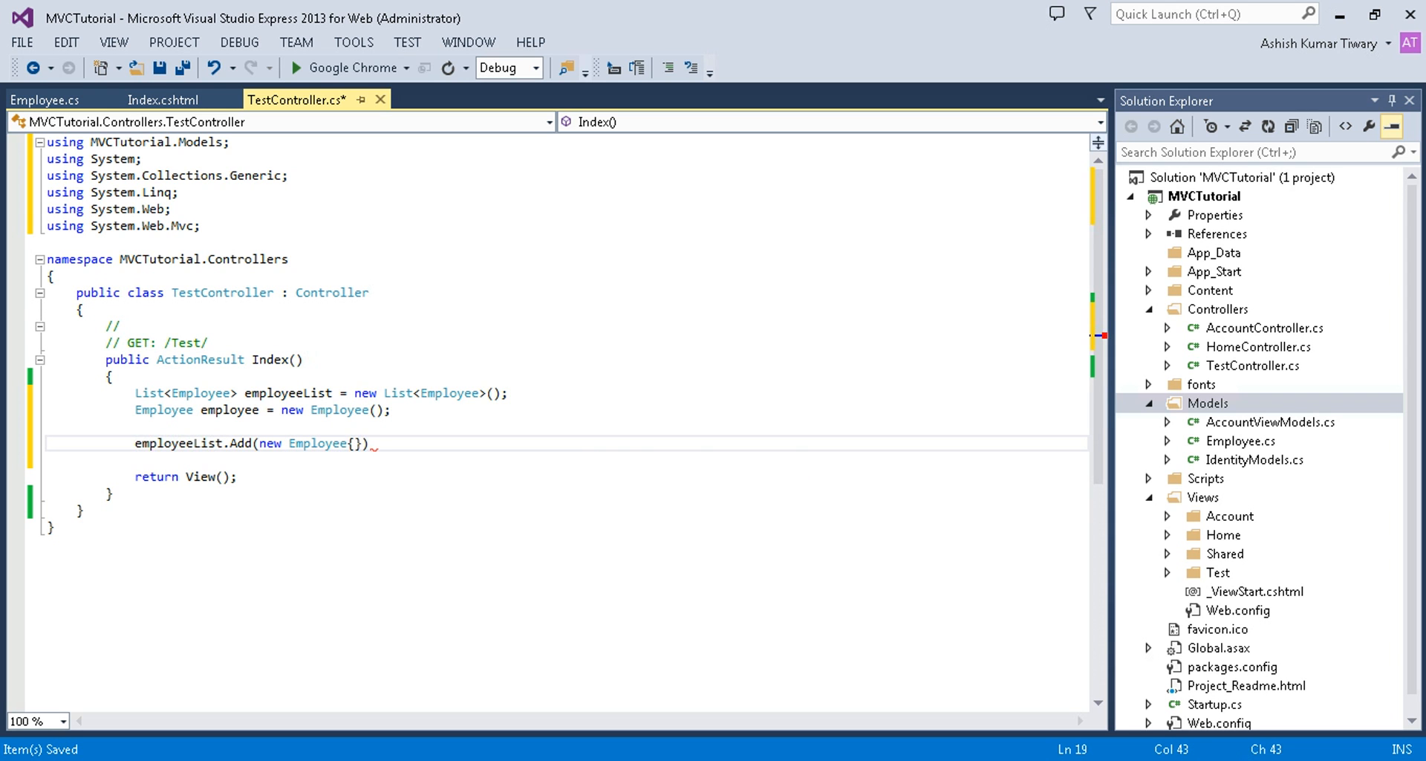
Set the new employee's EmployeeID to 1, Name to "Ashish" and Department to "IT".
text(id)
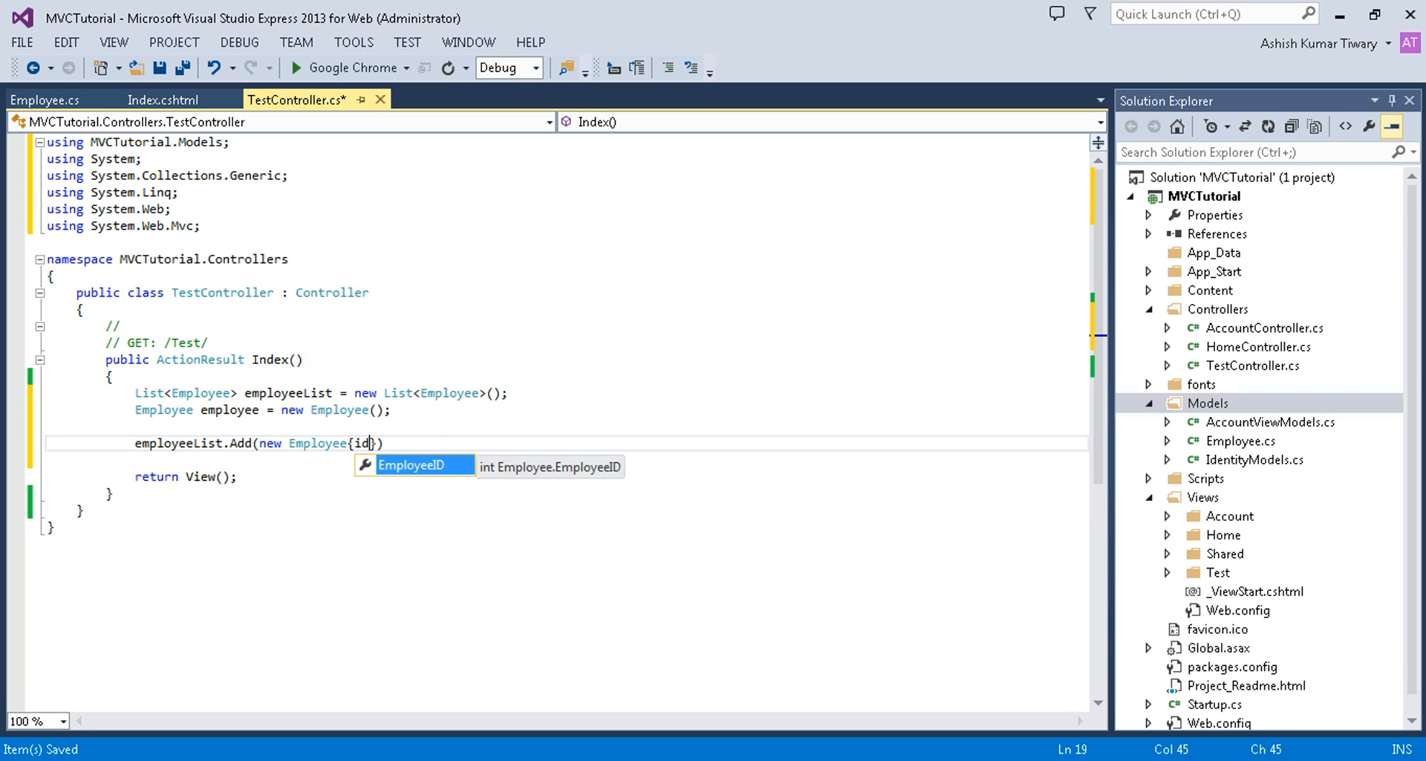
text(EmployeeID=)
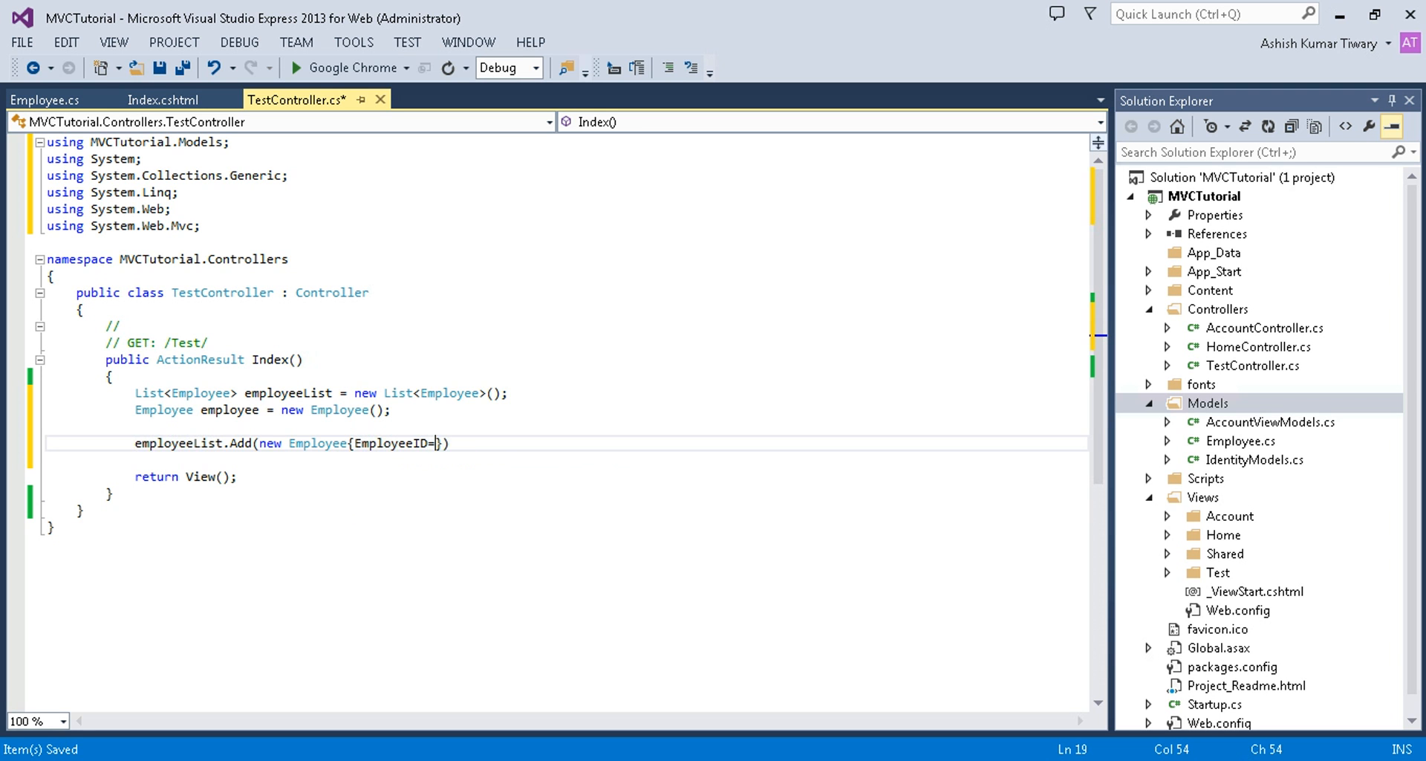
text(1,)
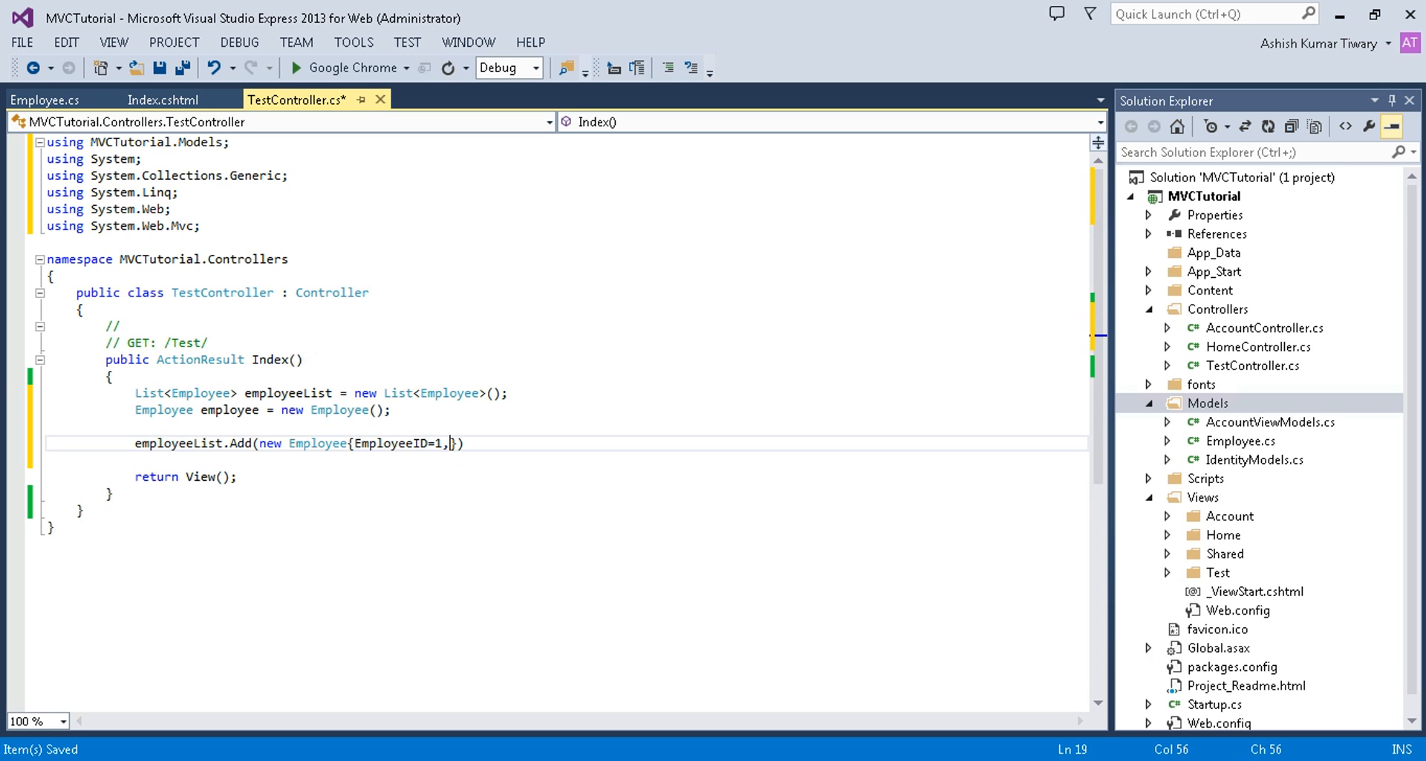
text(Name=")
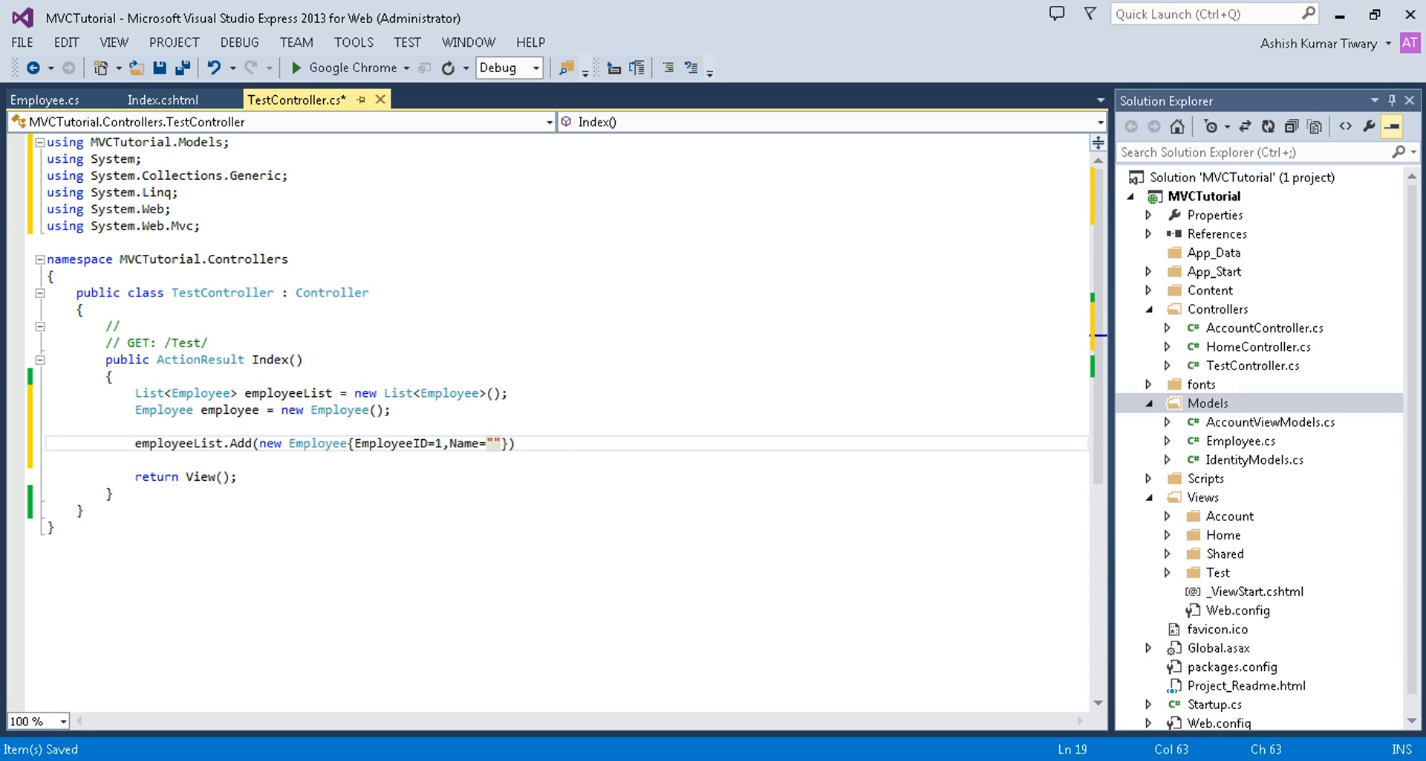
text(Ashish)
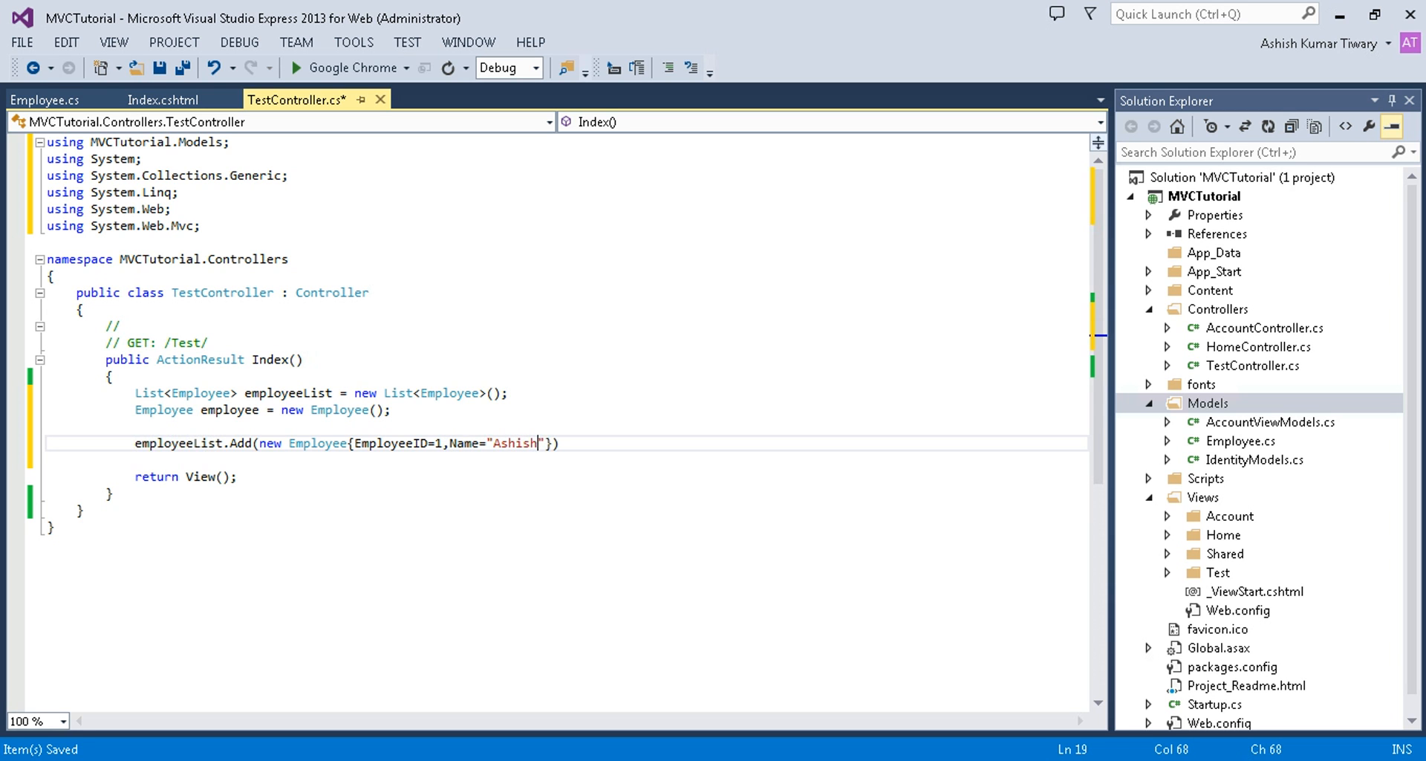
text(,)
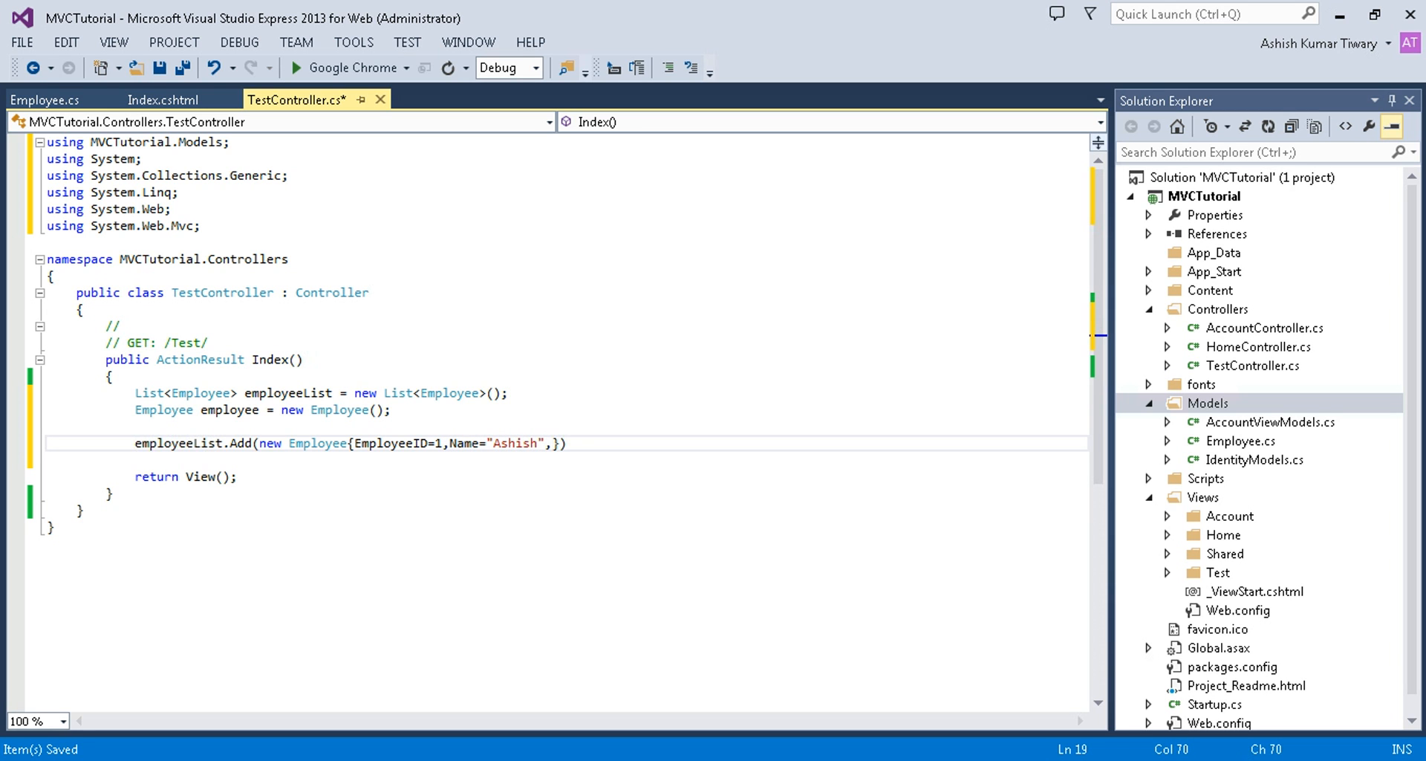
text(Department)
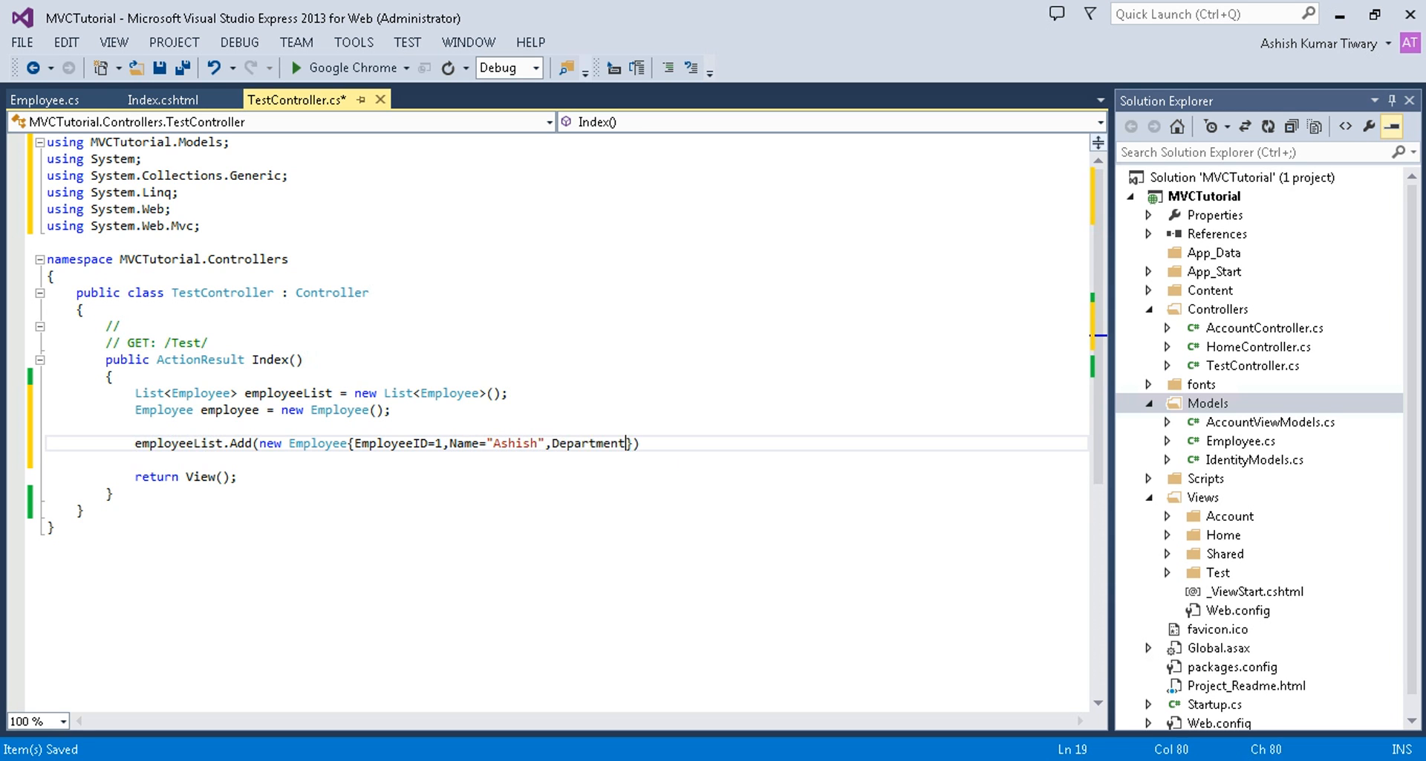
text(=")
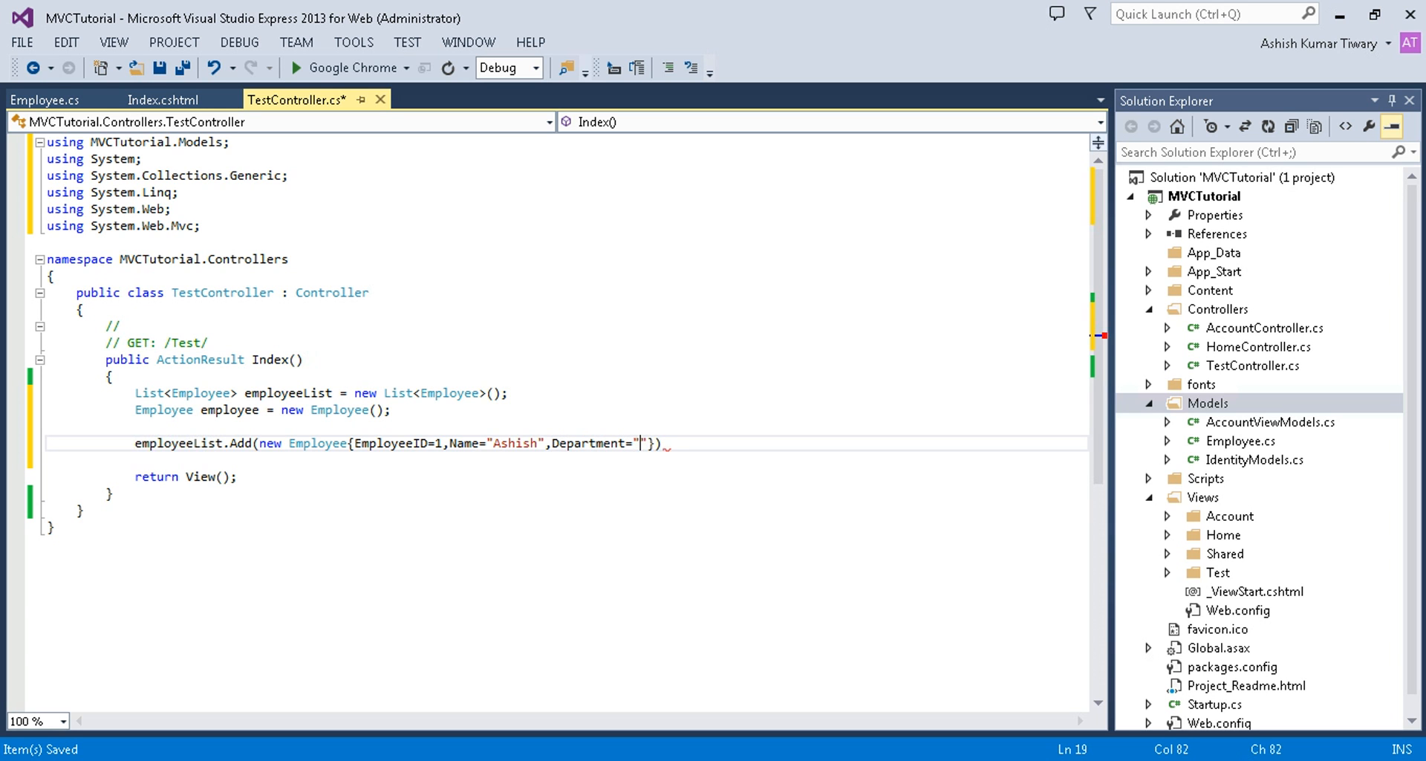
text(IT)
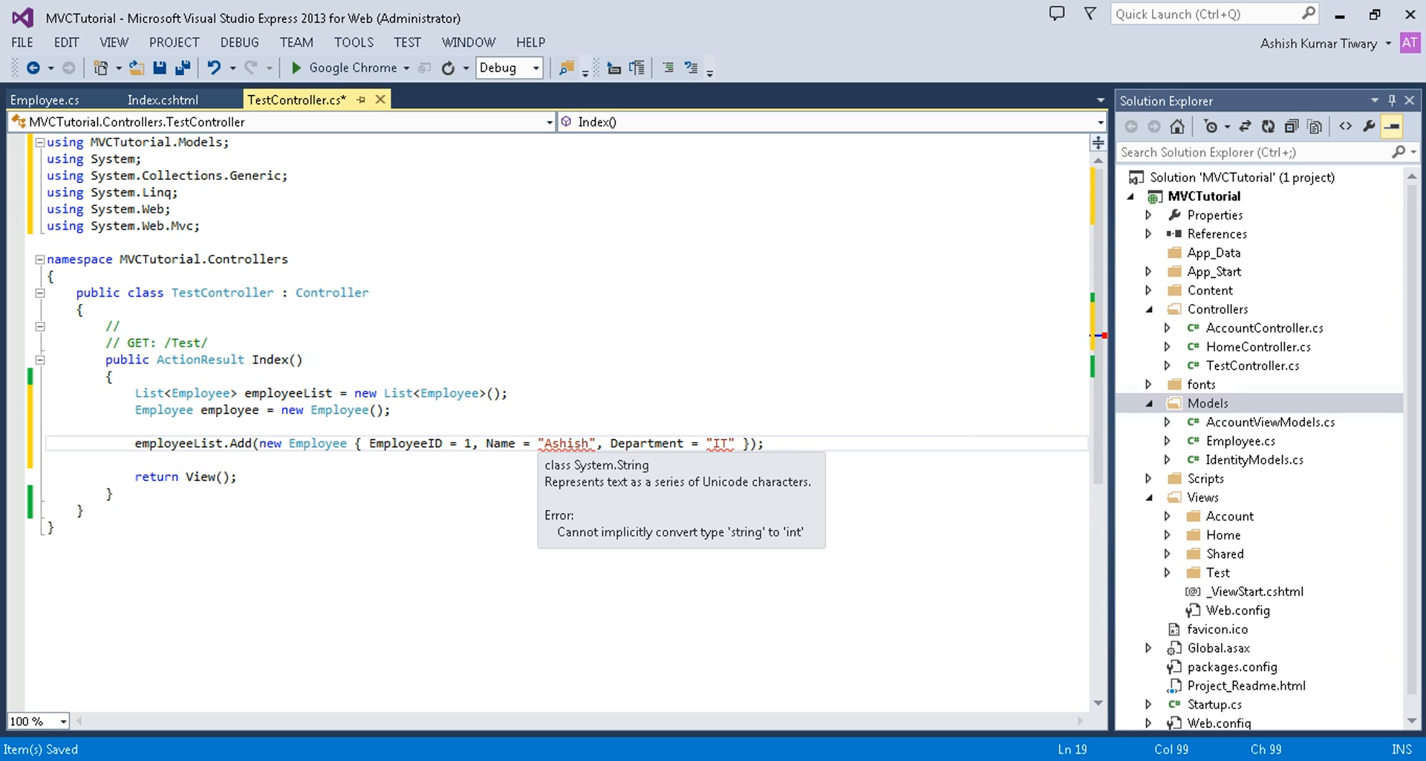
Change Name and Department to string in Employee.cs, then return to TestController.cs.
click(567, 443)
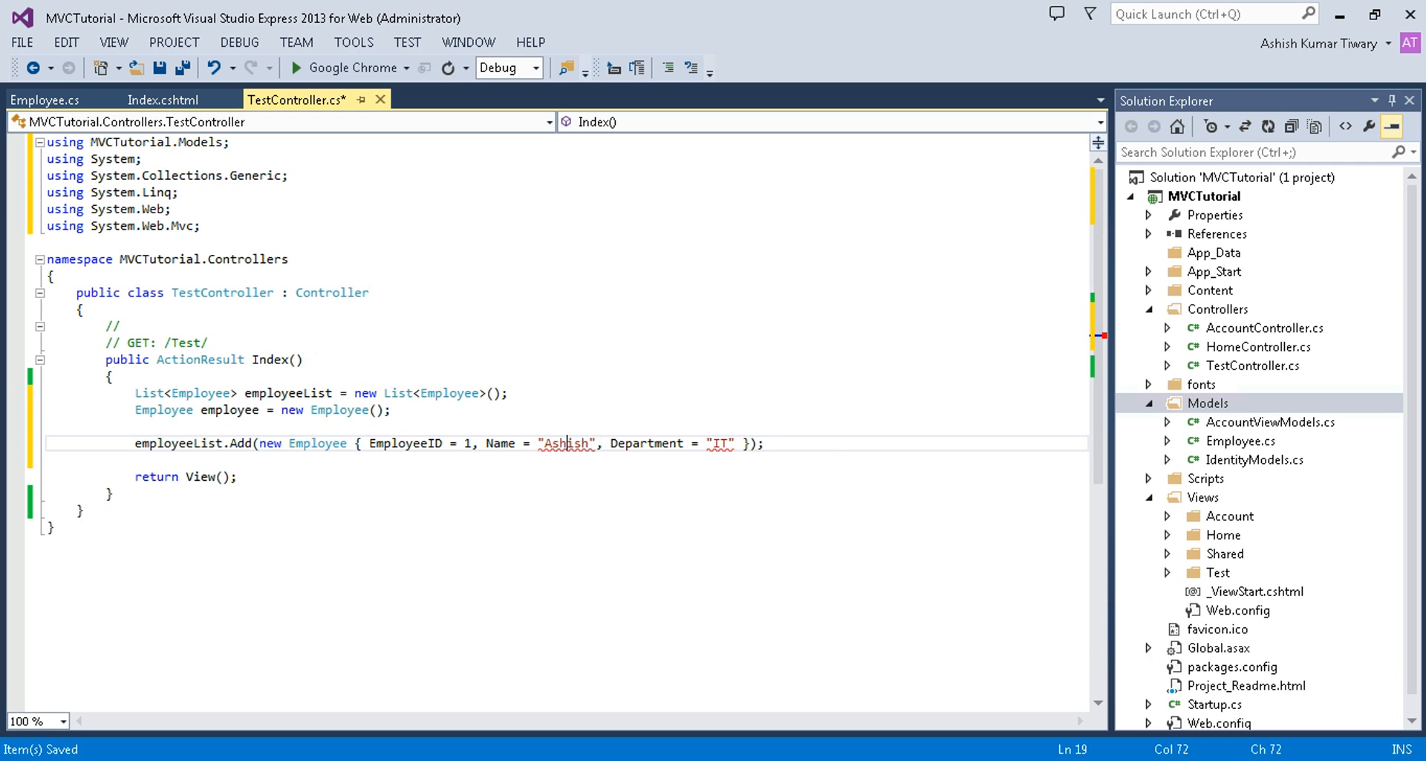
click(160, 100)
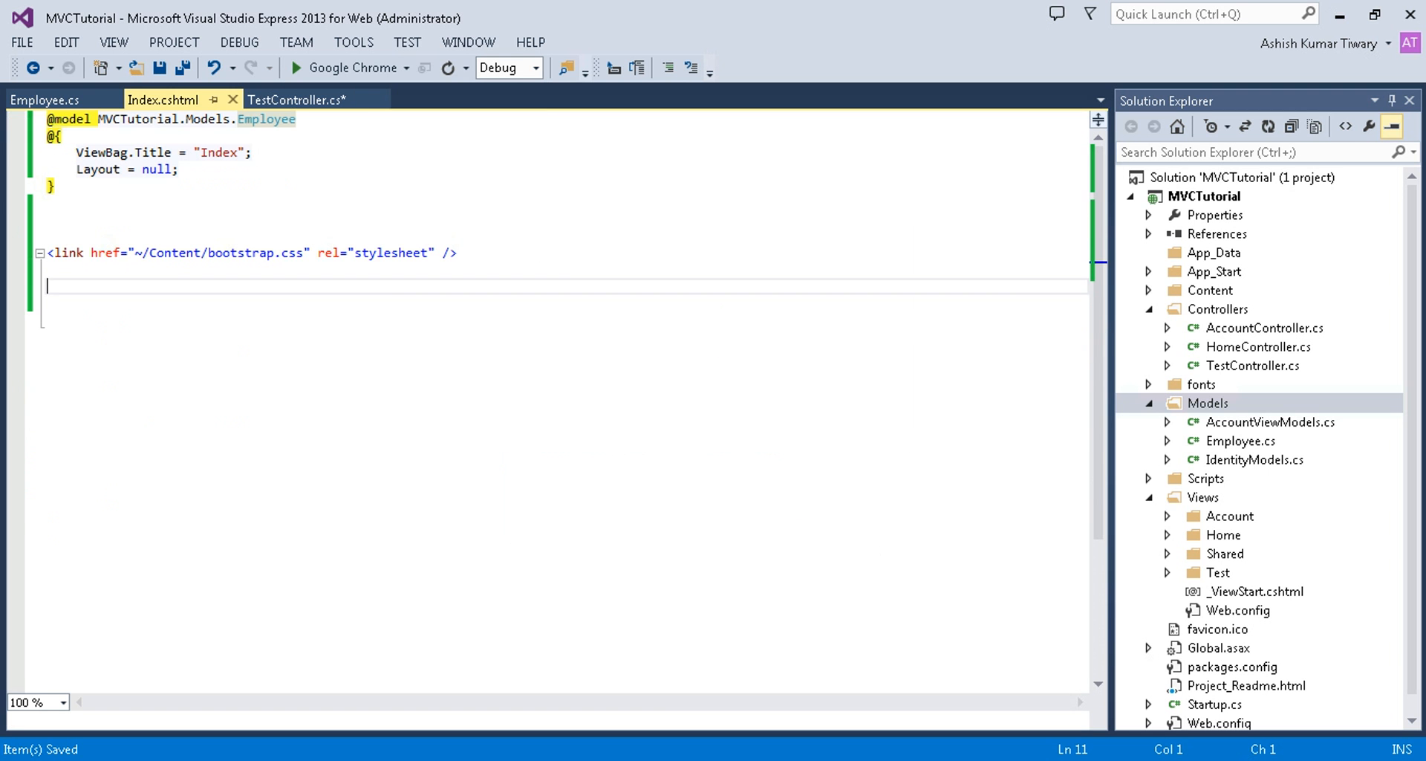
click(43, 99)
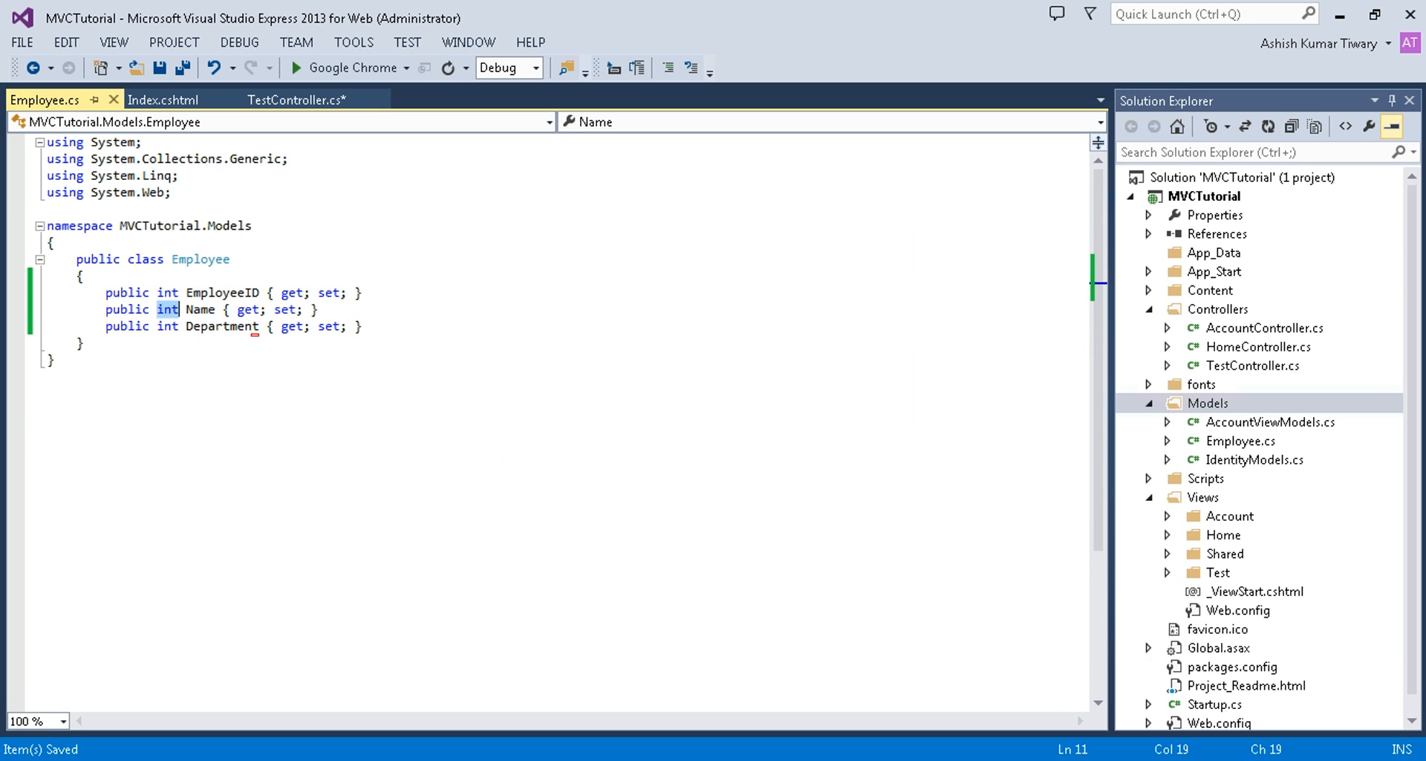
text(string)
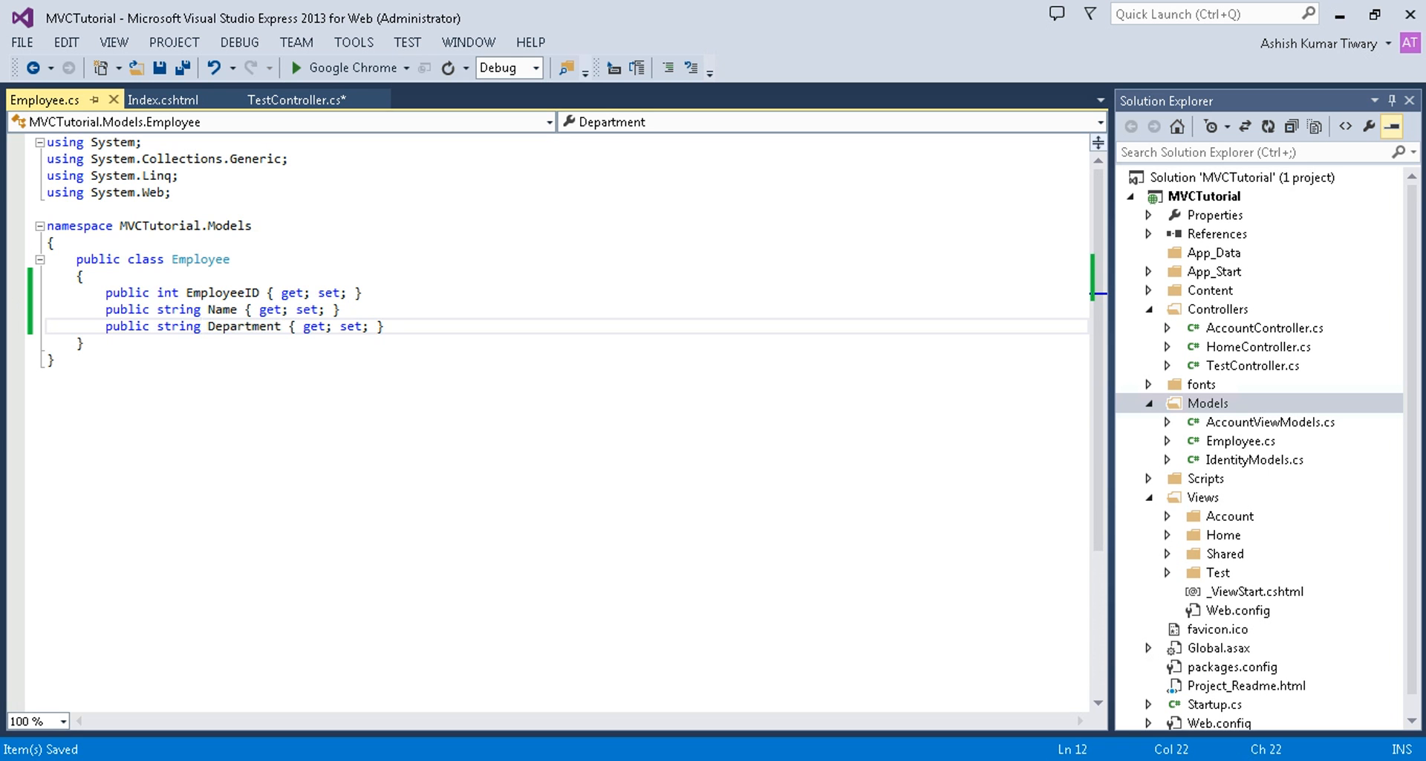
click(163, 100)
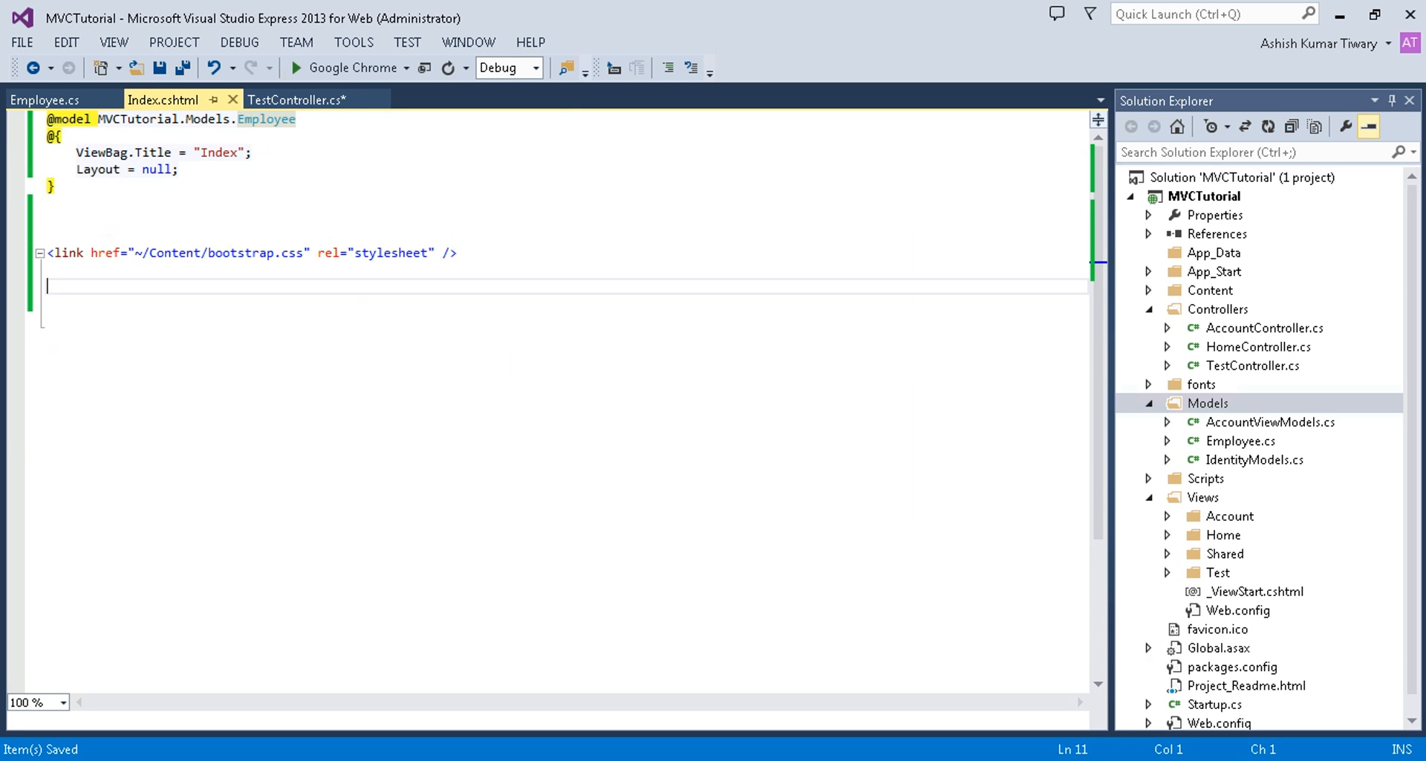
click(293, 99)
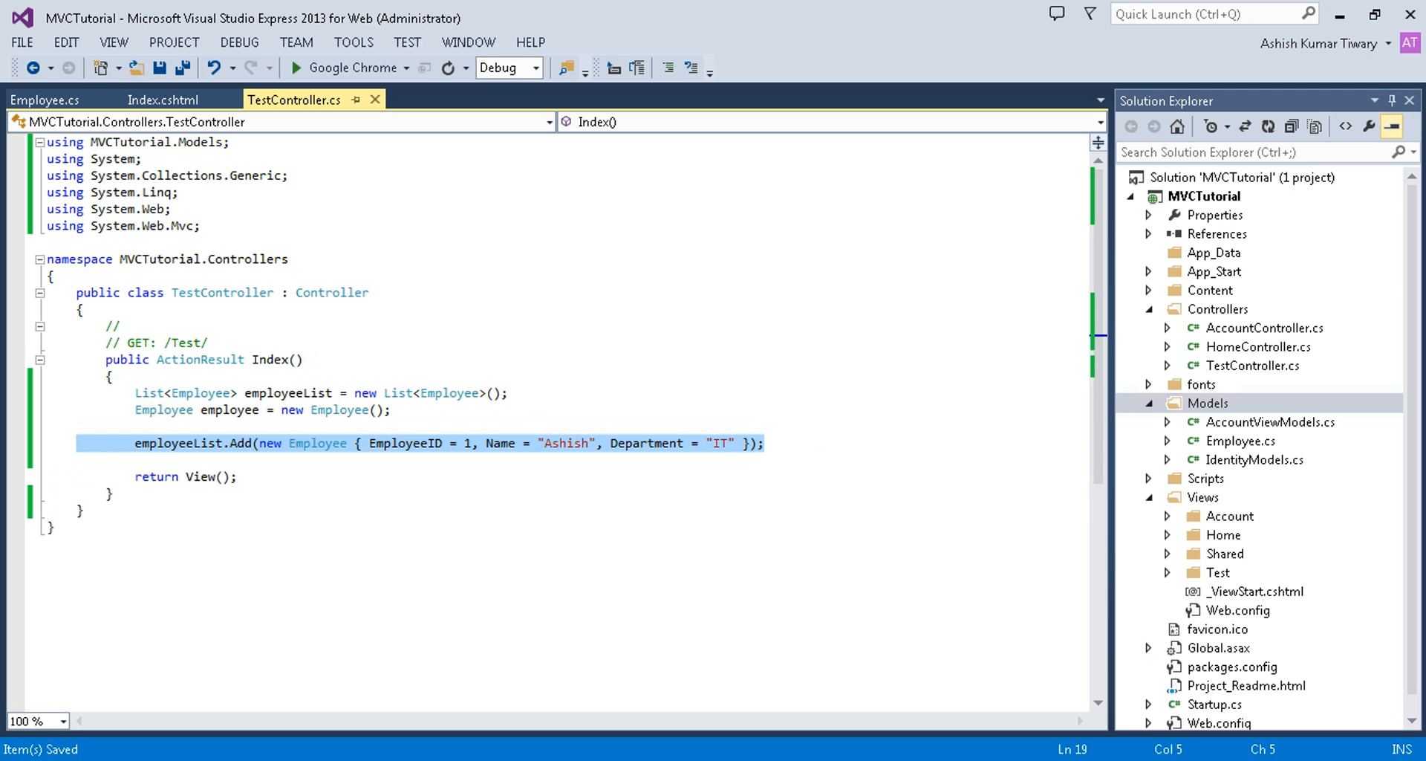
Add employees 2–4 named John, Sara and Andrew by duplicating the Add line.
text(employeeList.Add(new Employee { EmployeeID = 1, Name = "Ashish", Department = "IT" });)
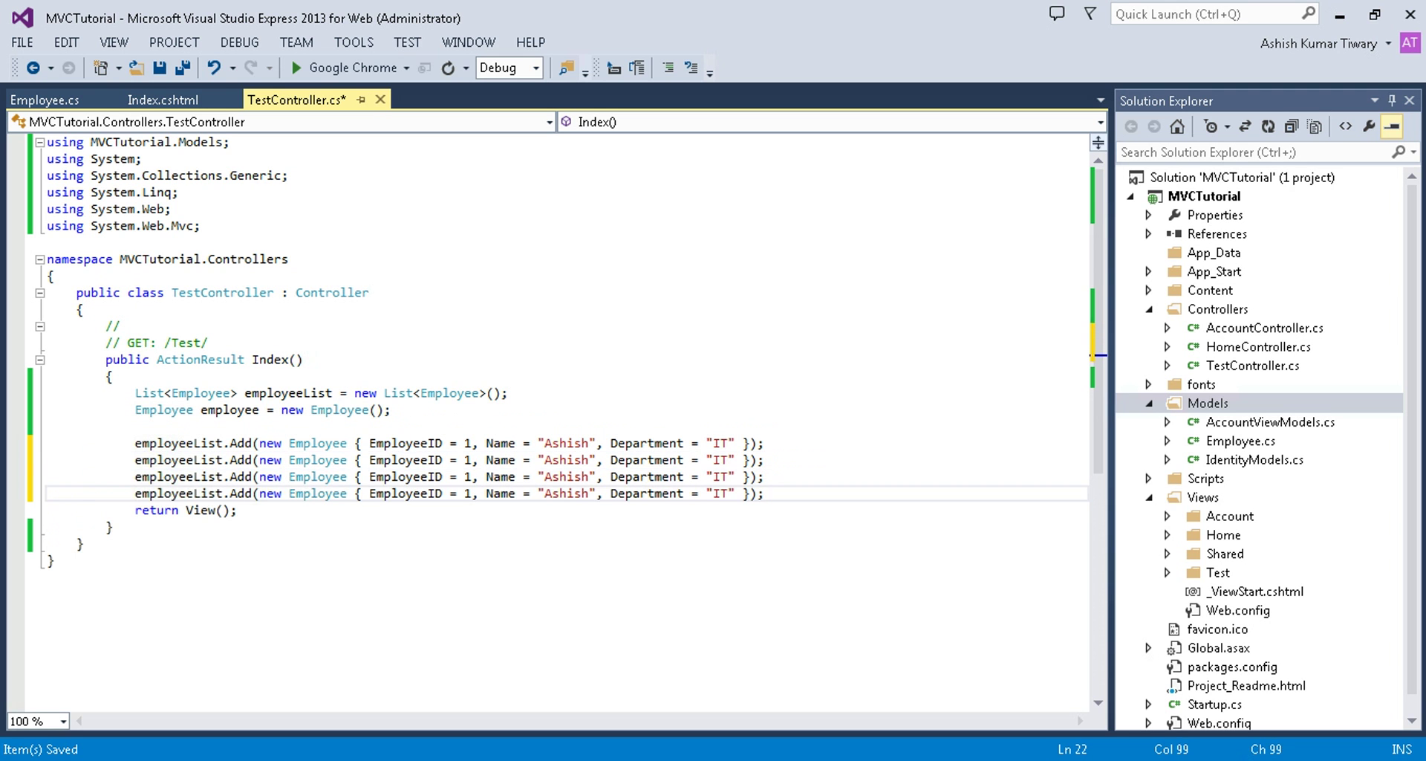
key(ctrl+s)
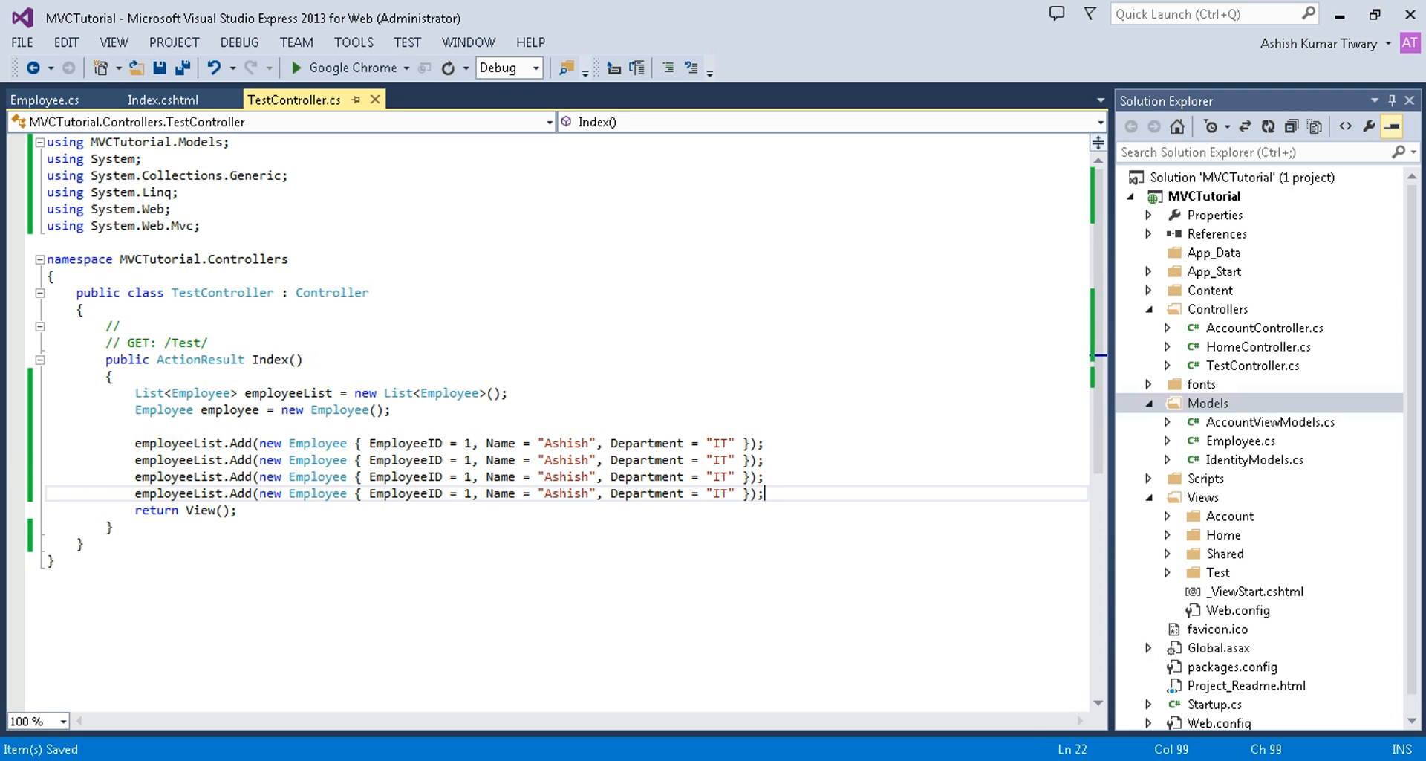
text(2)
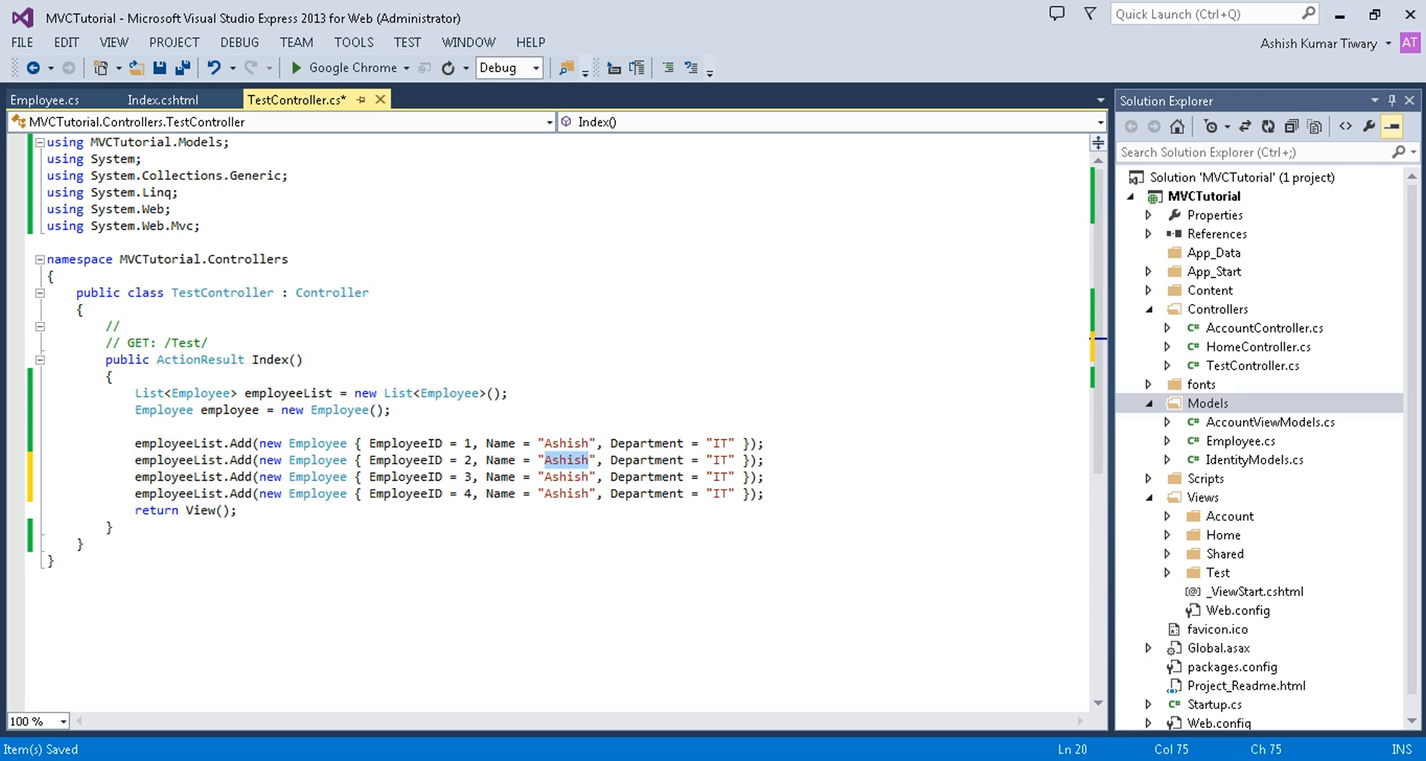
text(John)
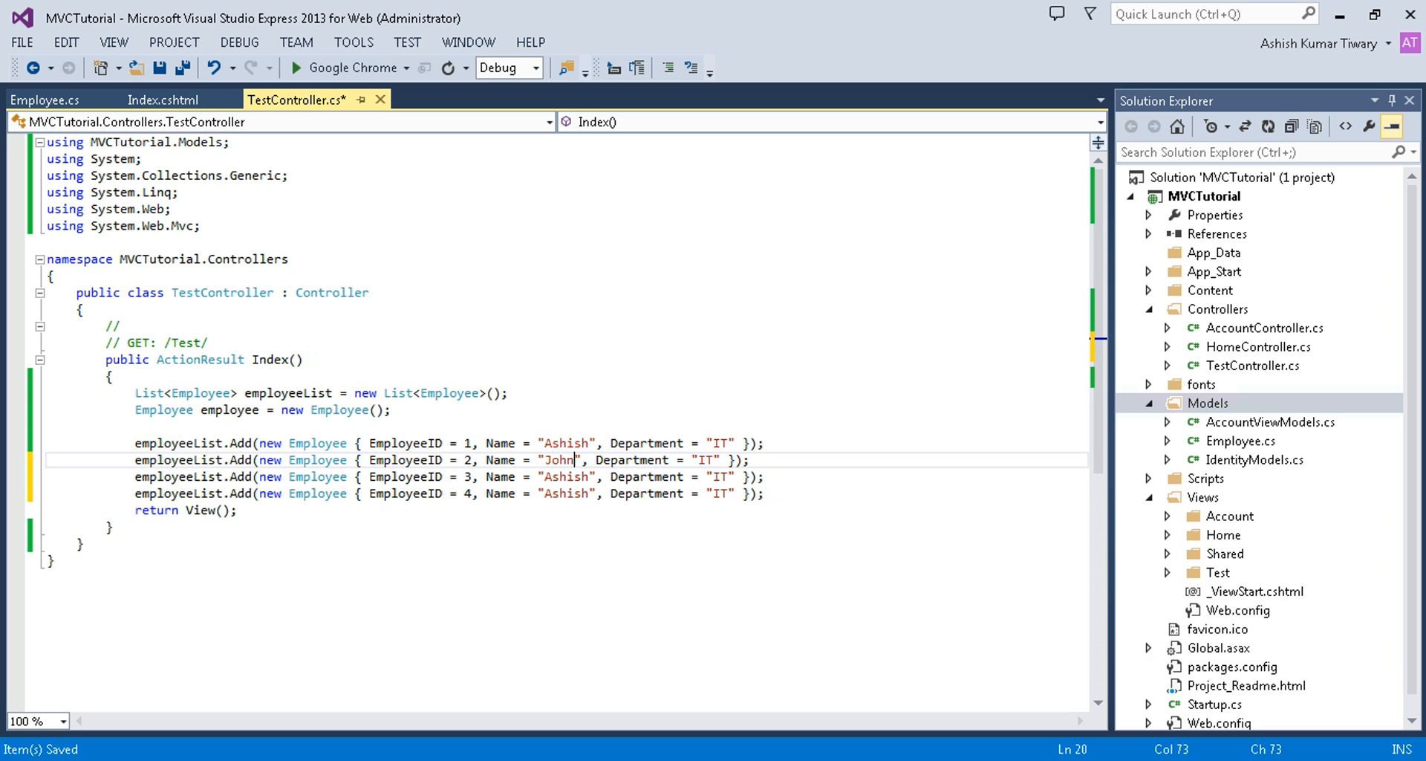
text(Sara)
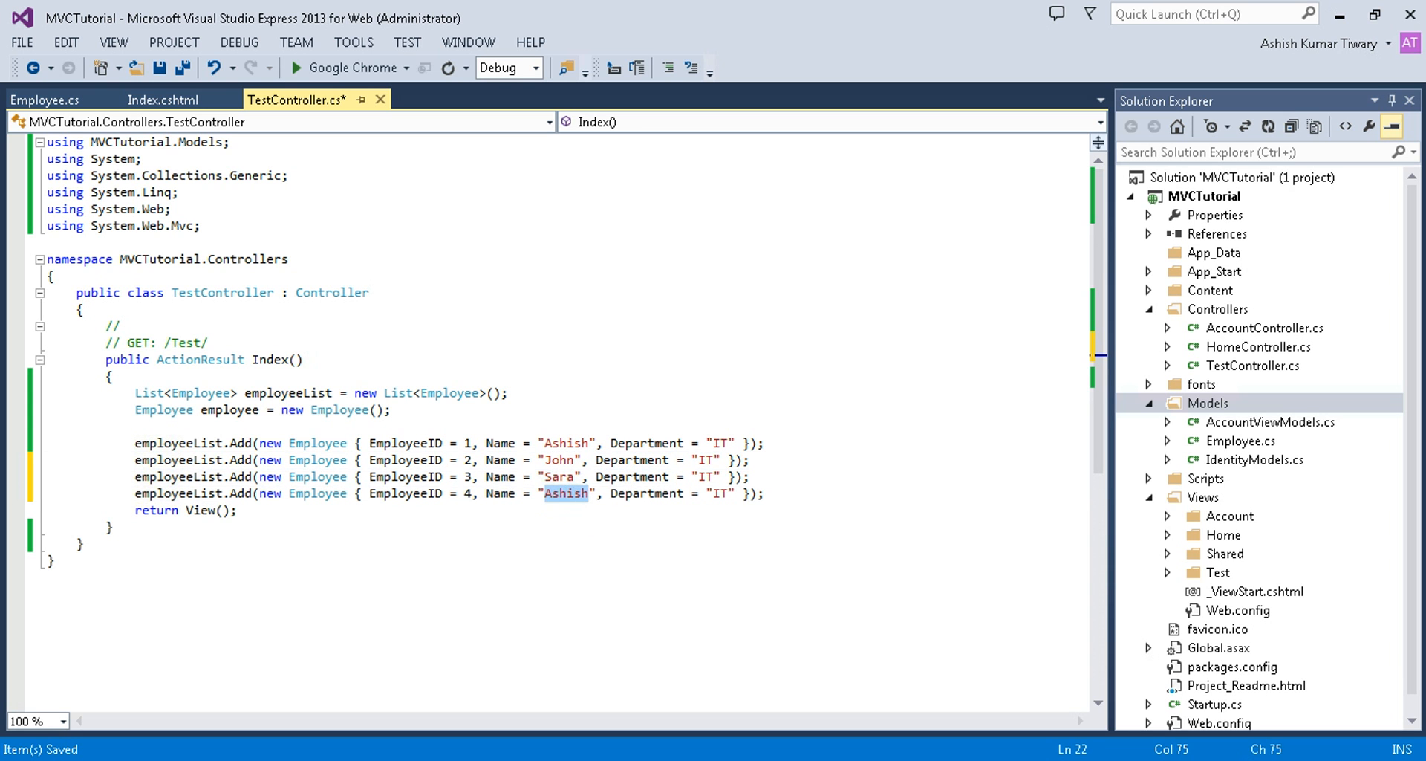
text(Andrew)
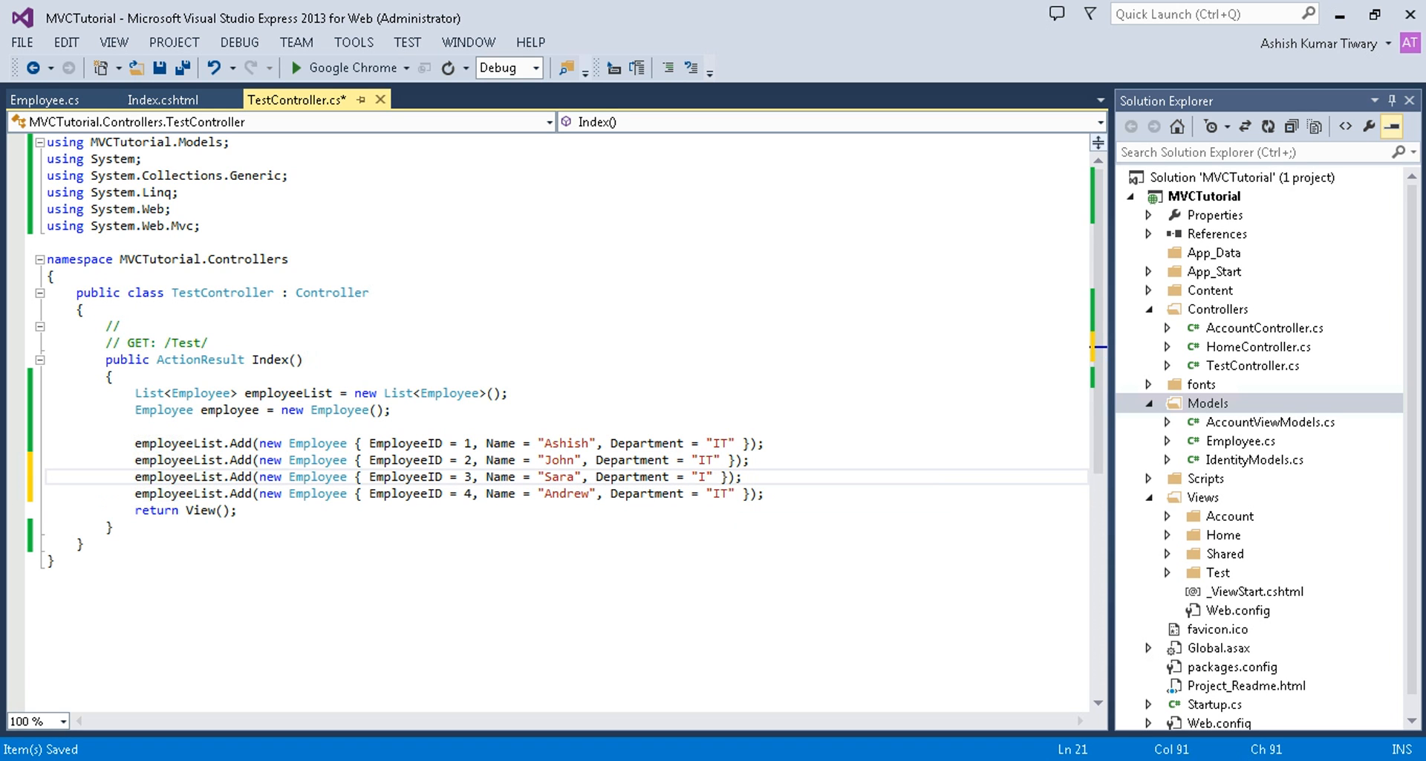
Set their departments to Sales, QA and Inventry, return View(employeeList), and save.
key(BackSpace)
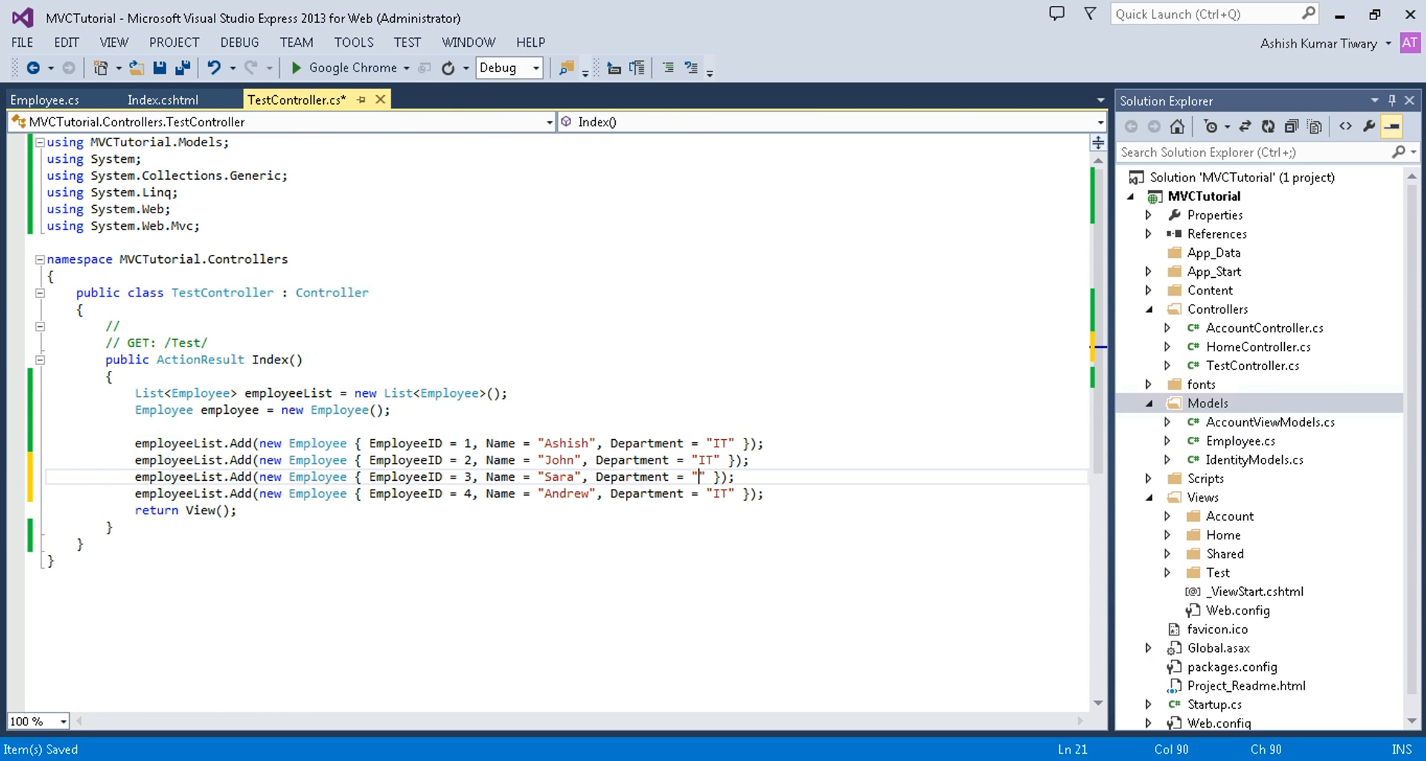
text(QA)
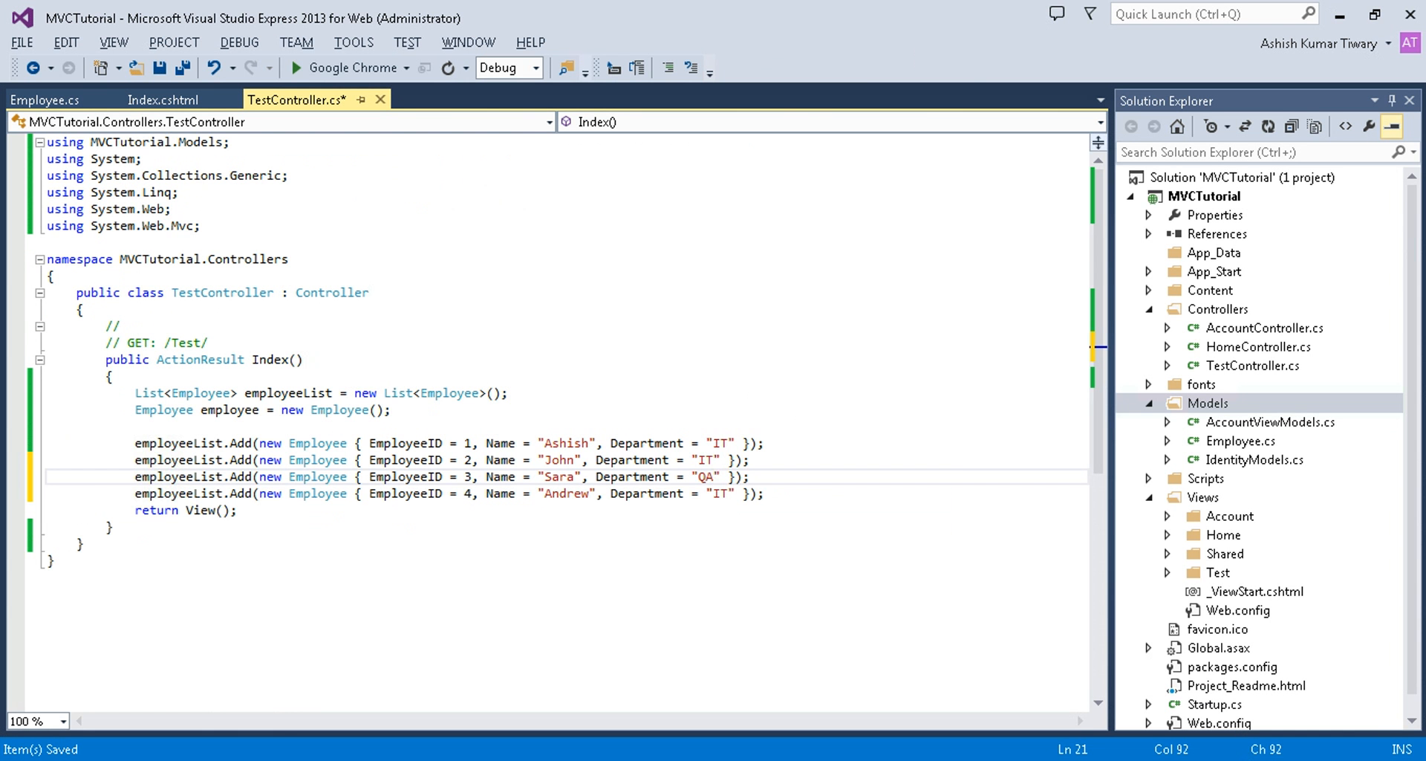
text(In)
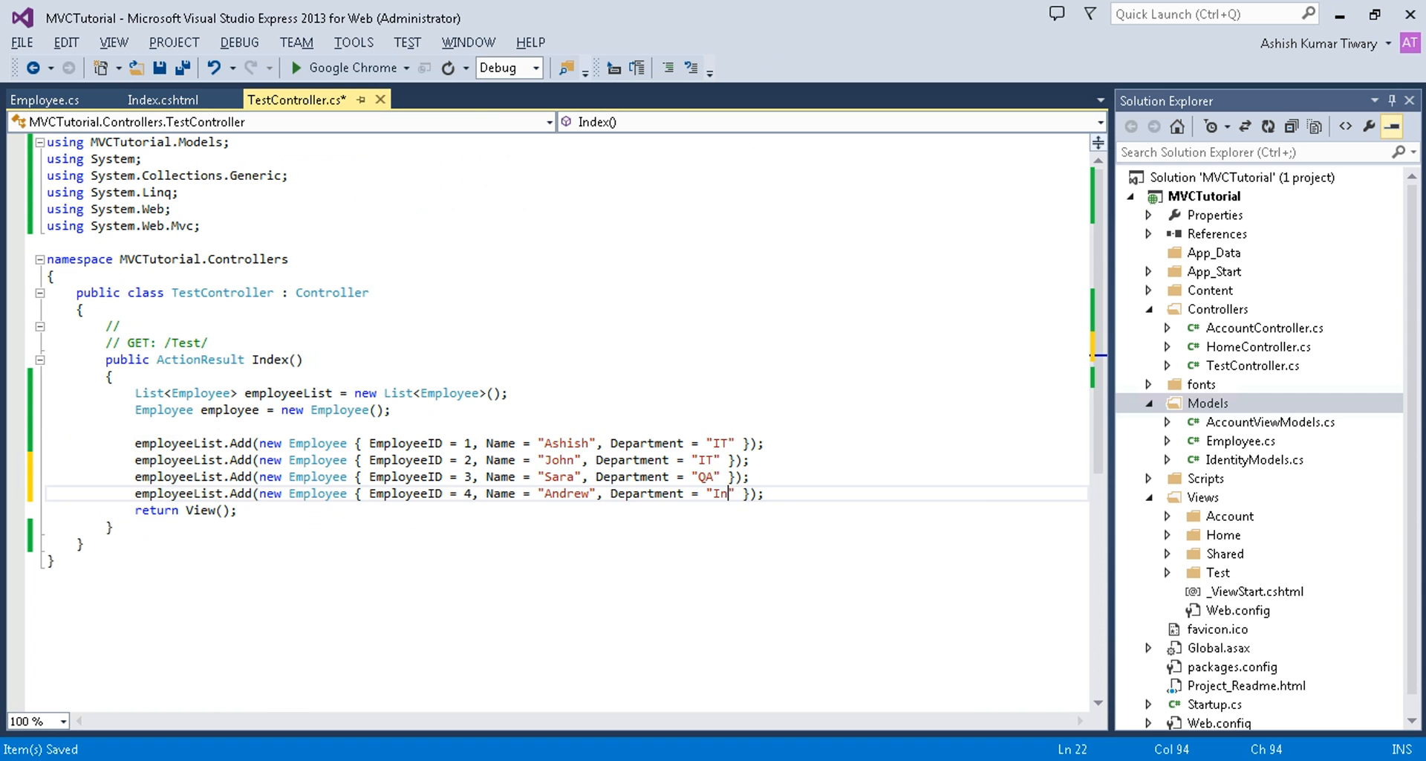
text(ventry)
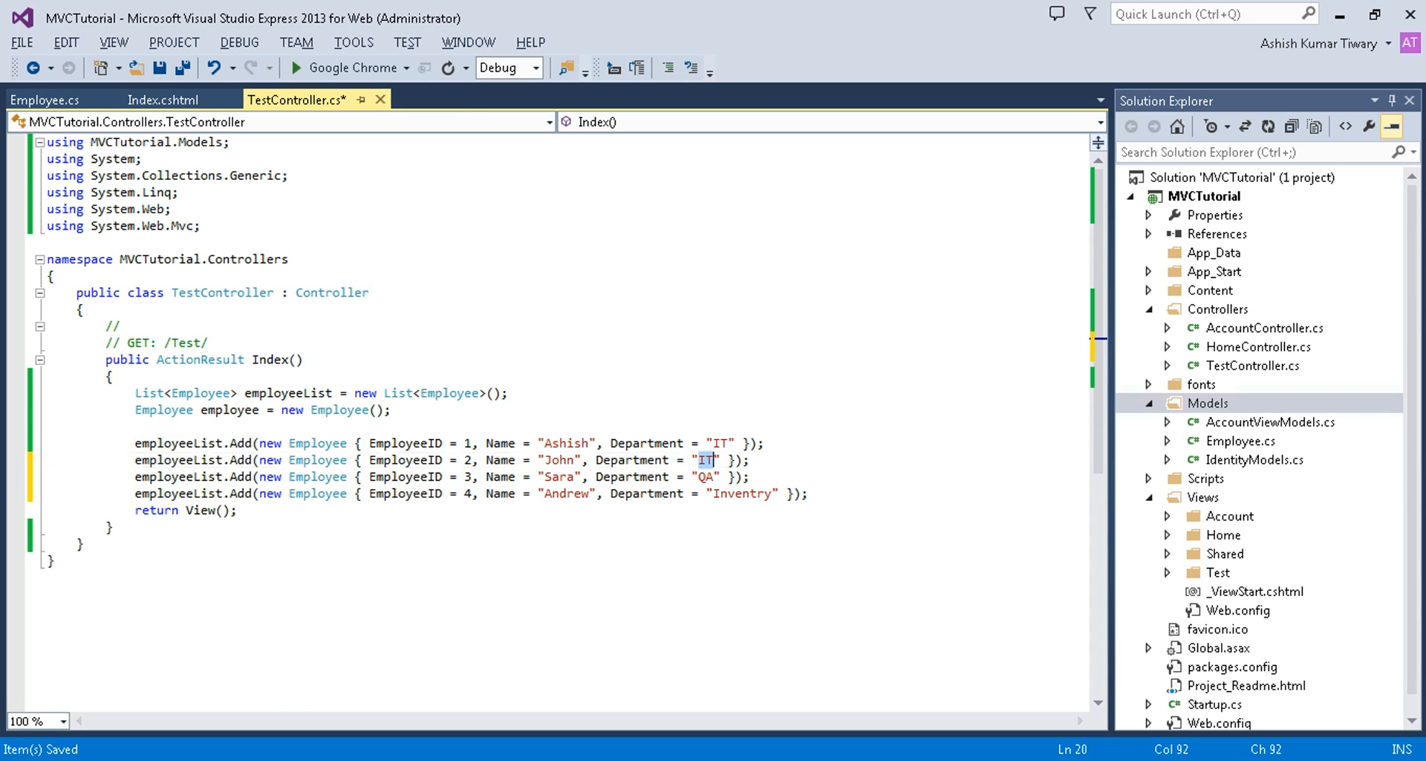
text(Sales)
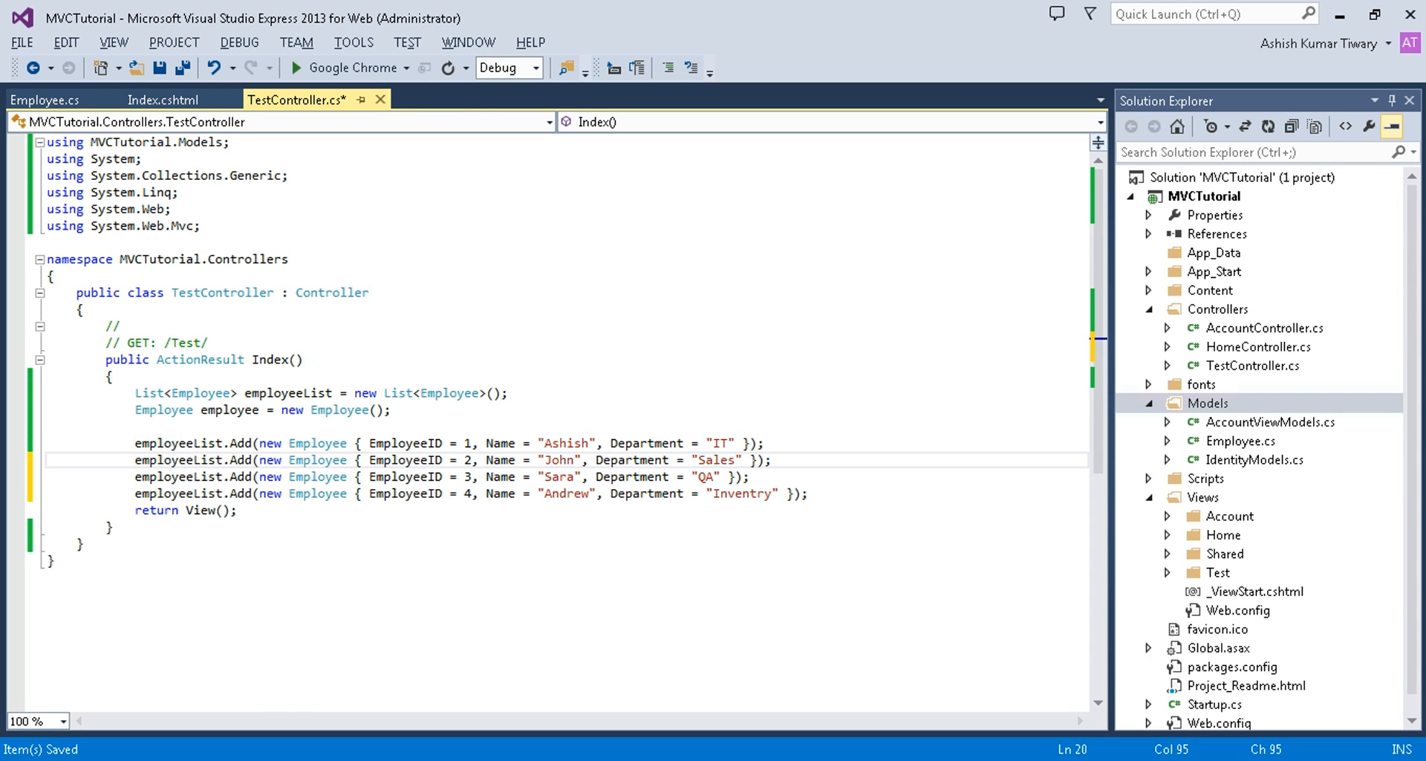
key(Ctrl+S)
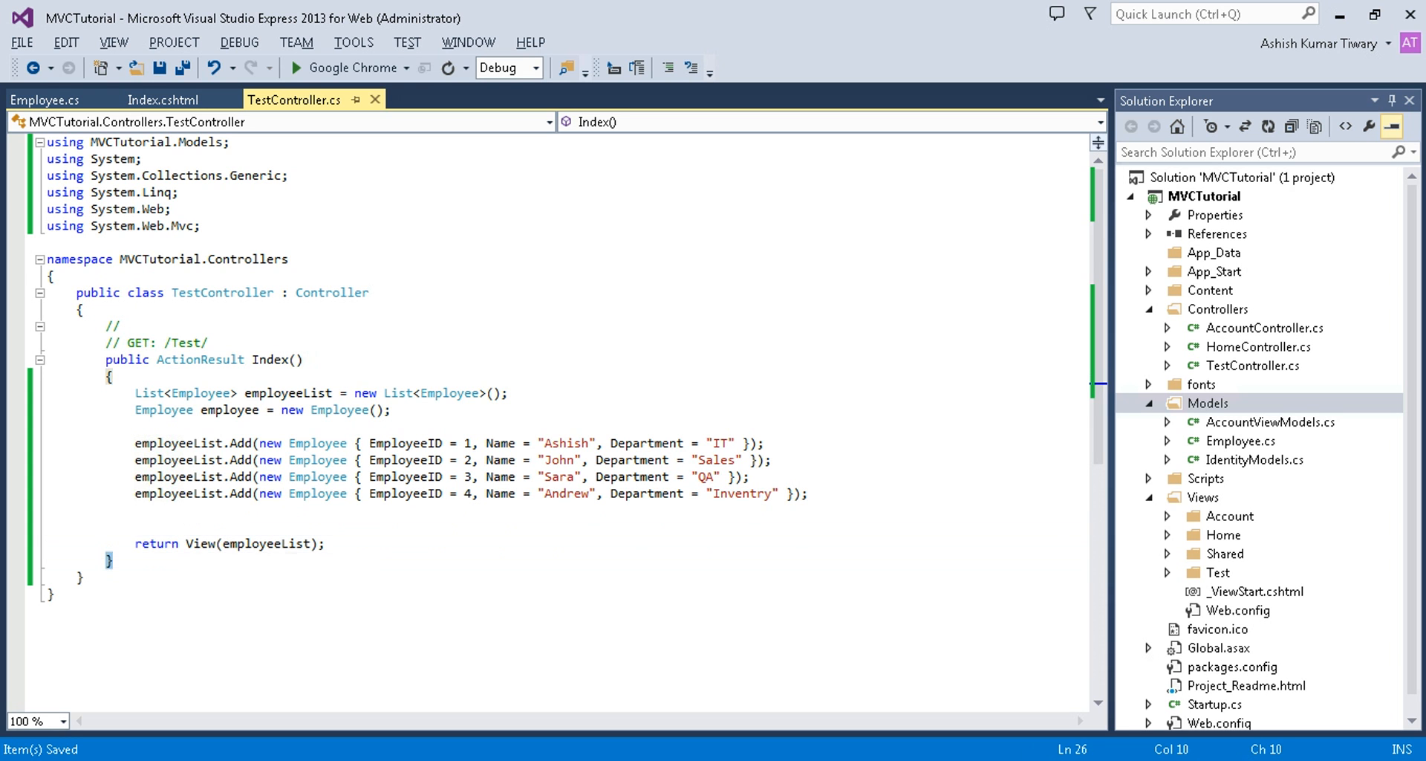
Switch back to the Index.cshtml view file.
click(259, 543)
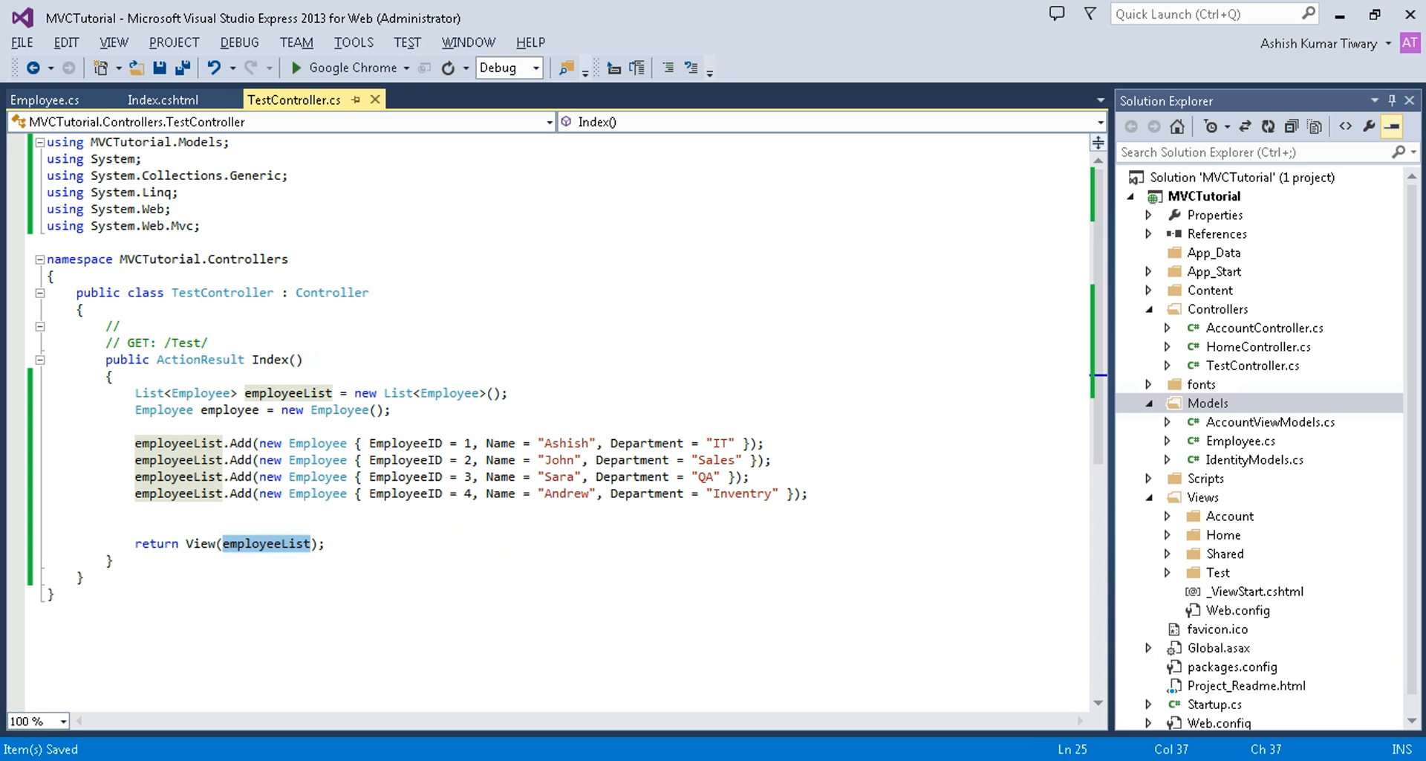
click(170, 100)
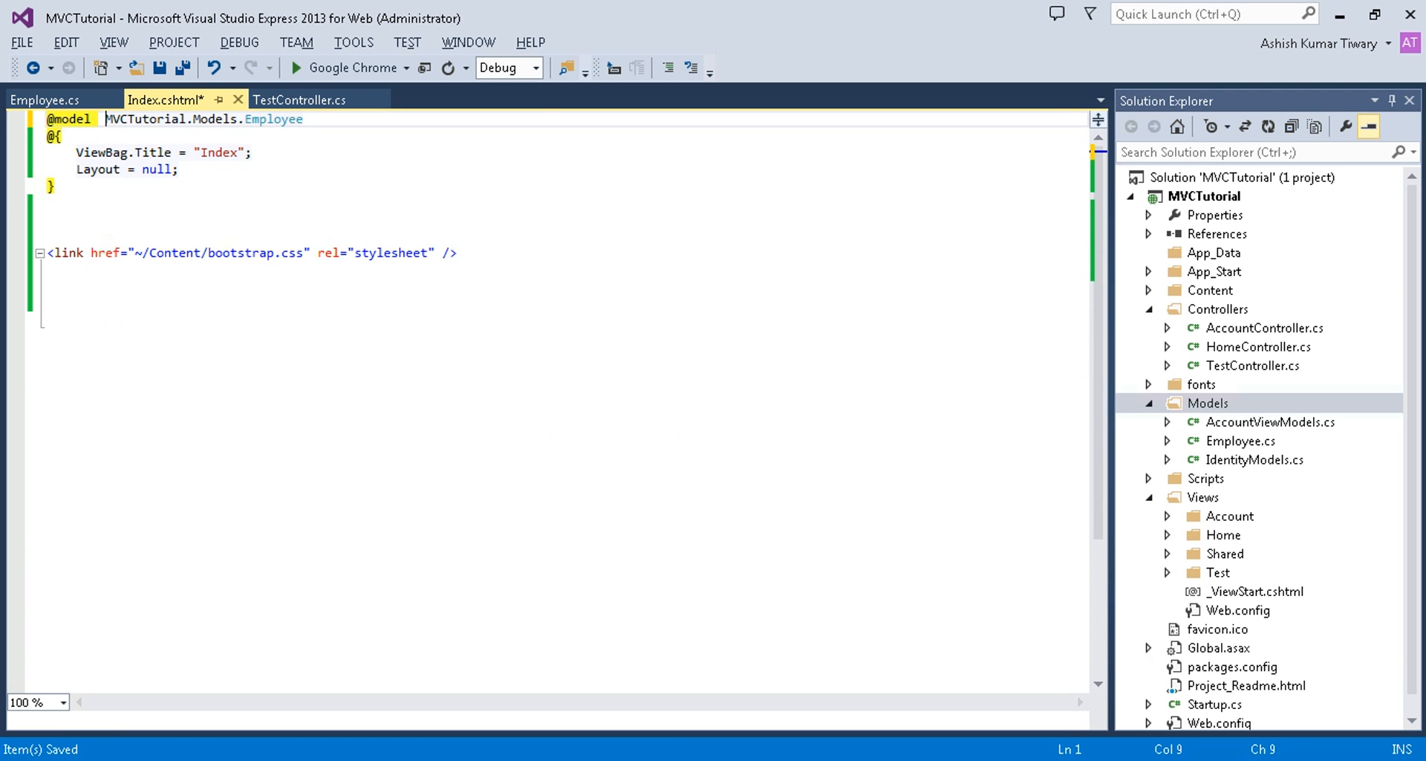
text(I)
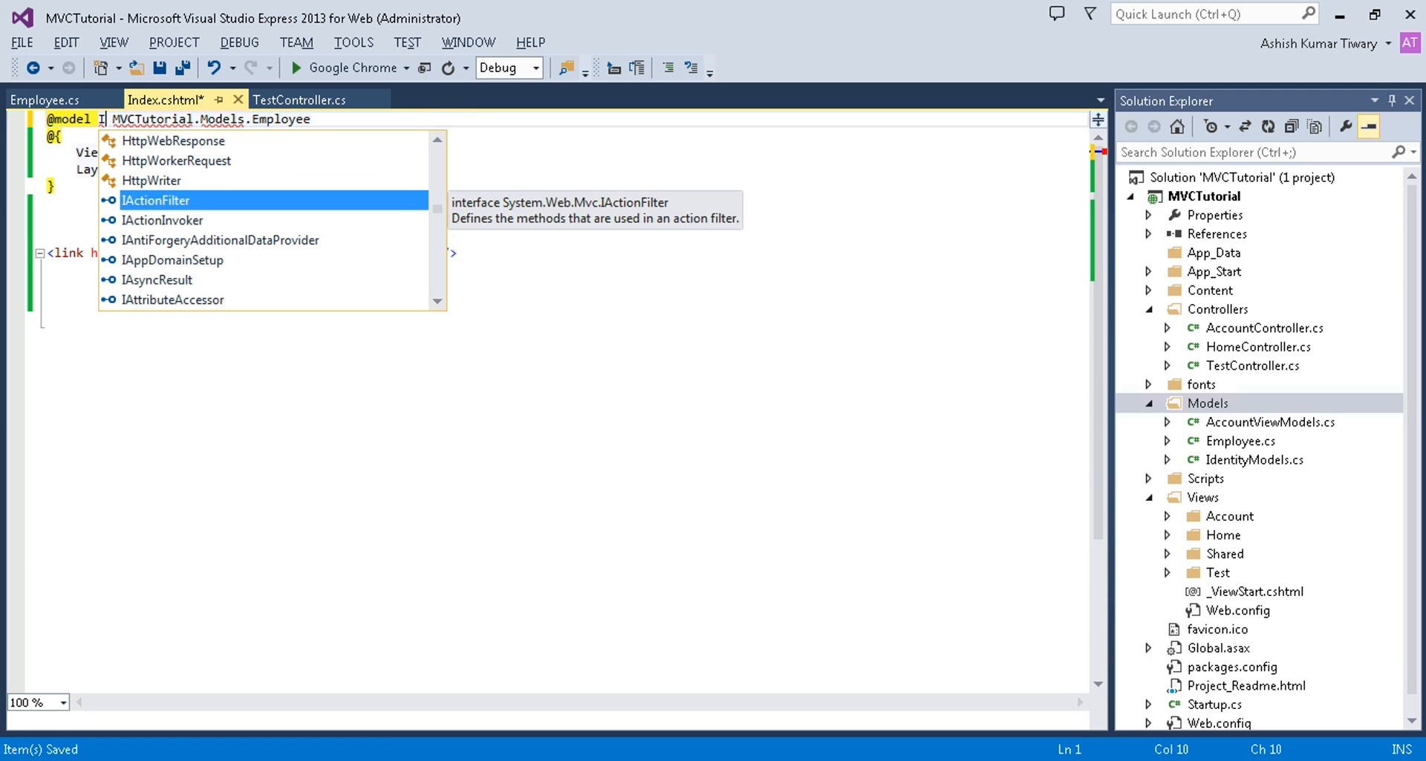
text(Enumerable<)
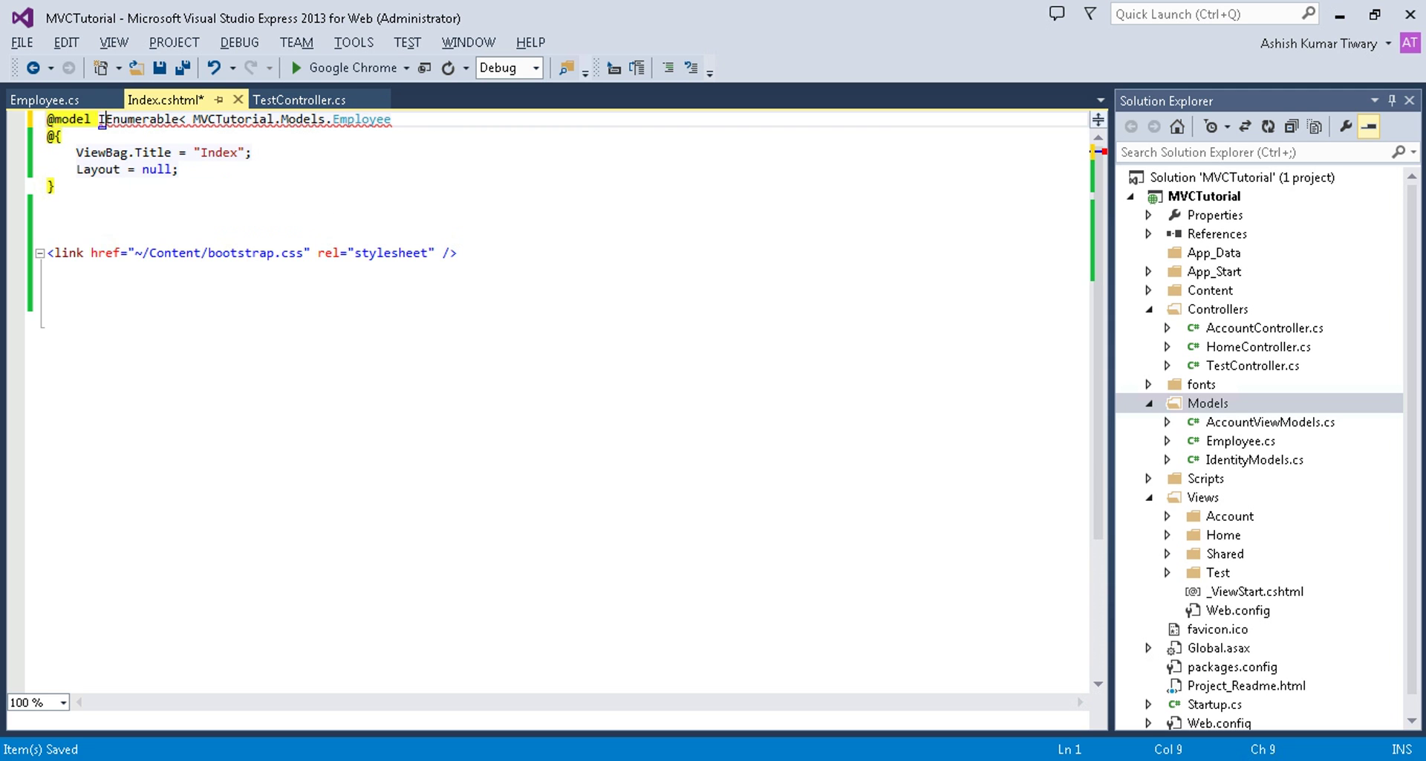
text(>)
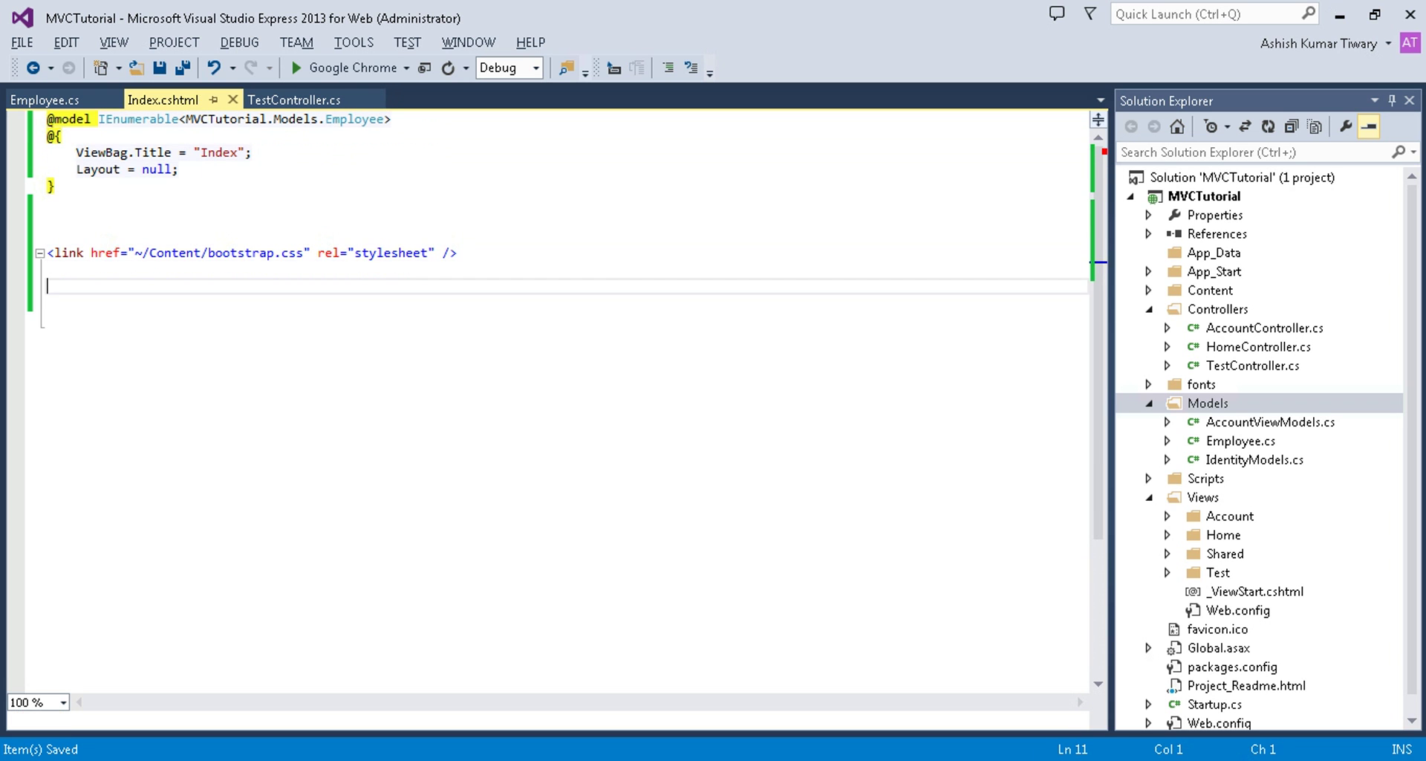
Start a <table> element with a <tr> row for the header cells.
text(<t)
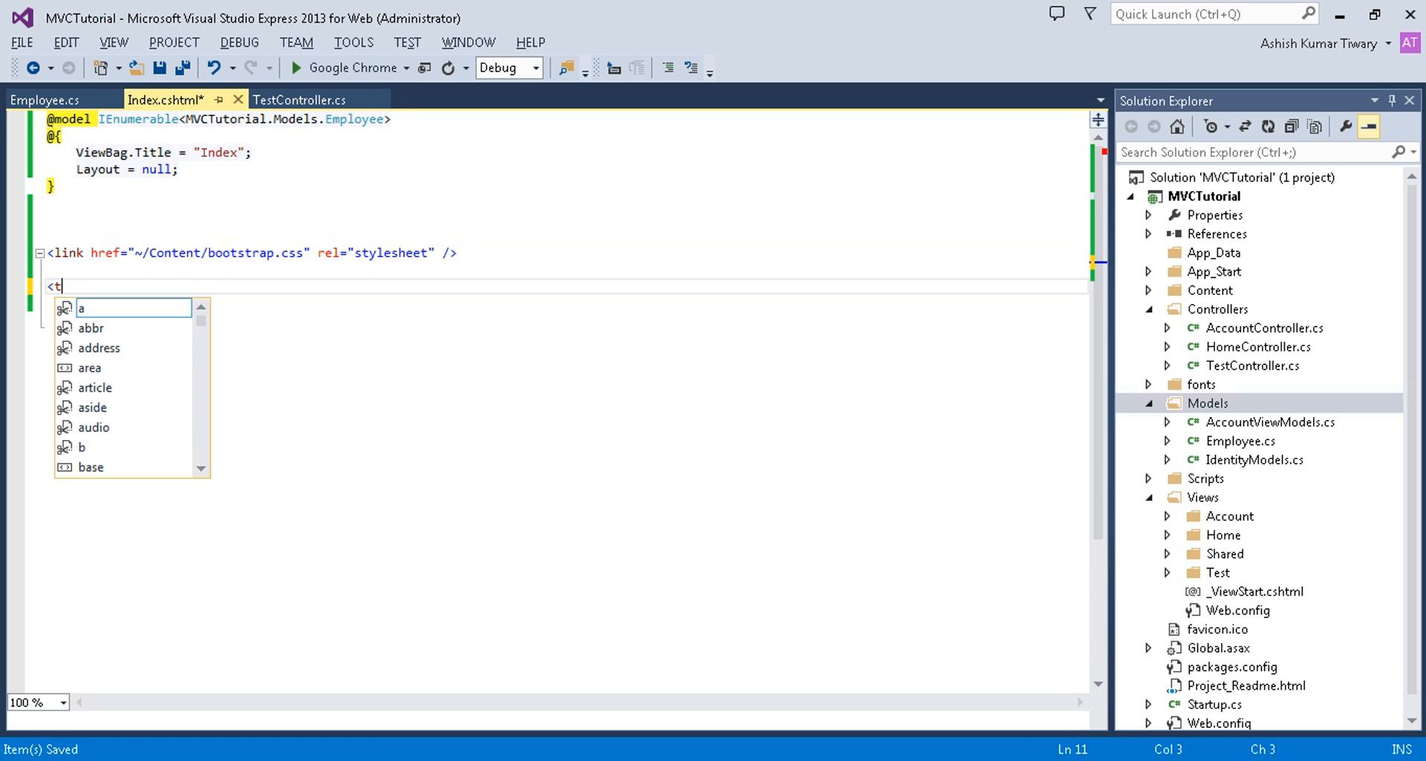
text(able)
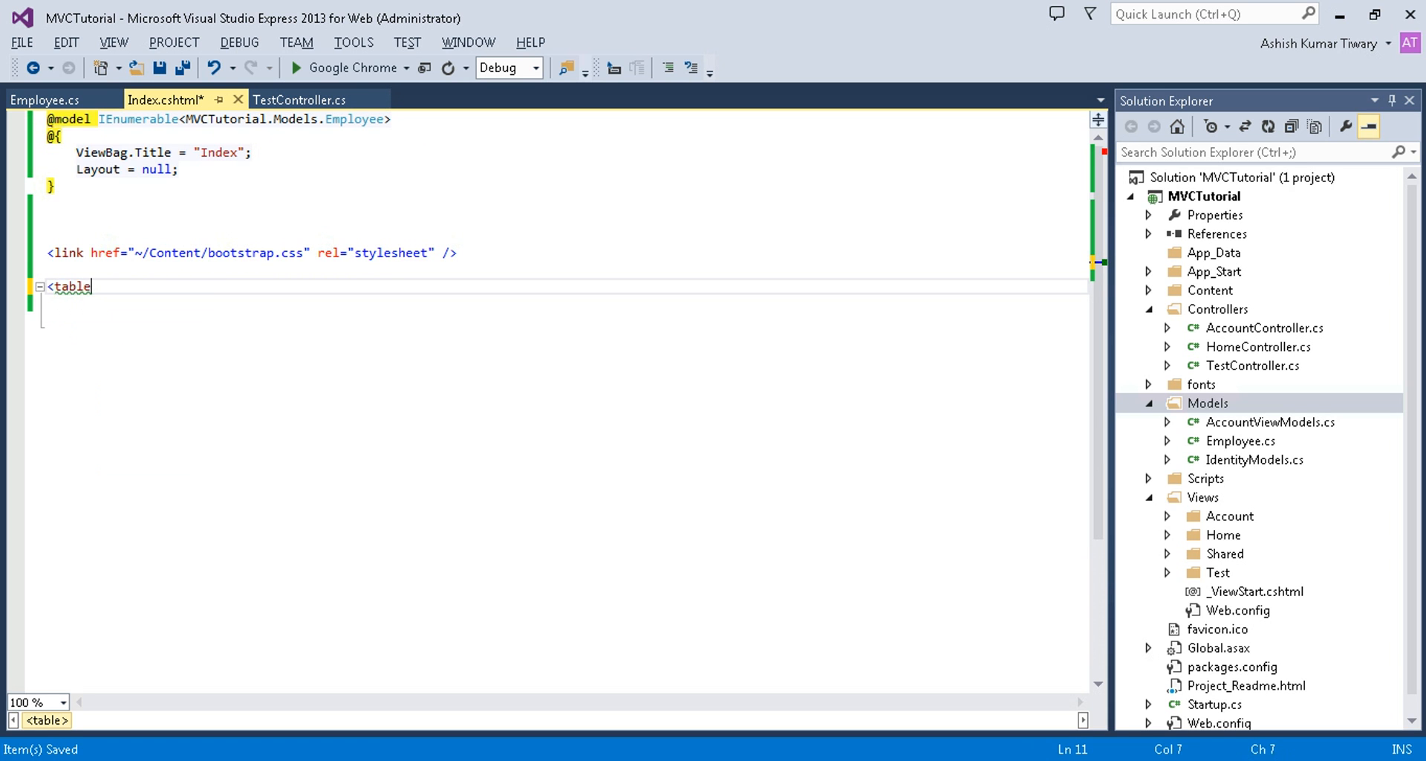
text(>)
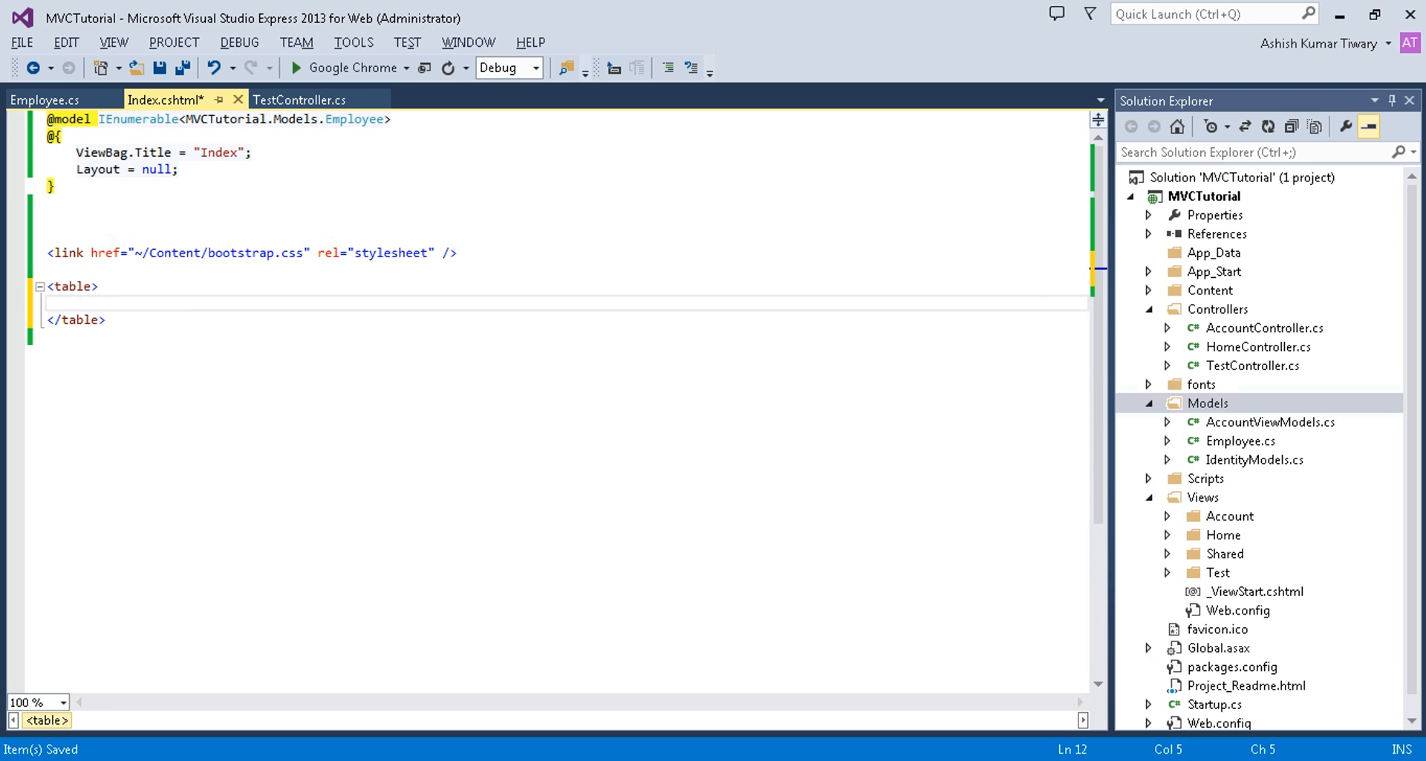
text(<tr></tr>)
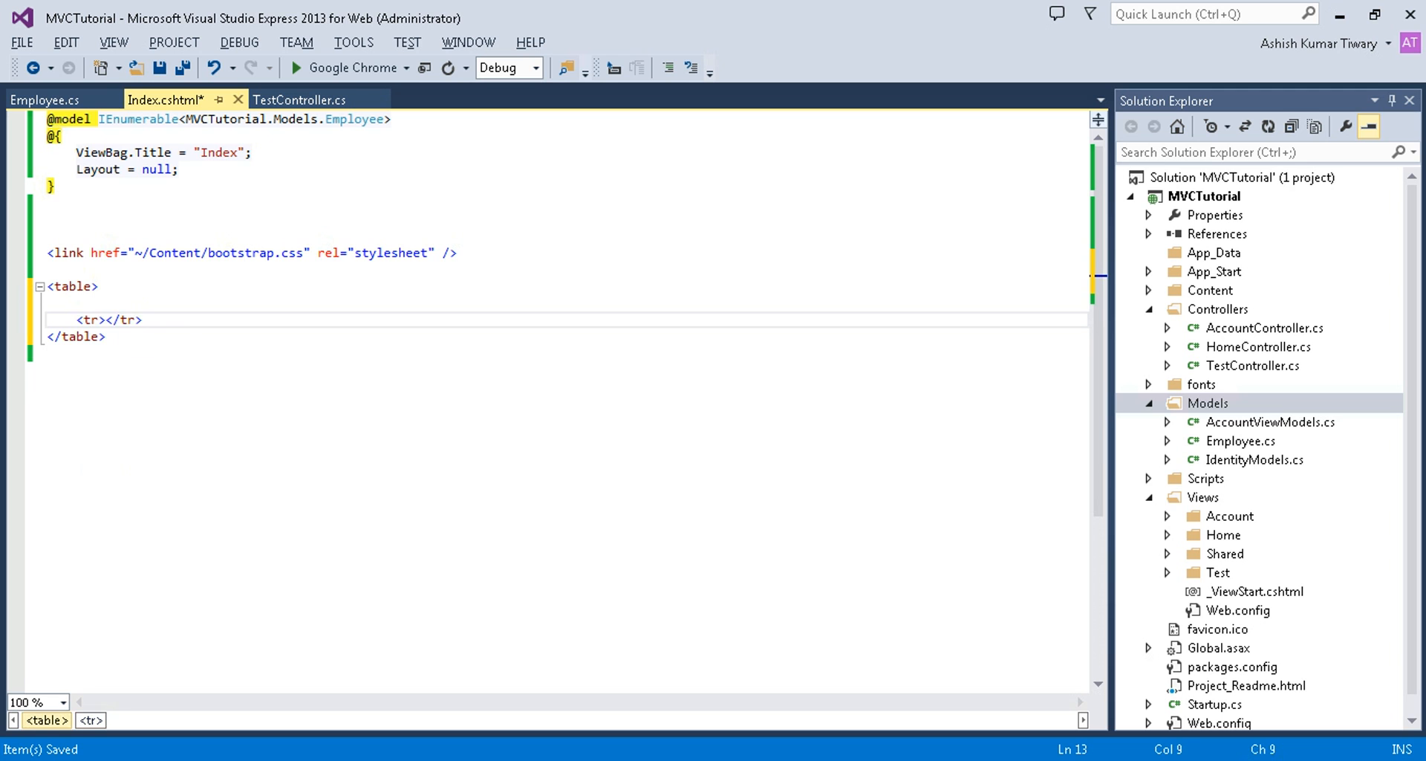
text(<)
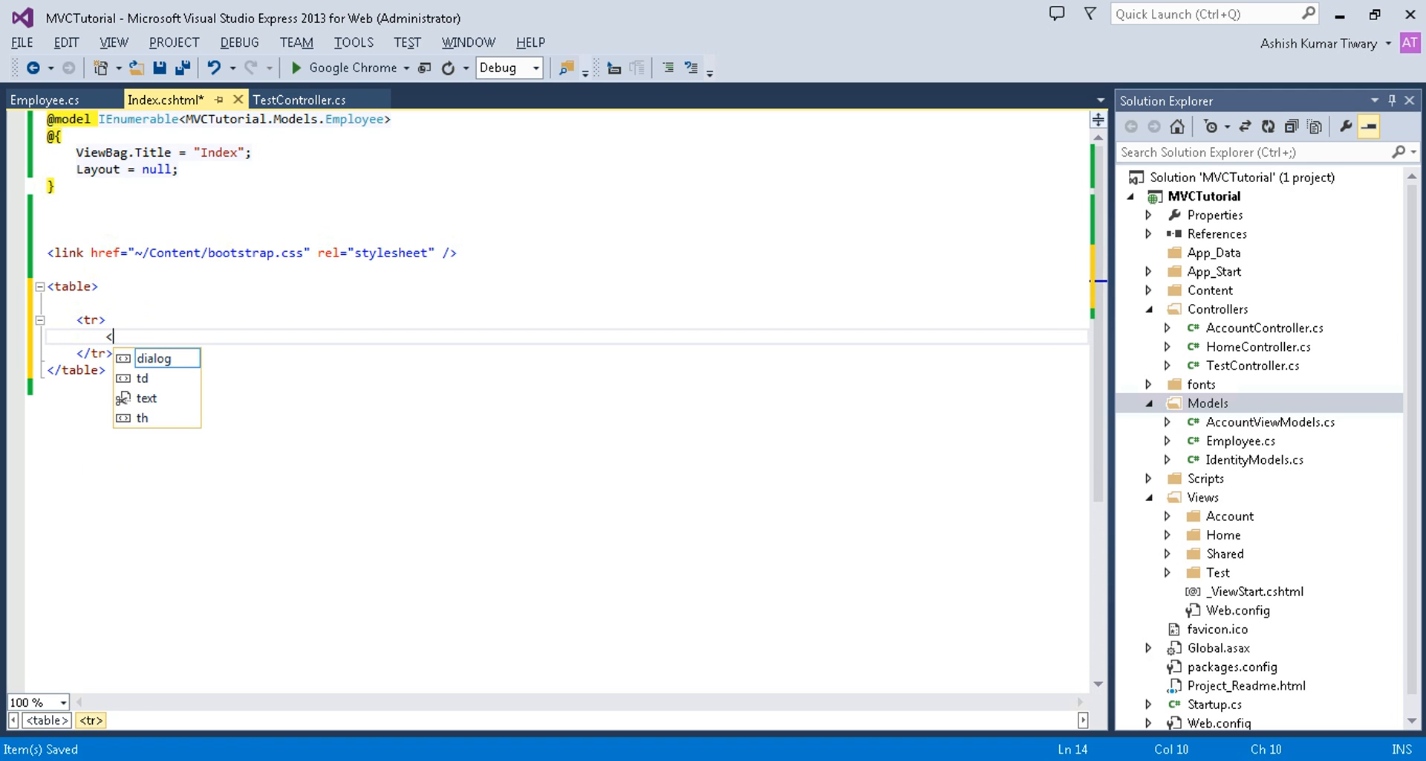
text(th>)
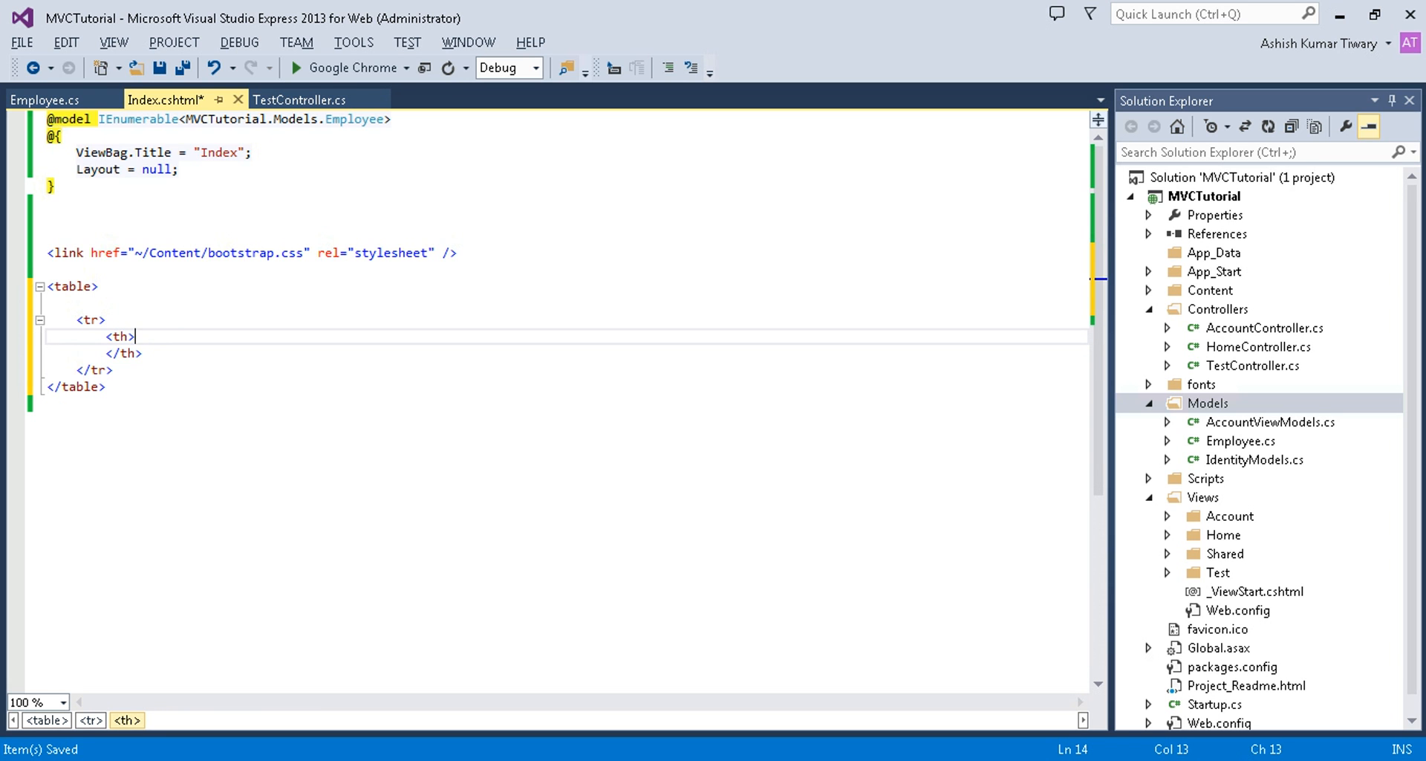
text(I)
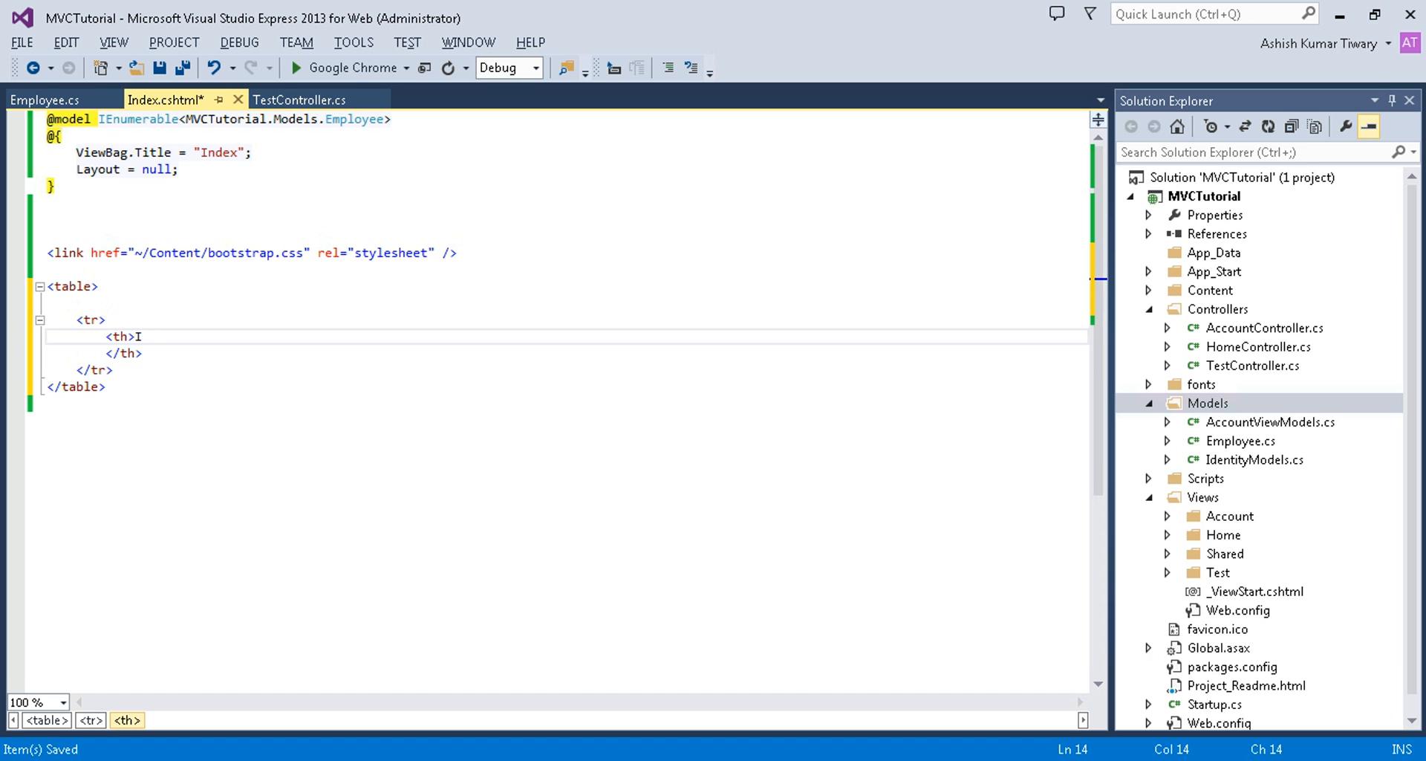
text(d)
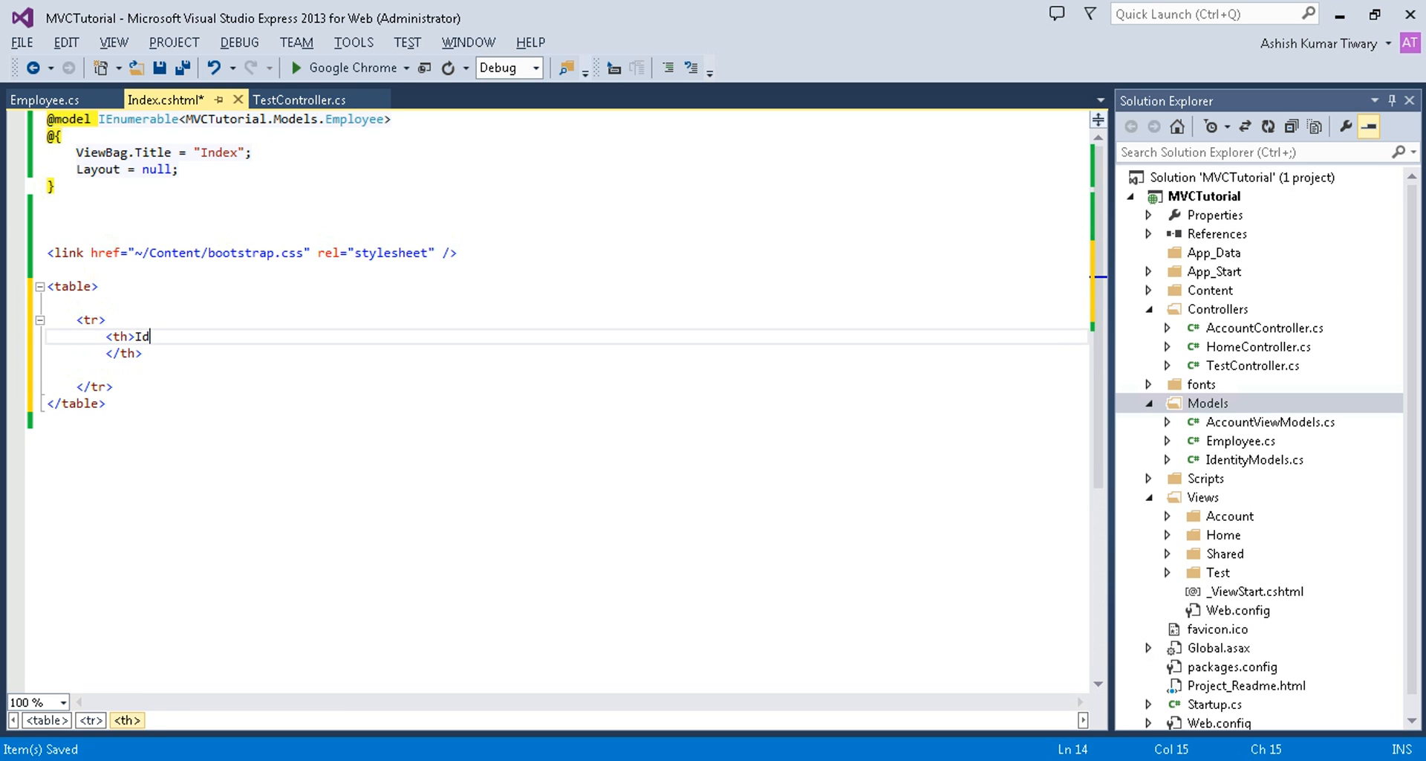
key(Delete)
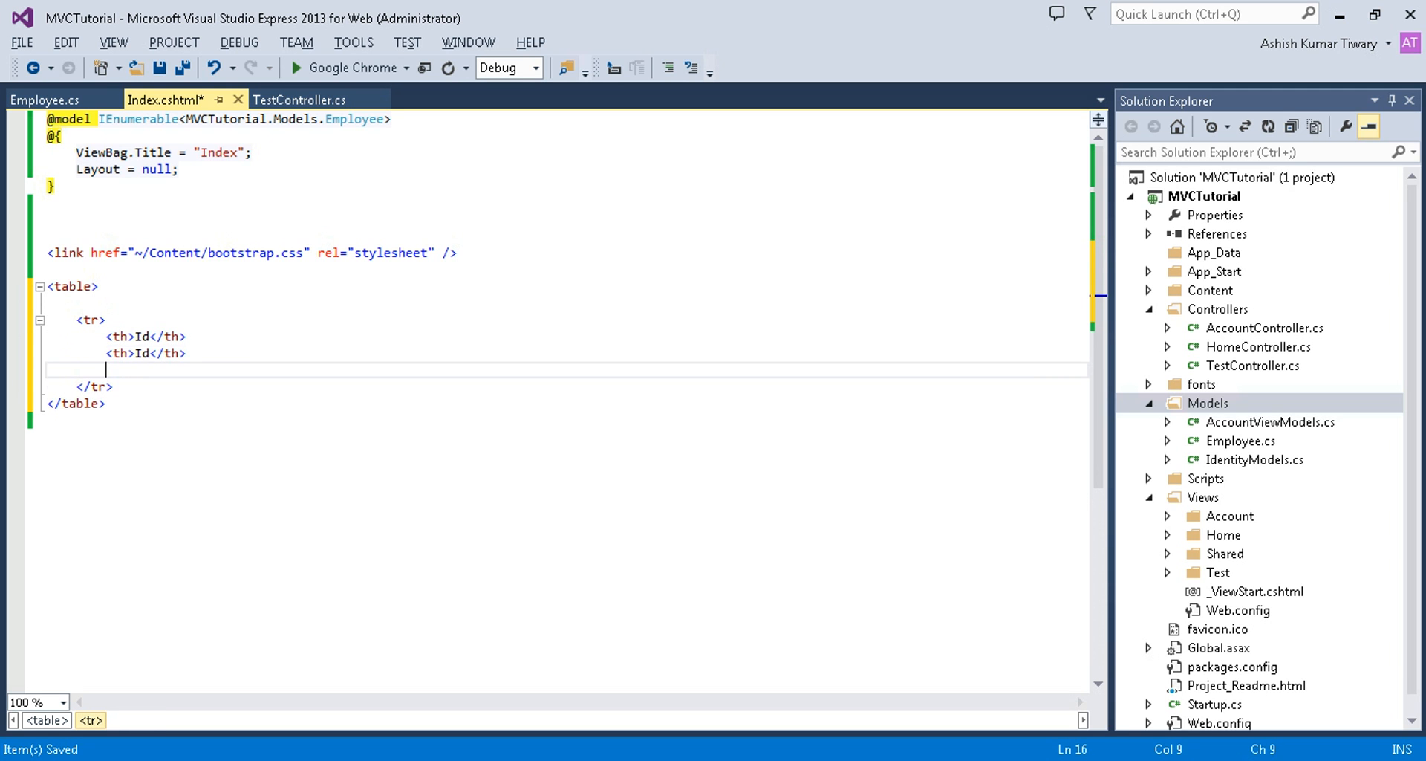
Fill the header row with Id, Name and Department cells and save the view.
text(<th>Id</th>)
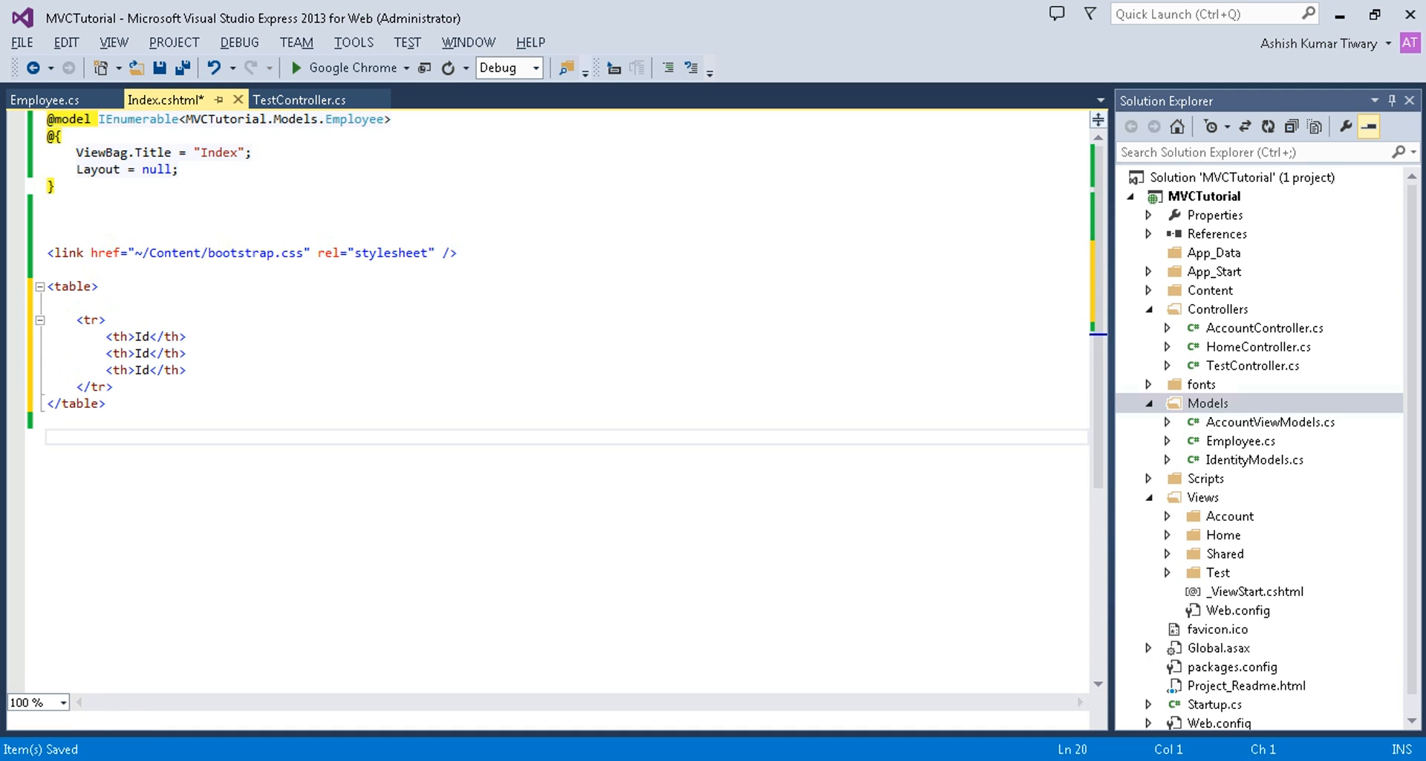
text(Name)
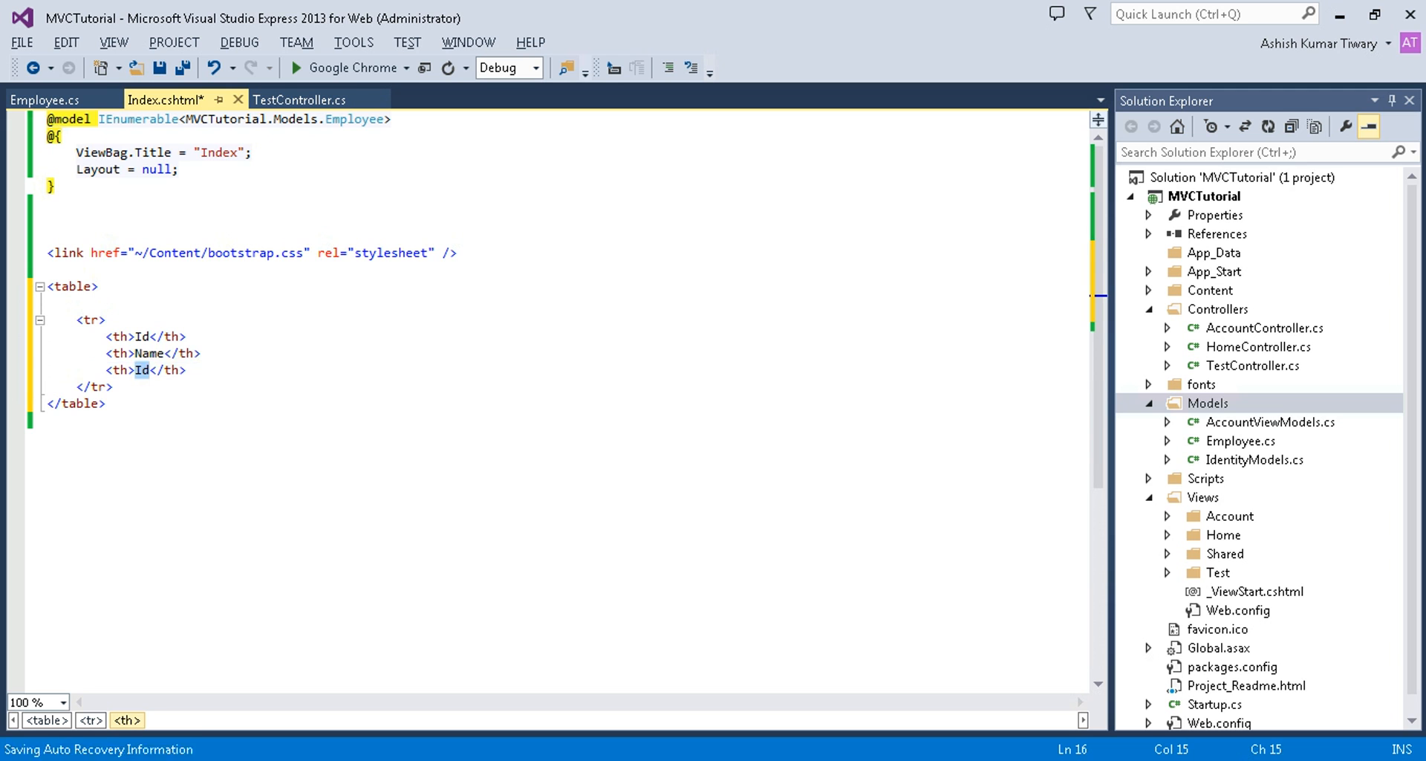
text(Depart)
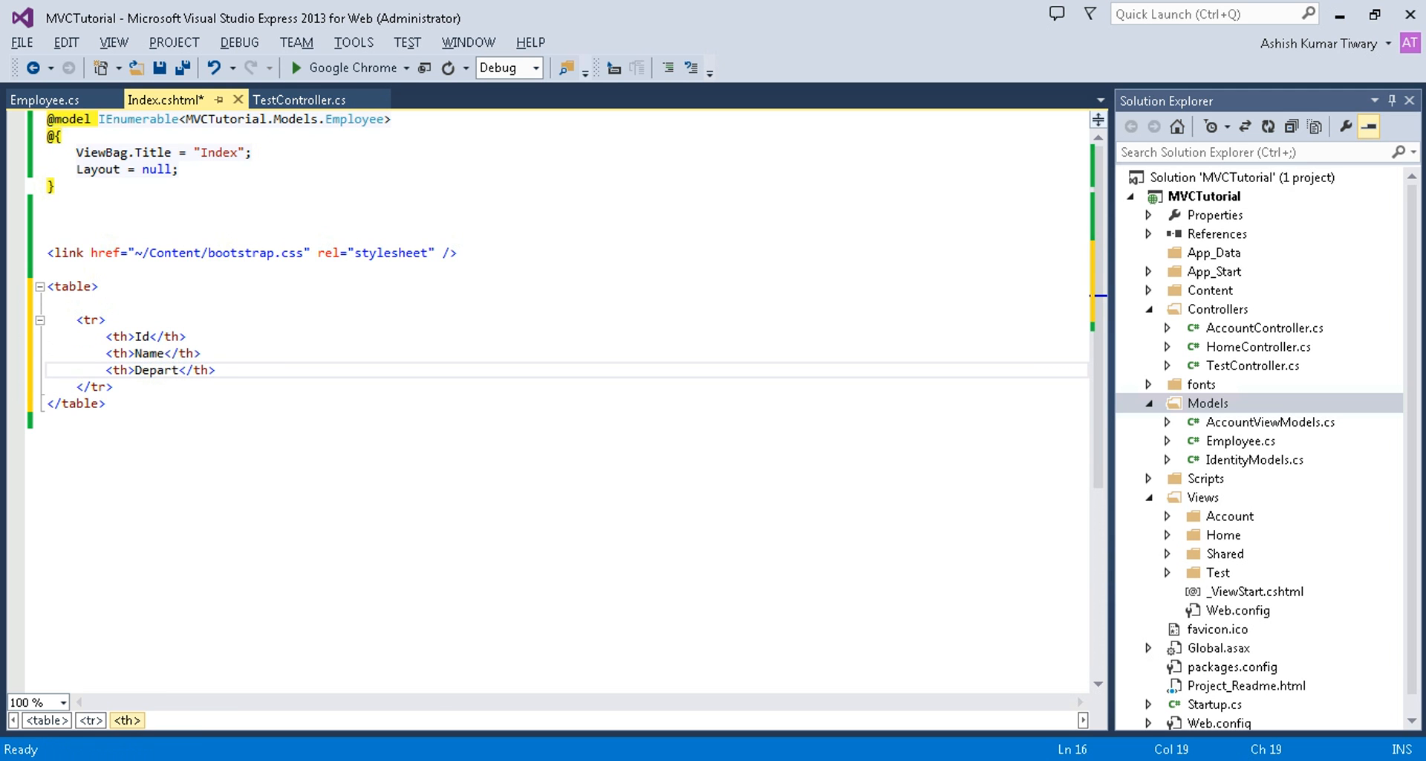
text(ment)
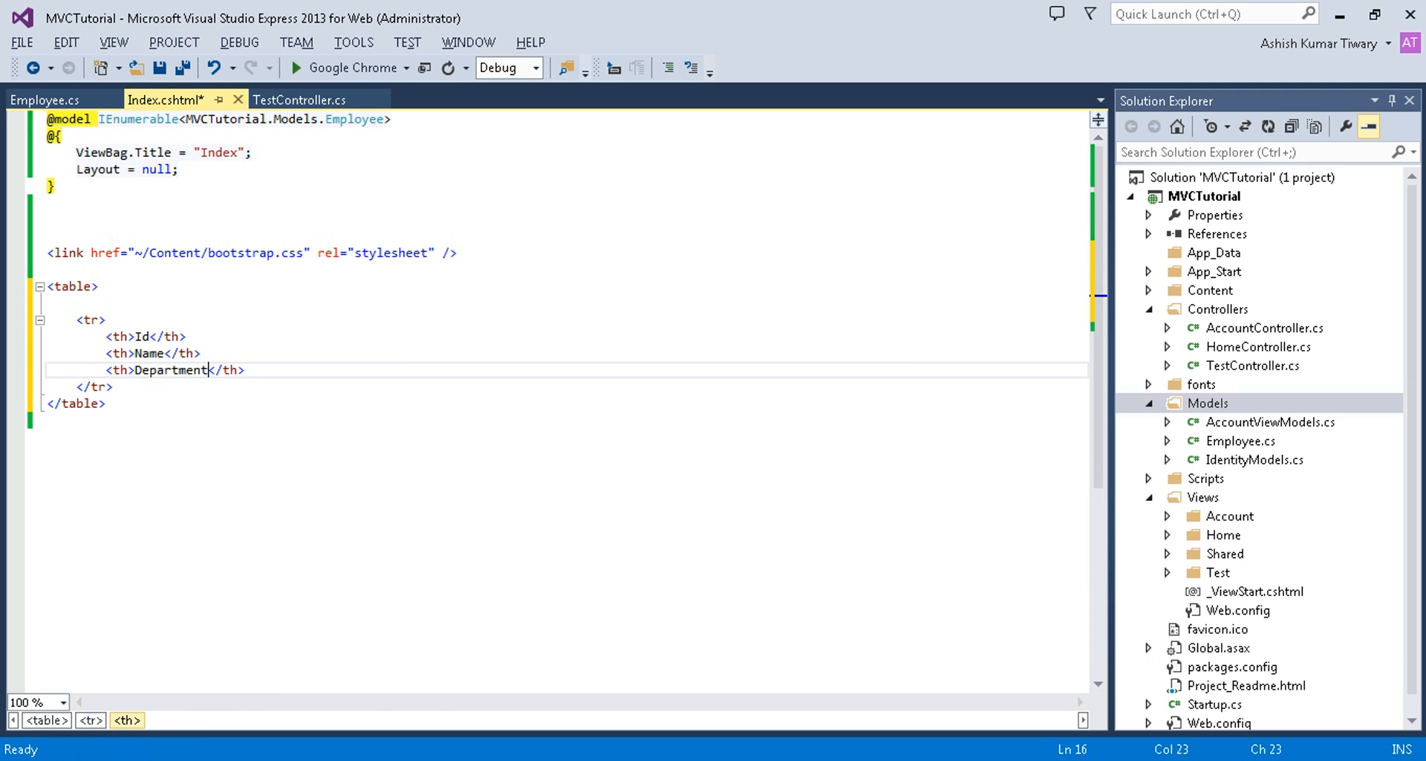
key(Ctrl+S)
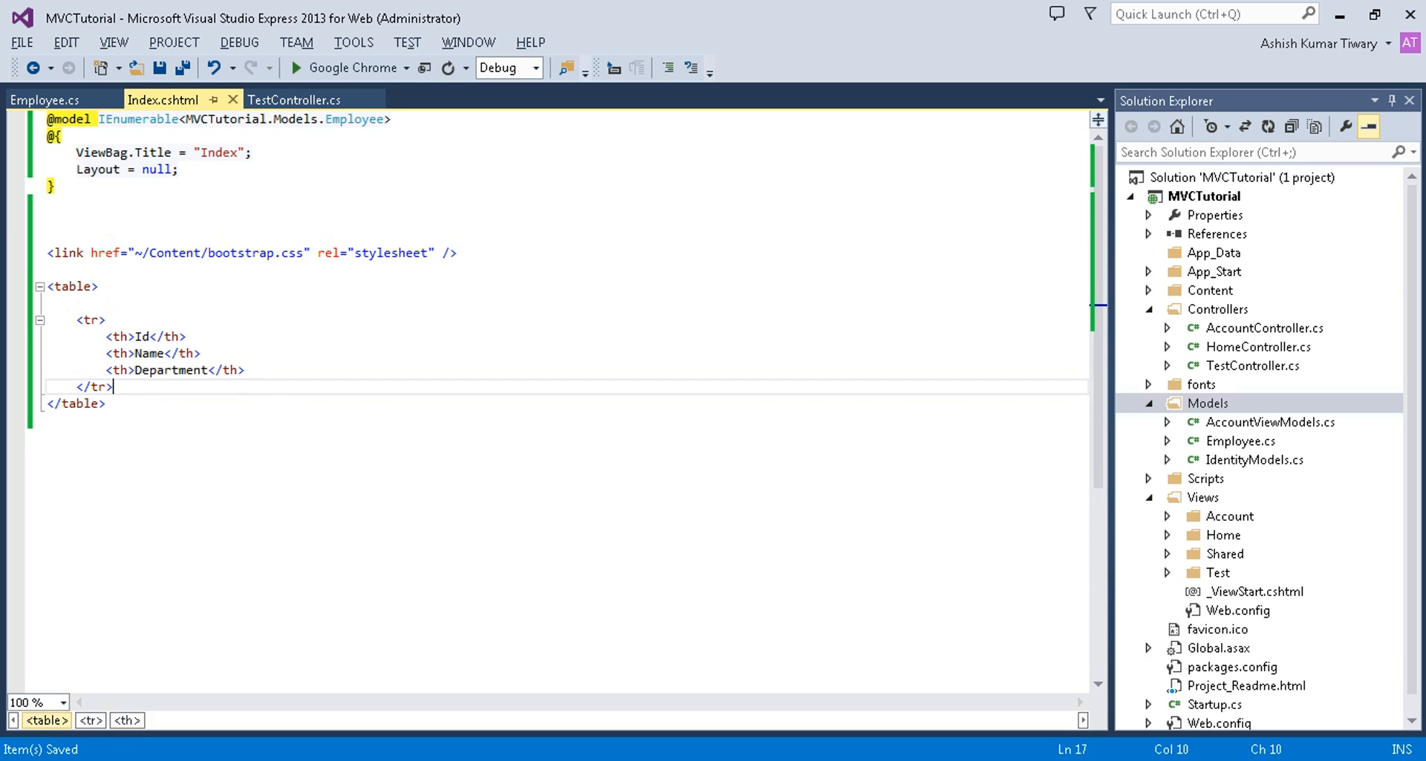
text(<tr></tr>)
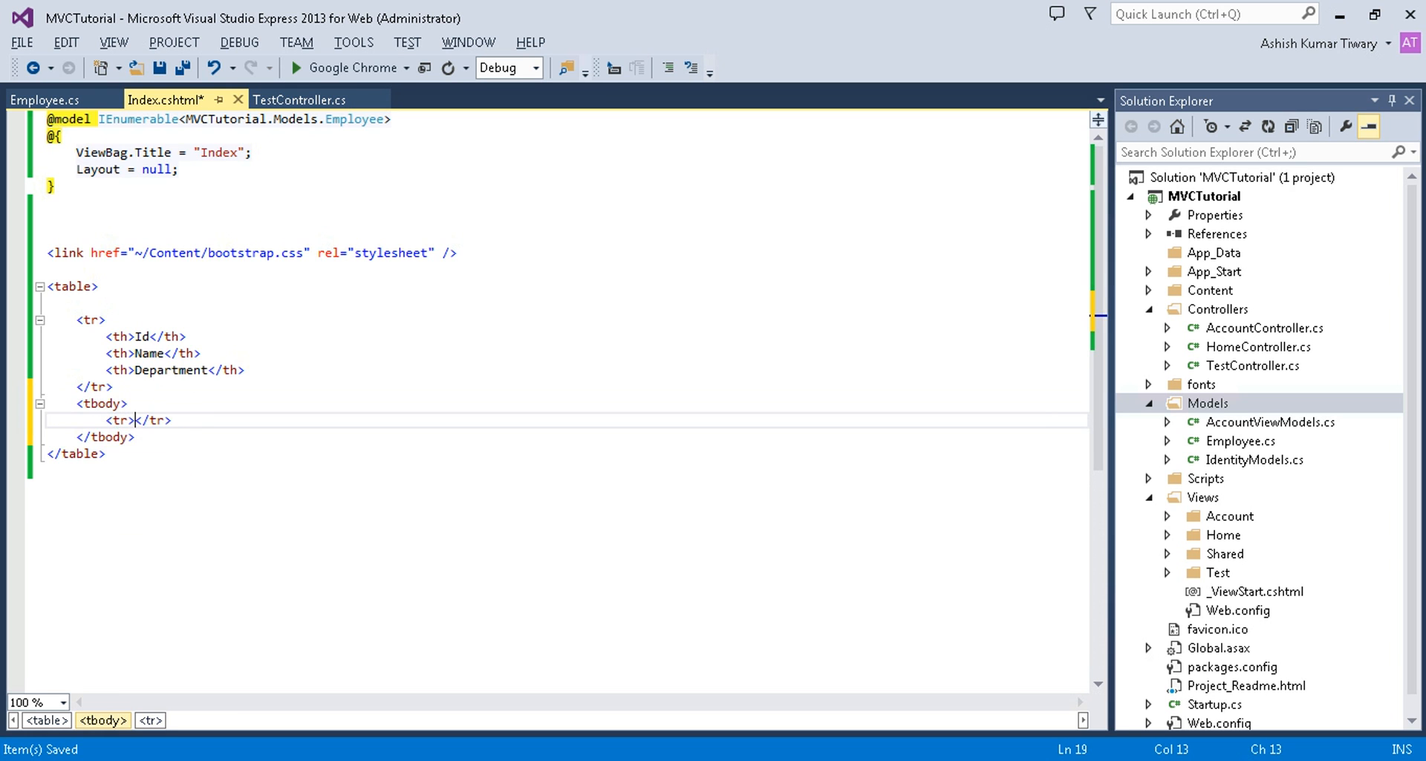
key(Enter)
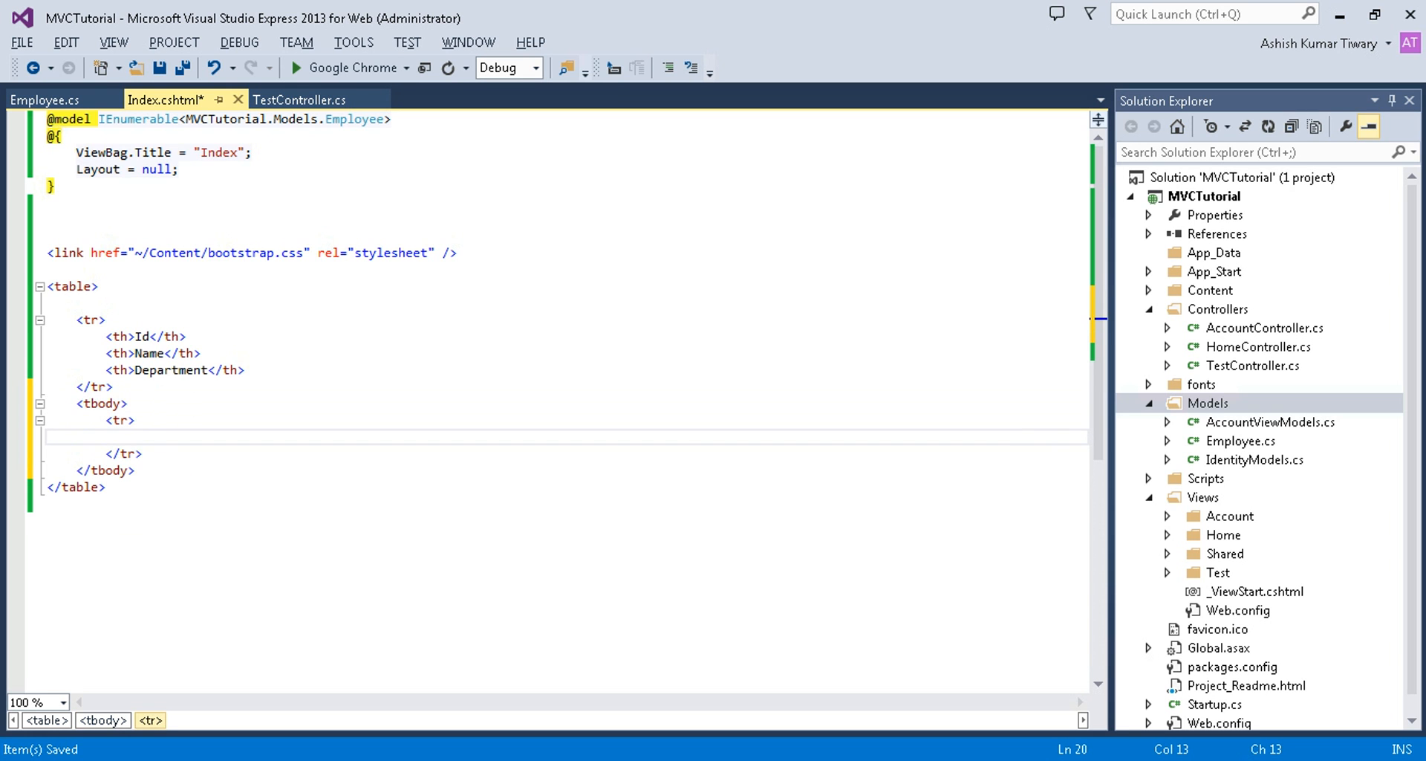
text(@)
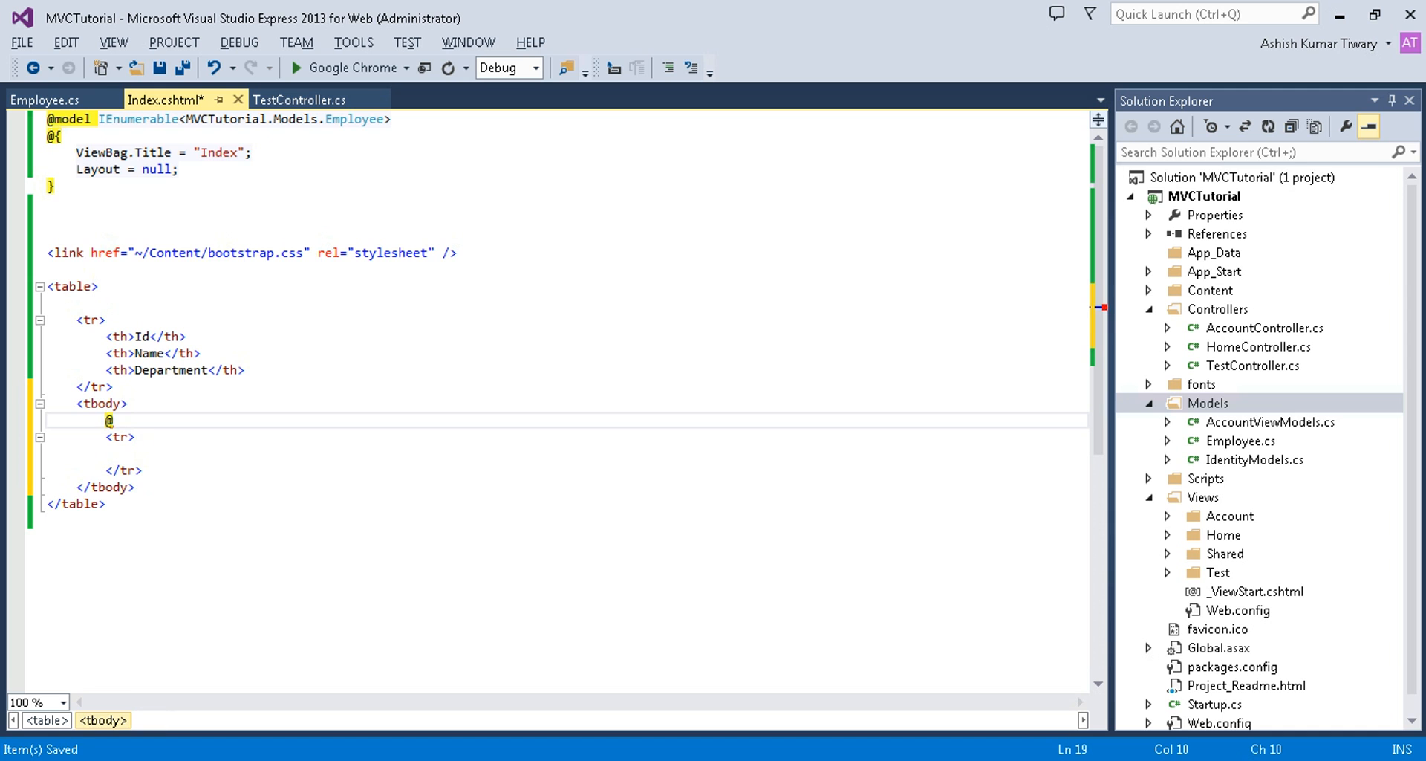
text(if)
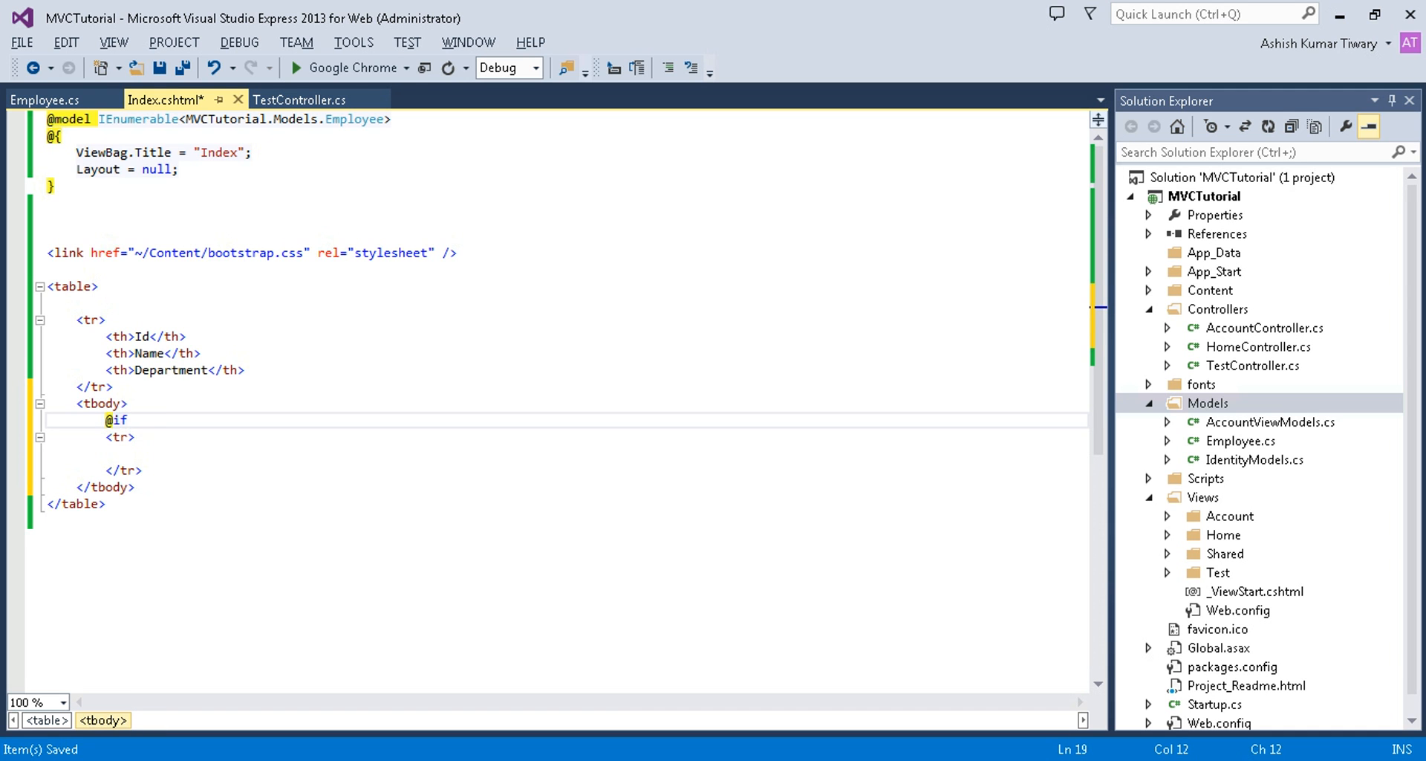
text(())
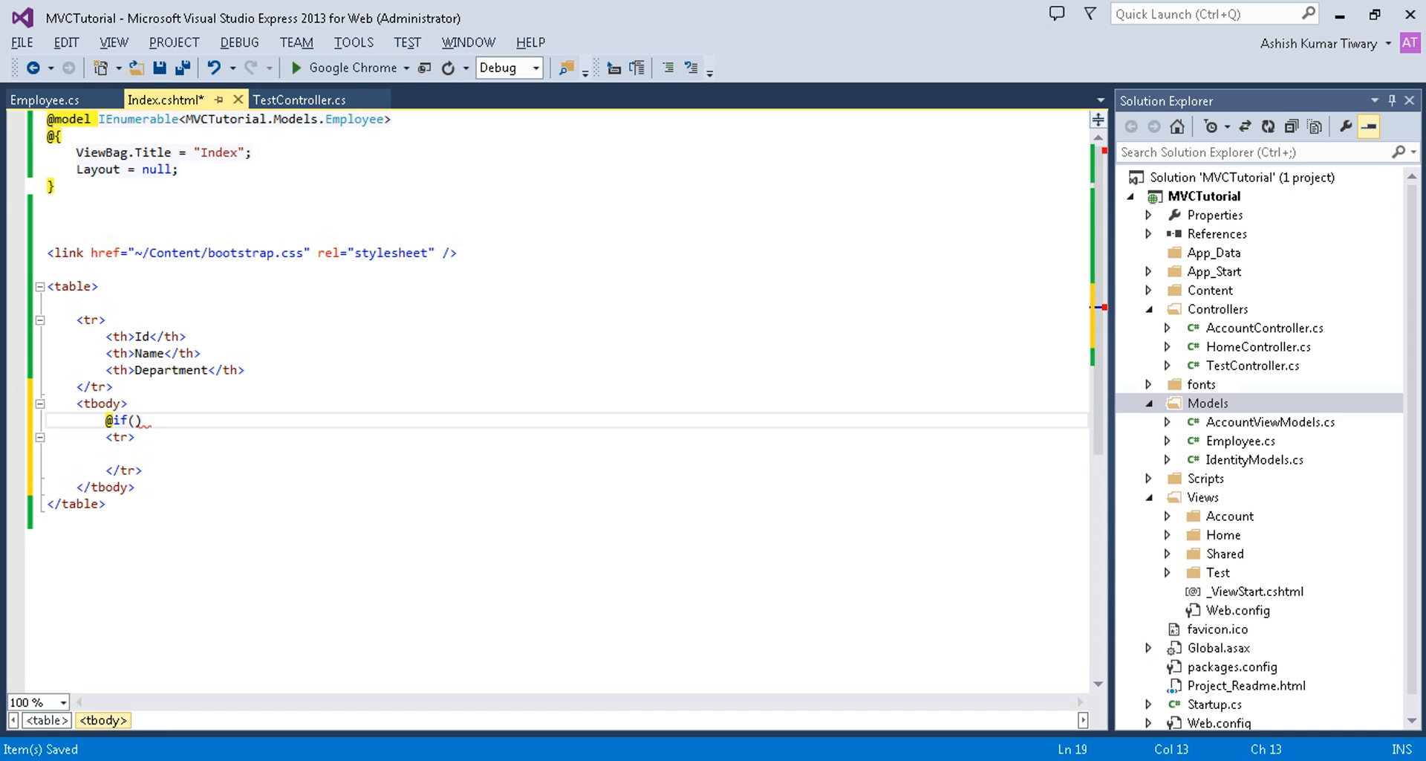
text(Model)
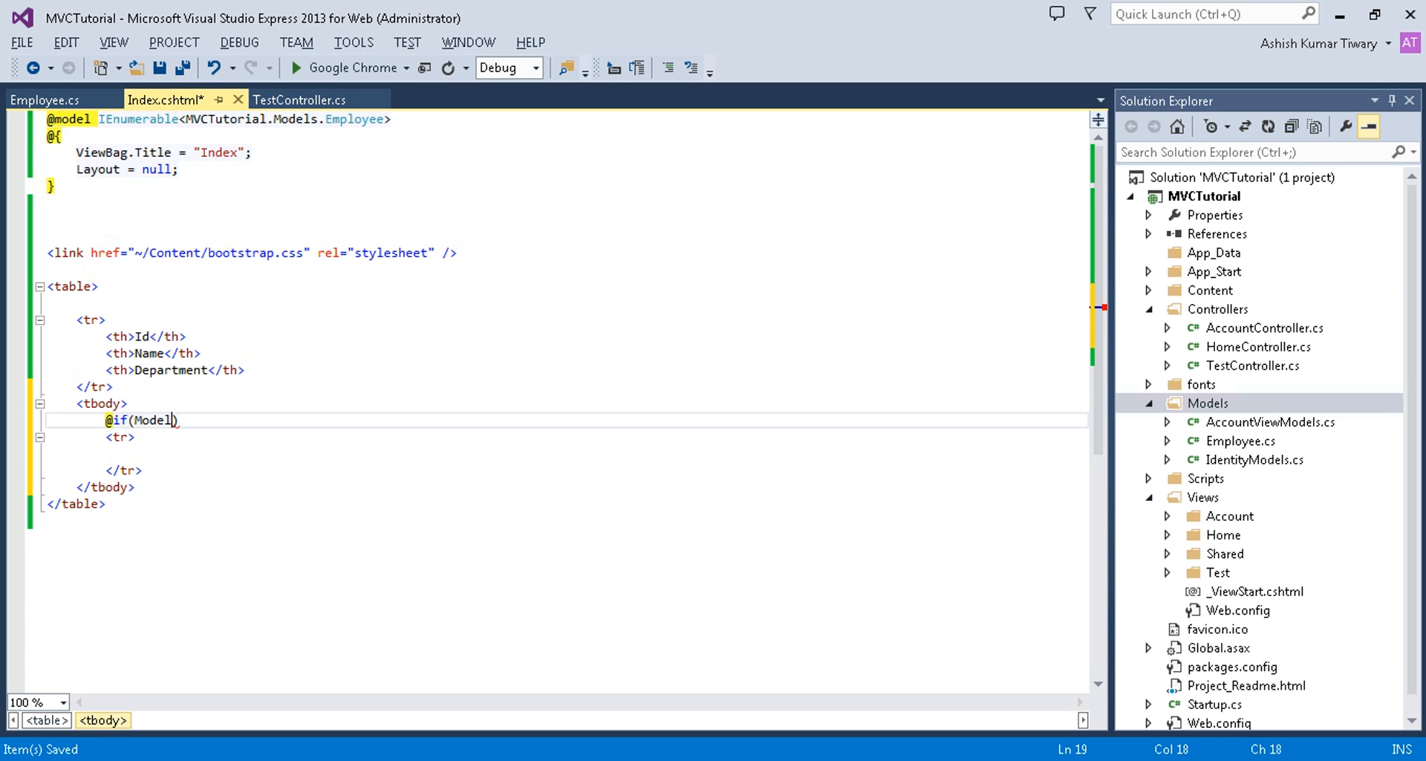
text(!)
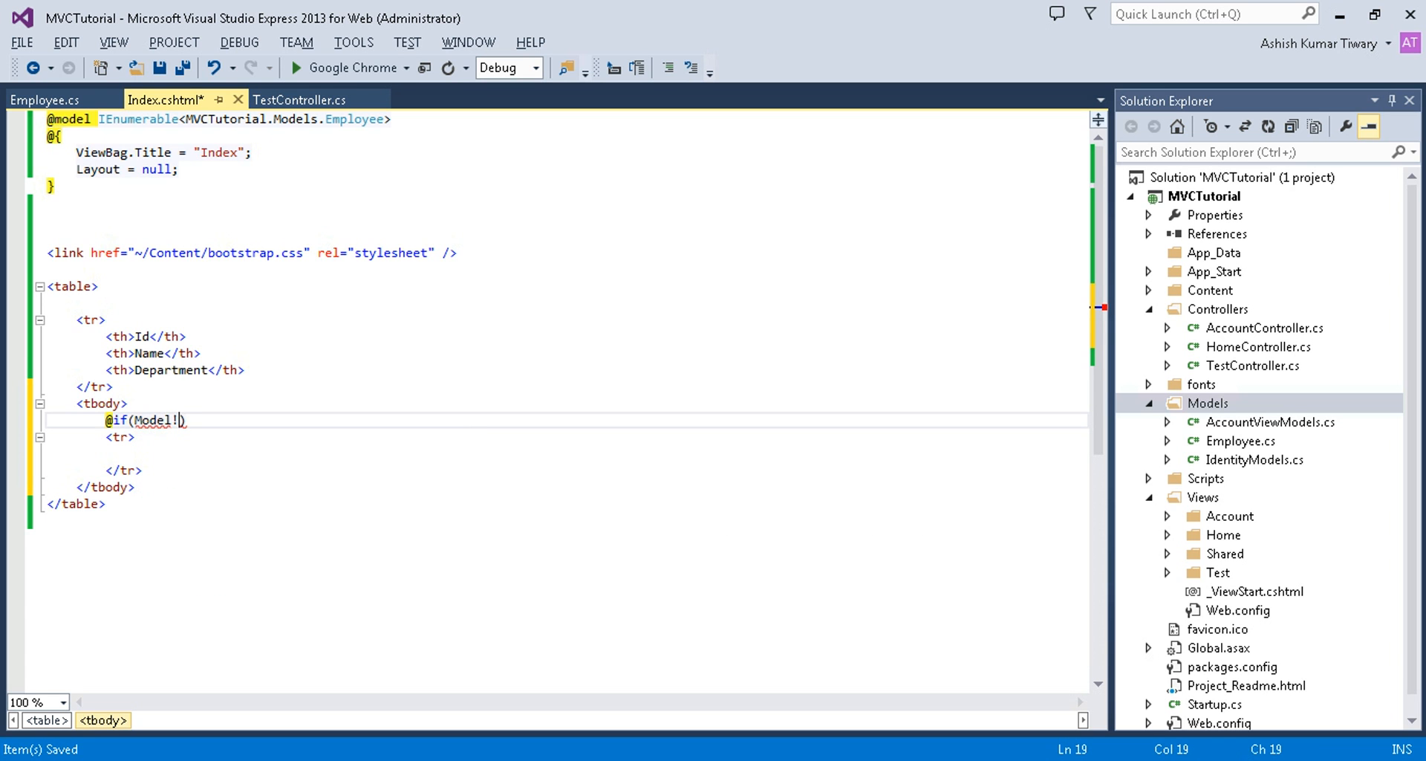
text(=n)
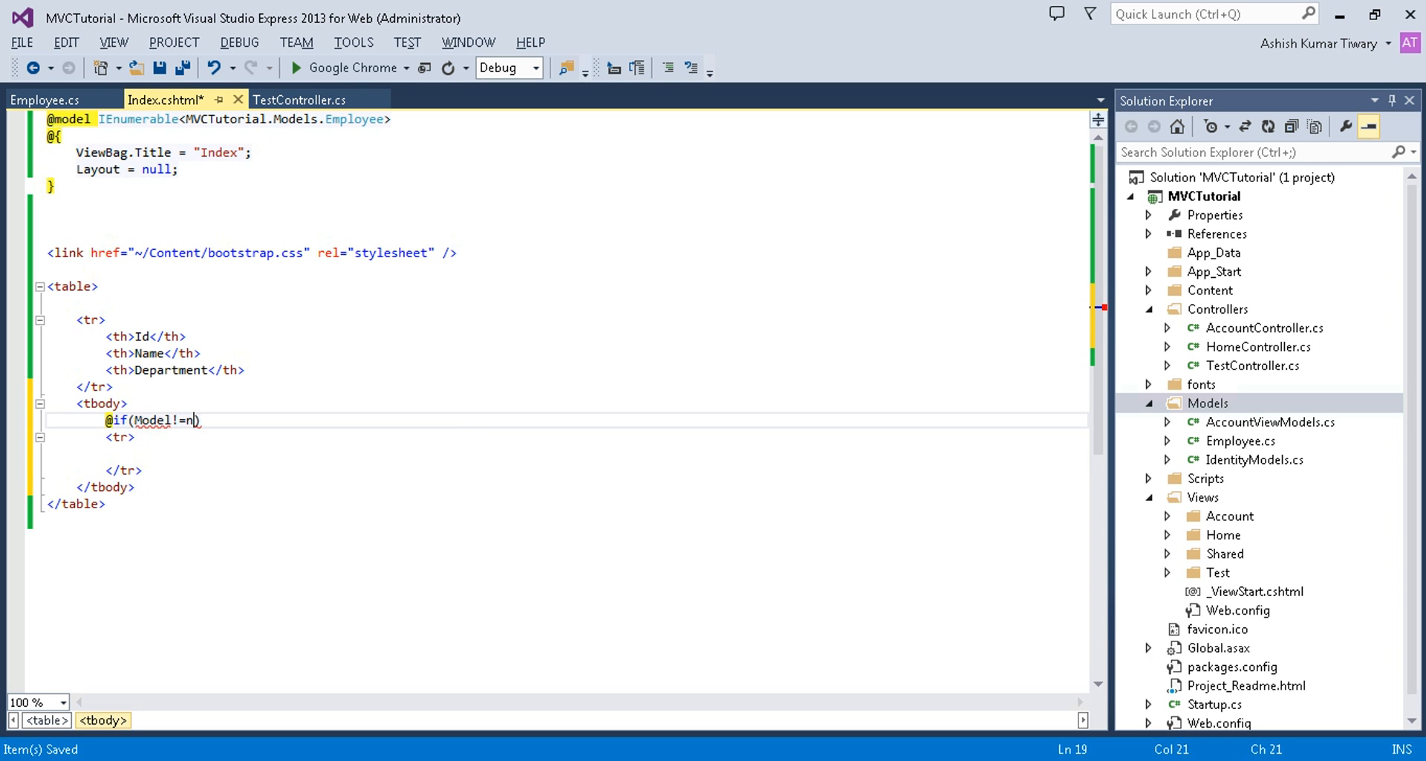
text(ull)
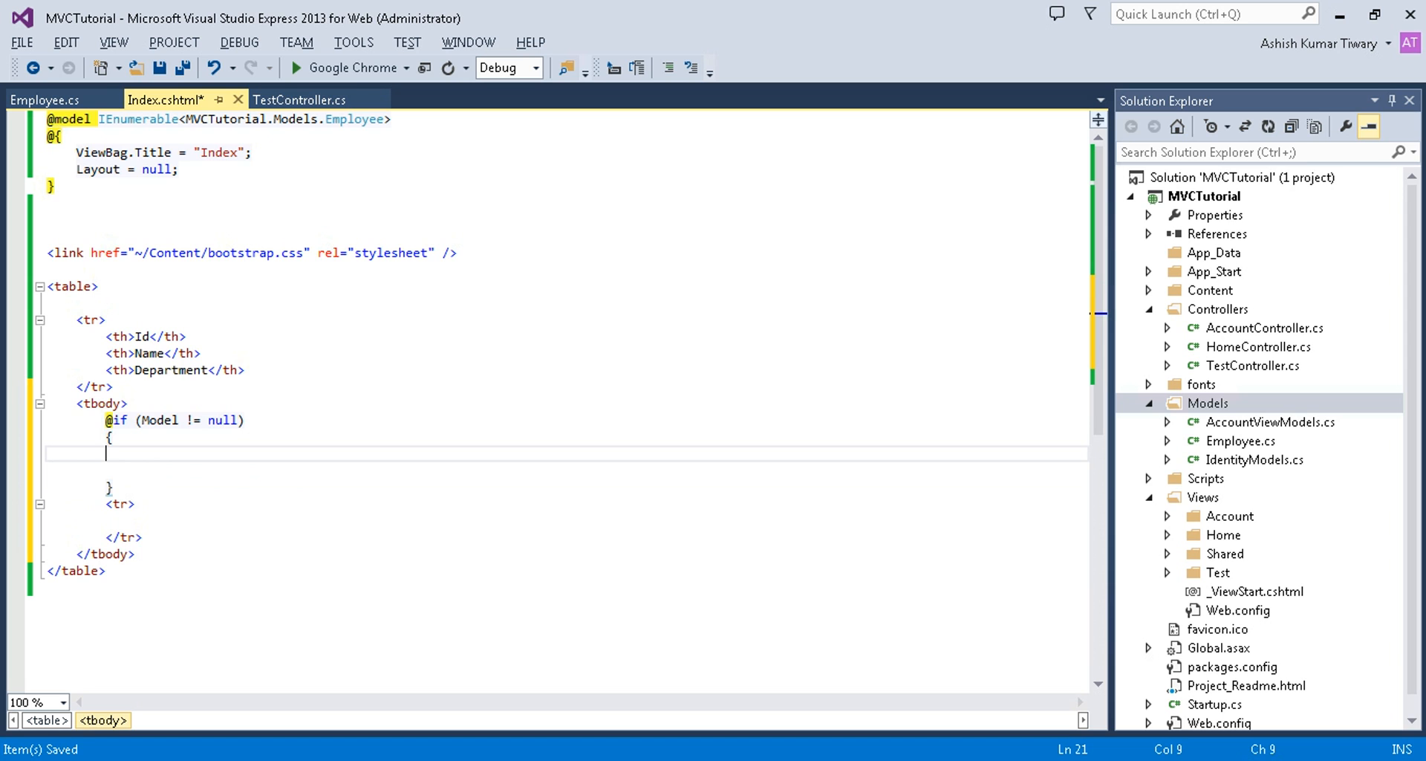
Add a foreach (var item in Model) loop inside the null-check block.
text(@)
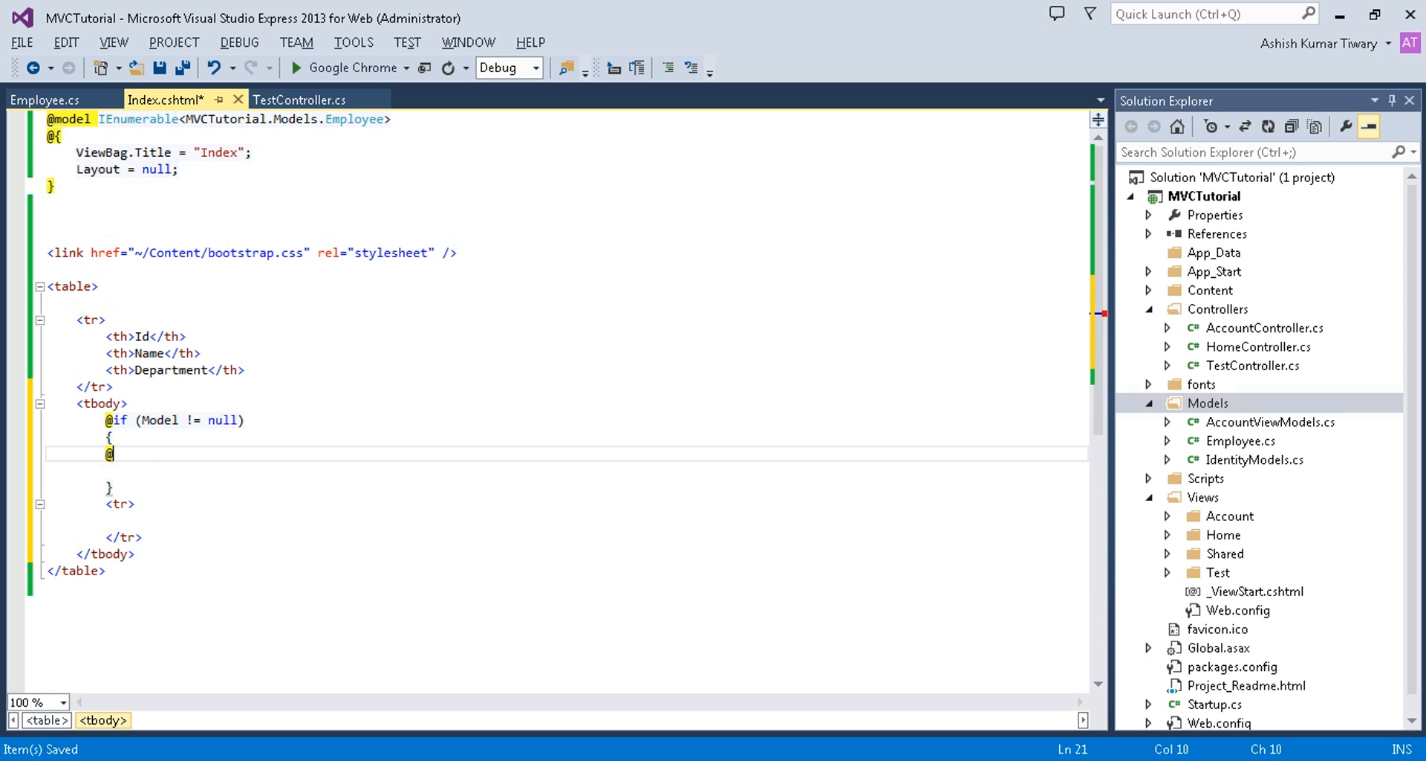
key(Backspace)
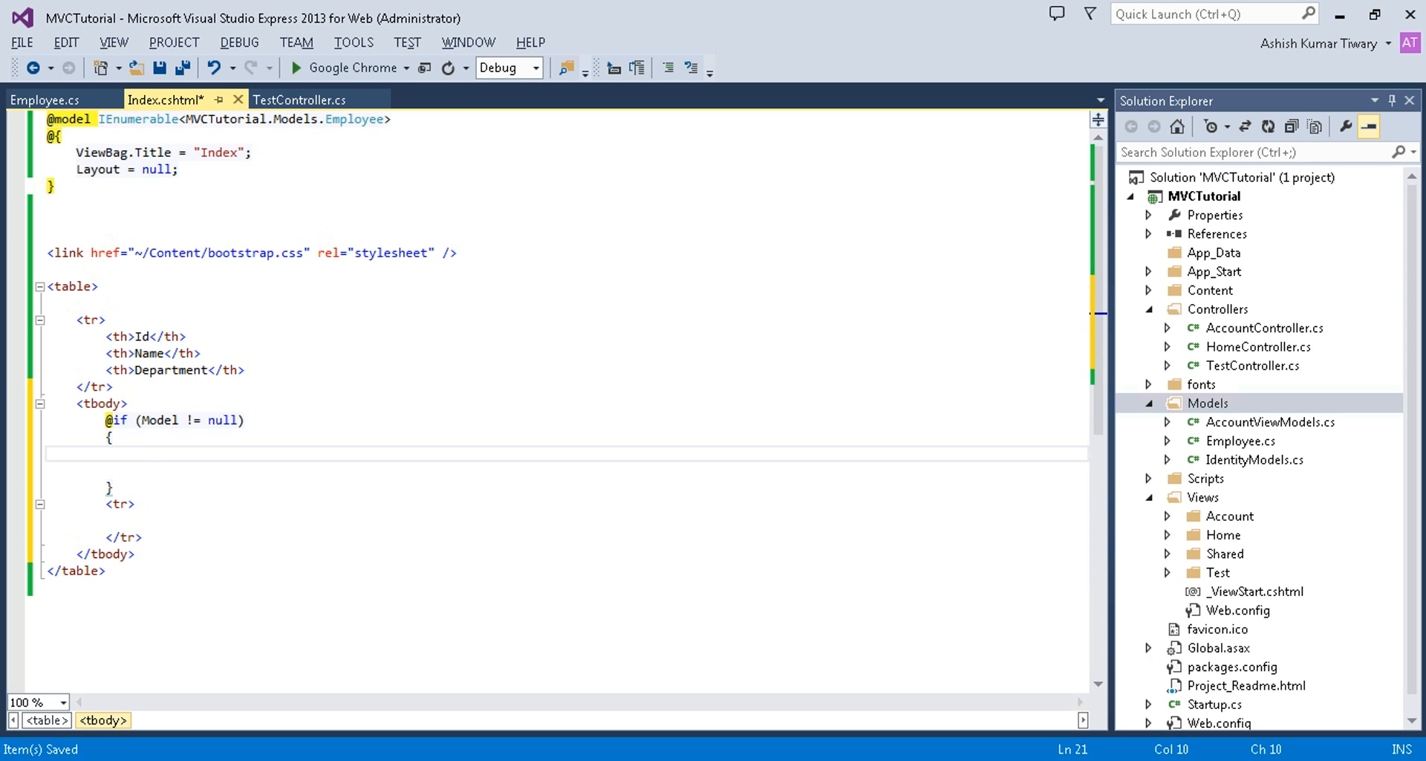
text(foreach)
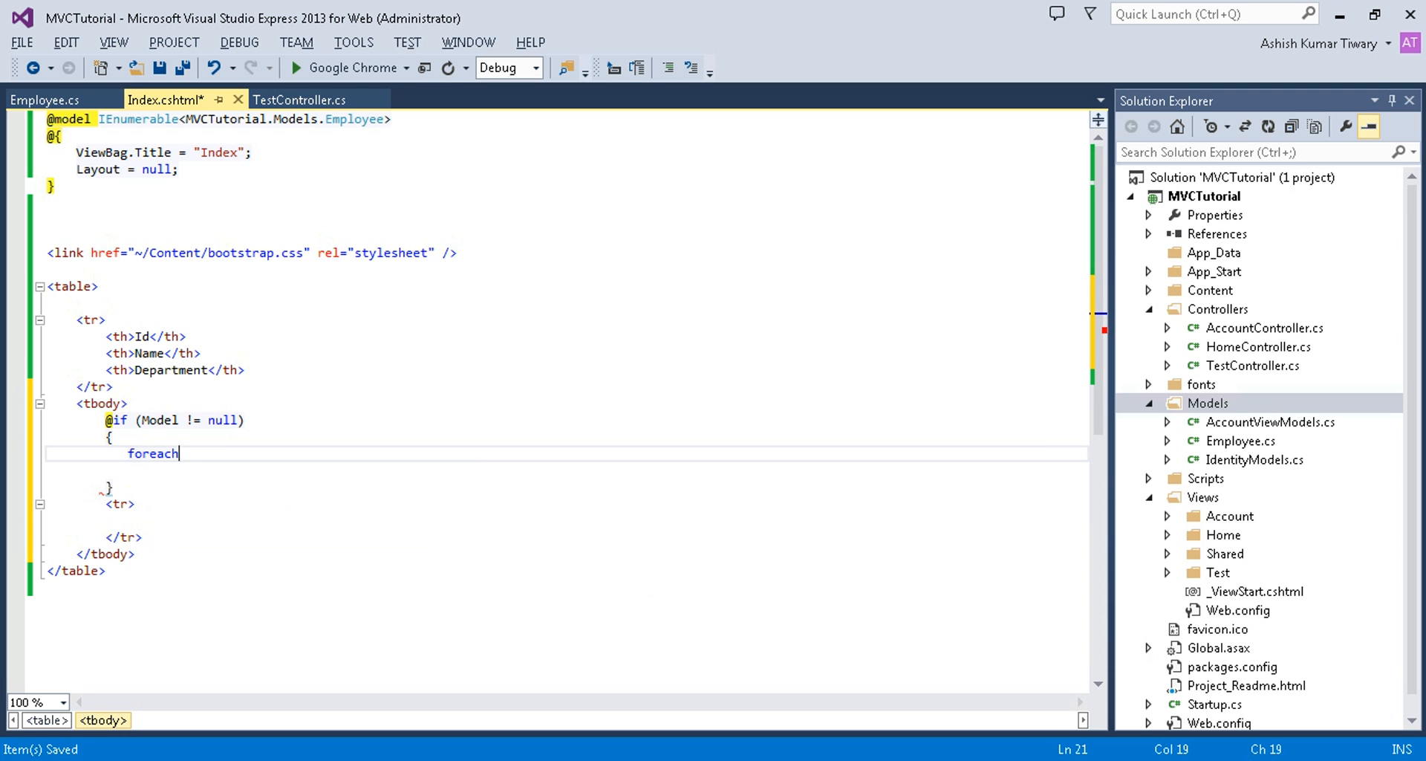
text(())
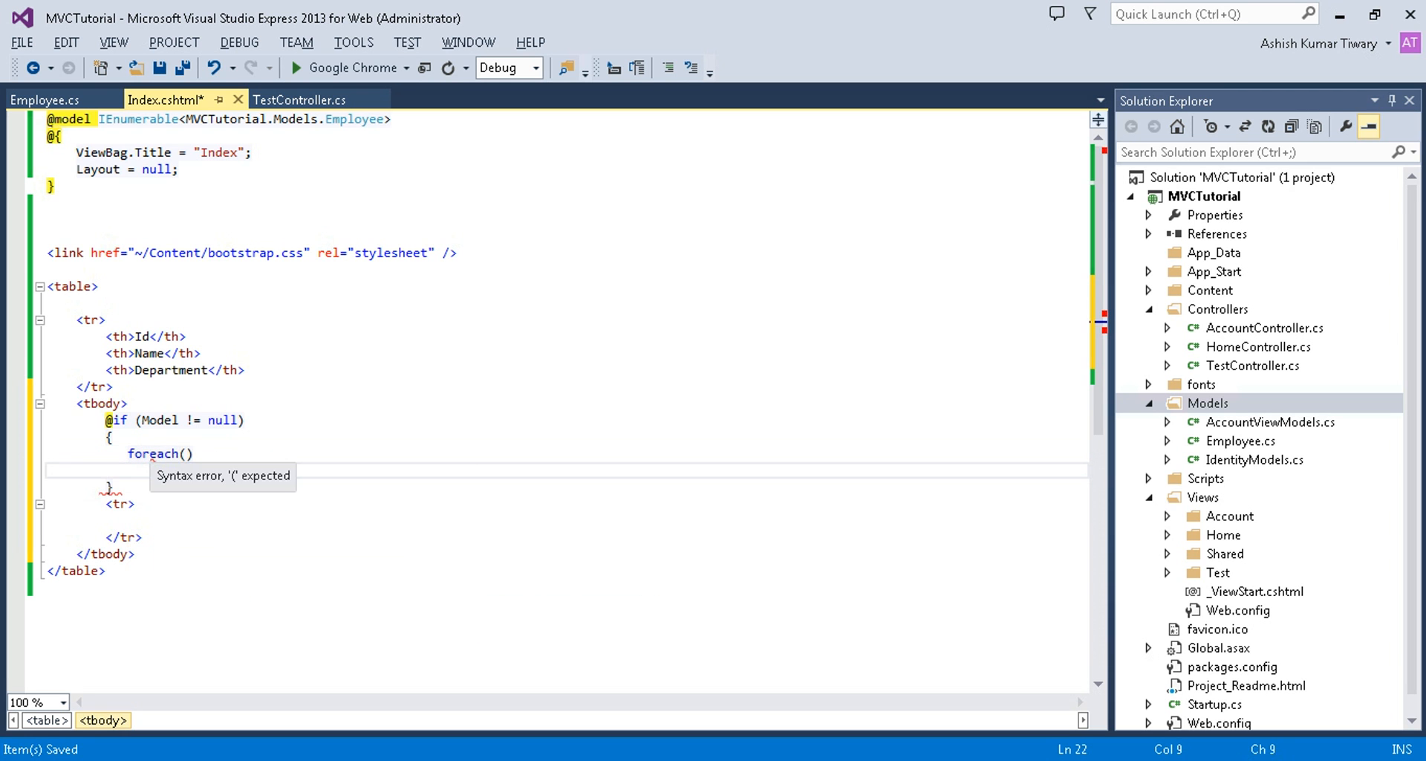
text(var)
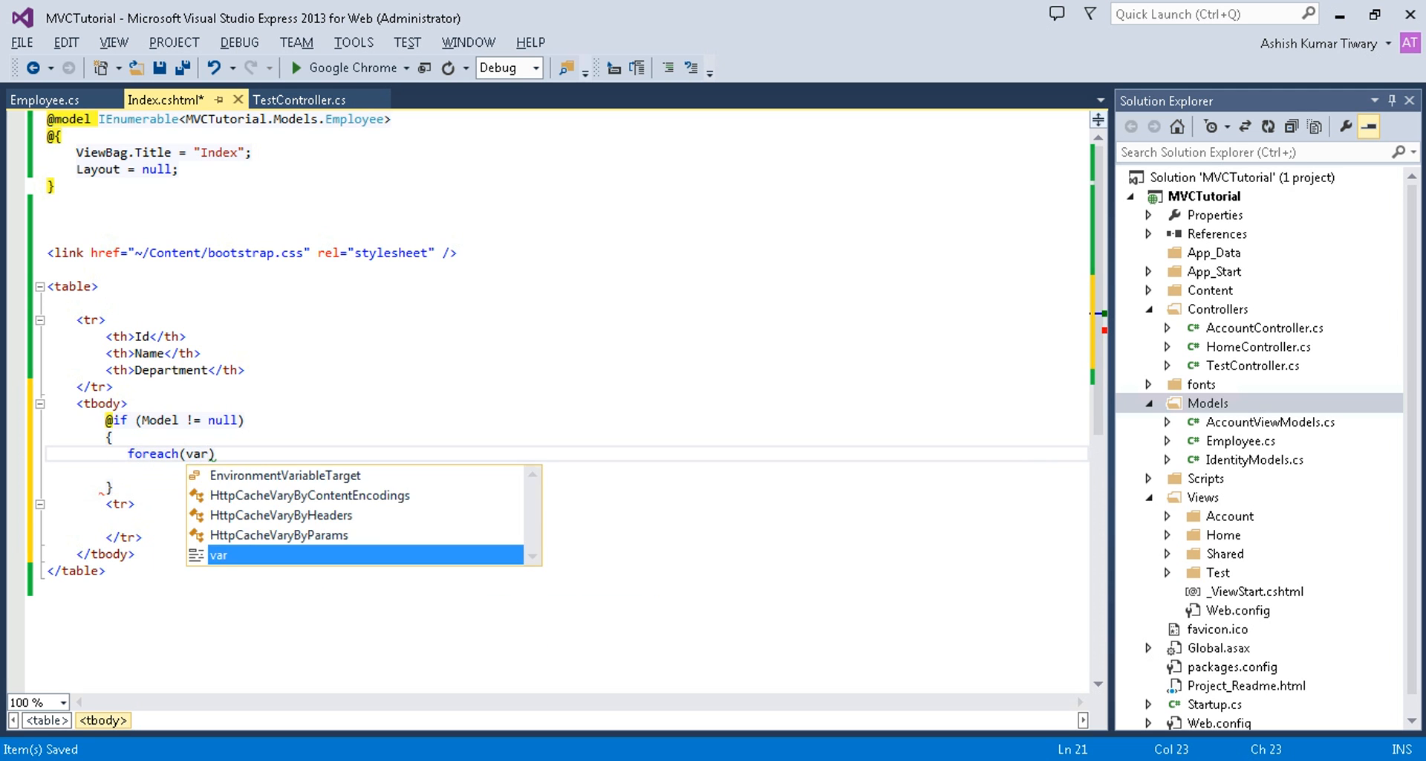
text(item in)
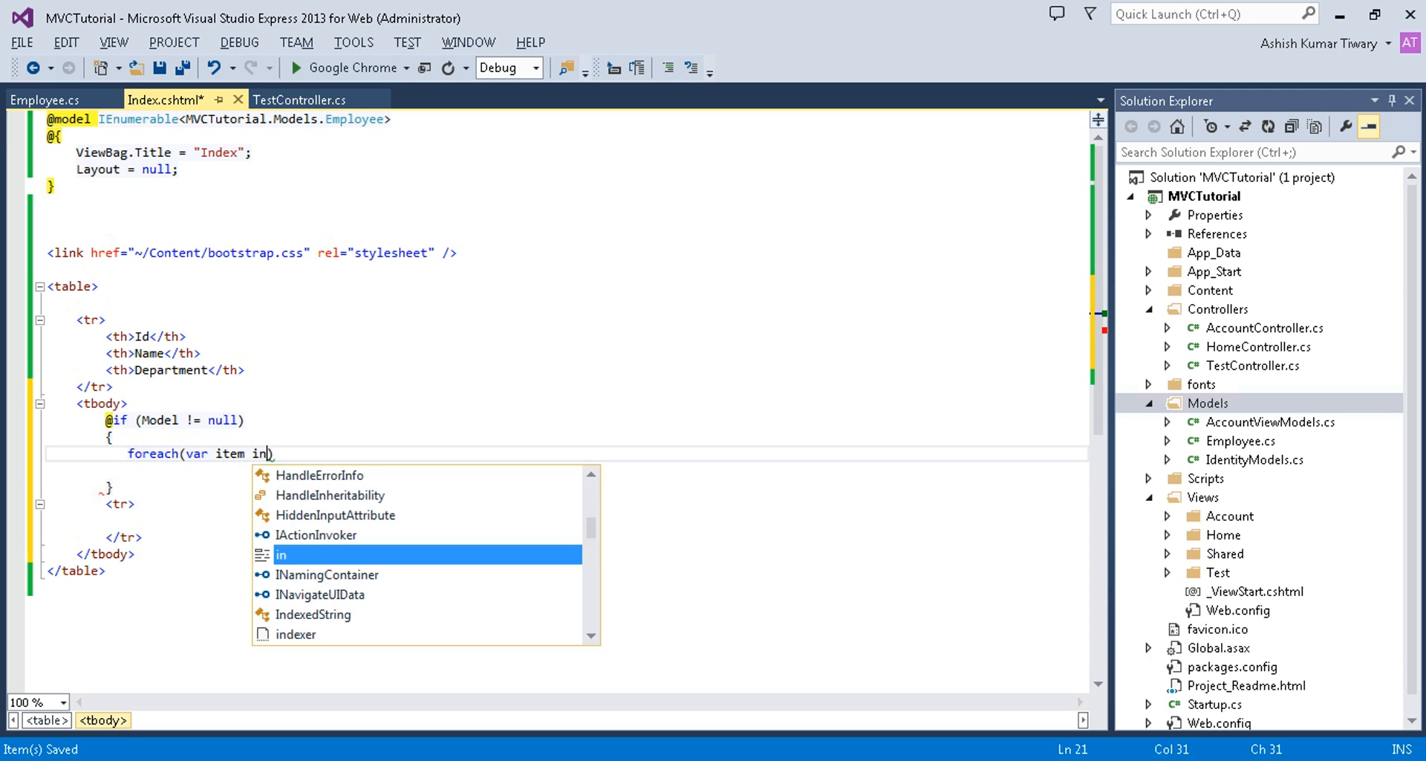
text(mo)
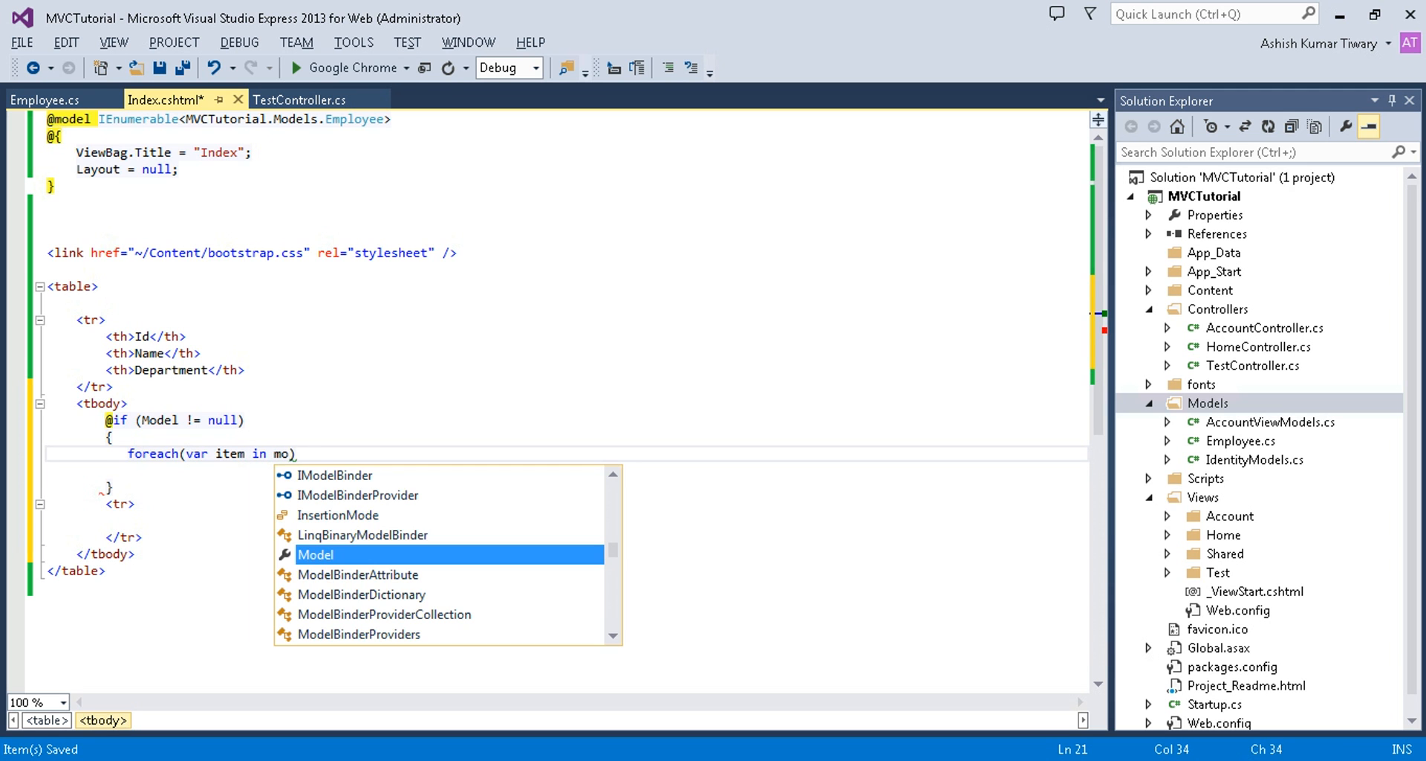
key(Tab)
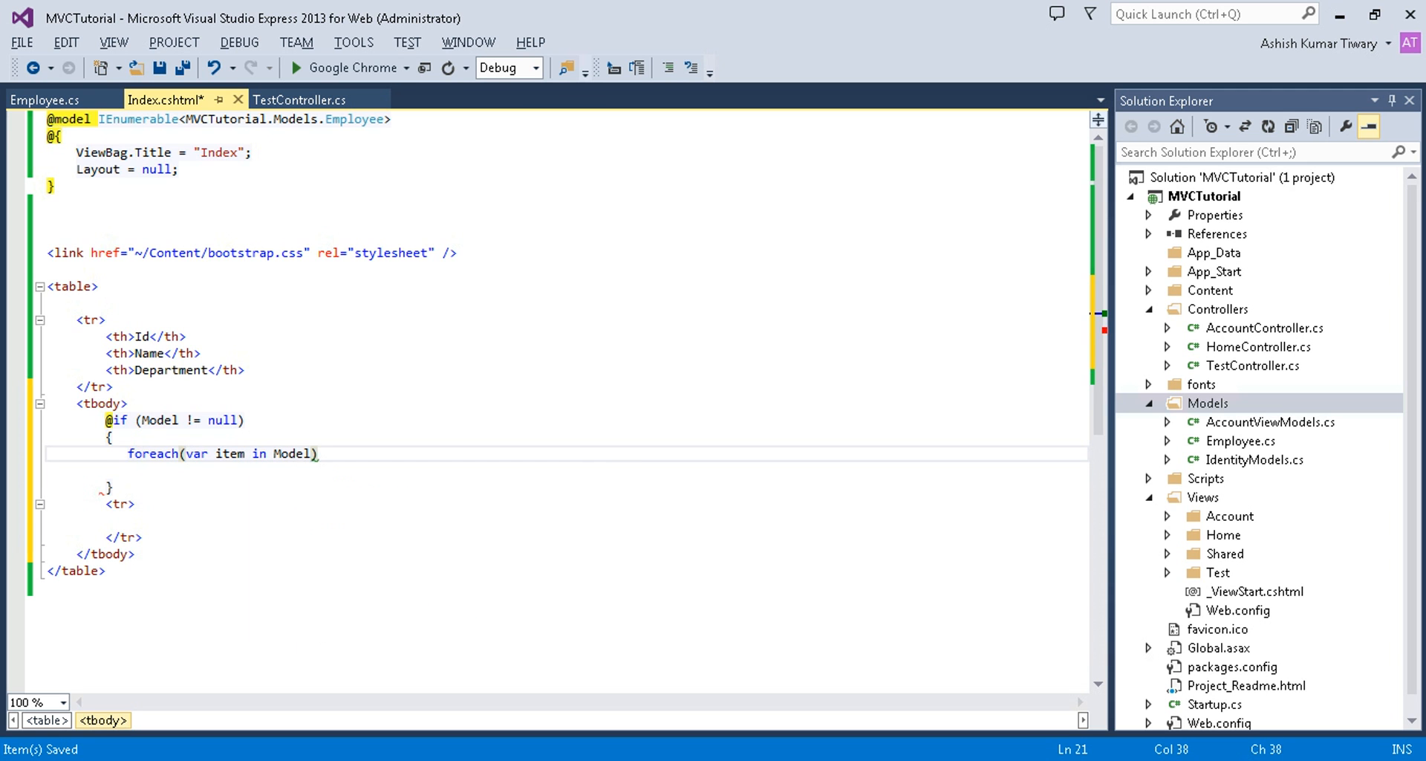
text({)
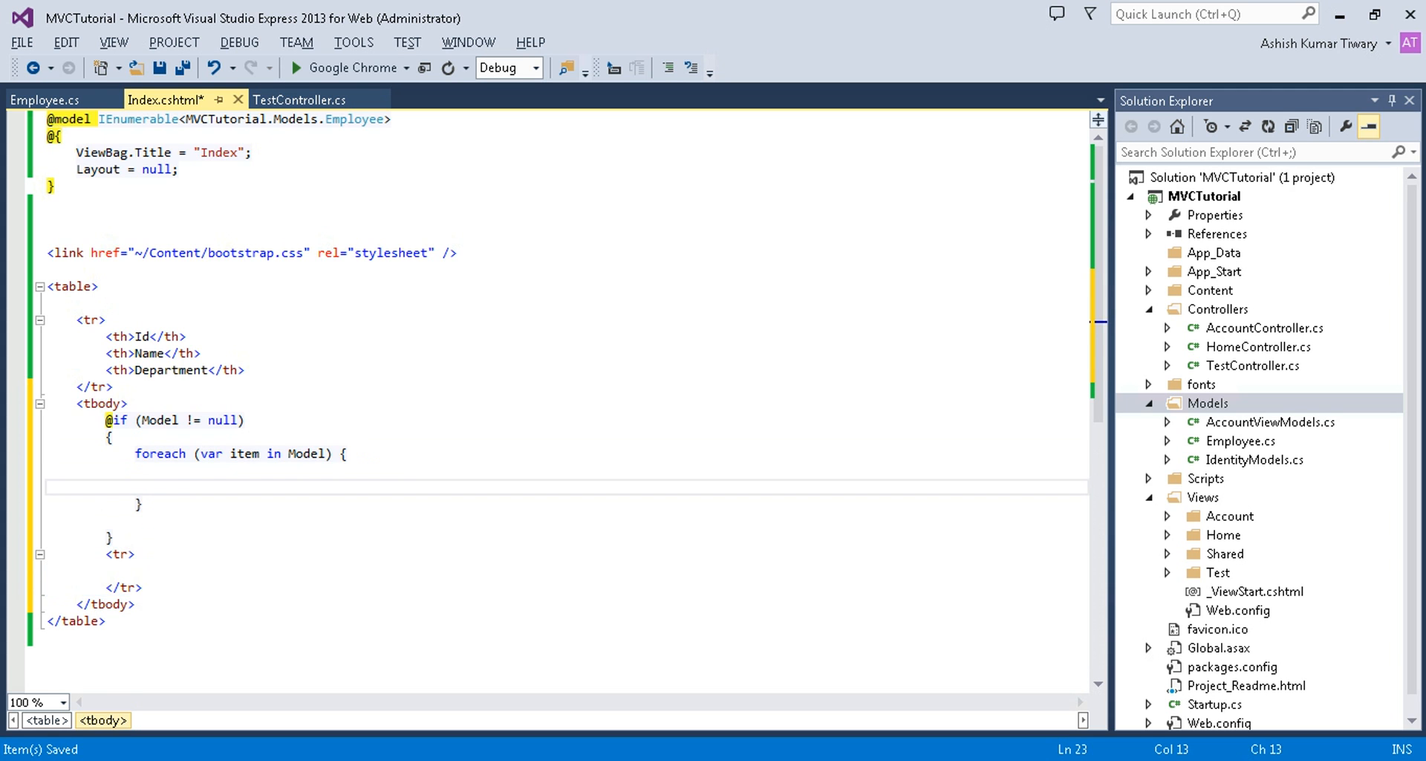
text(<tr>)
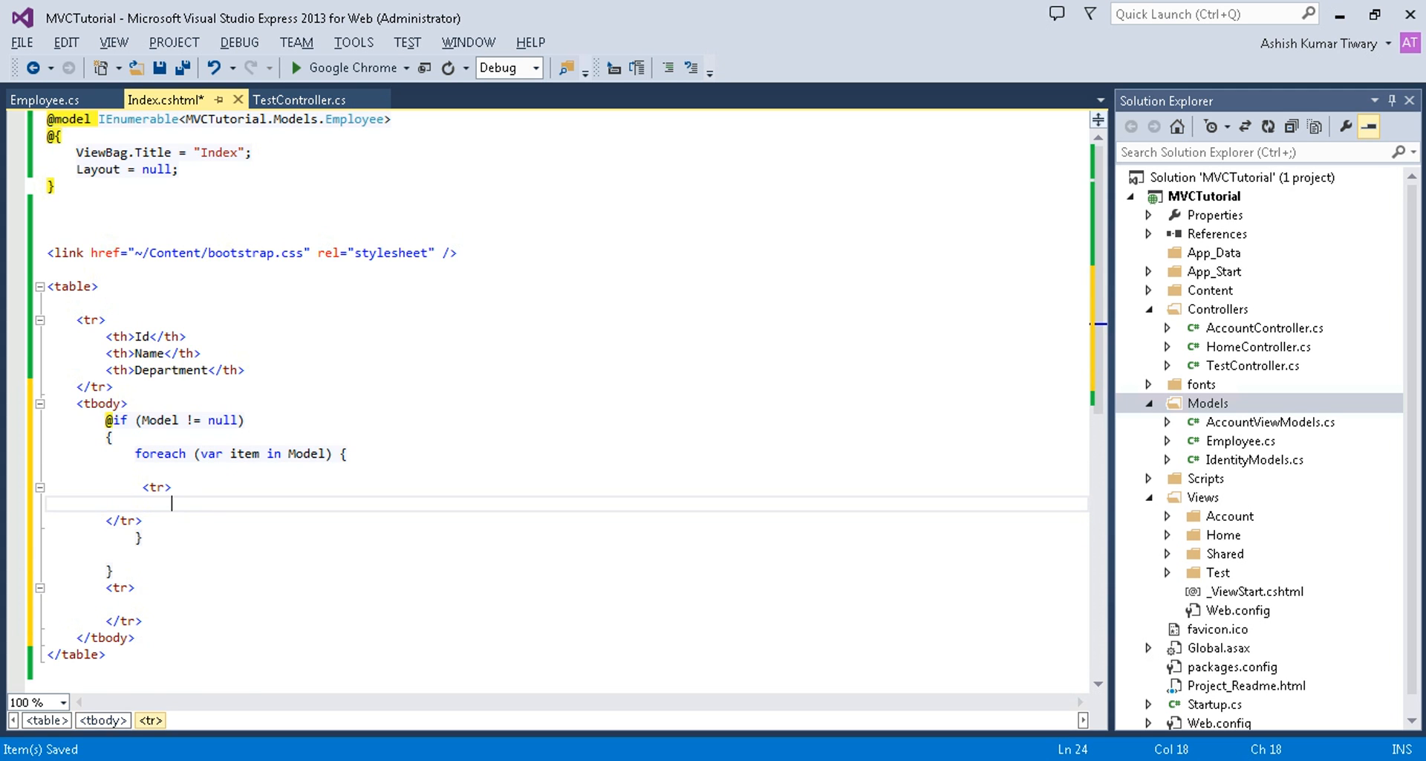
text(<)
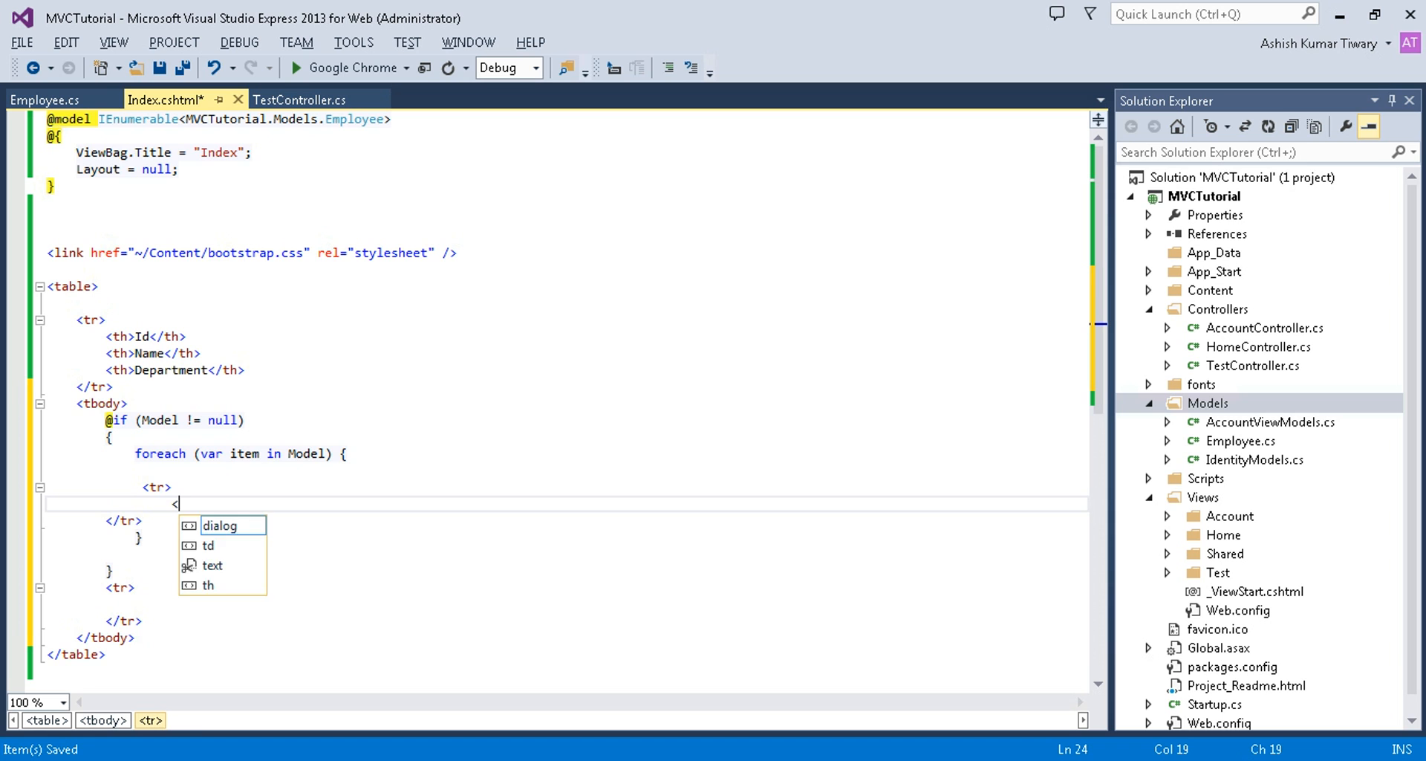
text(td> </td>)
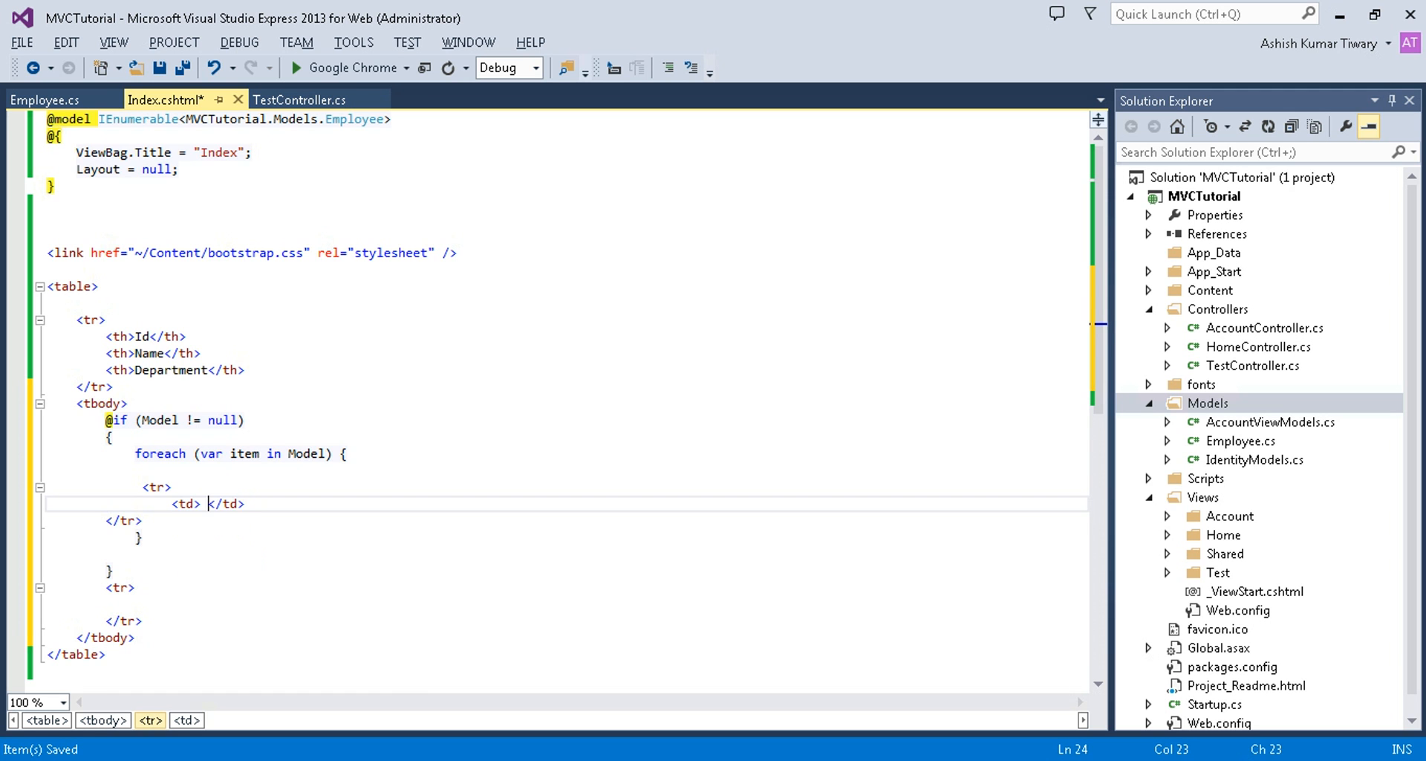
text(@it)
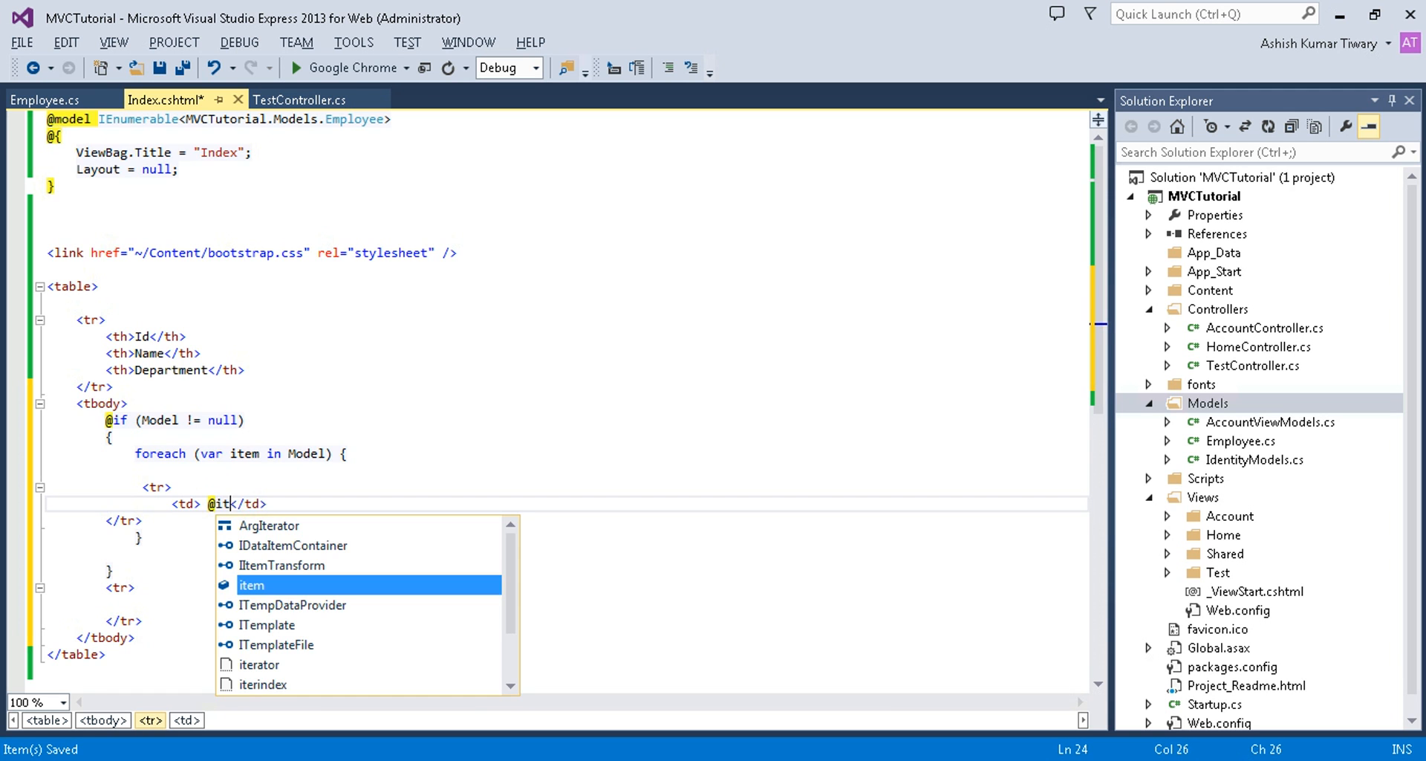
key(Tab)
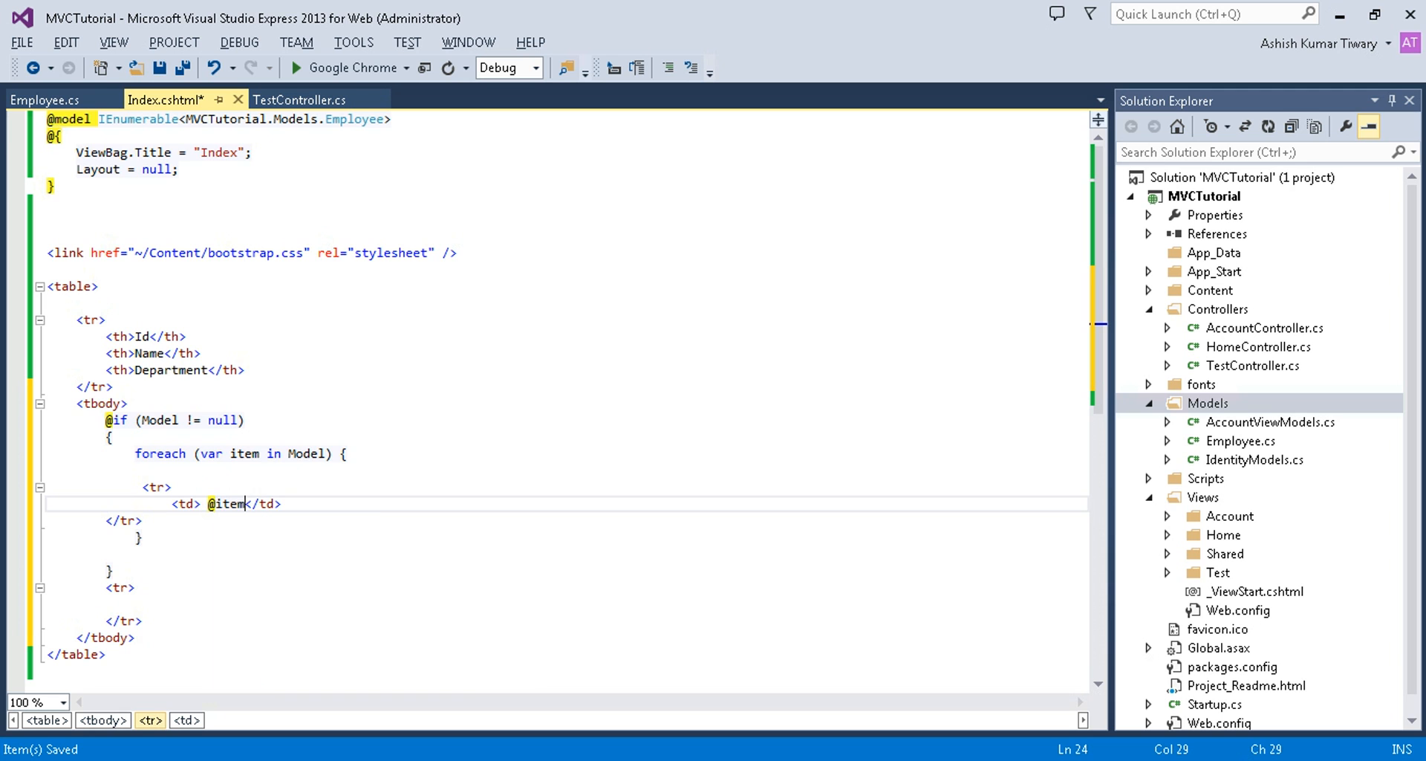
text(.)
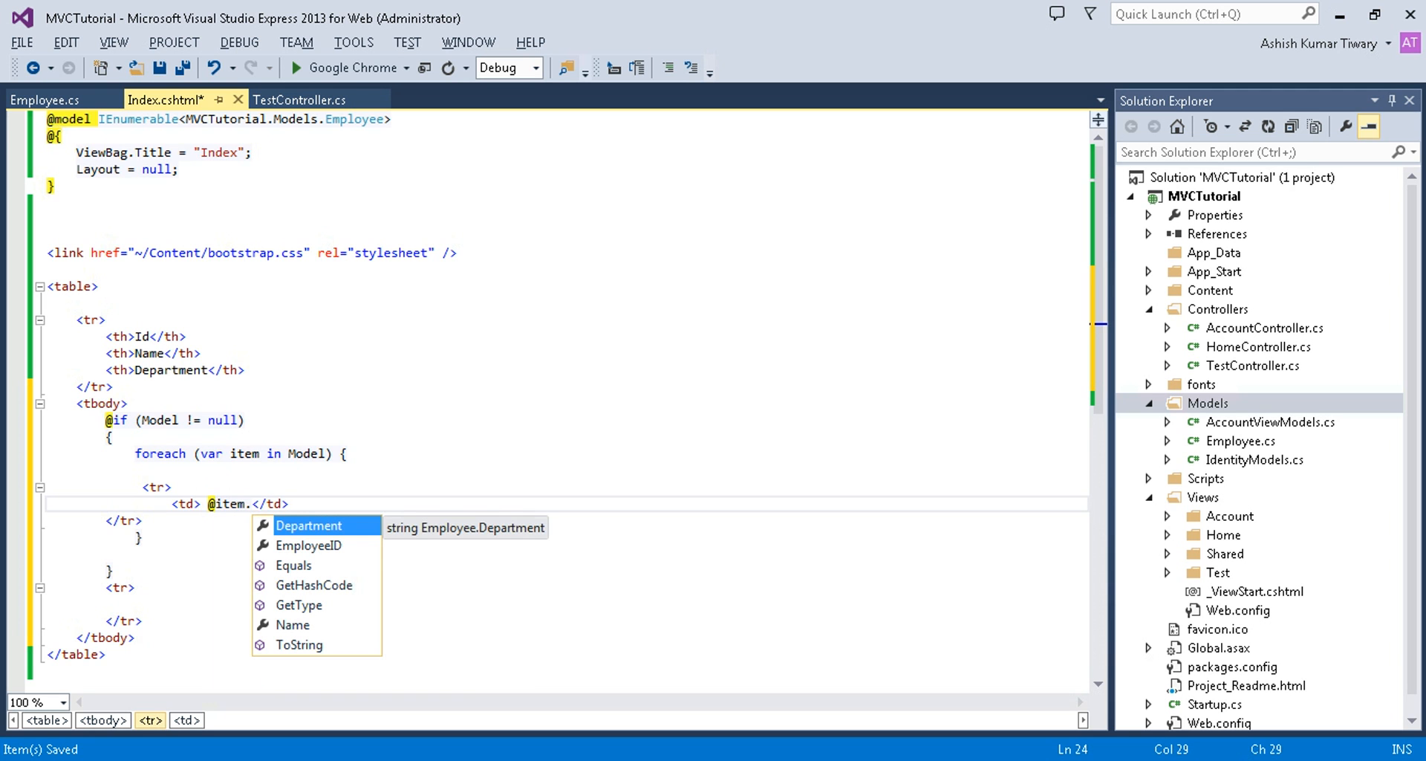
key(Down)
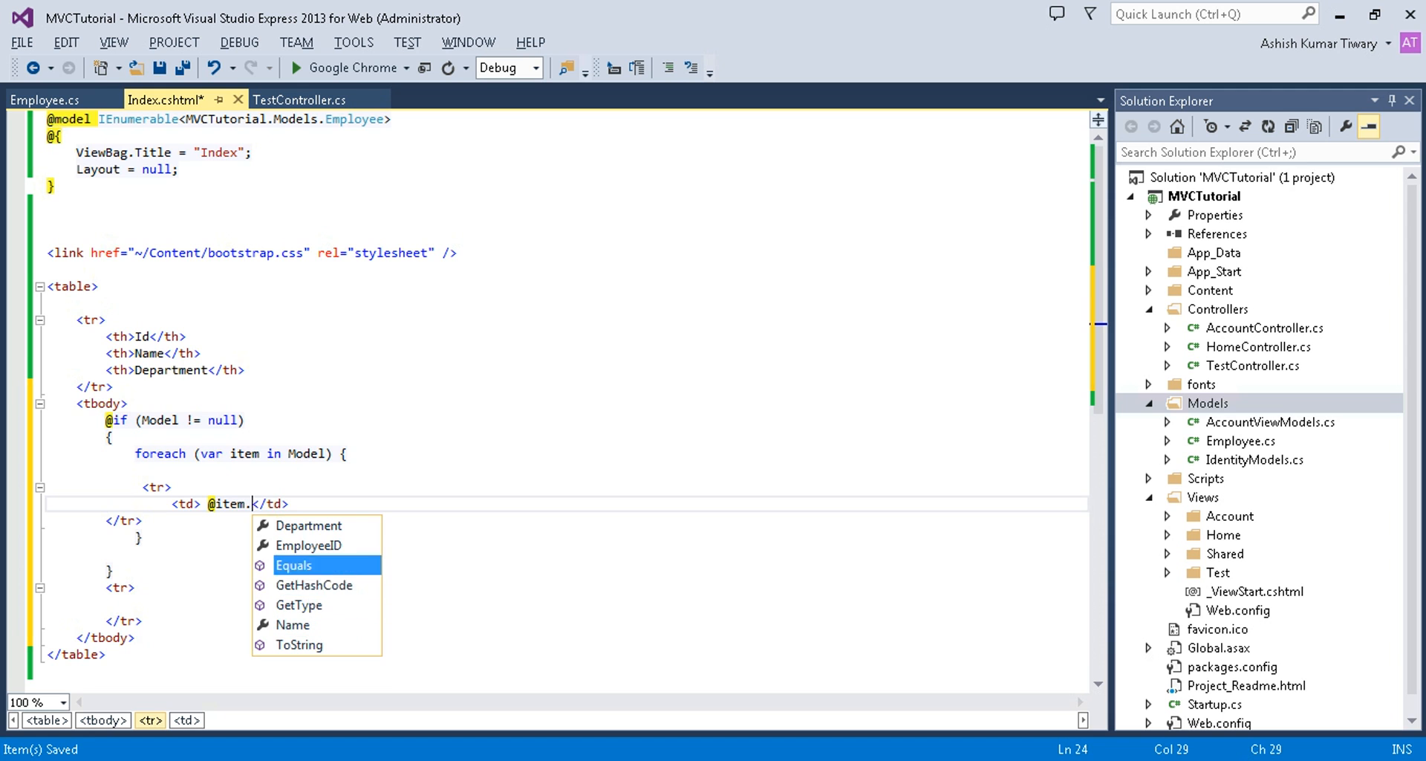
double_click(308, 545)
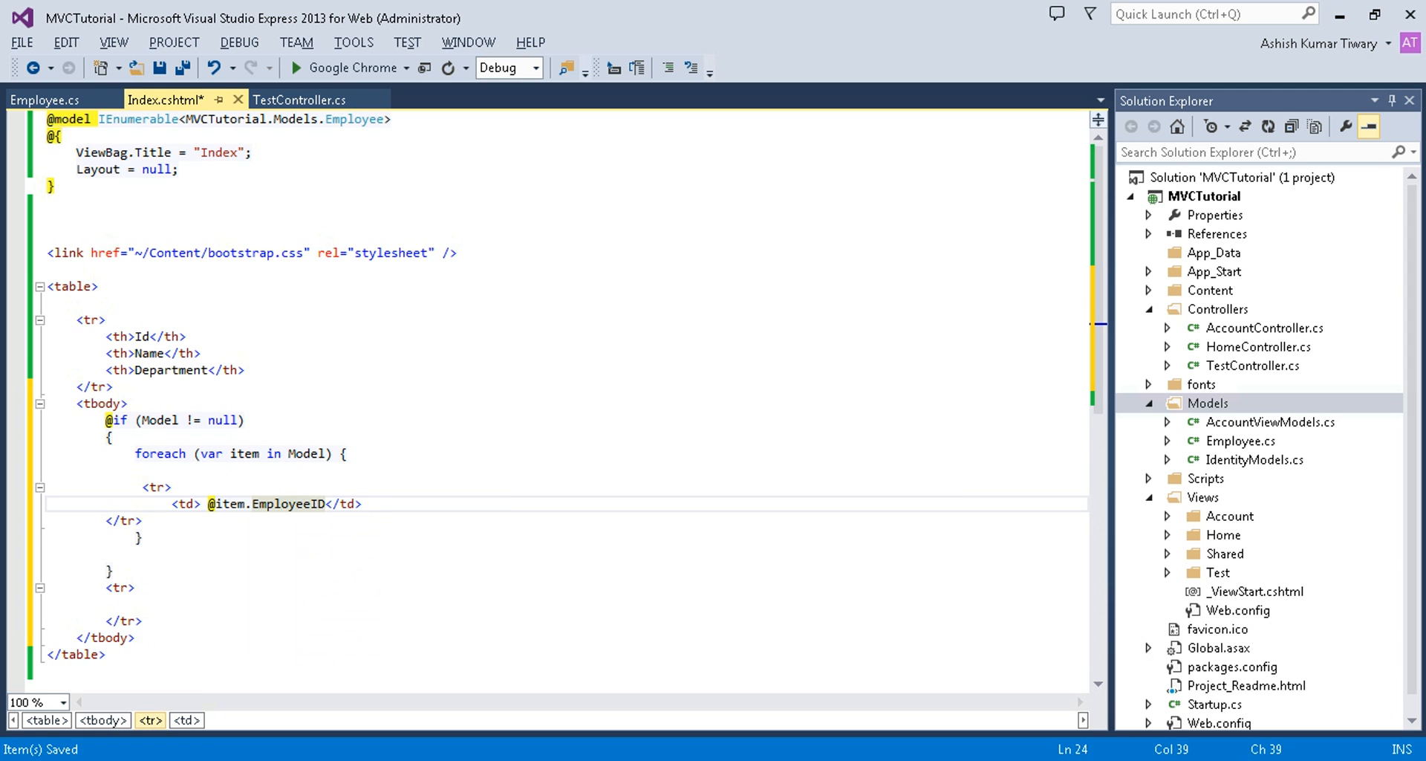
text(<t)
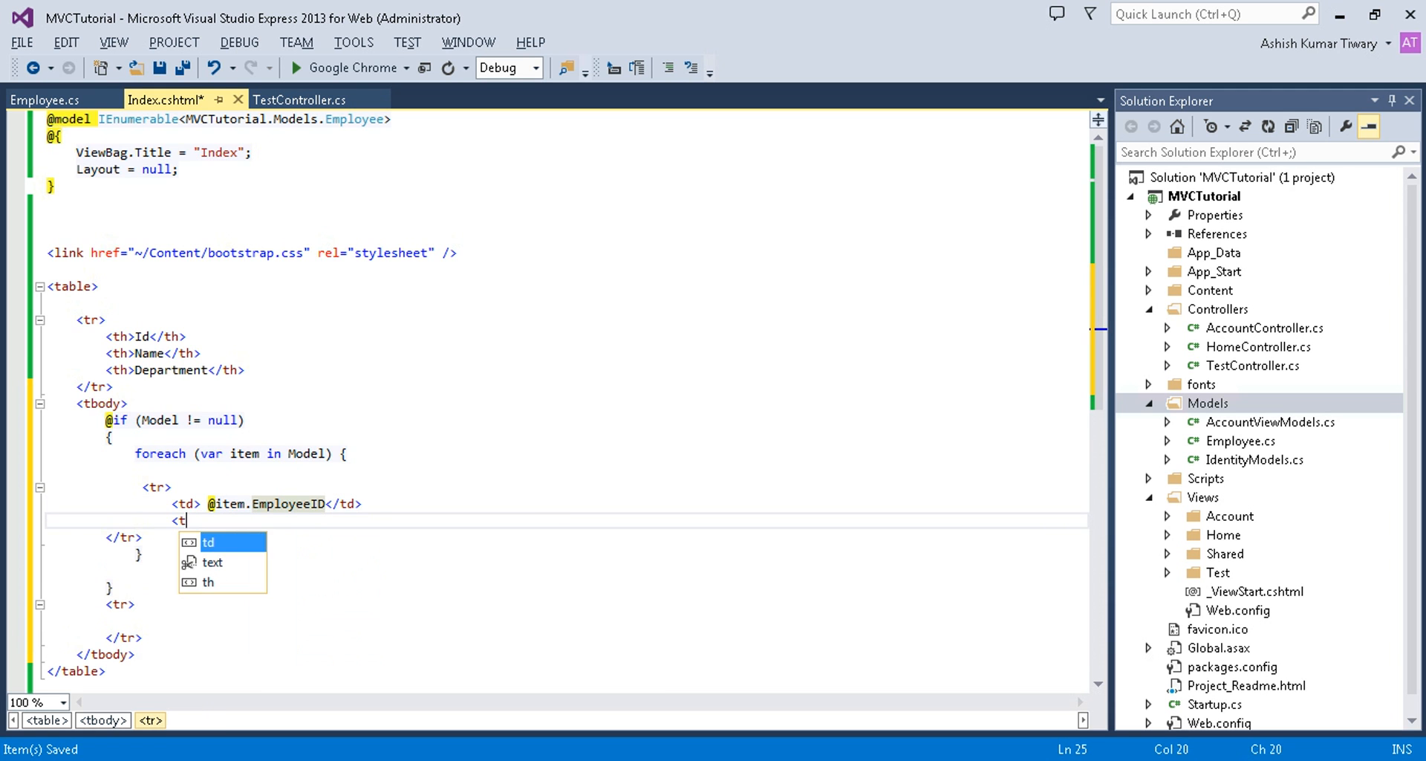
key(Tab)
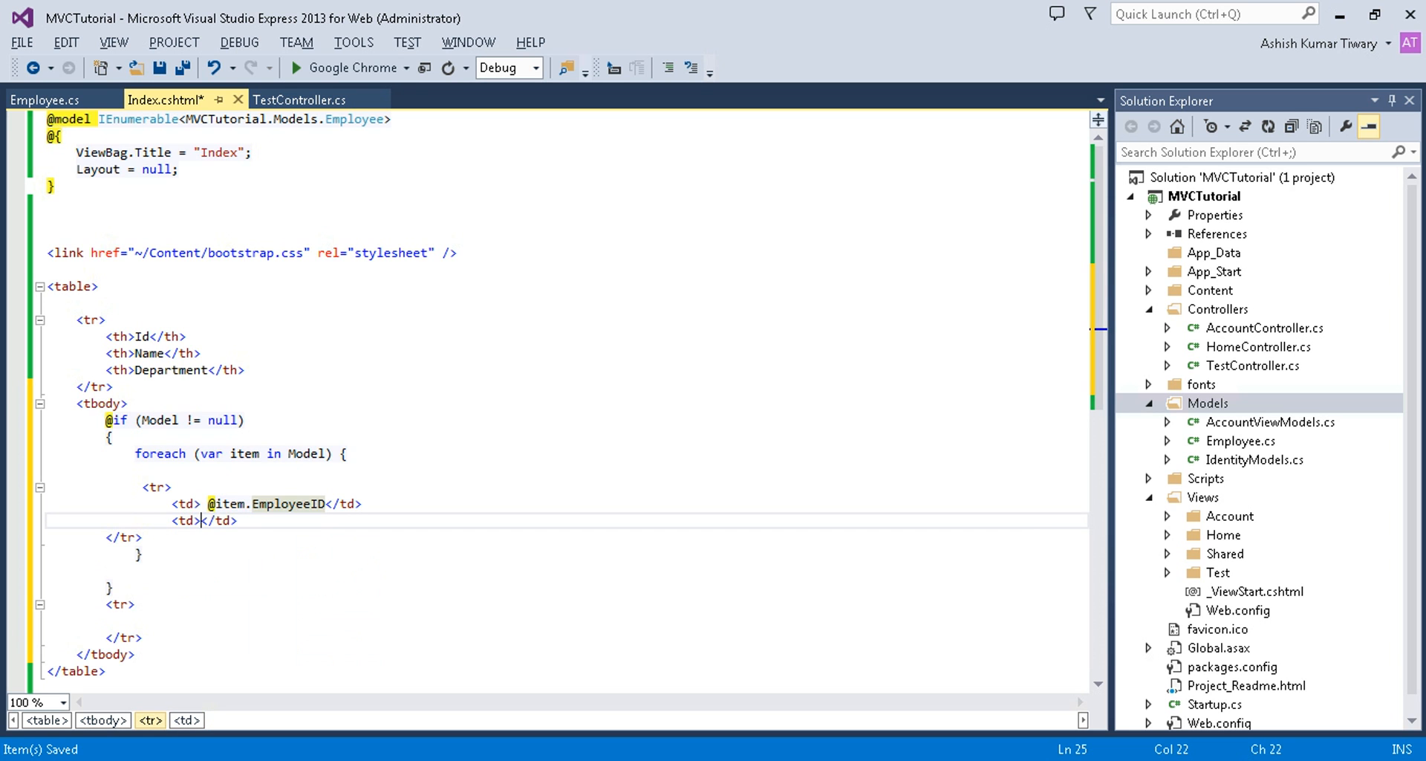
text(@item.Name)
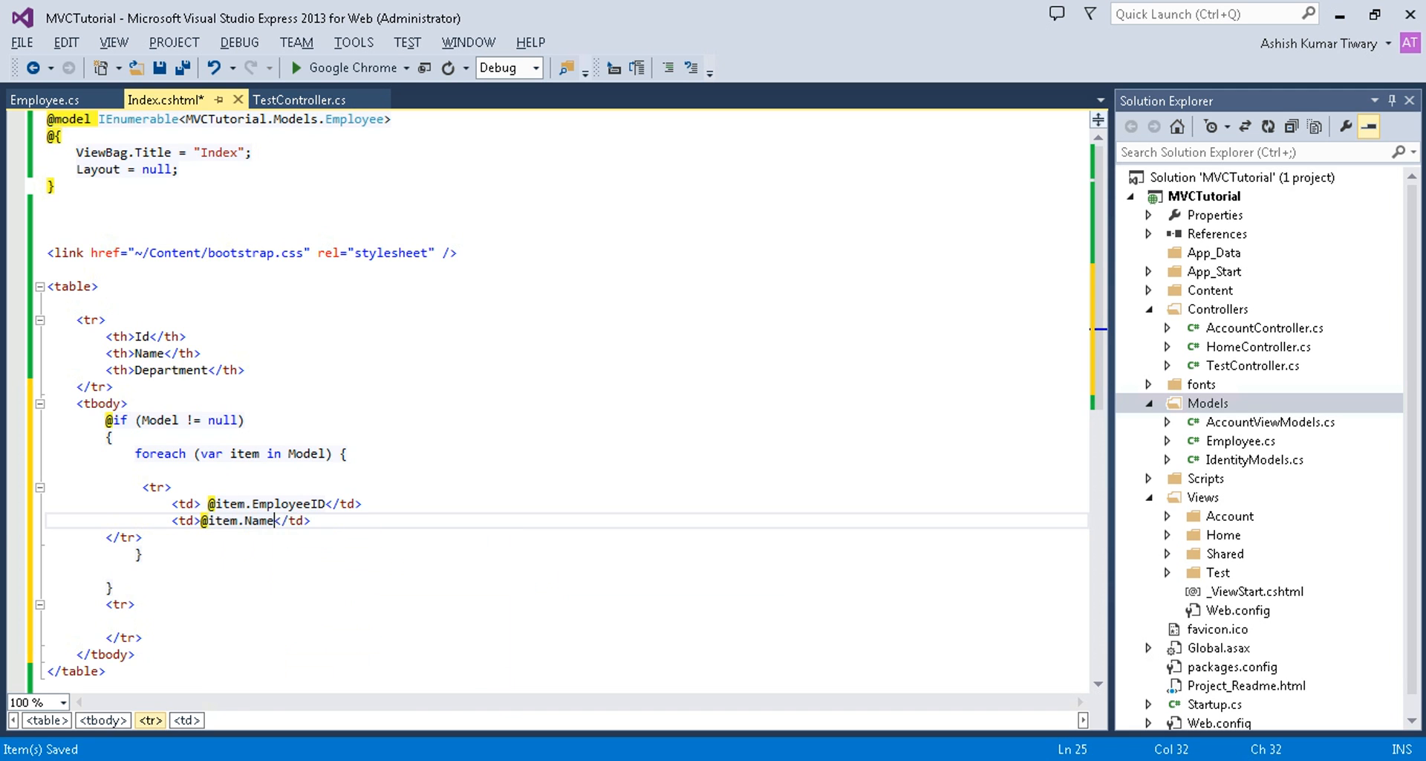
key(enter)
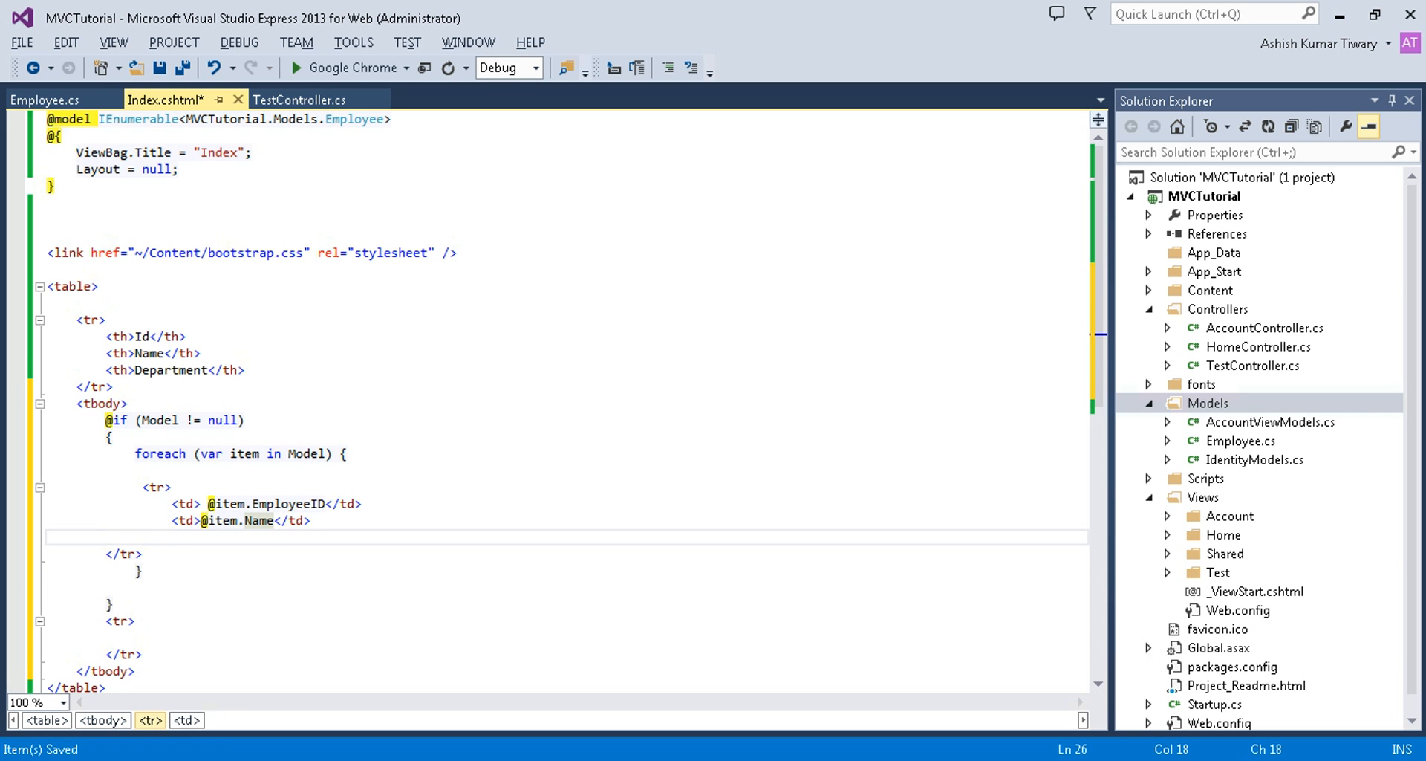
text(<td)
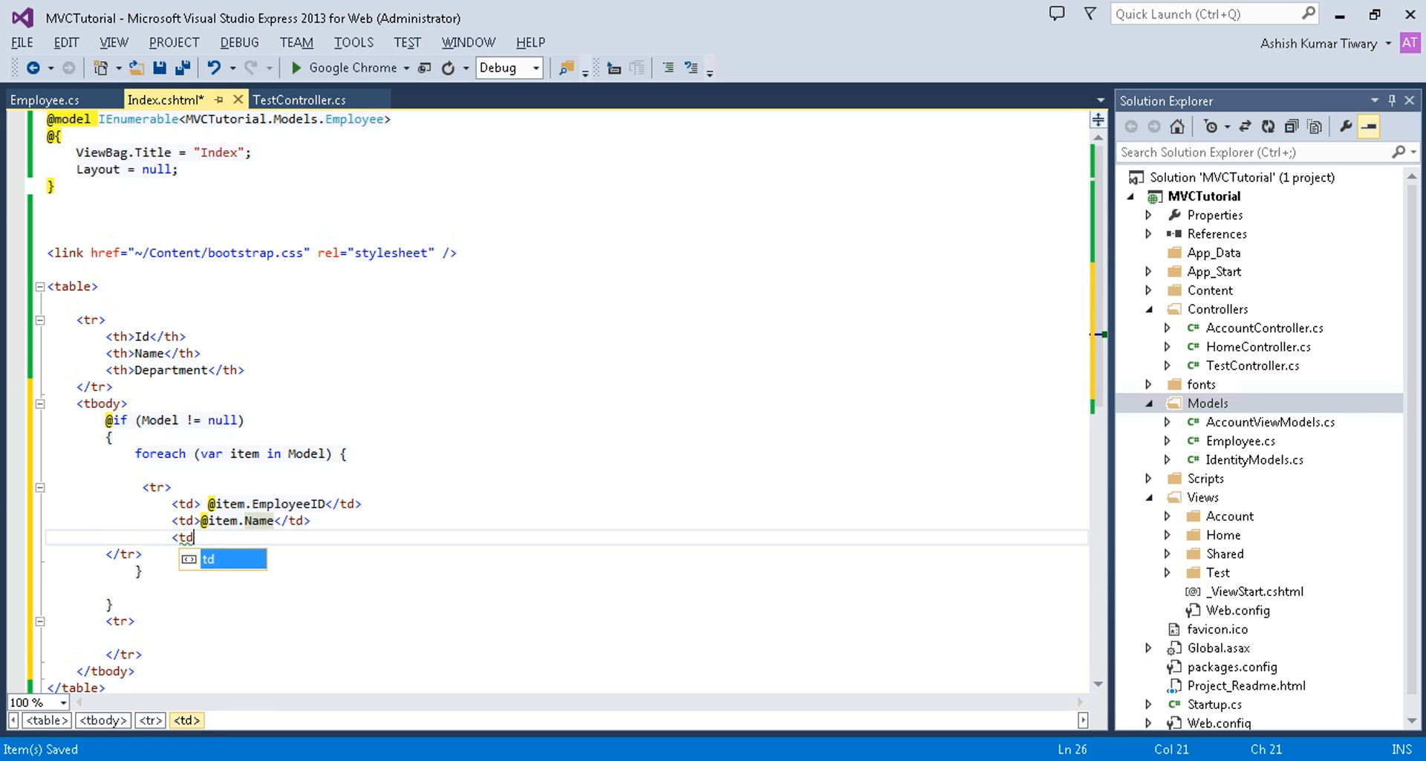
key(Tab)
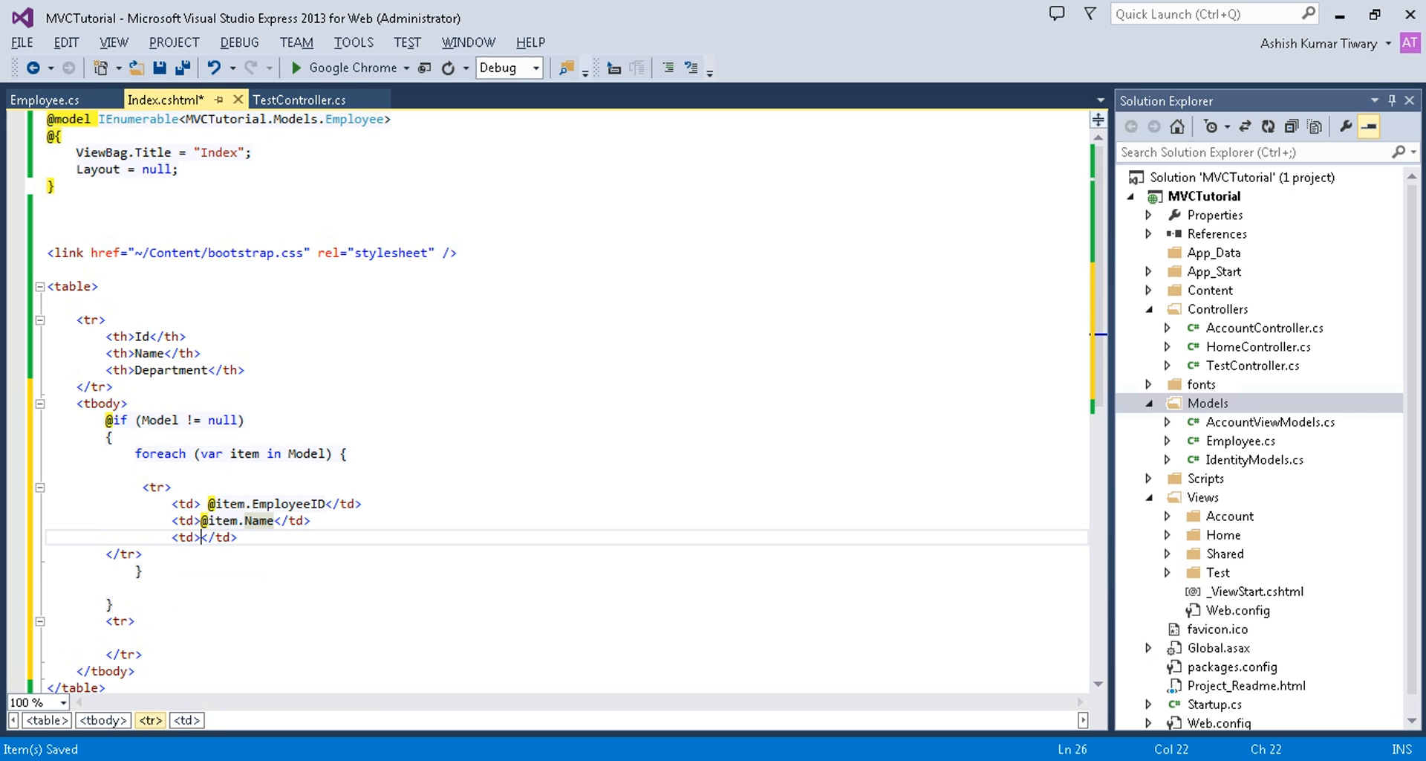
text(@item)
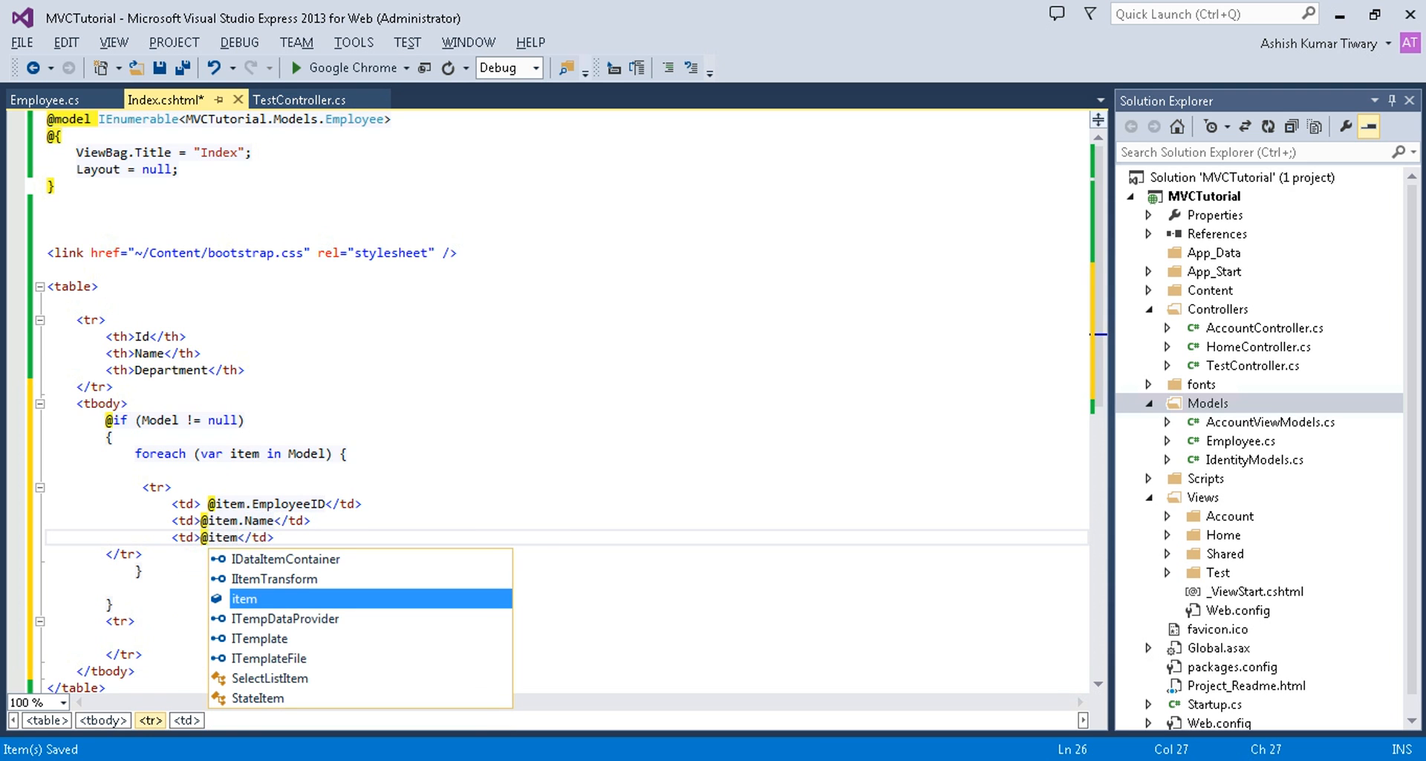
text(.Department)
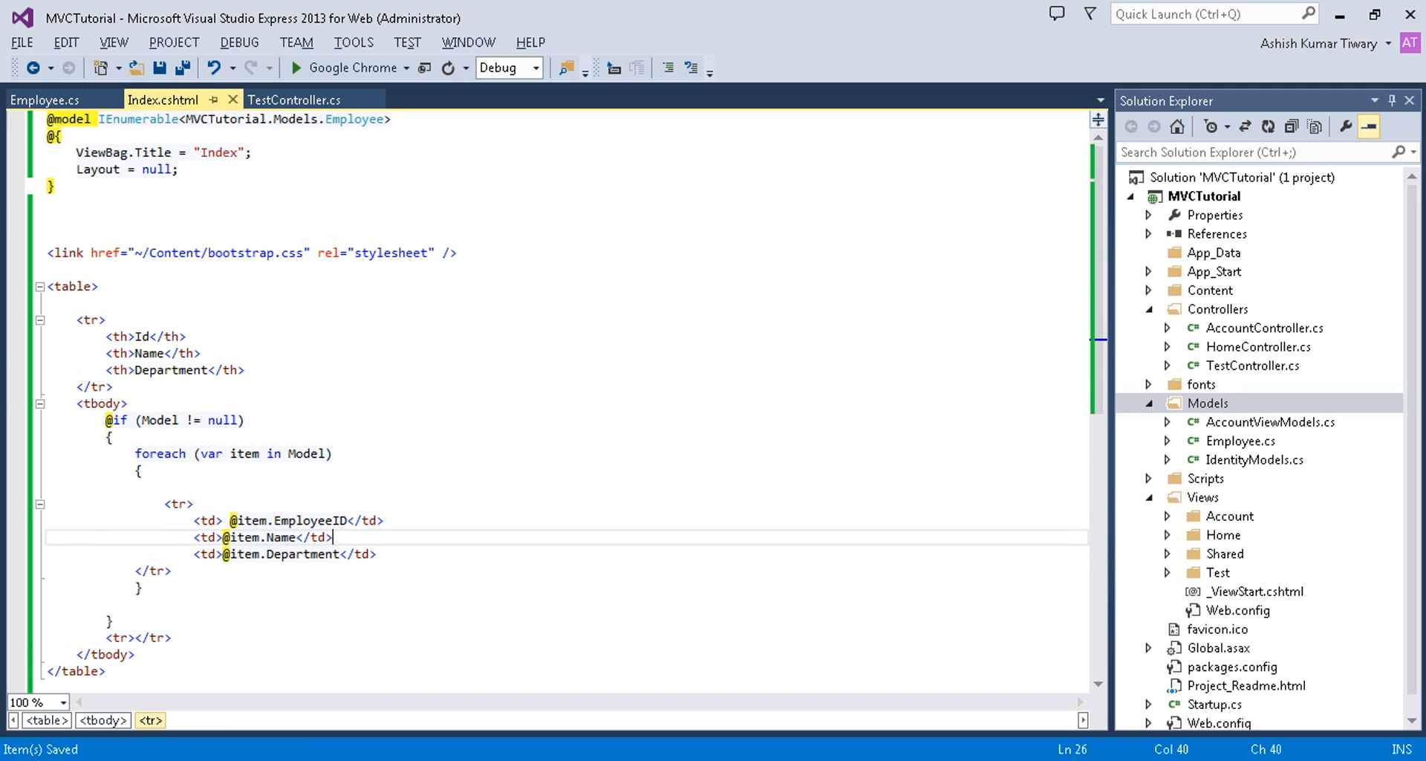
Start debugging MVCTutorial in Google Chrome and view TestController's four-employee Index action.
click(295, 68)
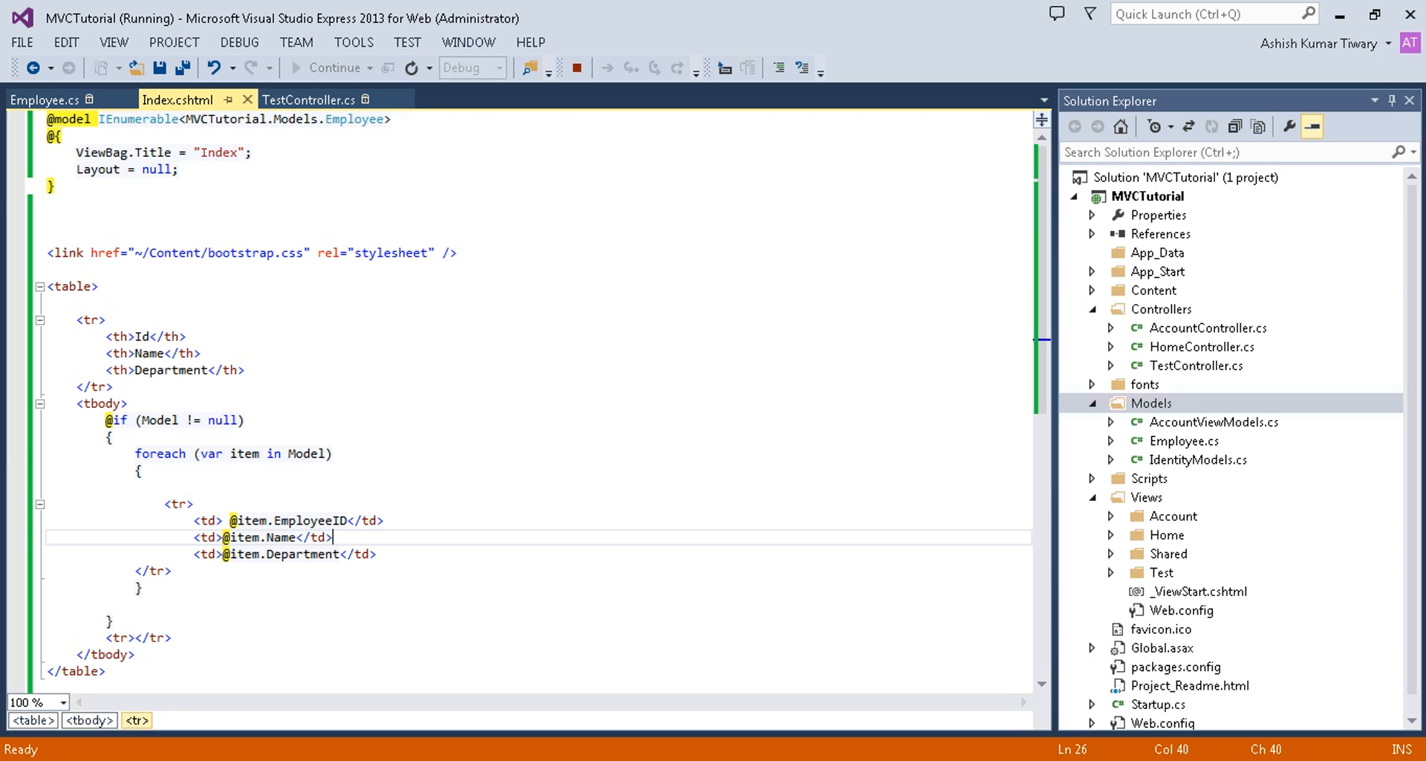
mouse_move(317, 99)
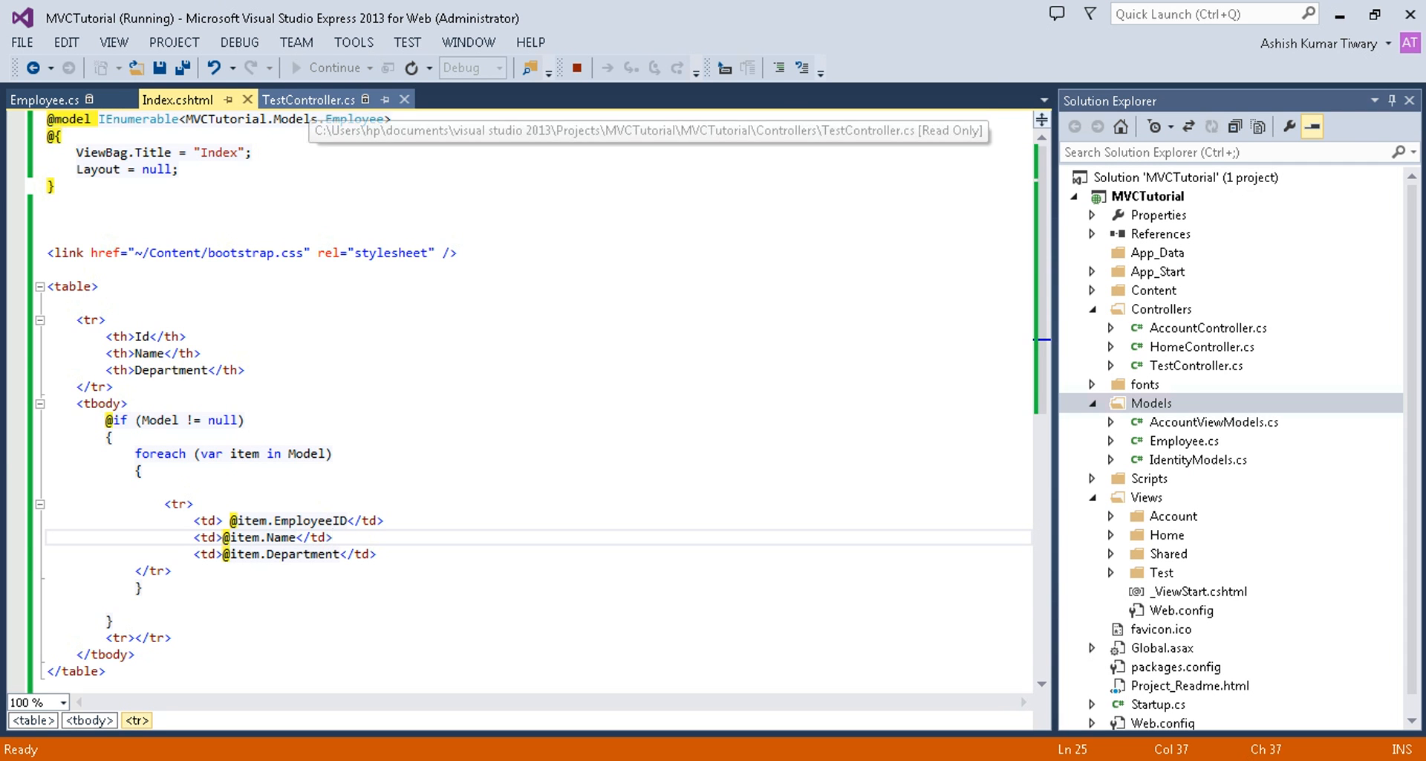
click(308, 99)
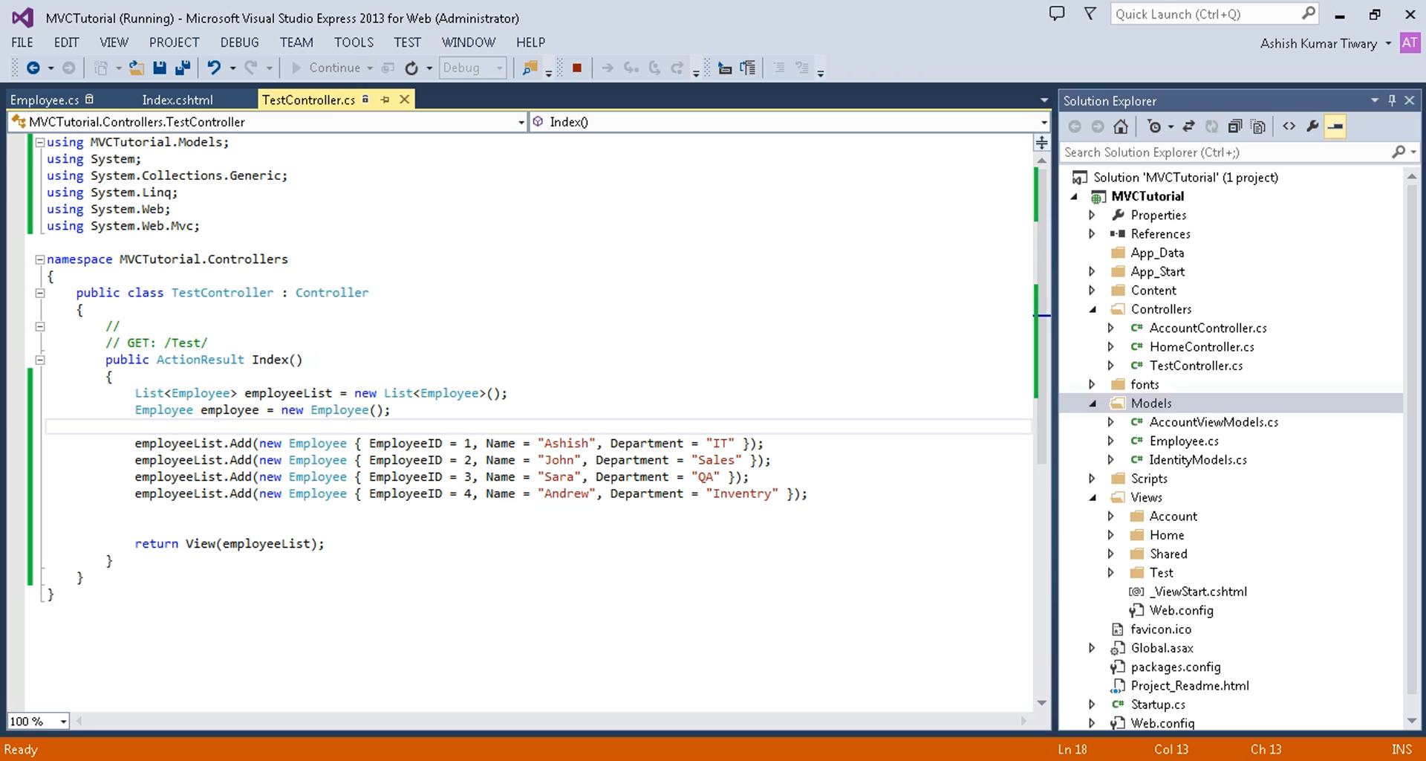
In Index.cshtml, add class="table table-striped" to the <table> tag.
click(176, 98)
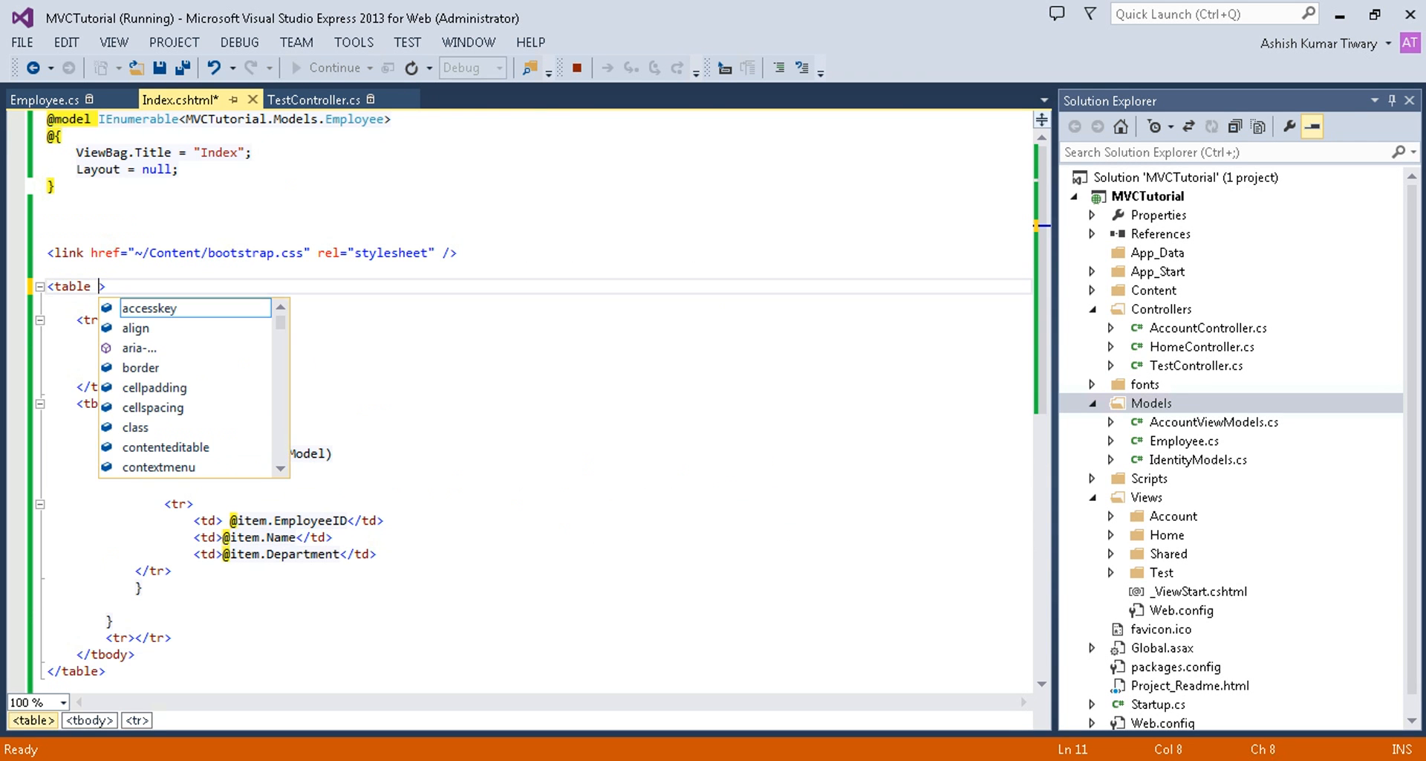
text(class=")
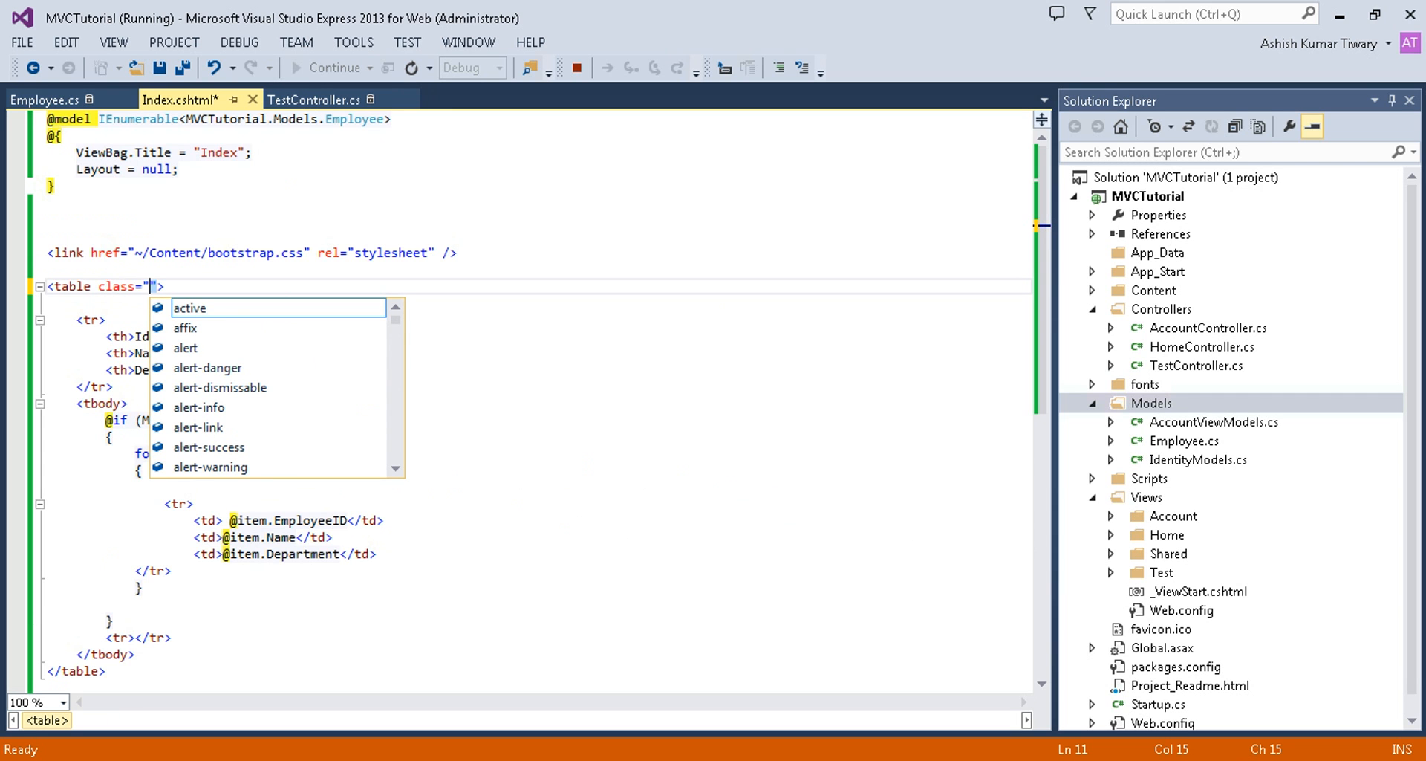
text(table)
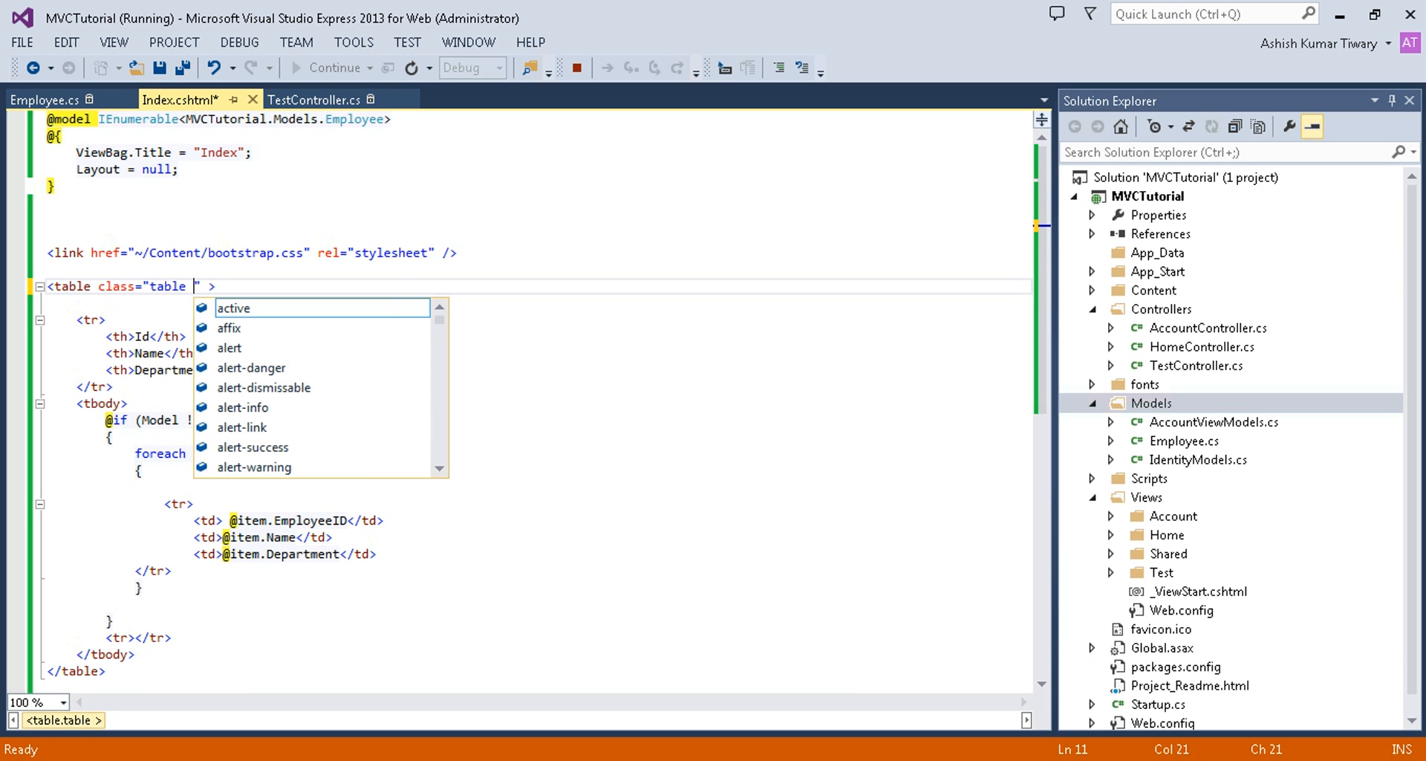
text(ta)
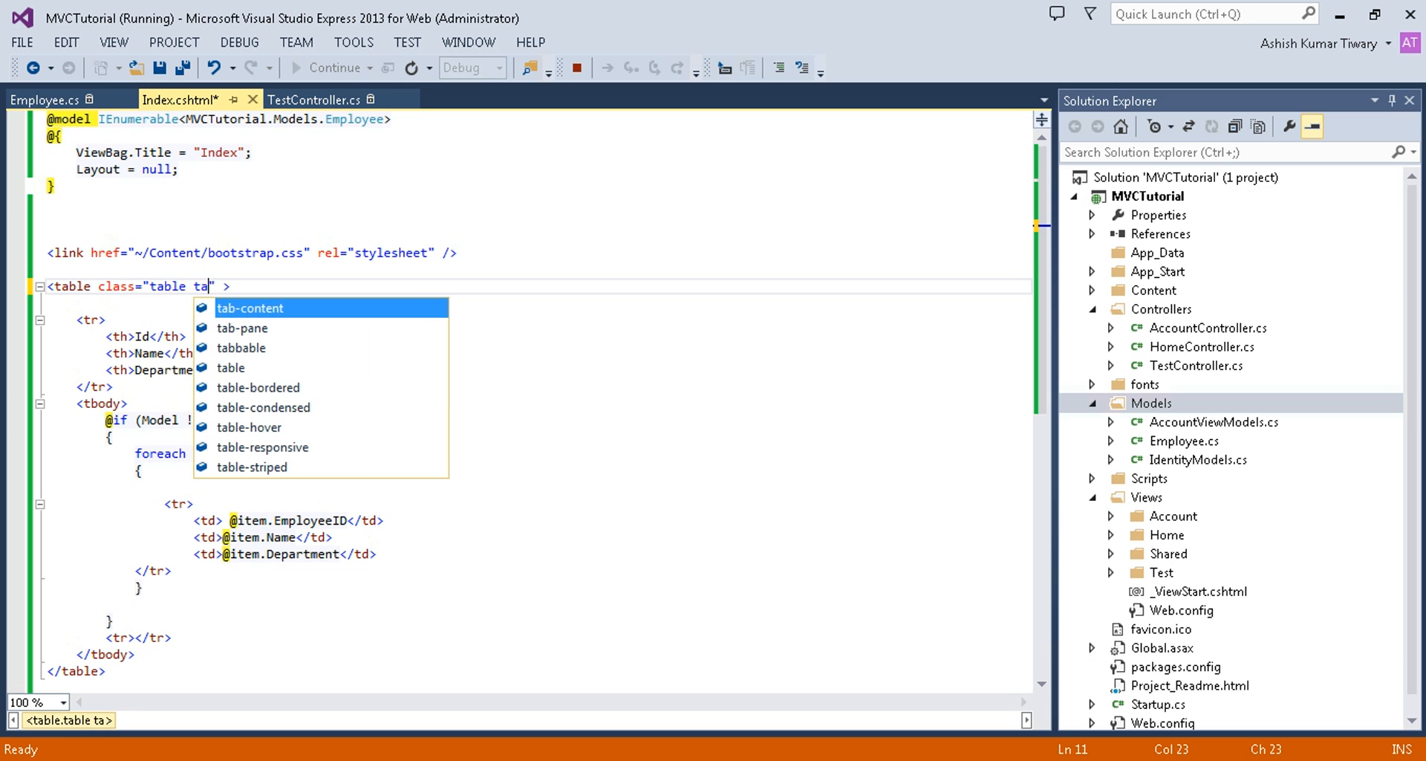
text(bl)
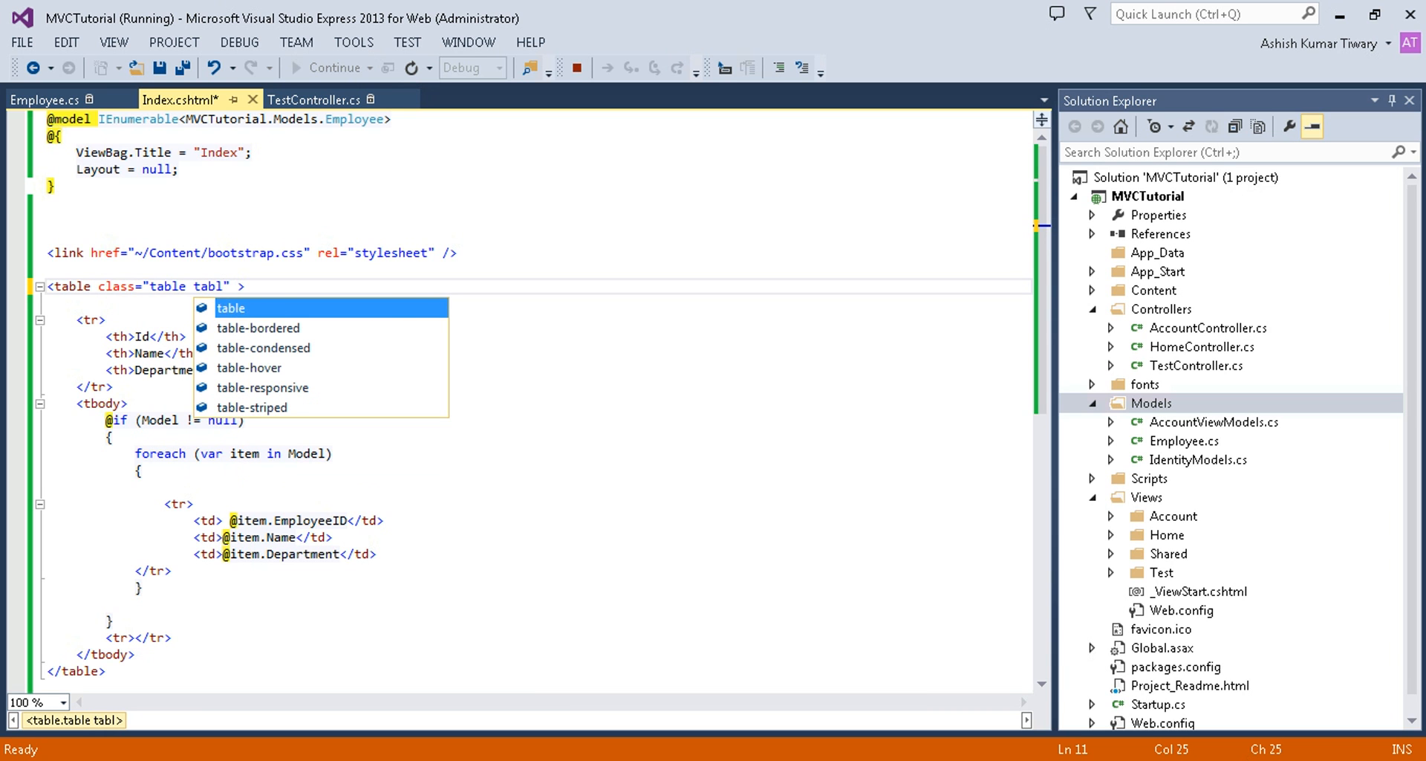
mouse_move(252, 407)
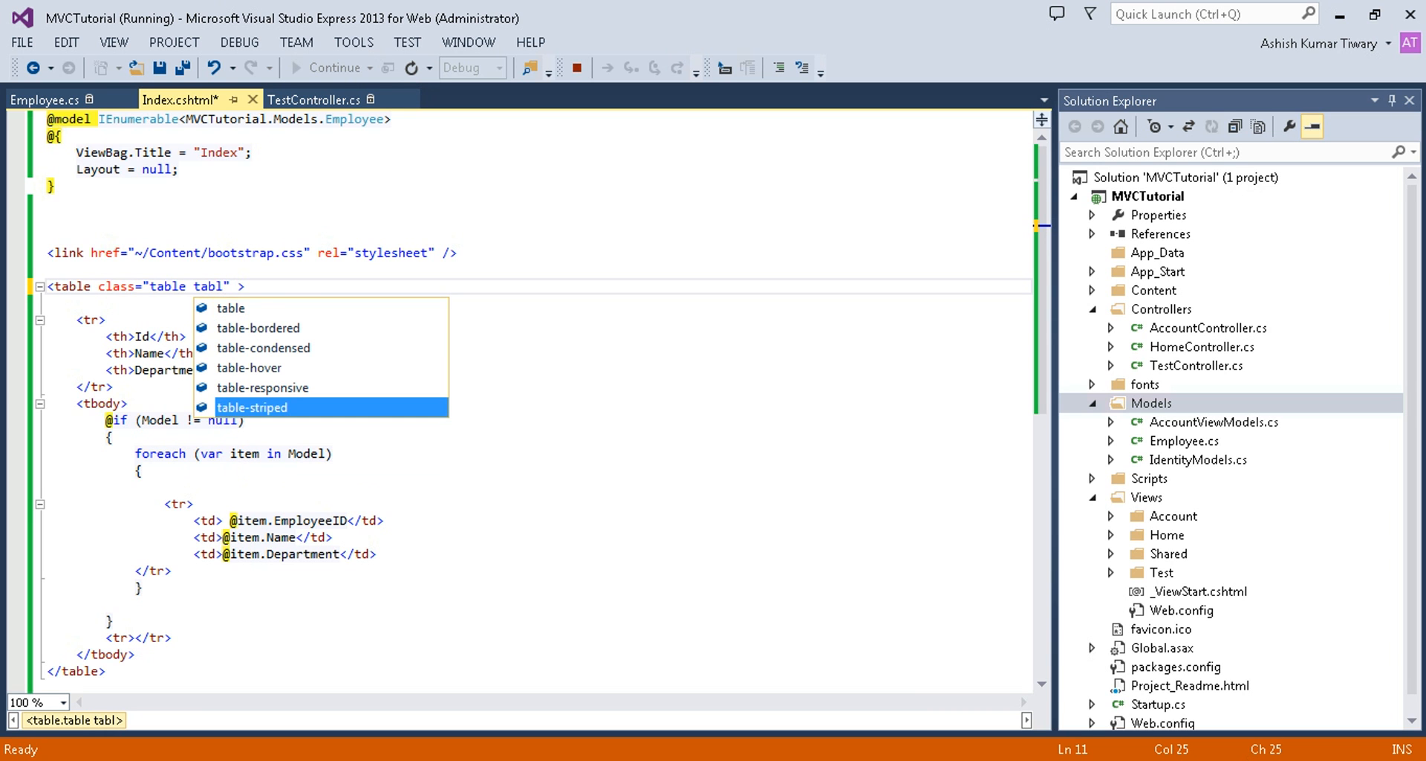
double_click(252, 407)
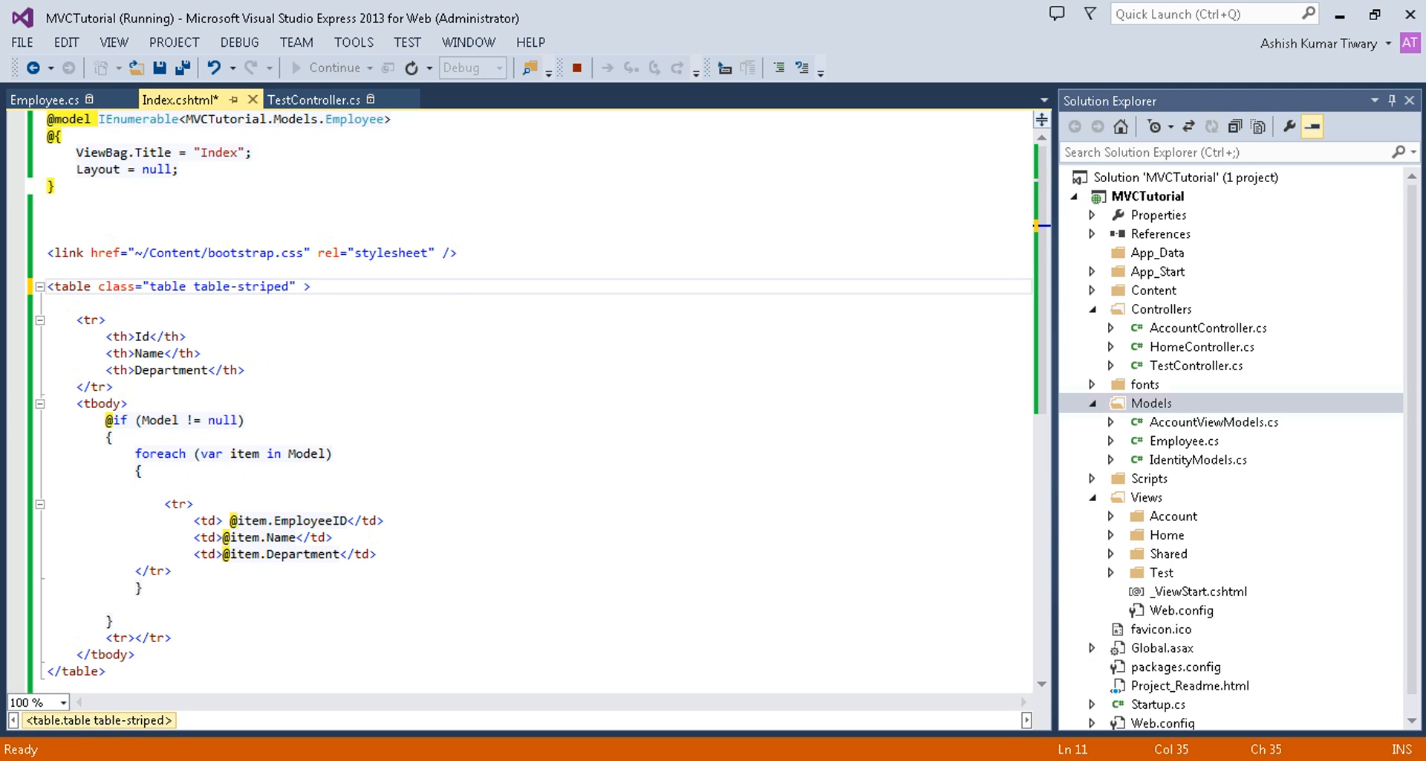
Save the Index view and reload localhost/Test/Index in Chrome.
key(Ctrl+S)
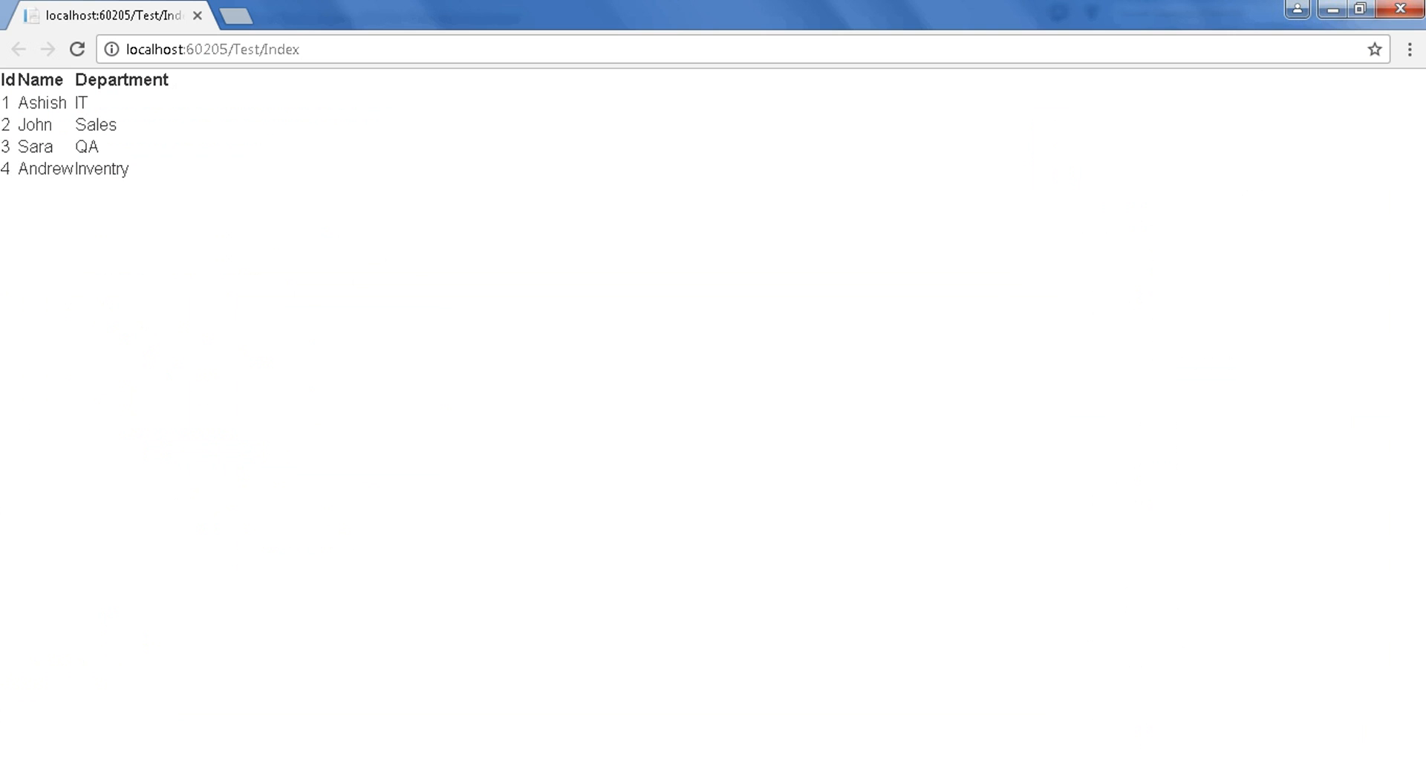
click(77, 47)
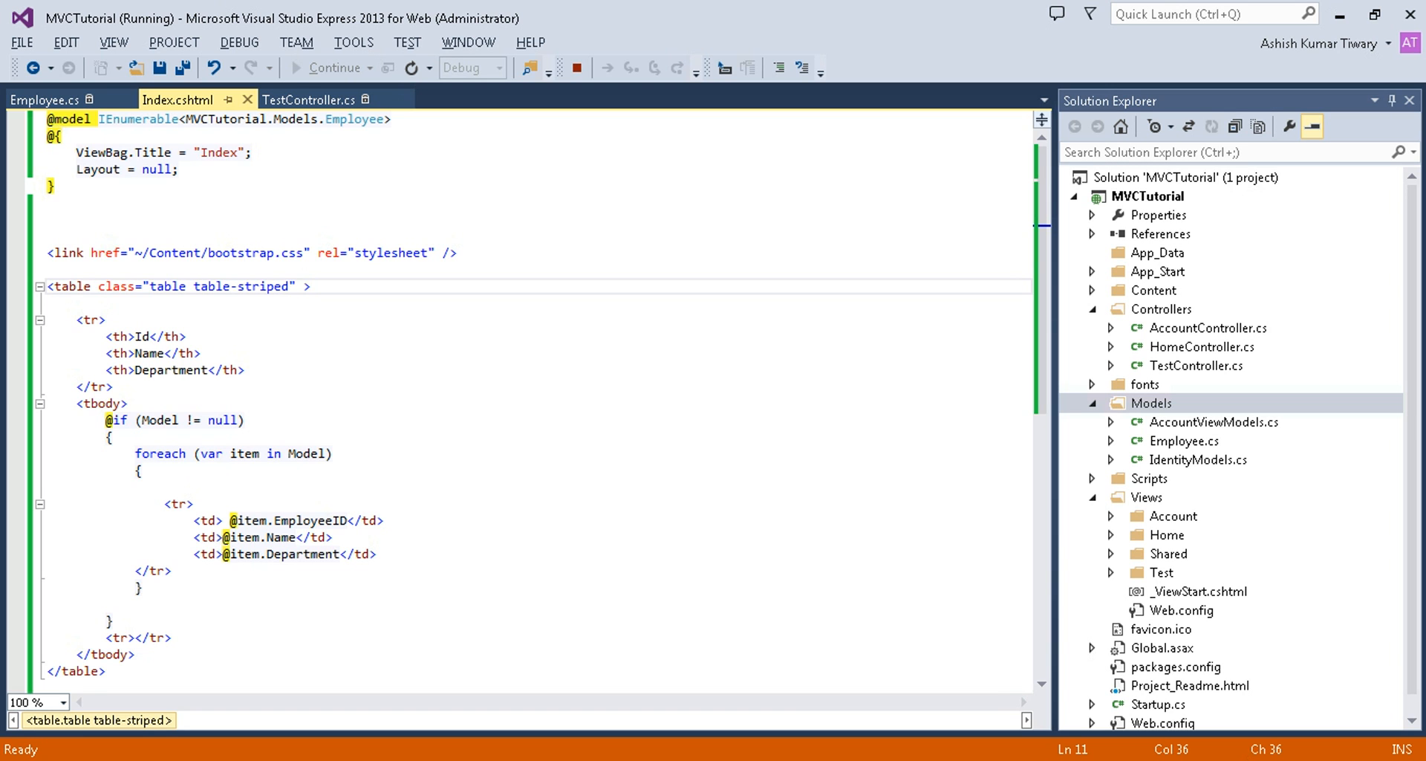
Give the table a style of width:60%, then bring up the SSMS Employee results.
text(style=")
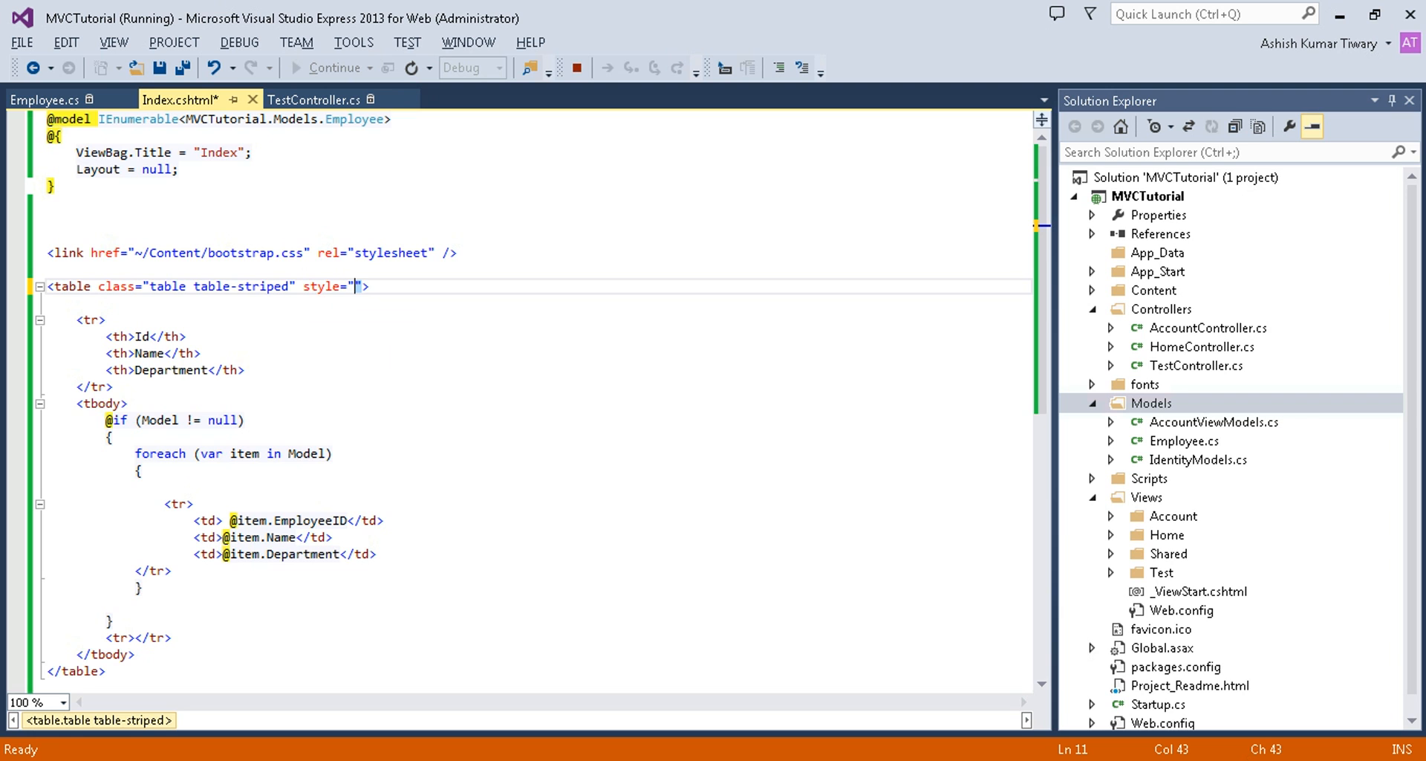
text(width)
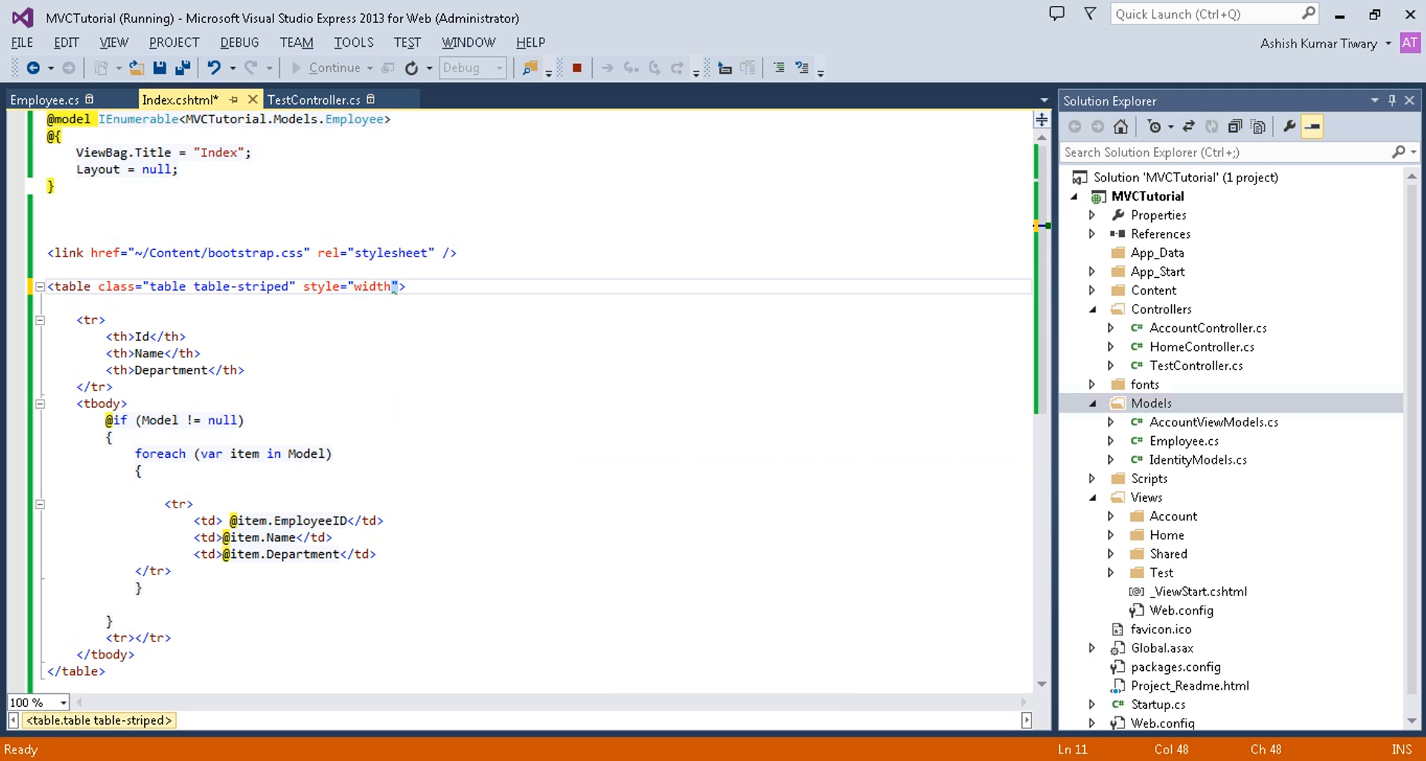
text(:)
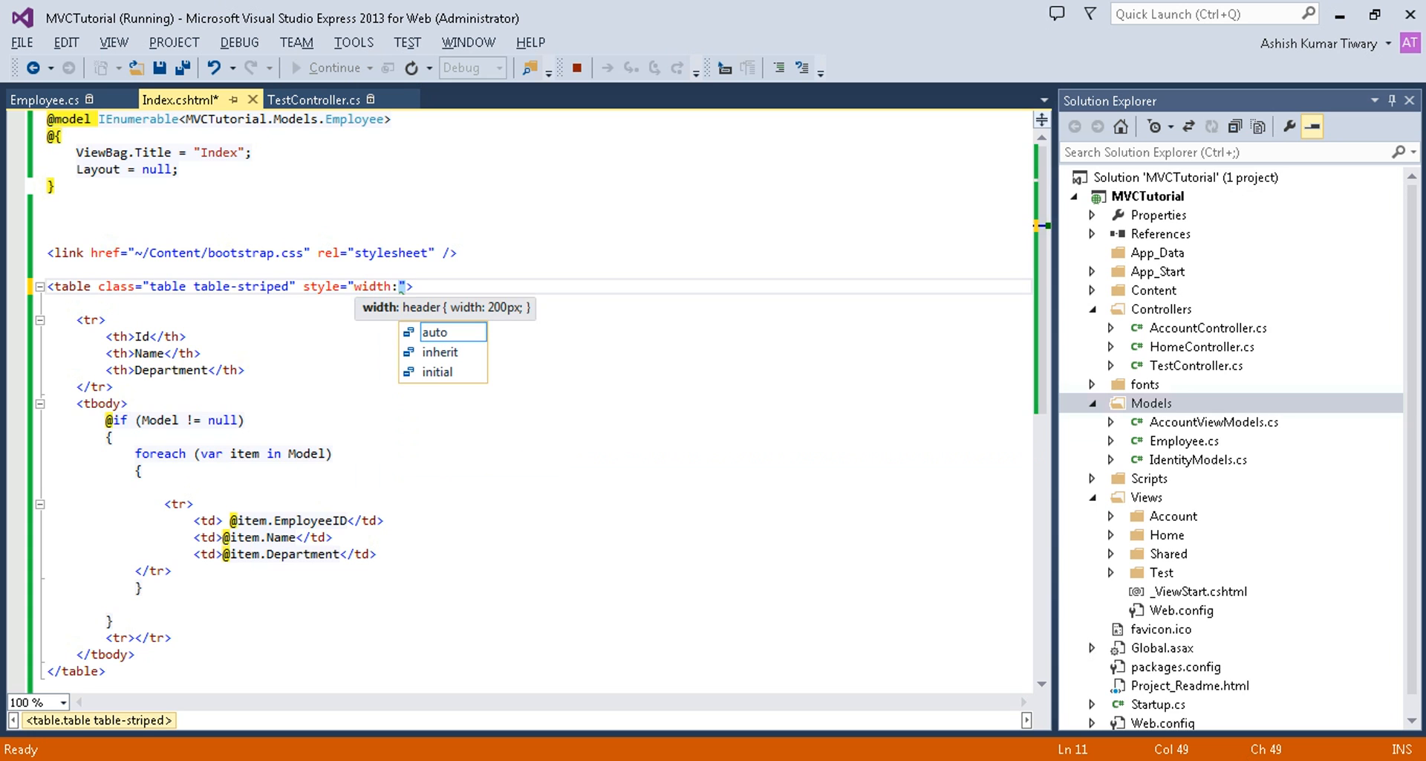
text(60)
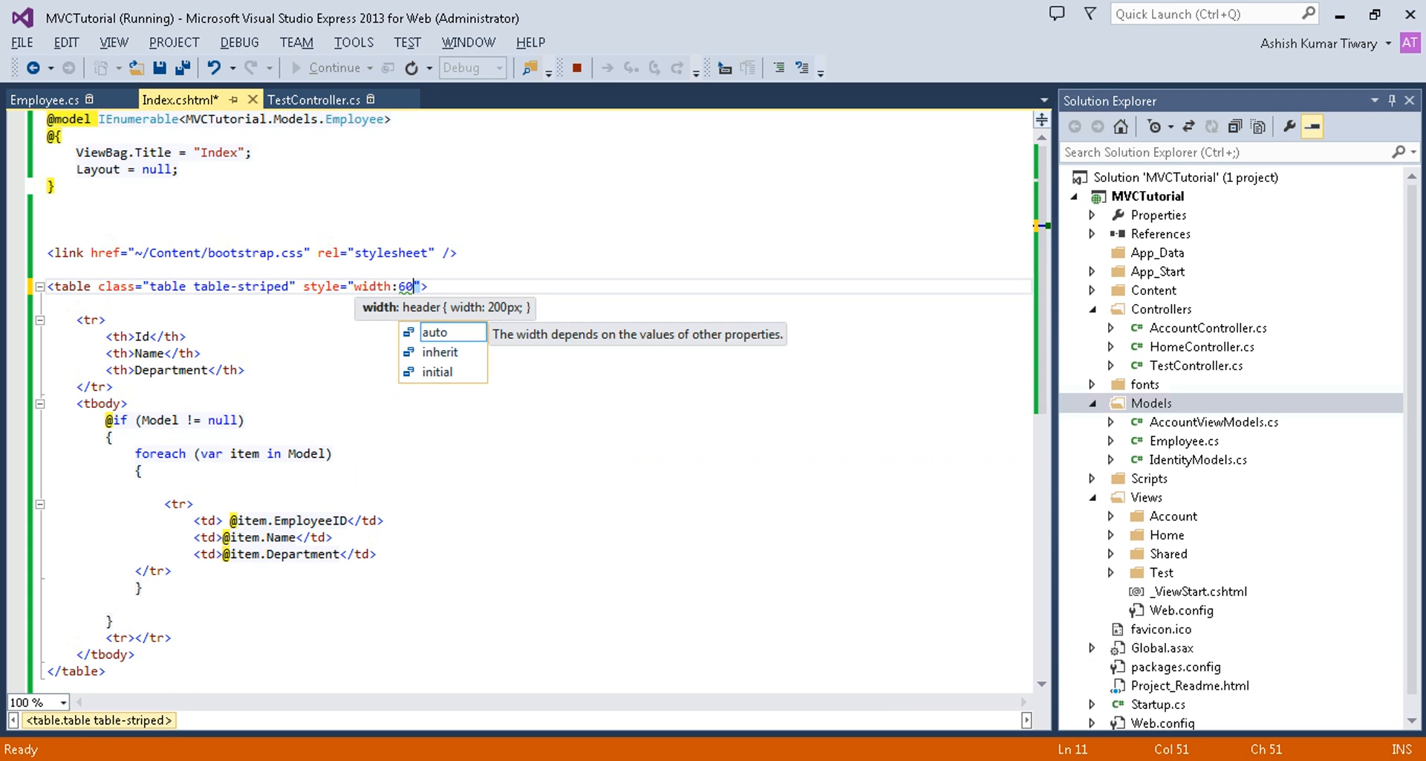
text(%)
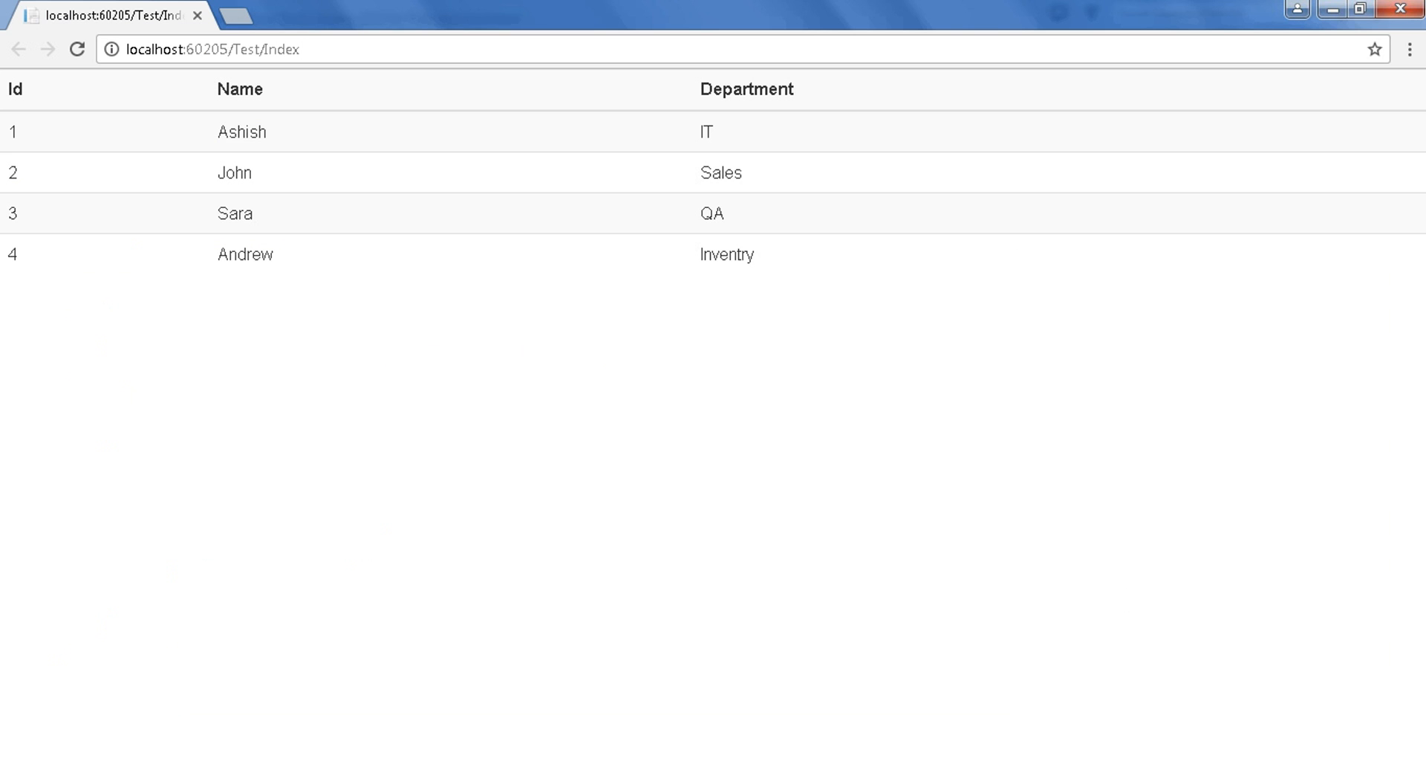
click(75, 47)
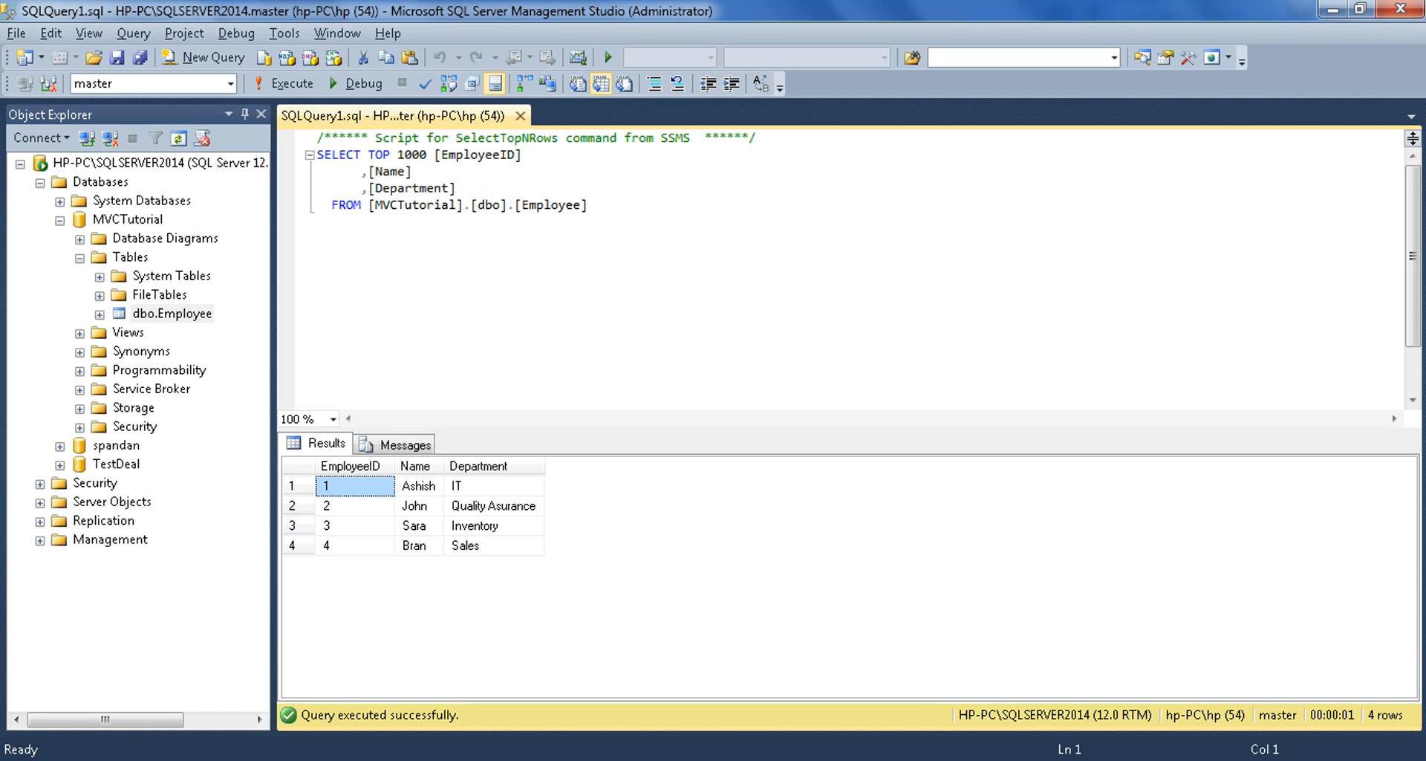
Select the four EmployeeID values in SSMS, then return to the Chrome employee page.
click(355, 526)
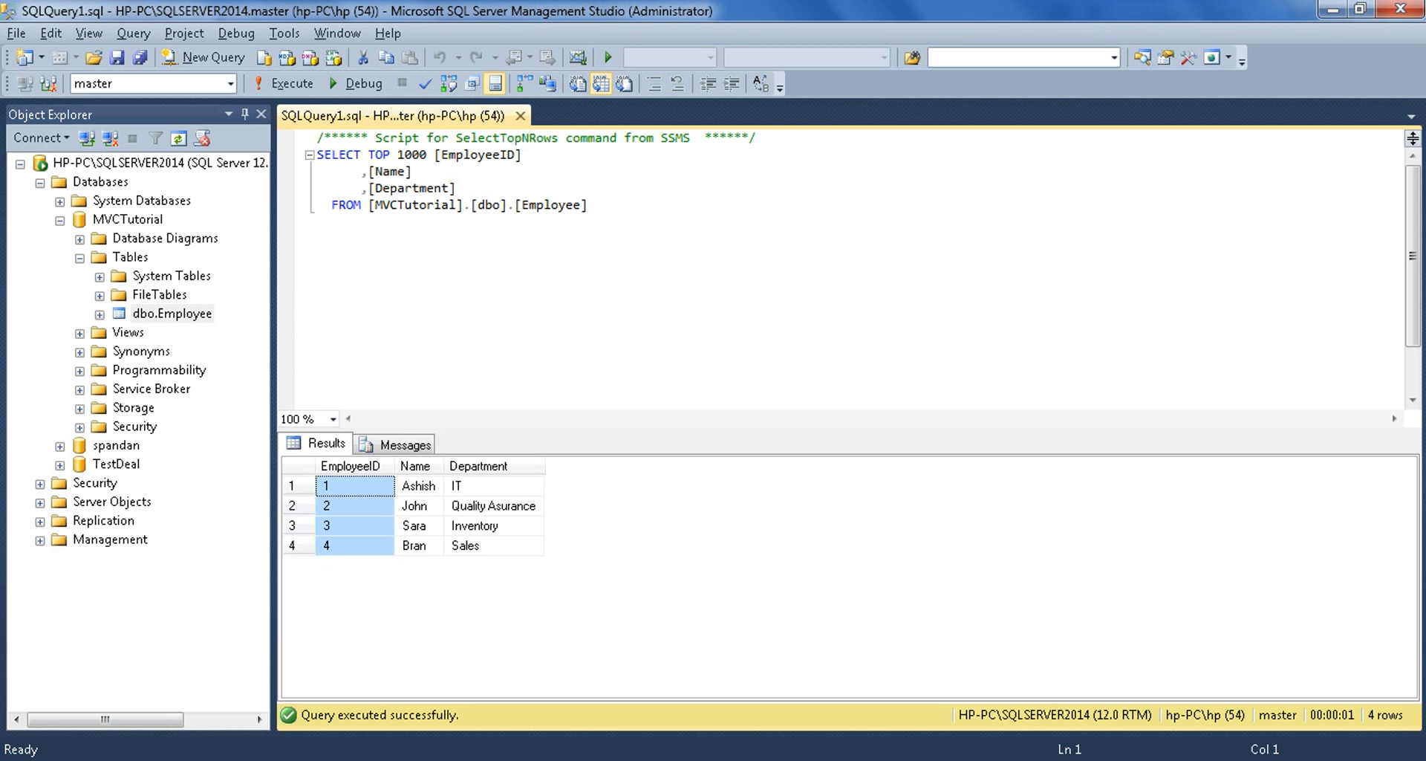
click(419, 485)
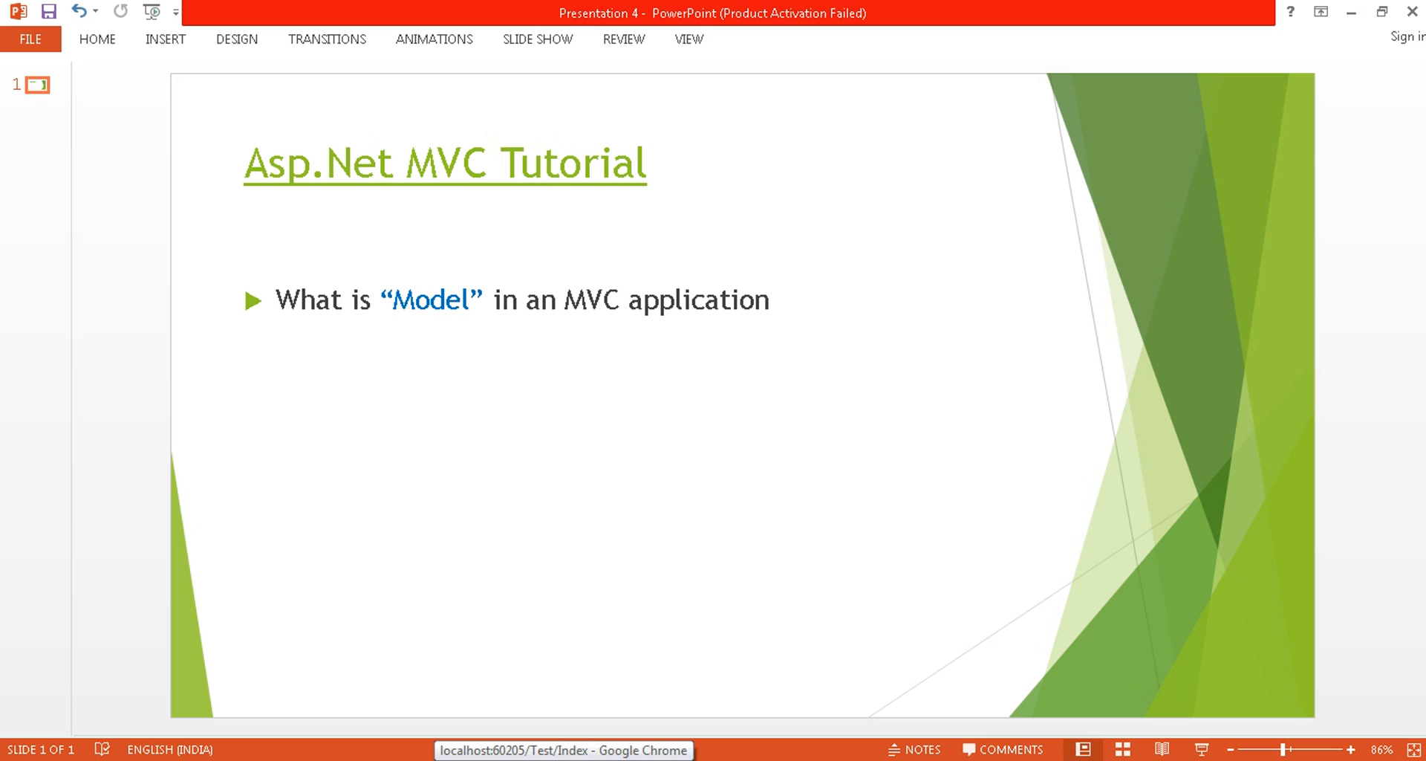
click(569, 750)
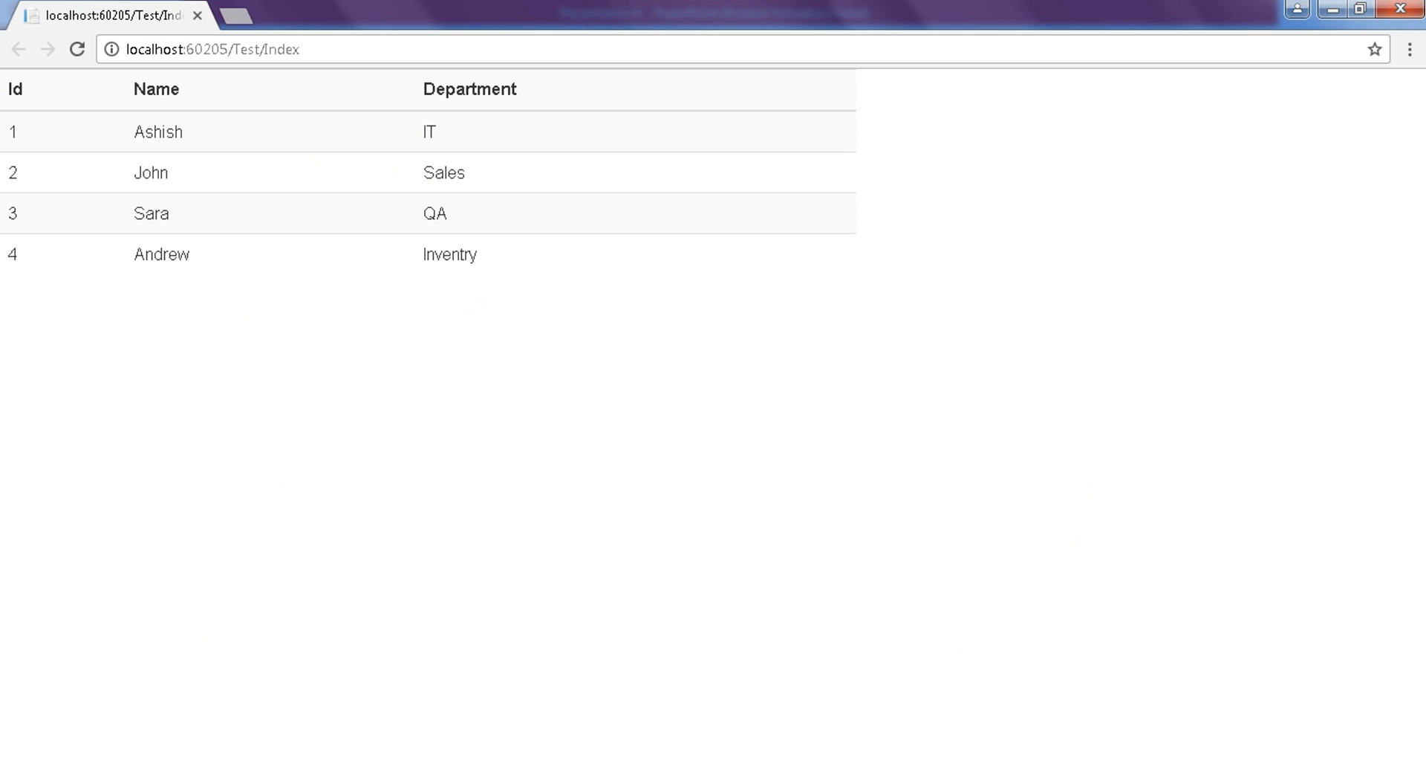